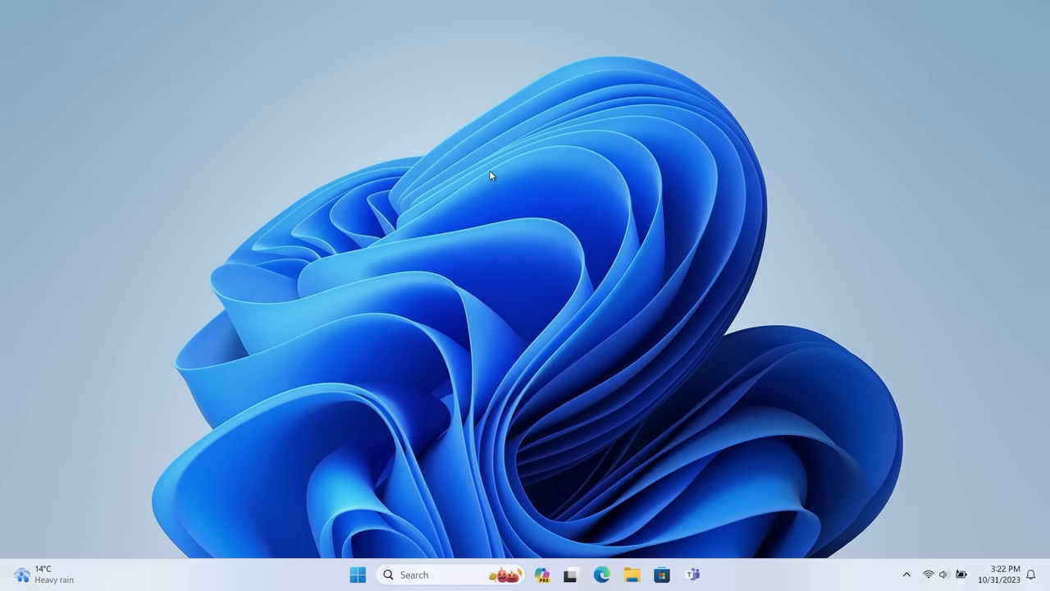
{"action": "mouse_move", "coordinate": [483, 169]}
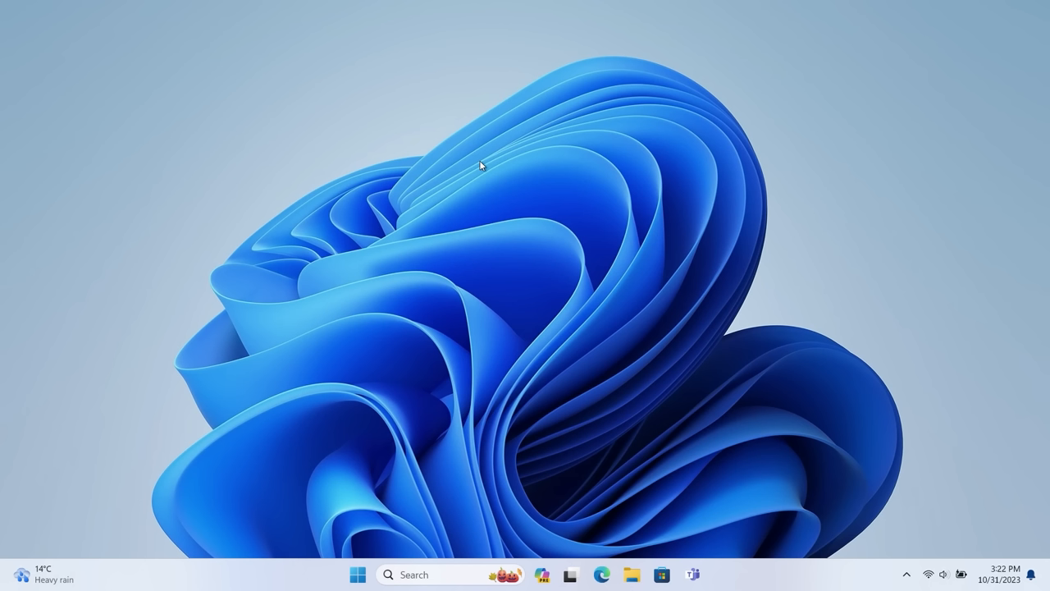
{"action": "mouse_move", "coordinate": [436, 180]}
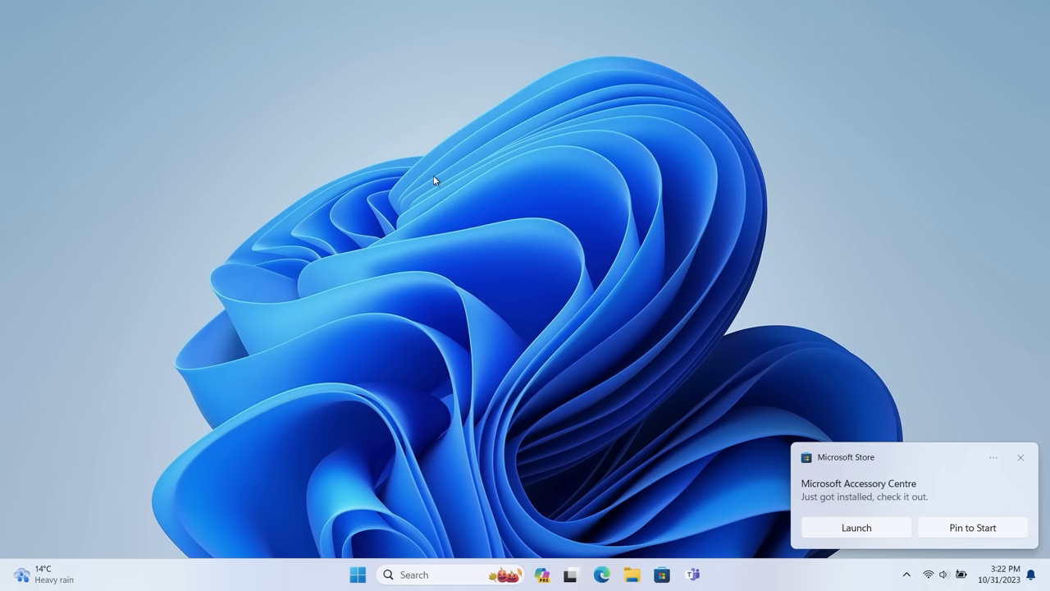
Switch on 'Get the latest updates as soon as they're available' in Windows Update, then close Settings
{"action": "left_click", "coordinate": [1020, 456]}
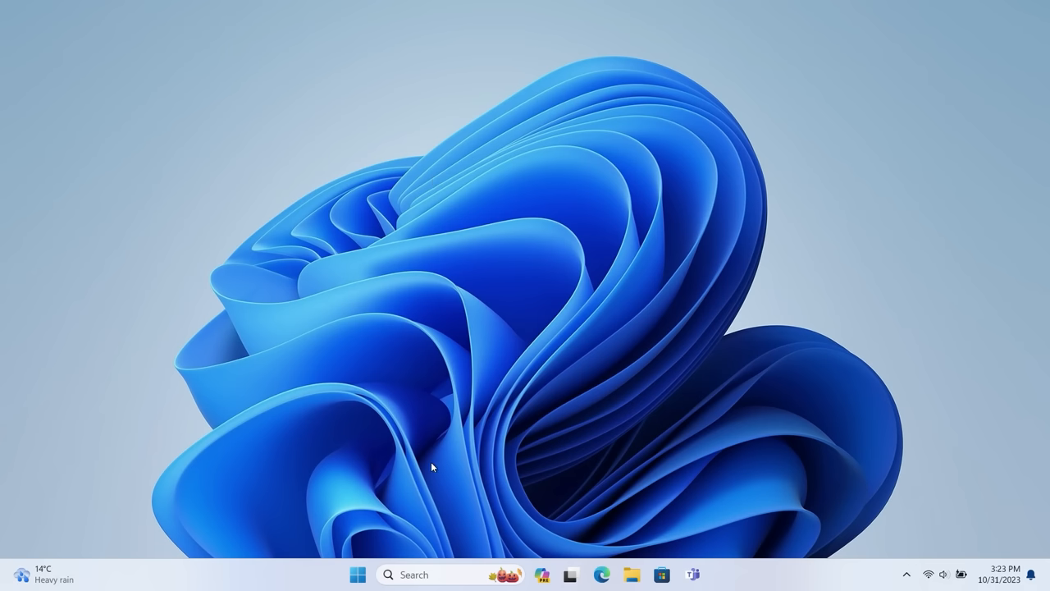
{"action": "left_click", "coordinate": [357, 574]}
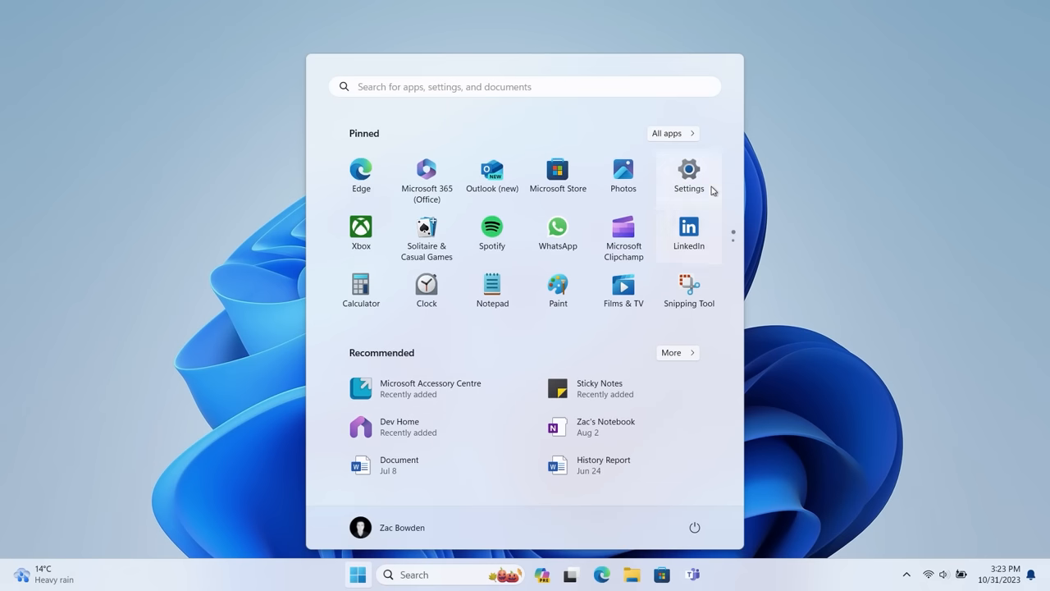
{"action": "left_click", "coordinate": [689, 169]}
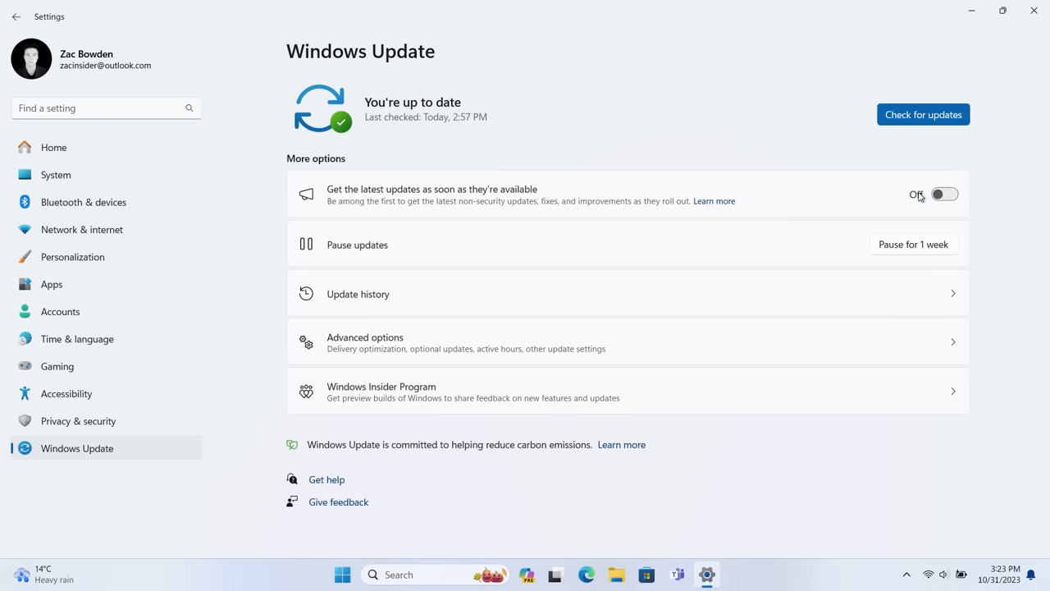
{"action": "left_click", "coordinate": [945, 194]}
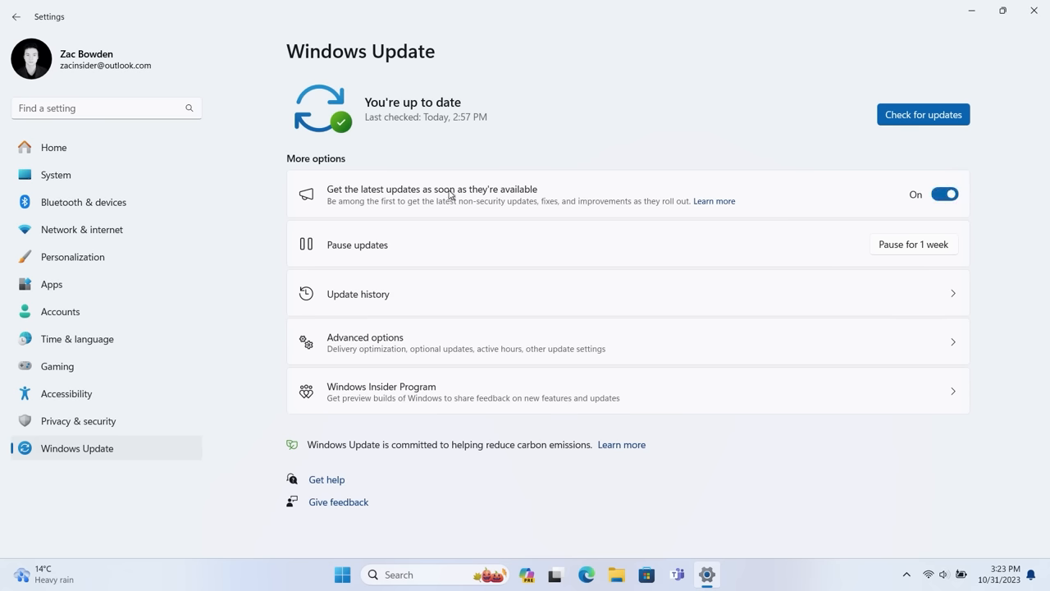
{"action": "mouse_move", "coordinate": [511, 200]}
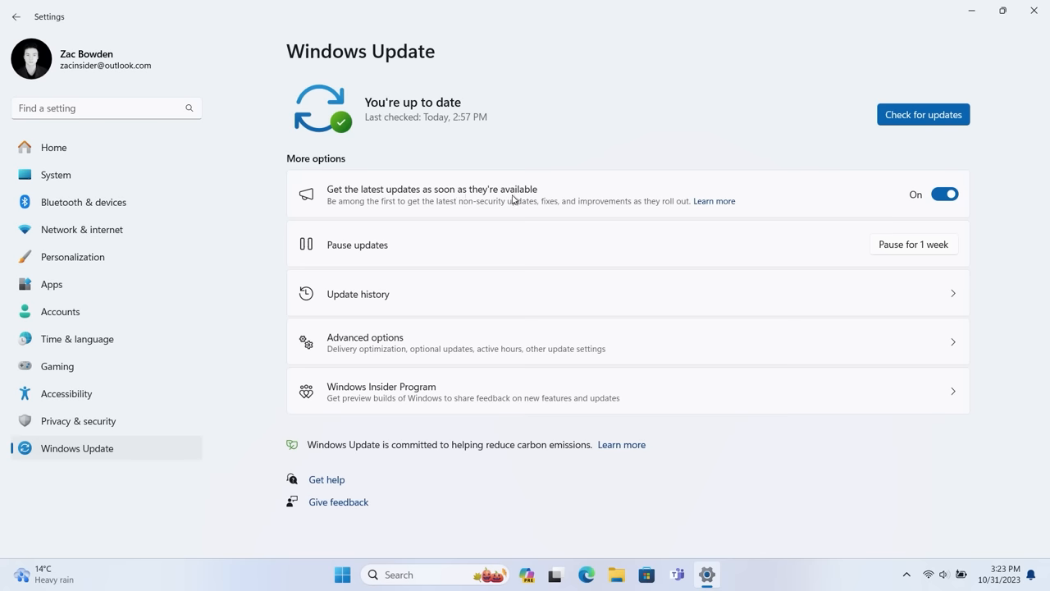
{"action": "mouse_move", "coordinate": [928, 164]}
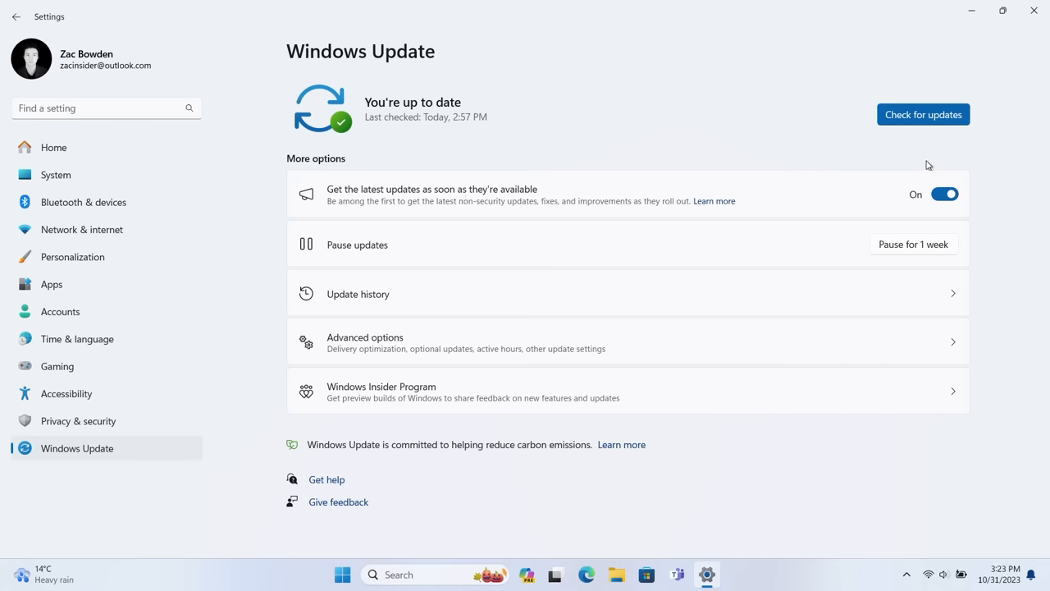
{"action": "left_click", "coordinate": [922, 115]}
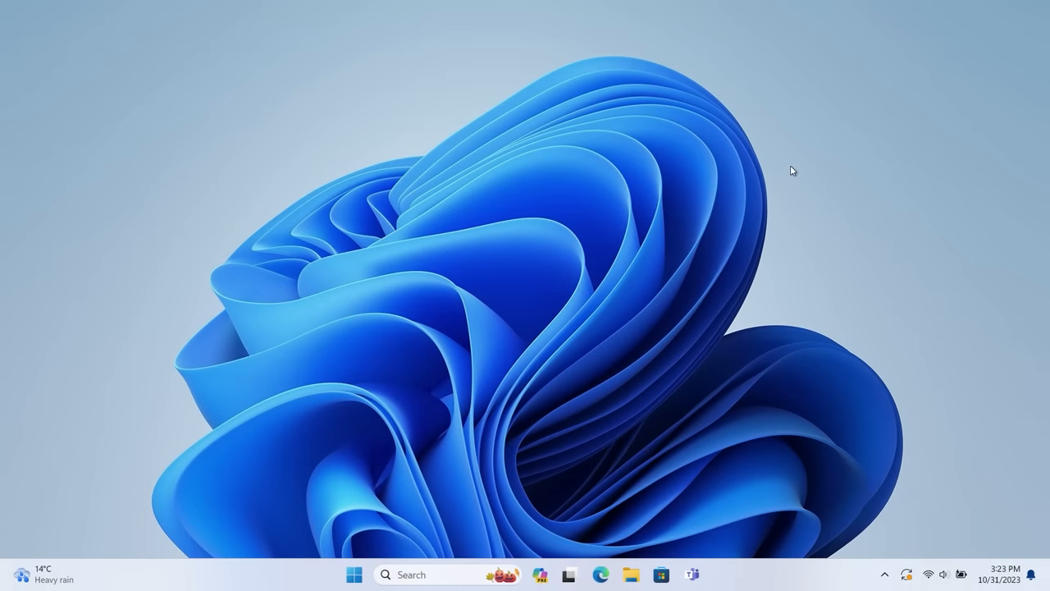
{"action": "mouse_move", "coordinate": [781, 177]}
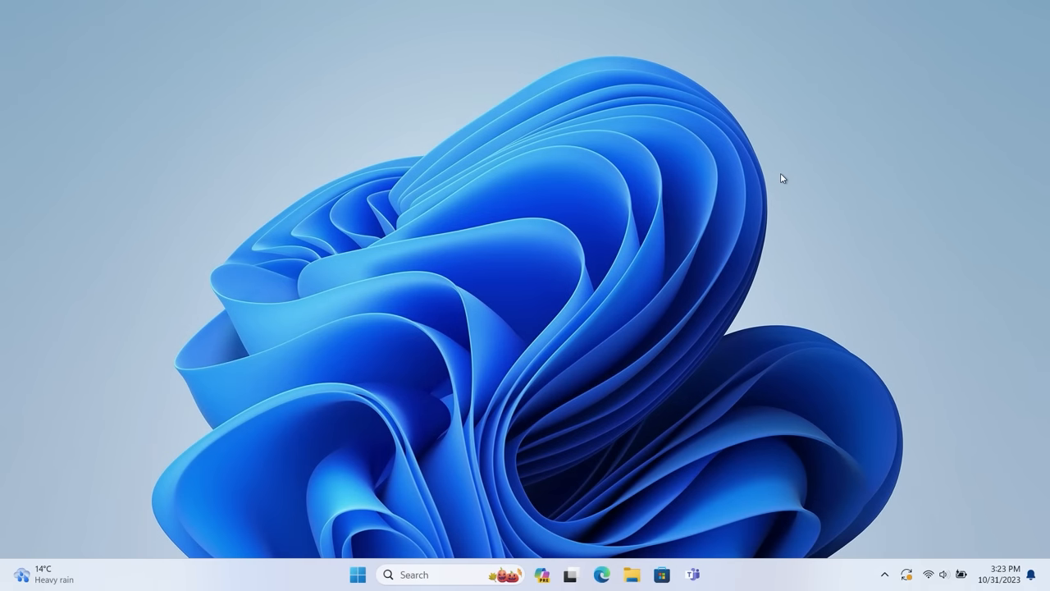
{"action": "mouse_move", "coordinate": [453, 436]}
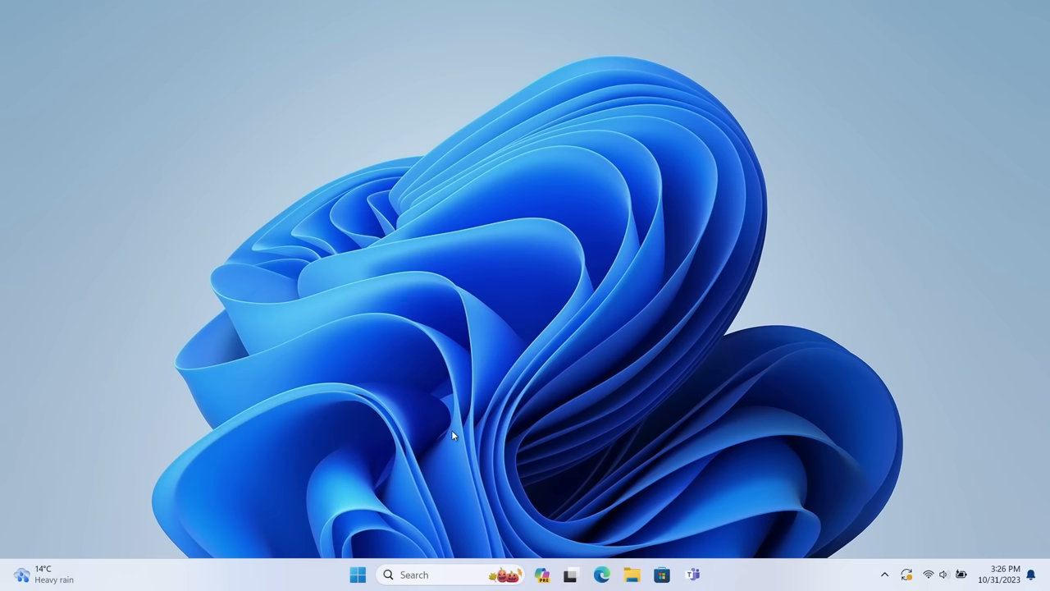
{"action": "mouse_move", "coordinate": [698, 574]}
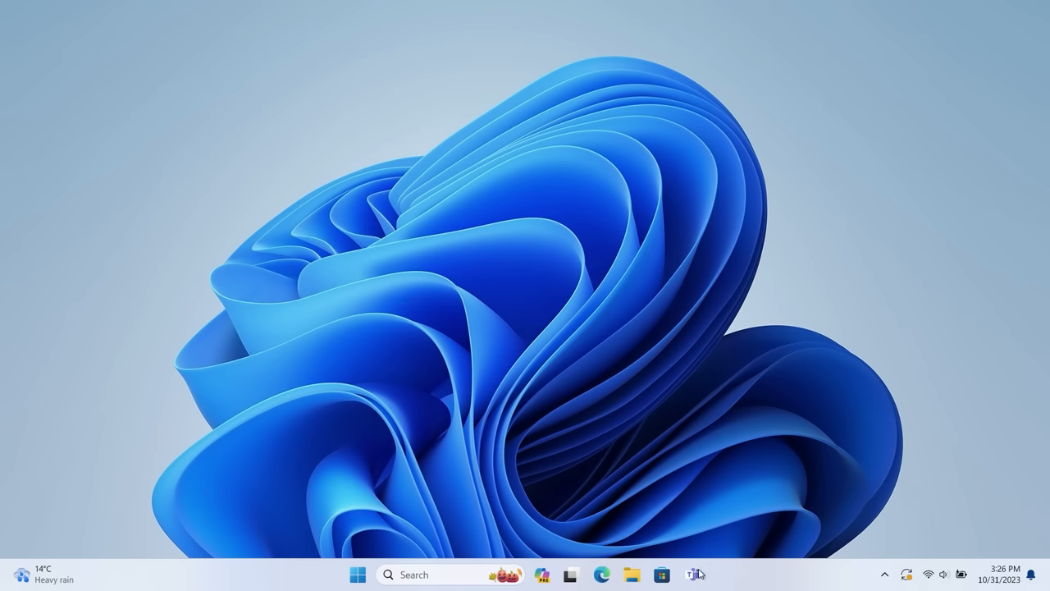
Open the taskbar Teams chat flyout, visit the Zac Bowden conversation and return to recent chats
{"action": "left_click", "coordinate": [692, 574]}
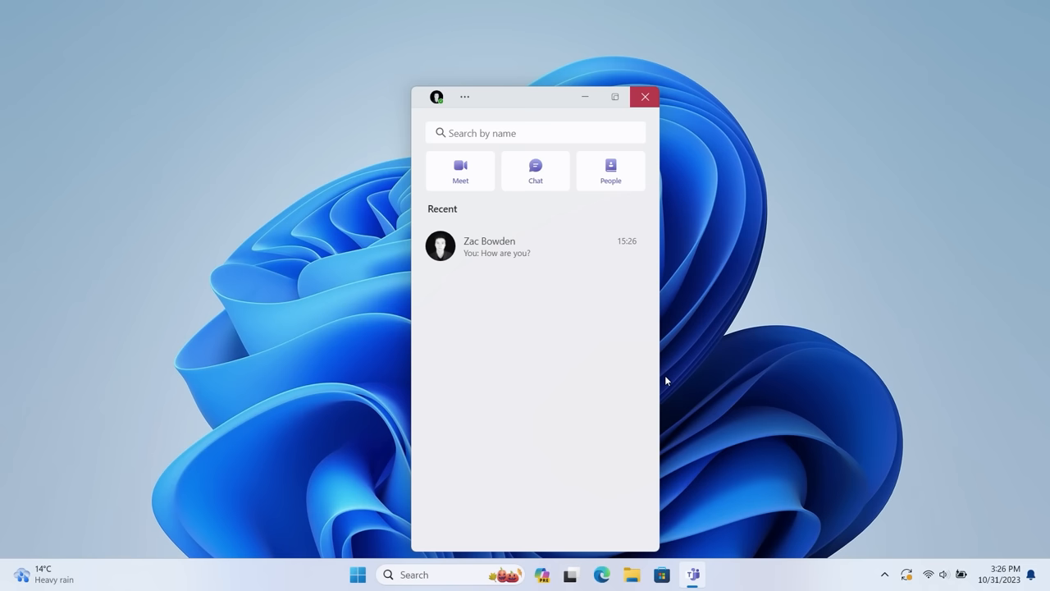
{"action": "mouse_move", "coordinate": [436, 284]}
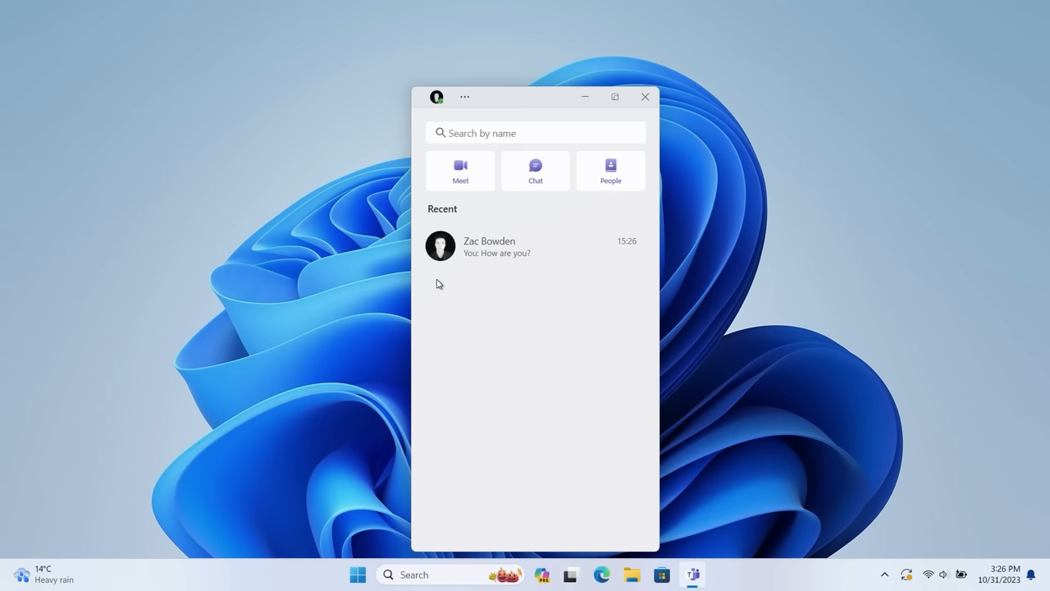
{"action": "mouse_move", "coordinate": [528, 300]}
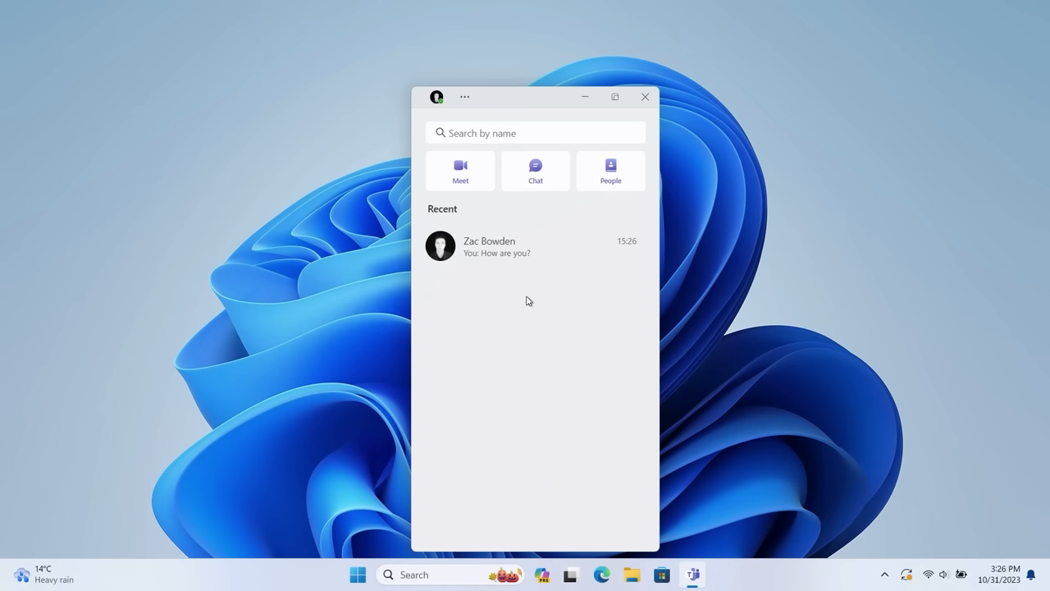
{"action": "left_click", "coordinate": [495, 246]}
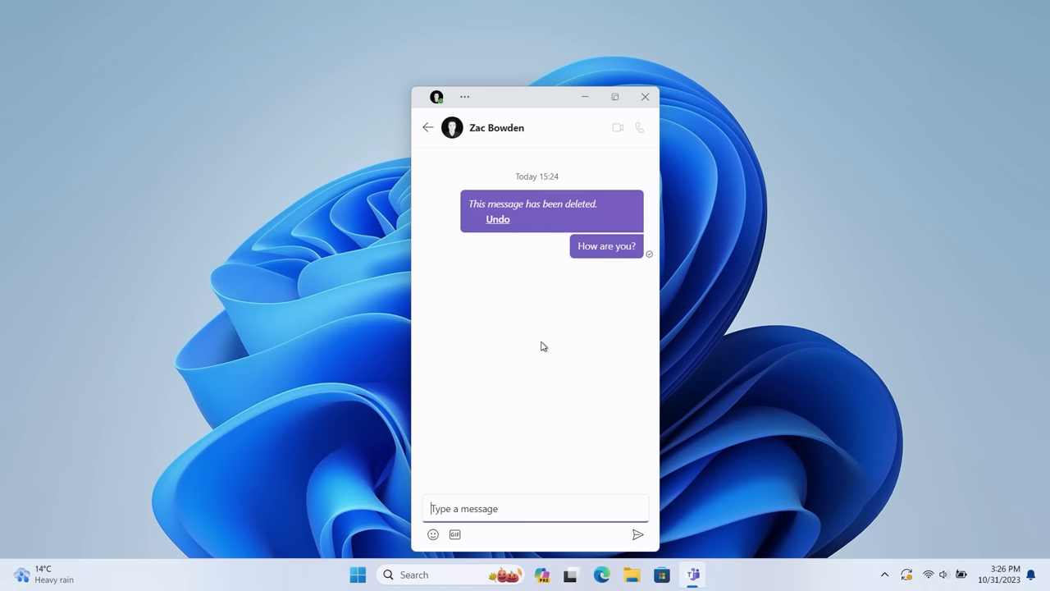
{"action": "type", "text": "Jeirgerijferio"}
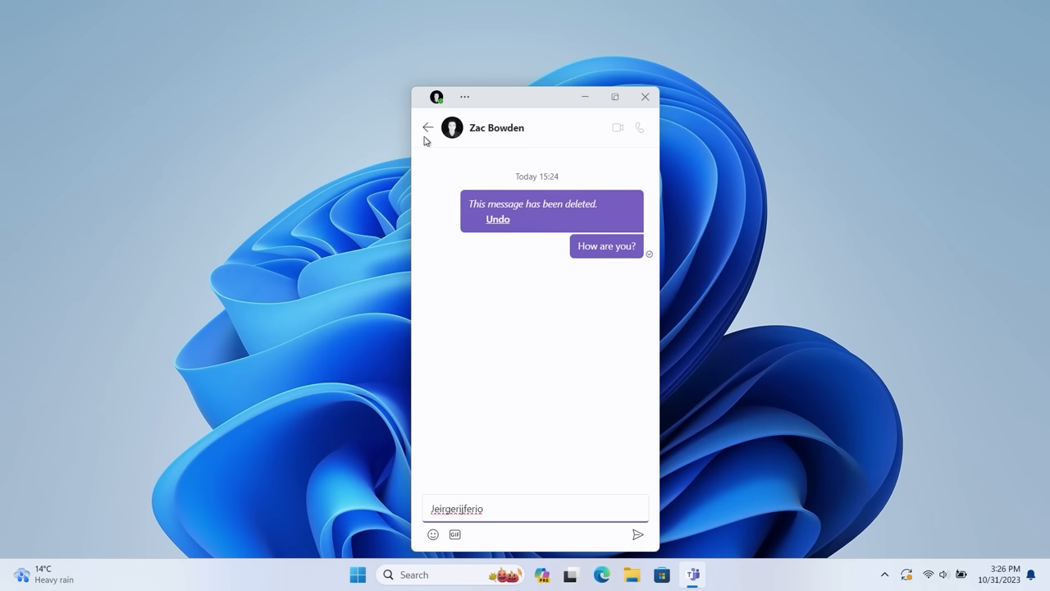
{"action": "left_click", "coordinate": [427, 128]}
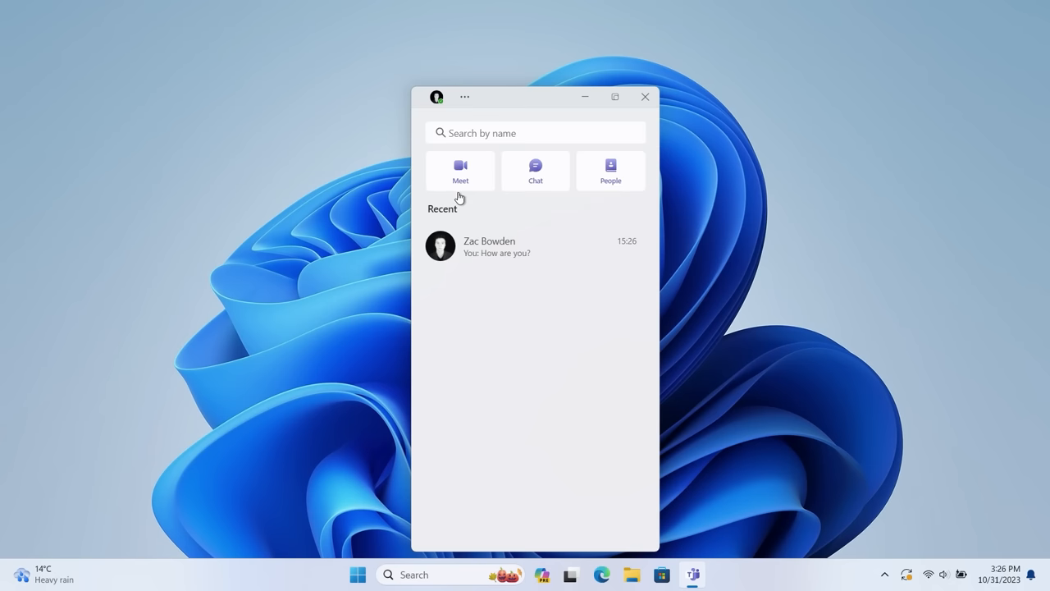
{"action": "mouse_move", "coordinate": [639, 111]}
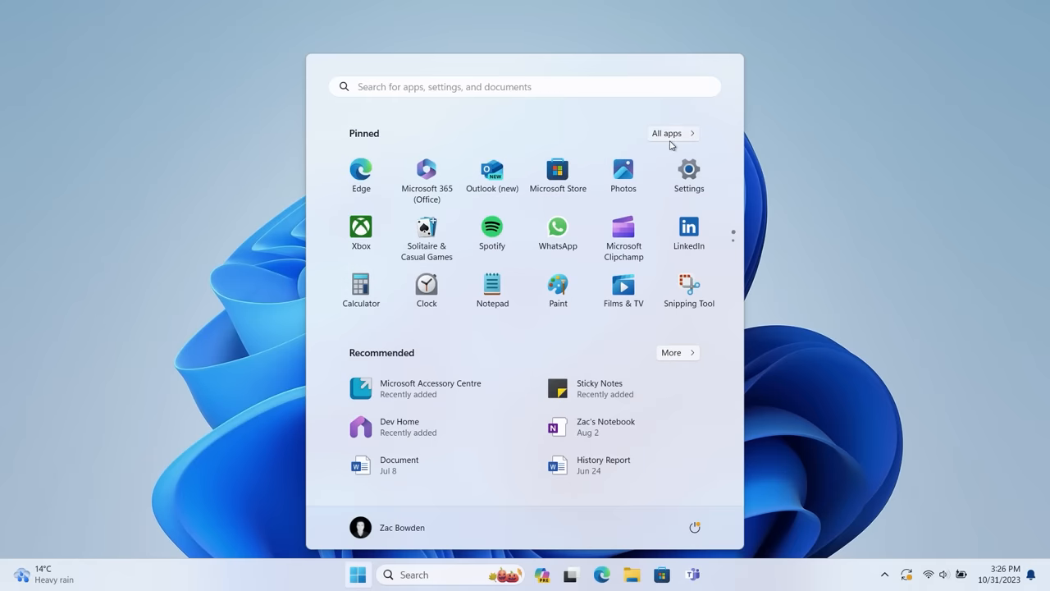
Browse Start's All apps list, view File Explorer's jump list, then return to the Pinned view
{"action": "left_click", "coordinate": [666, 133]}
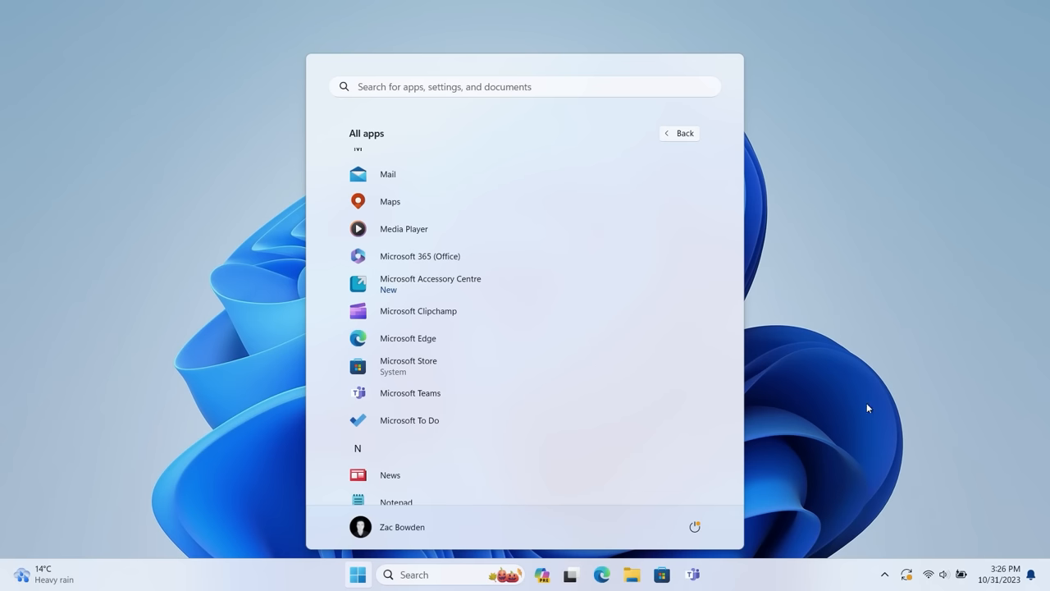
{"action": "mouse_move", "coordinate": [856, 405]}
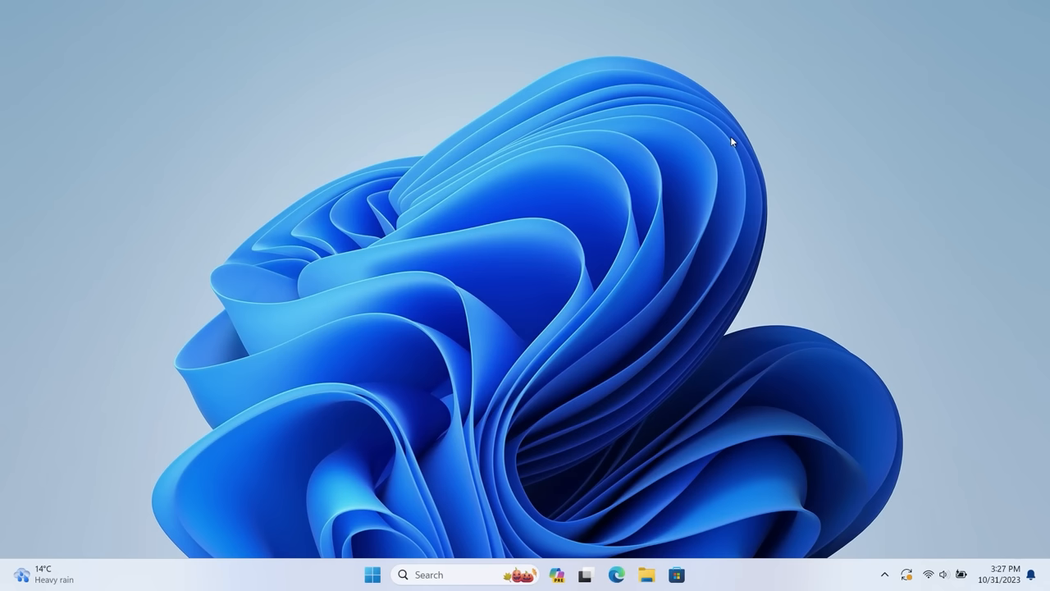
{"action": "mouse_move", "coordinate": [535, 319]}
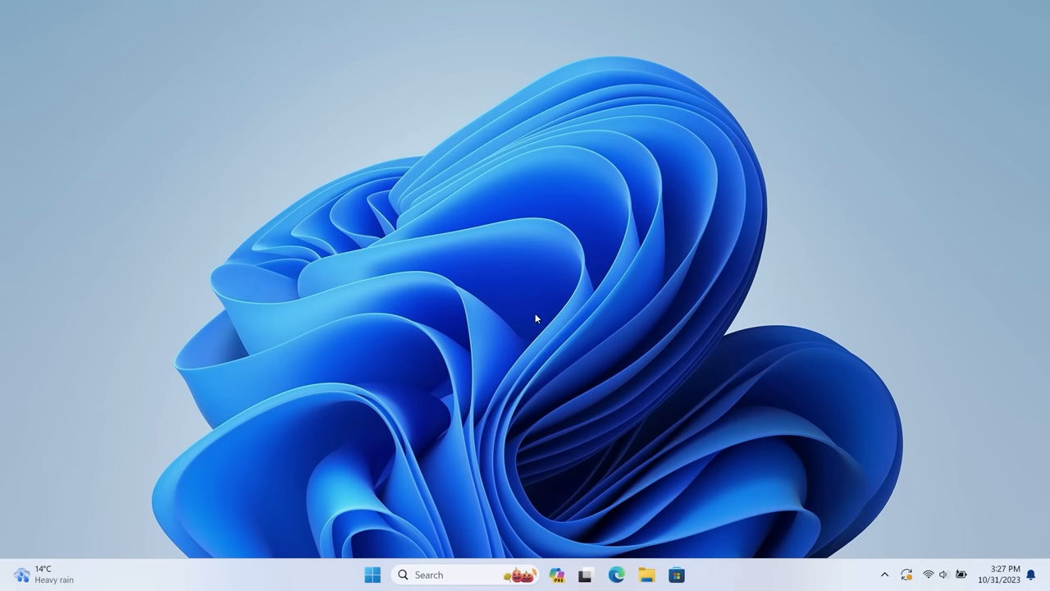
{"action": "left_click", "coordinate": [371, 574]}
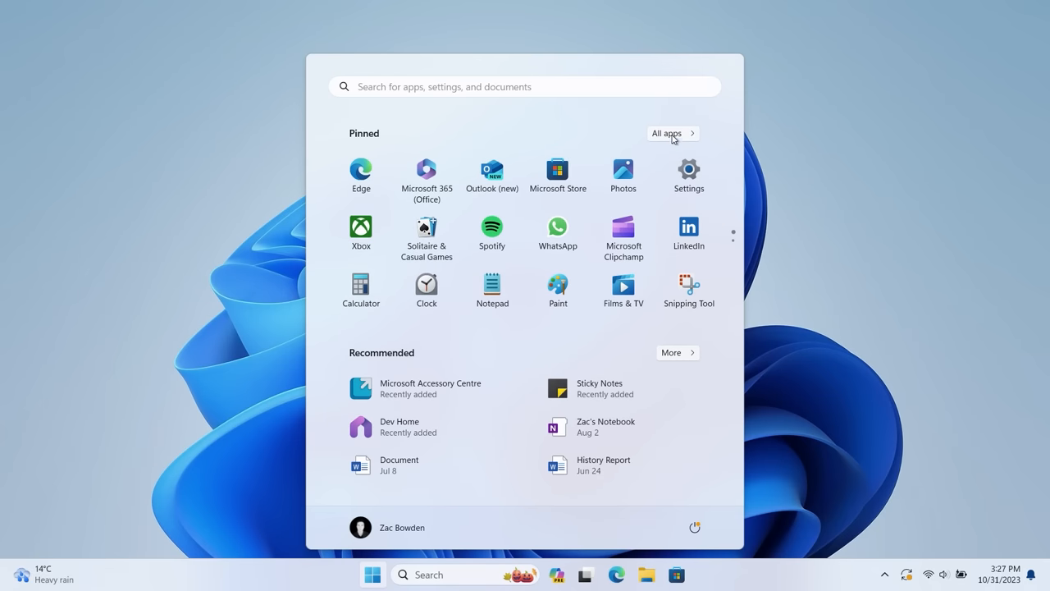
{"action": "left_click", "coordinate": [666, 133]}
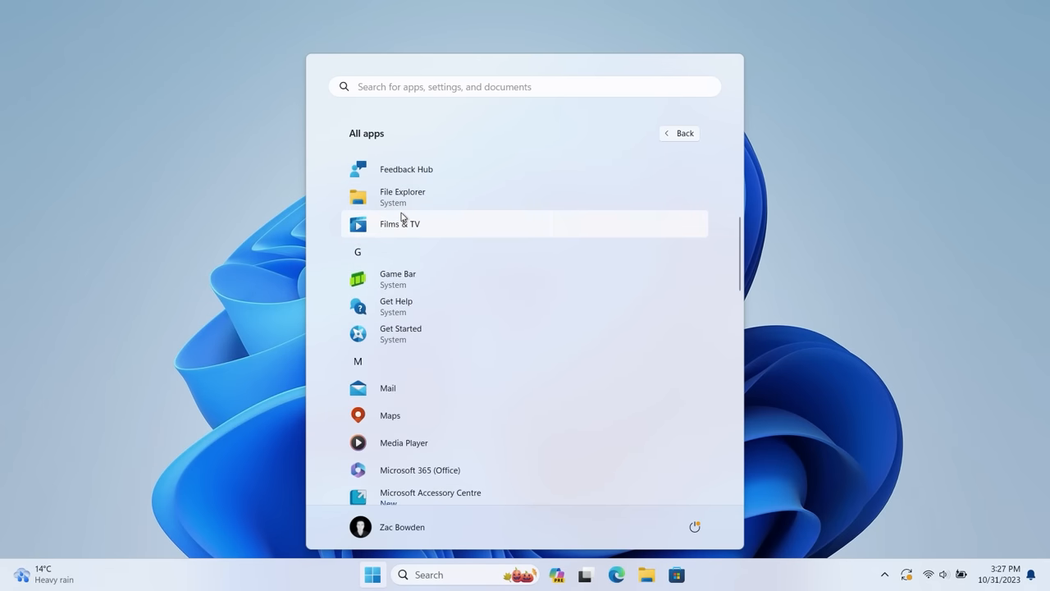
{"action": "mouse_move", "coordinate": [502, 277]}
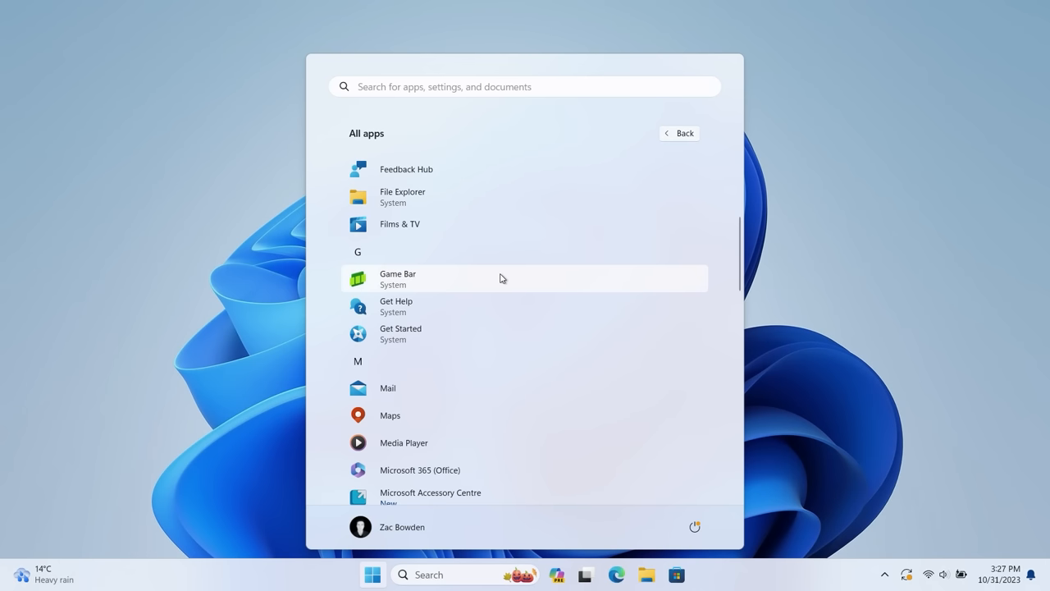
{"action": "mouse_move", "coordinate": [410, 223]}
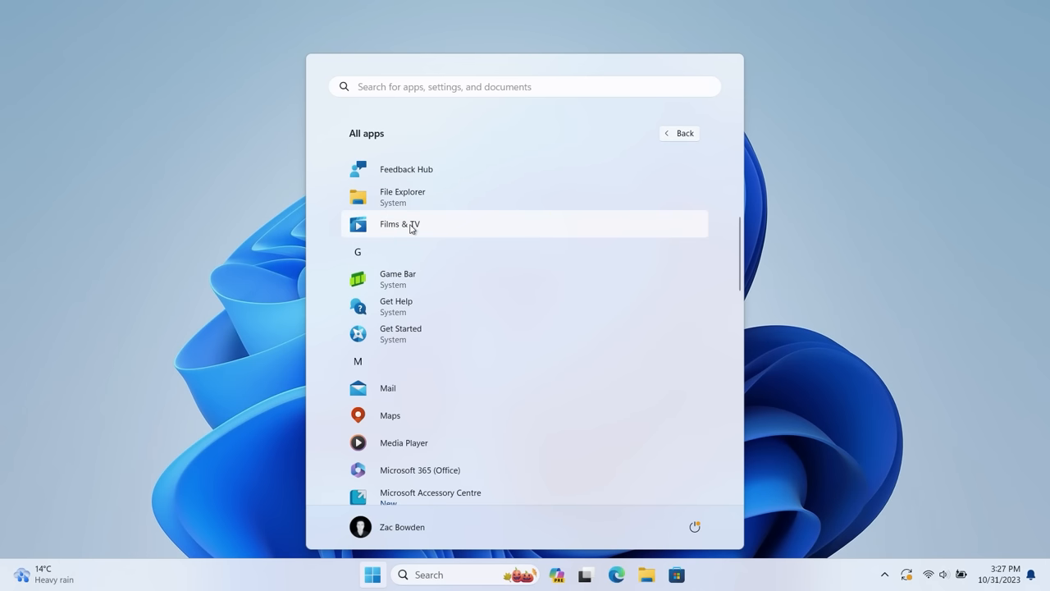
{"action": "mouse_move", "coordinate": [440, 307]}
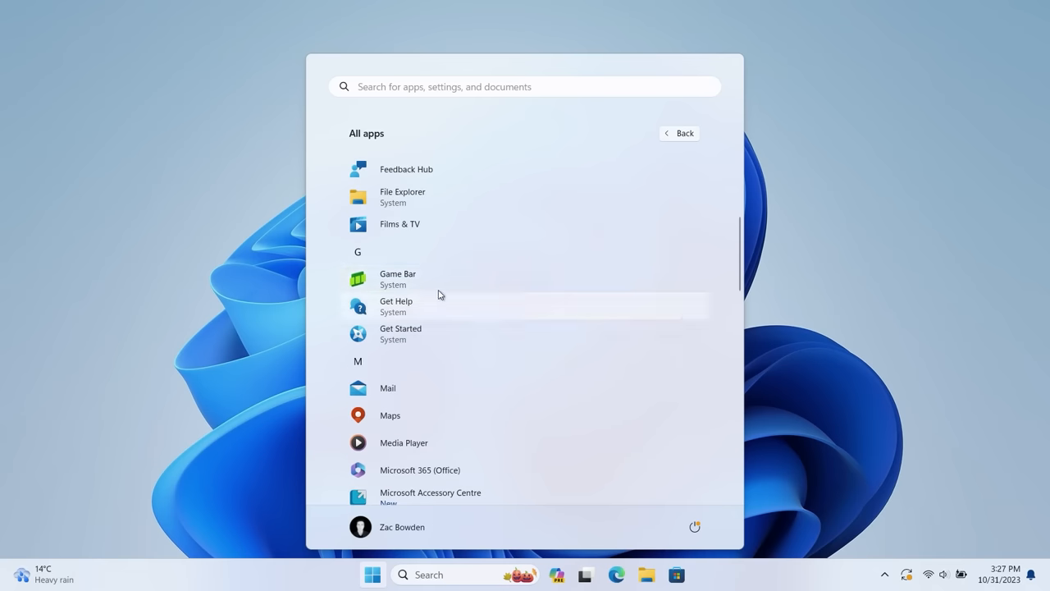
{"action": "mouse_move", "coordinate": [397, 279]}
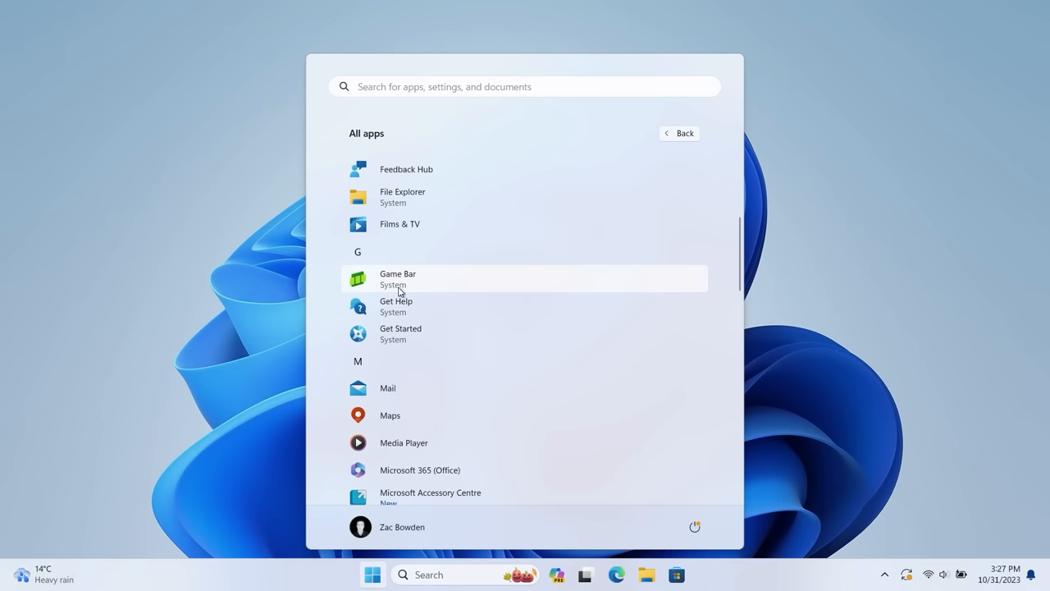
{"action": "mouse_move", "coordinate": [476, 279]}
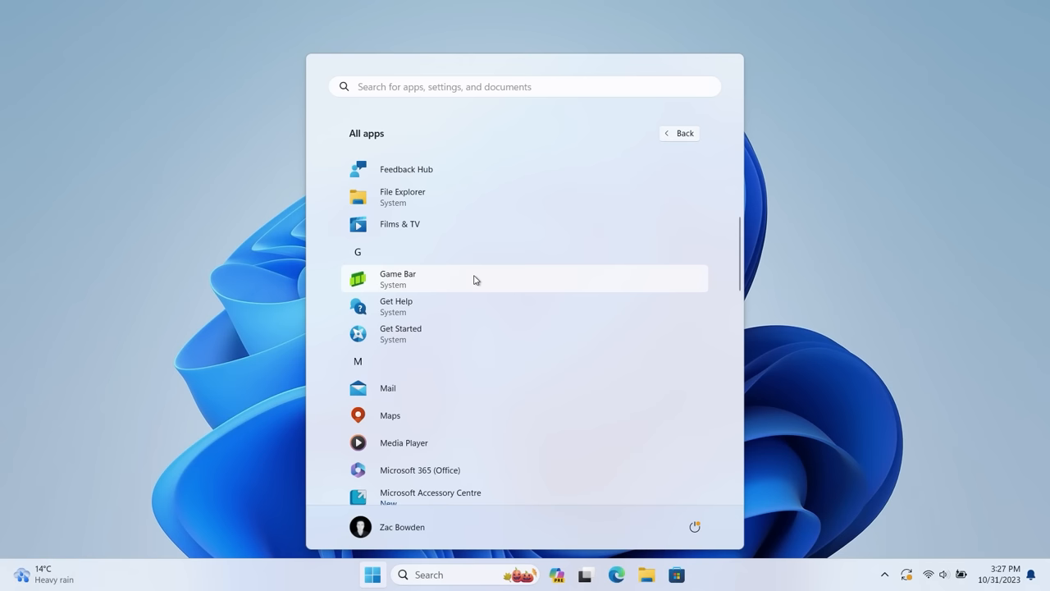
{"action": "mouse_move", "coordinate": [446, 299]}
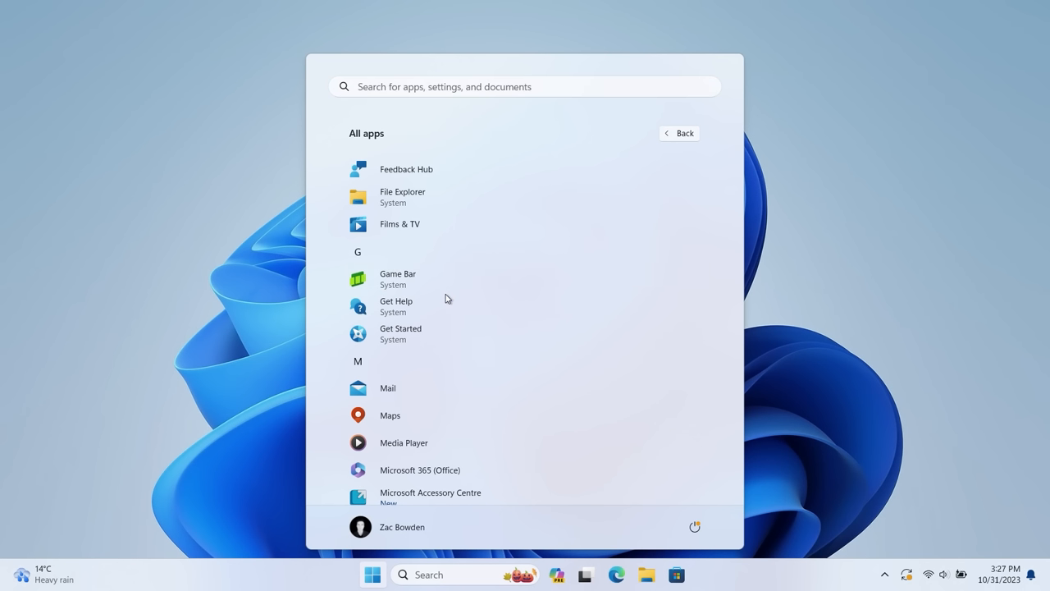
{"action": "mouse_move", "coordinate": [452, 197]}
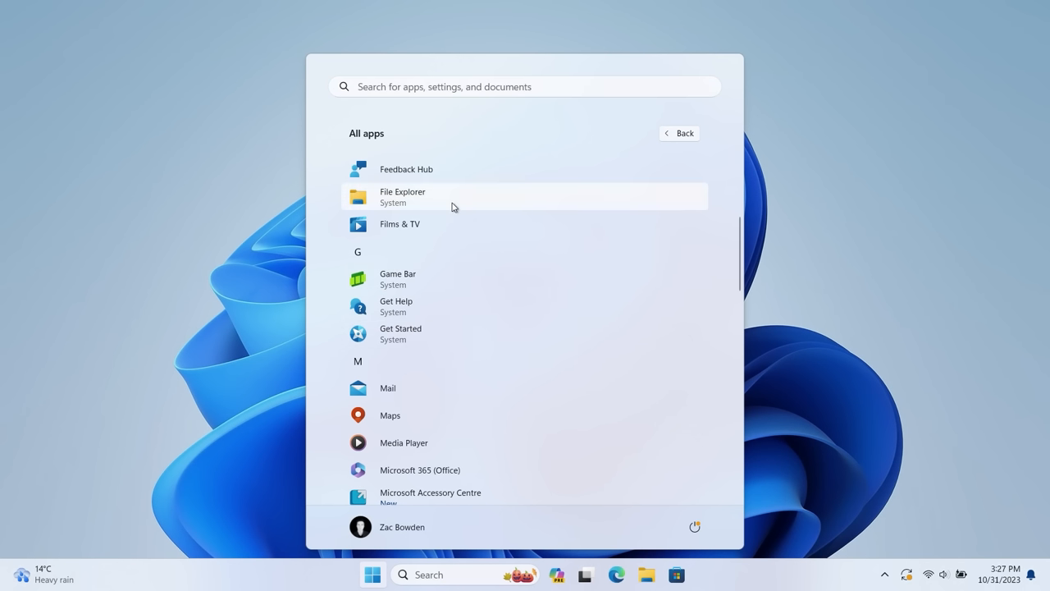
{"action": "right_click", "coordinate": [401, 197]}
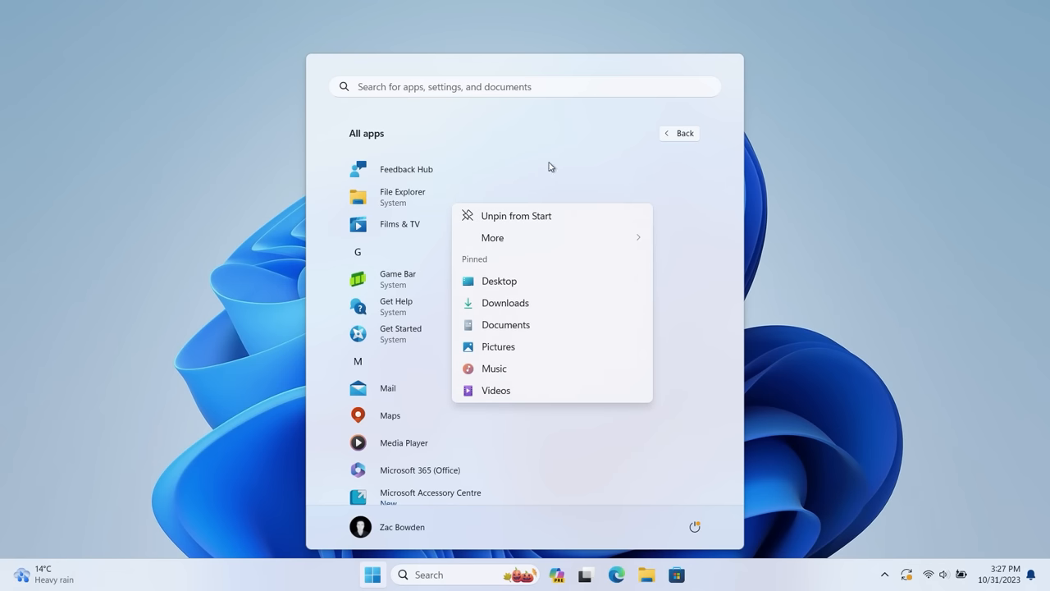
{"action": "left_click", "coordinate": [678, 133]}
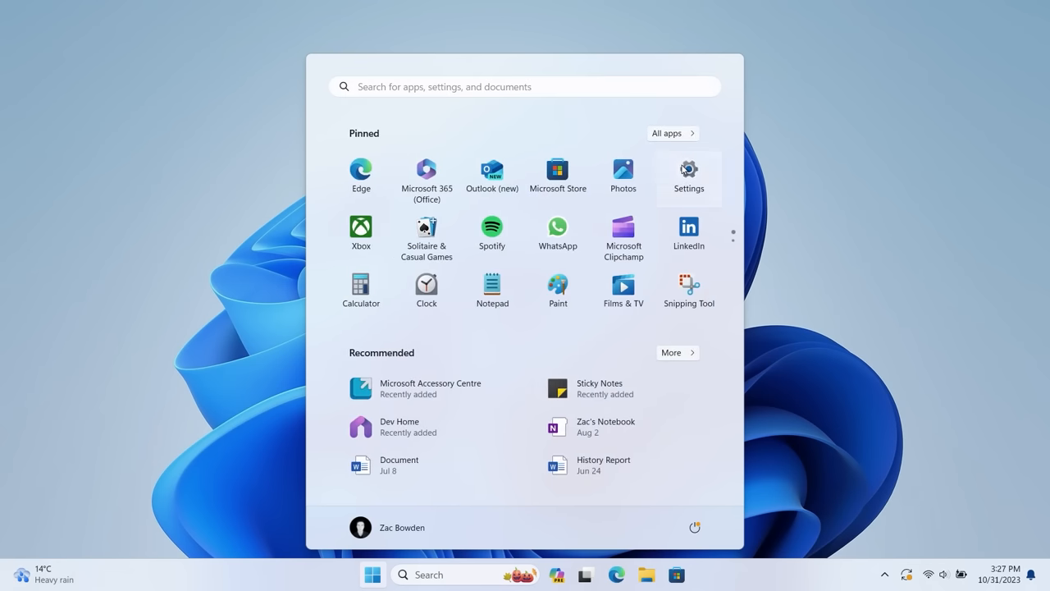
Open Settings on the Installed apps list and scroll through it
{"action": "left_click", "coordinate": [689, 167]}
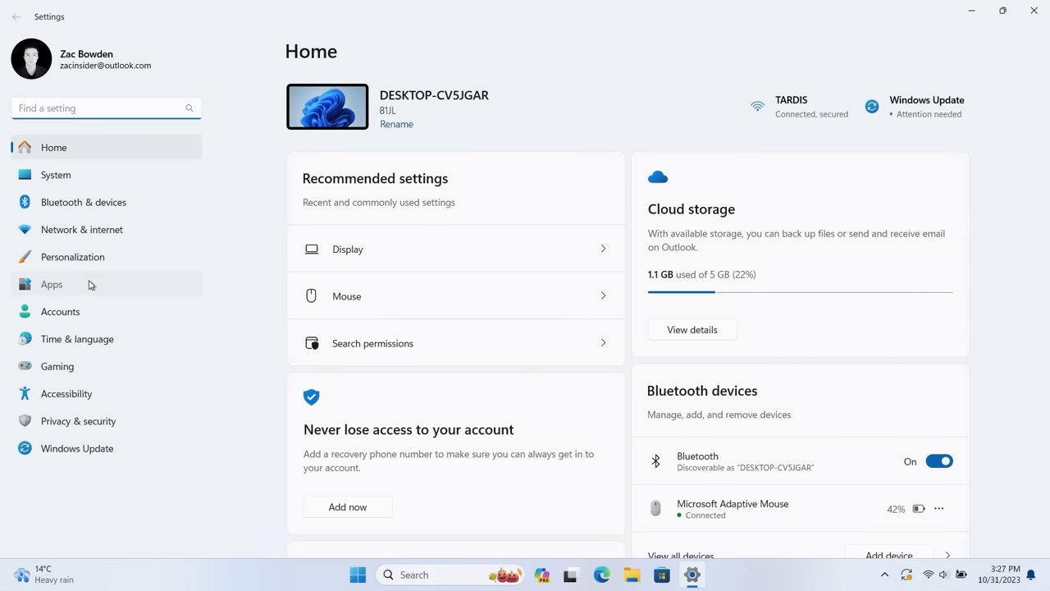
{"action": "left_click", "coordinate": [53, 284]}
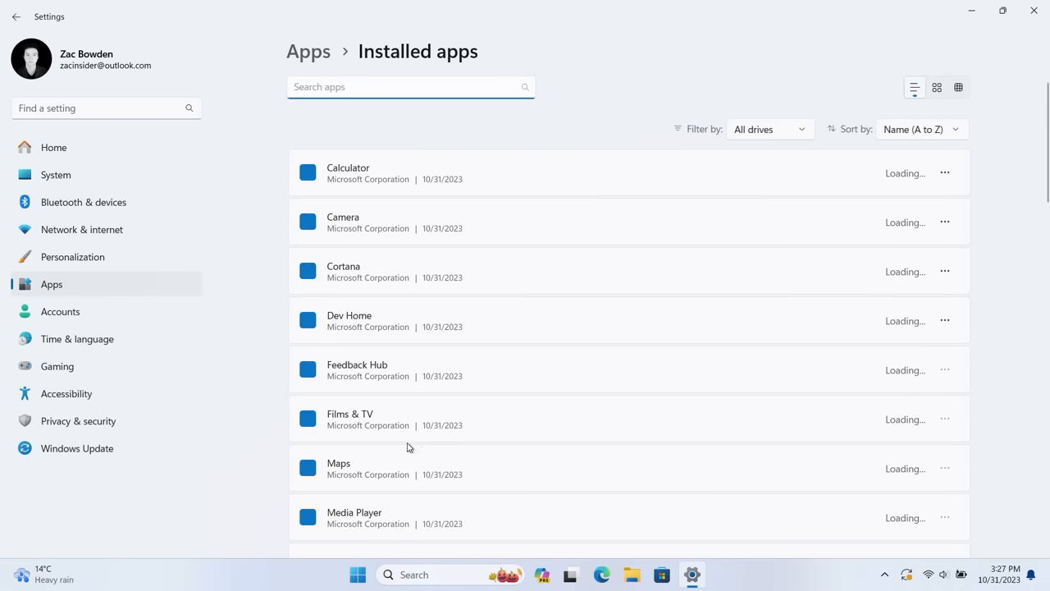
{"action": "scroll", "scroll_direction": "down", "scroll_amount": 3}
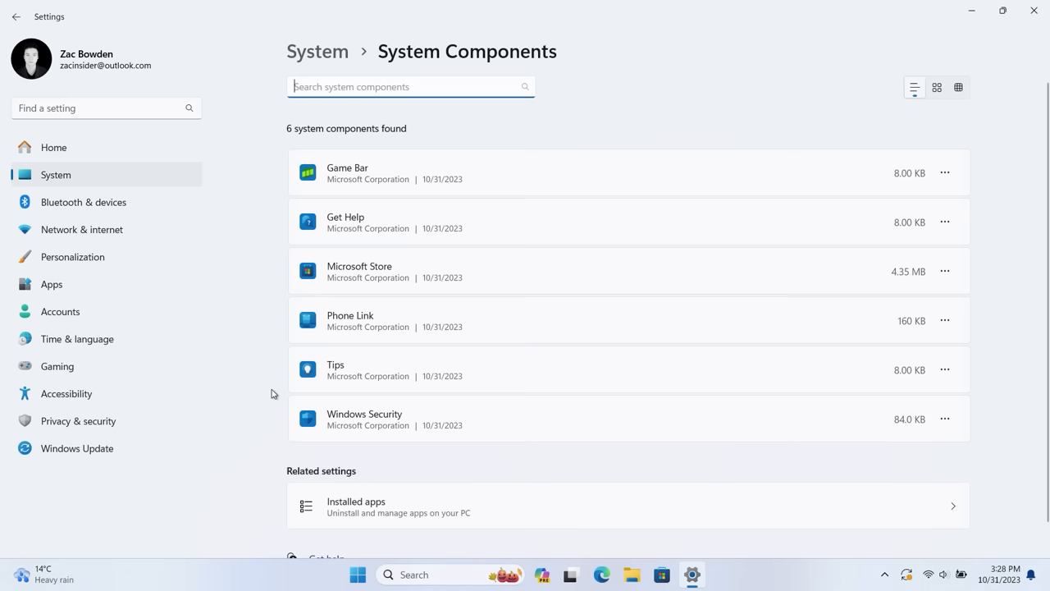
{"action": "mouse_move", "coordinate": [266, 308]}
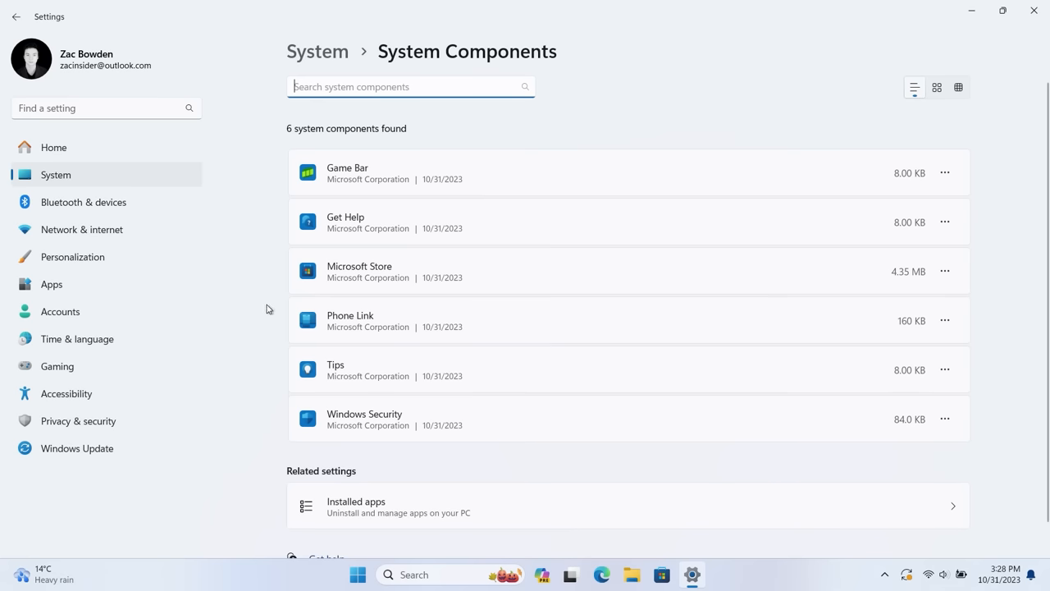
{"action": "mouse_move", "coordinate": [374, 345]}
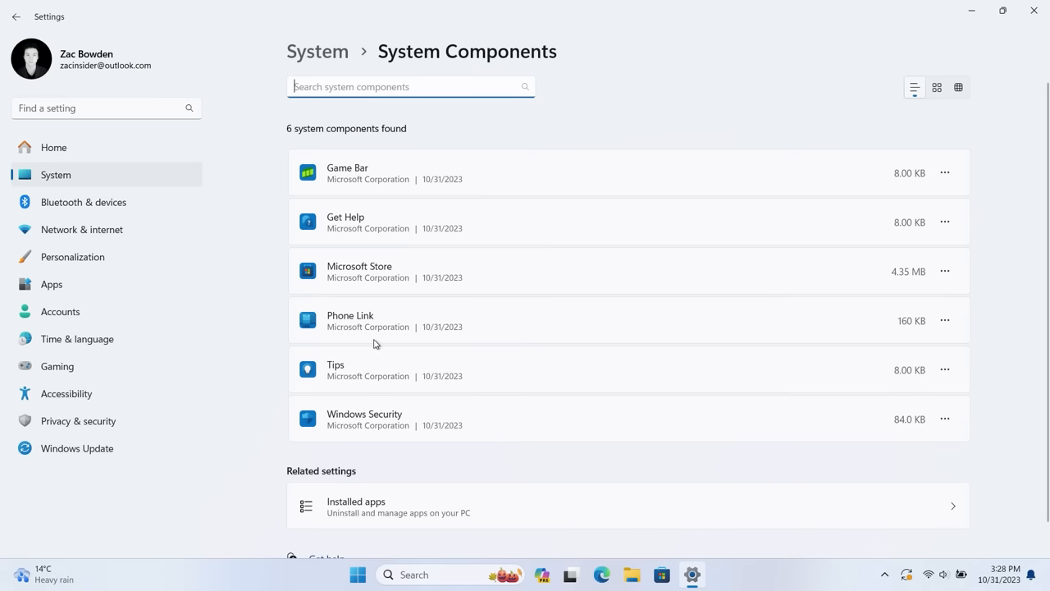
{"action": "mouse_move", "coordinate": [364, 181]}
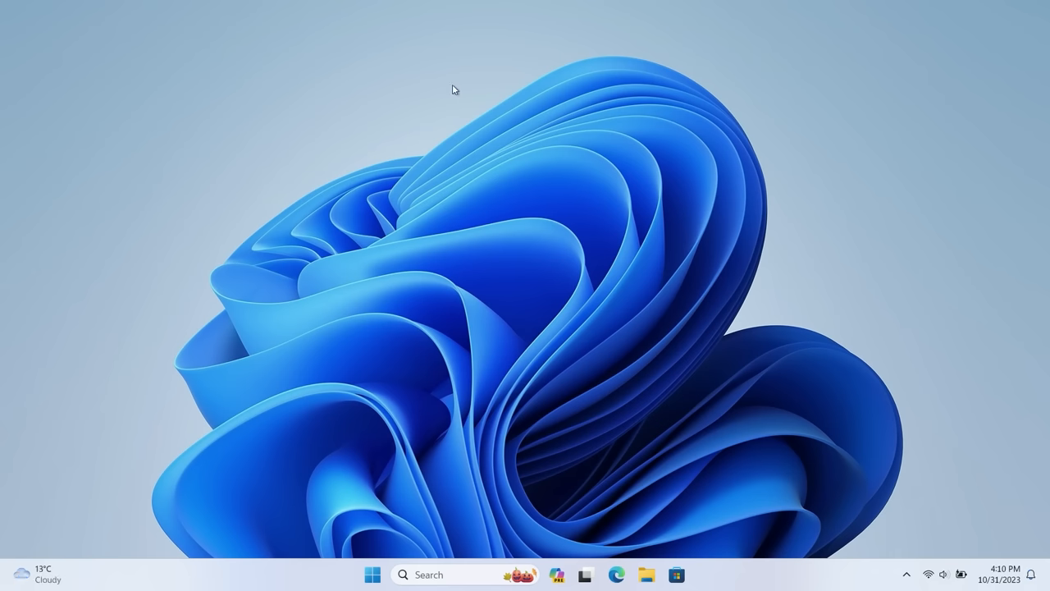
{"action": "mouse_move", "coordinate": [571, 561]}
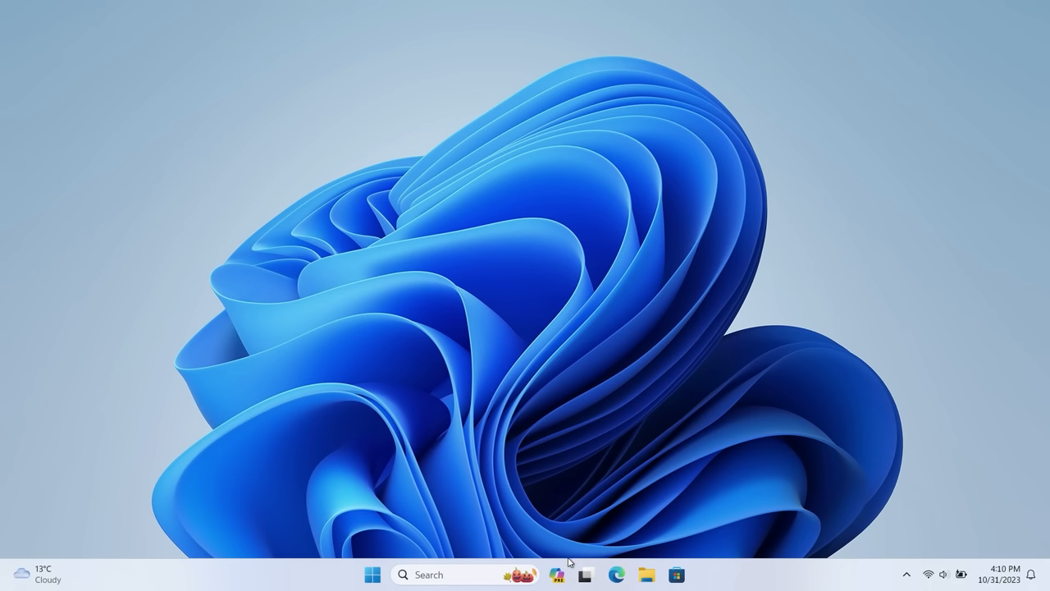
Ask Copilot 'What is chatgpt' and get an answer with sources and follow-up suggestions
{"action": "left_click", "coordinate": [557, 574]}
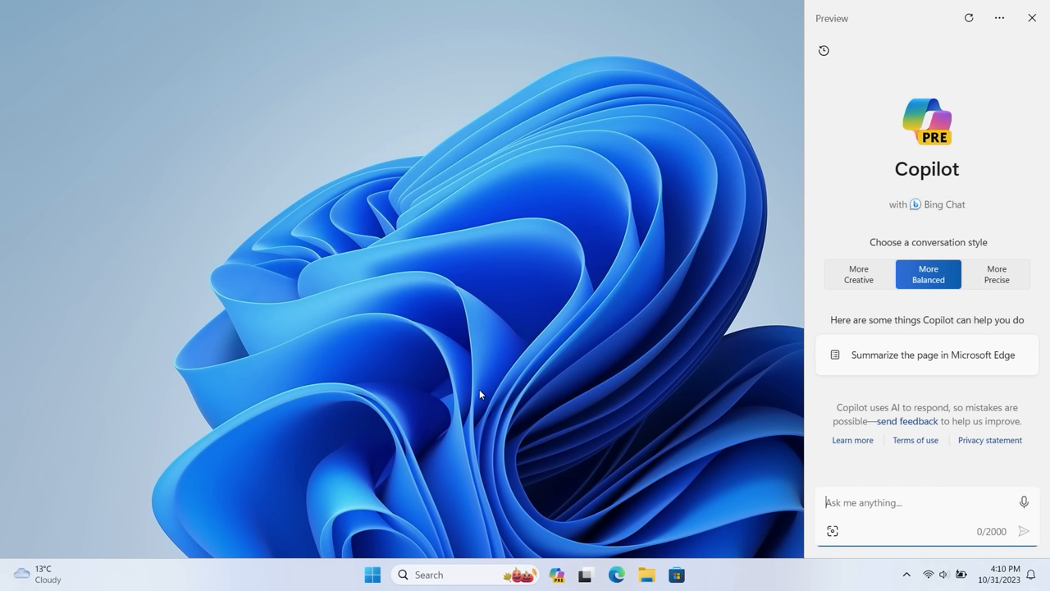
{"action": "mouse_move", "coordinate": [757, 433]}
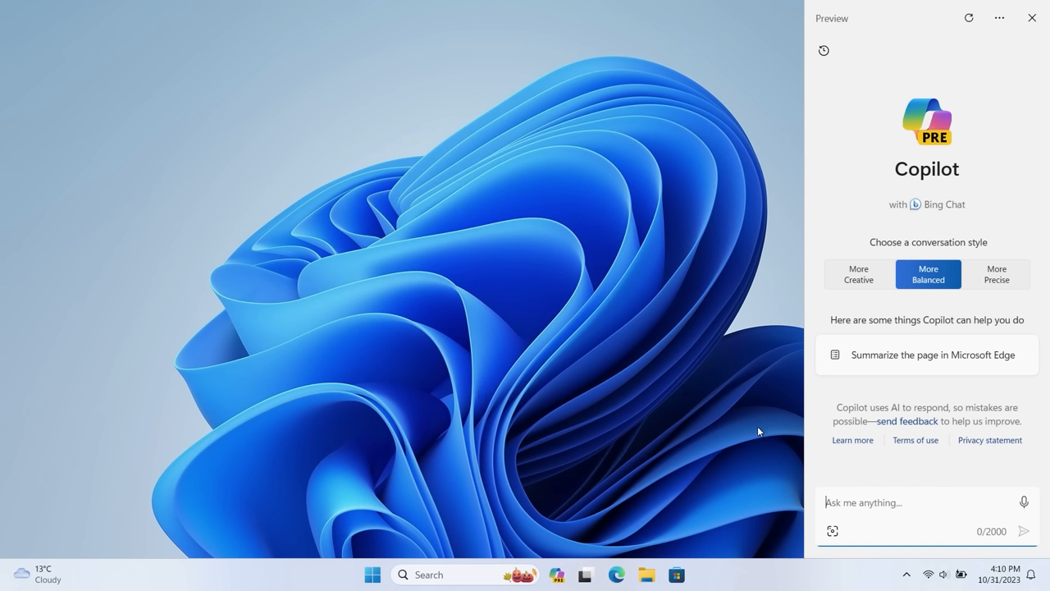
{"action": "type", "text": "What is chatgpt"}
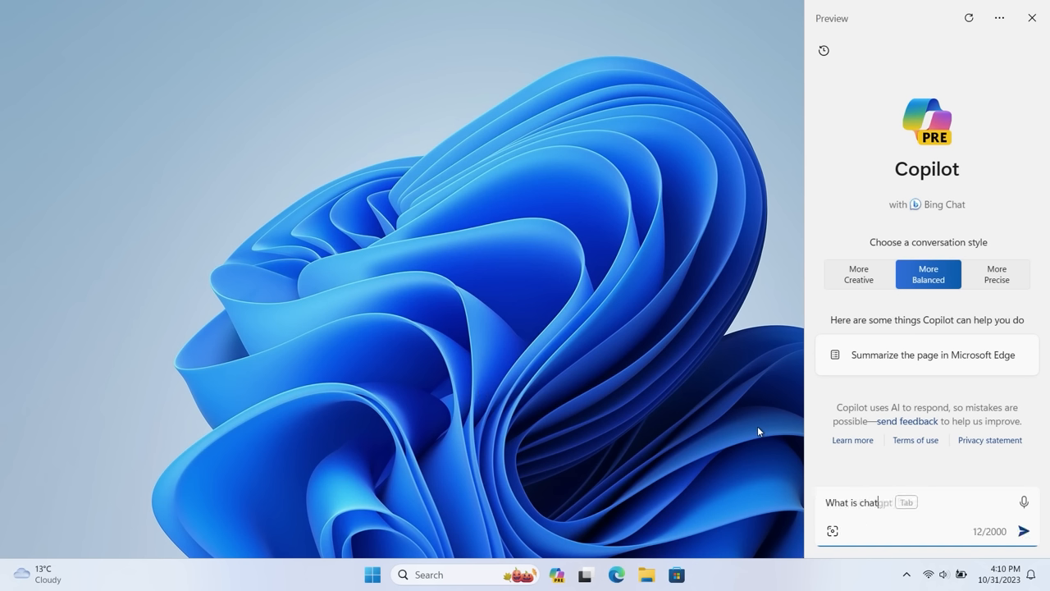
{"action": "left_click", "coordinate": [1024, 531]}
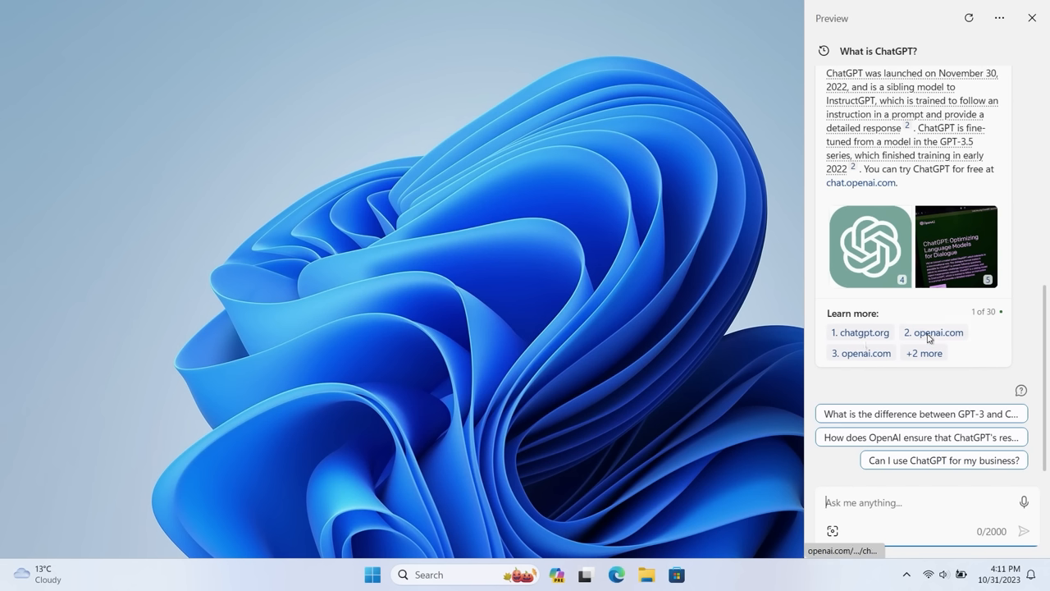
{"action": "mouse_move", "coordinate": [861, 348]}
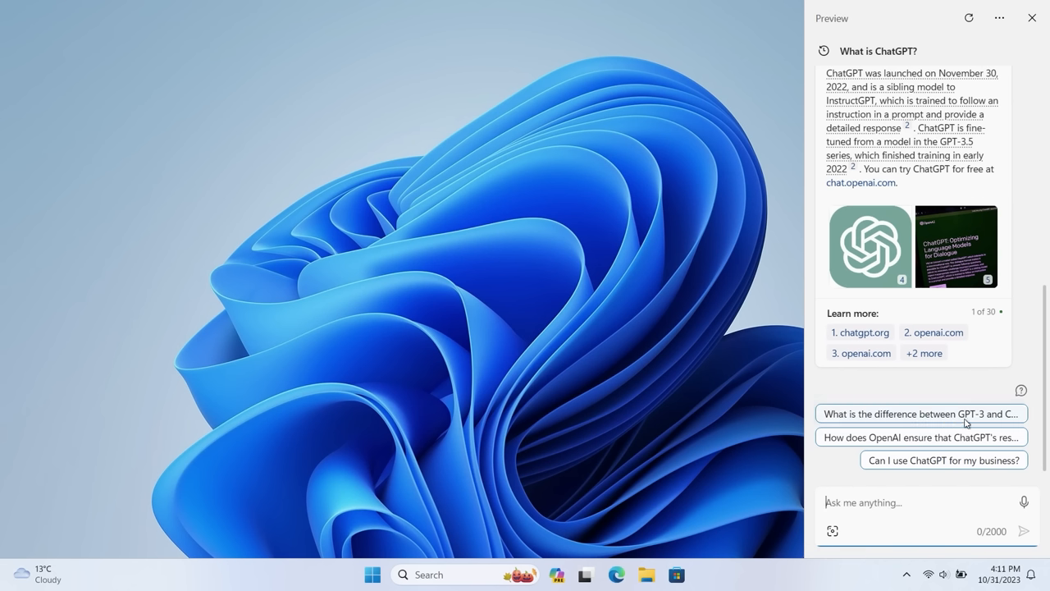
{"action": "mouse_move", "coordinate": [952, 418]}
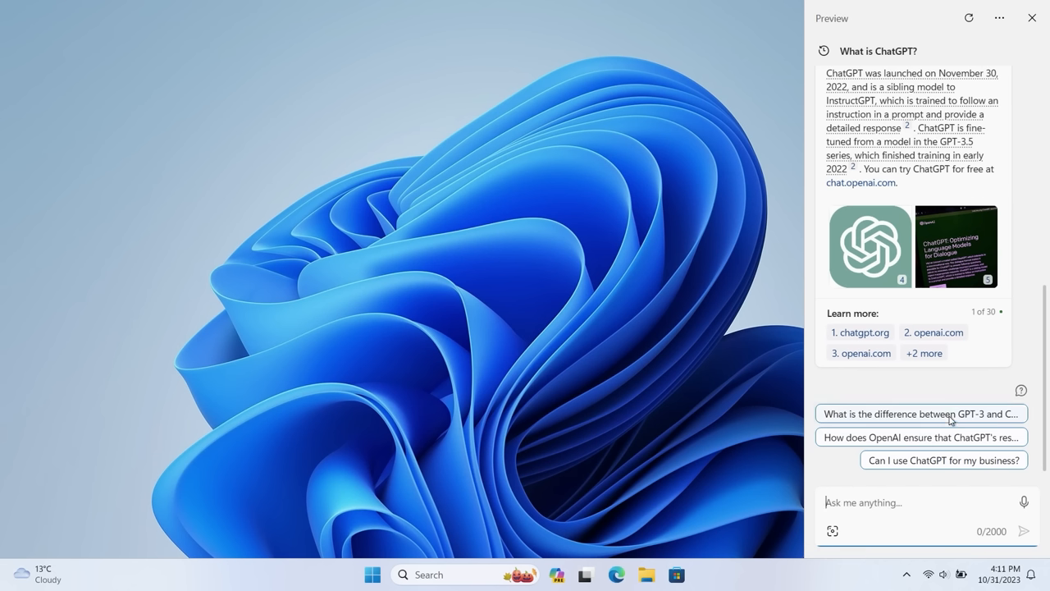
{"action": "mouse_move", "coordinate": [922, 414]}
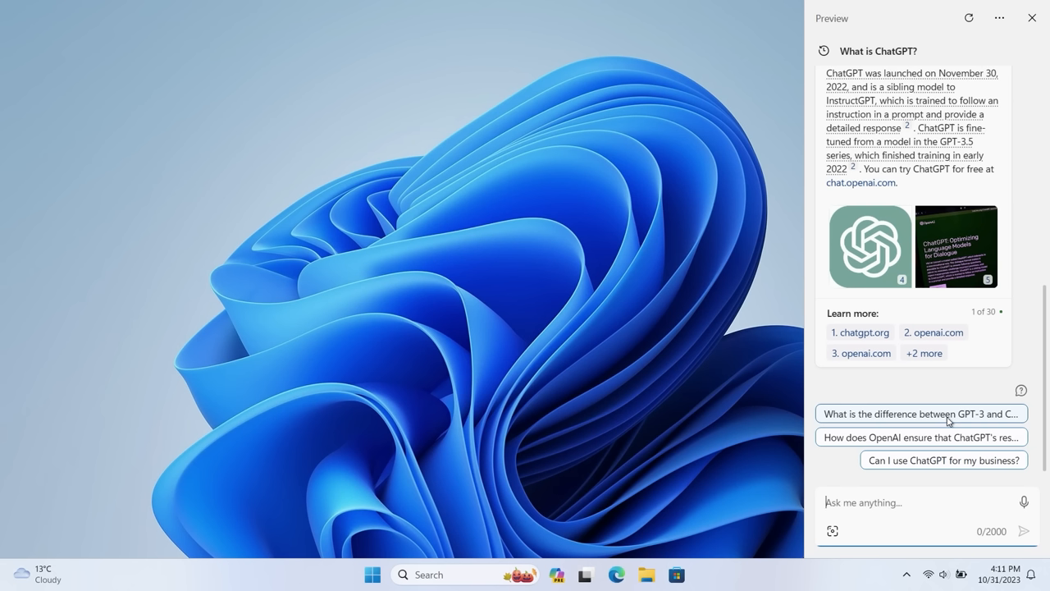
{"action": "mouse_move", "coordinate": [666, 408]}
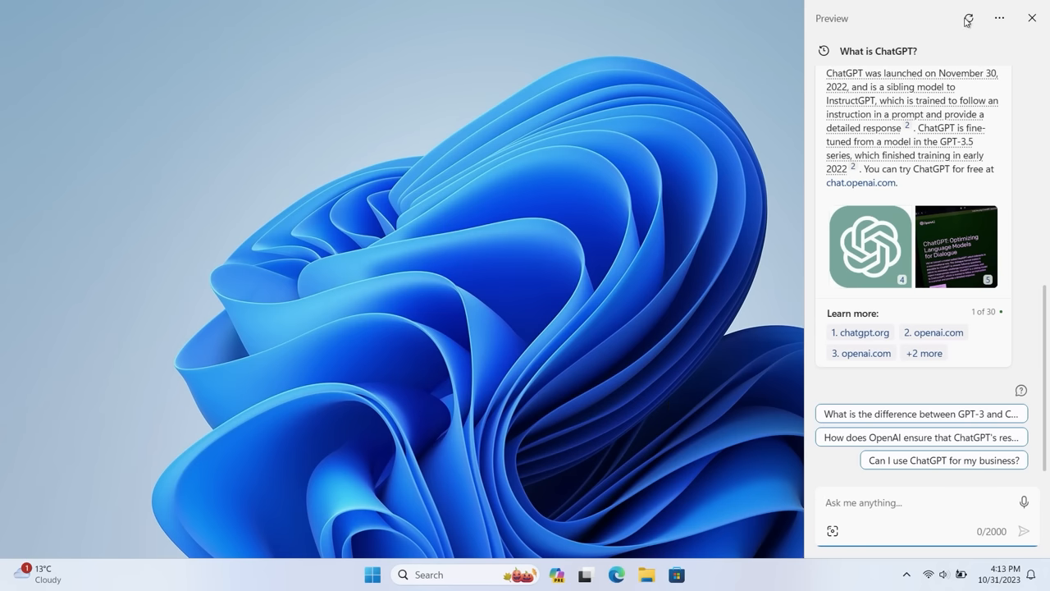
Start a new Copilot topic, ask it to turn on Do Not Disturb and confirm with Yes
{"action": "left_click", "coordinate": [968, 18]}
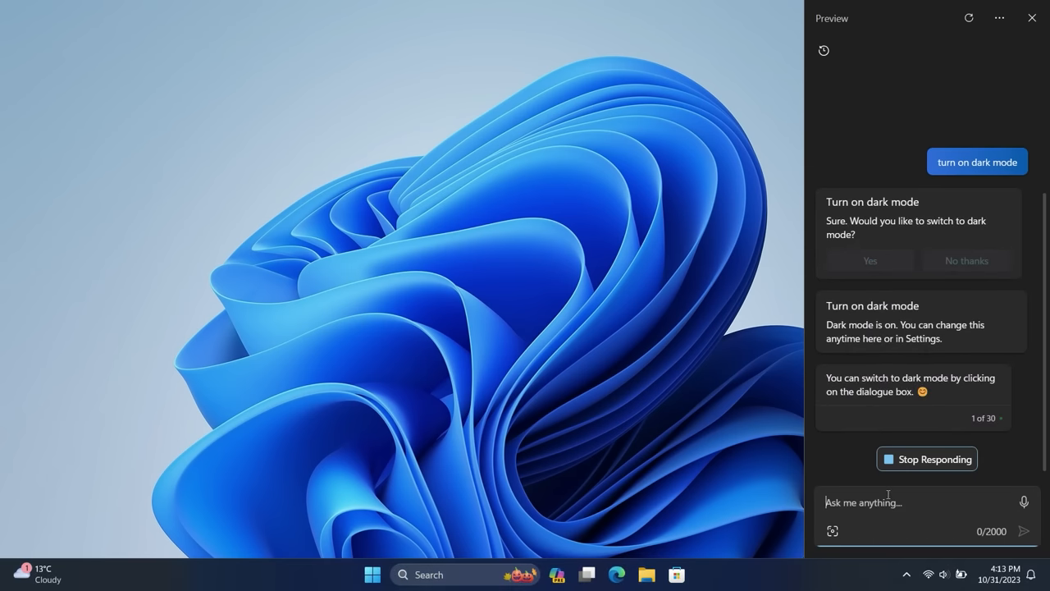
{"action": "type", "text": "turn on do not"}
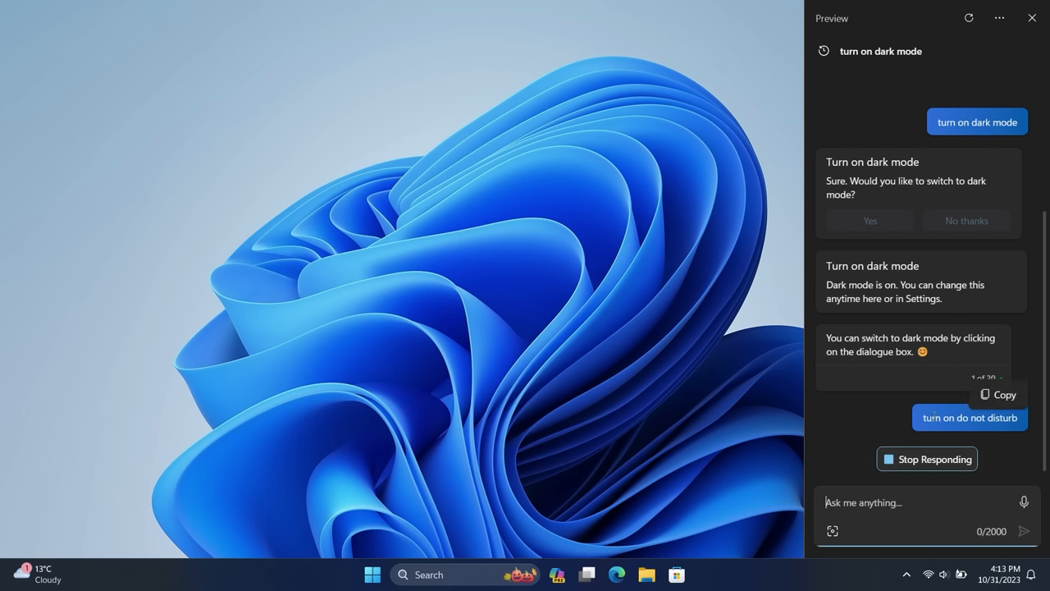
{"action": "mouse_move", "coordinate": [838, 413]}
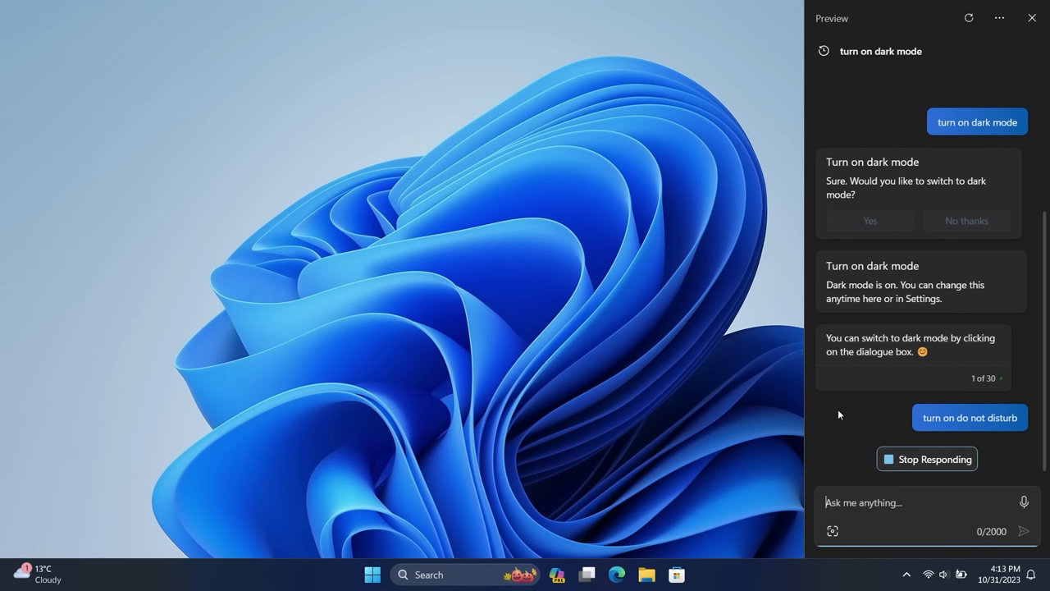
{"action": "left_click", "coordinate": [968, 416]}
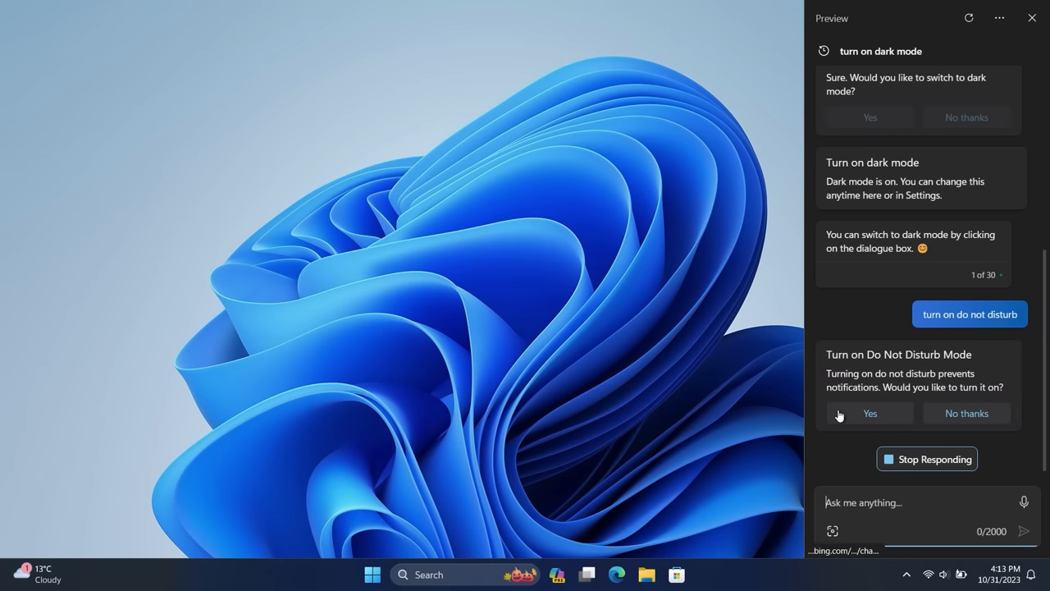
{"action": "left_click", "coordinate": [869, 414]}
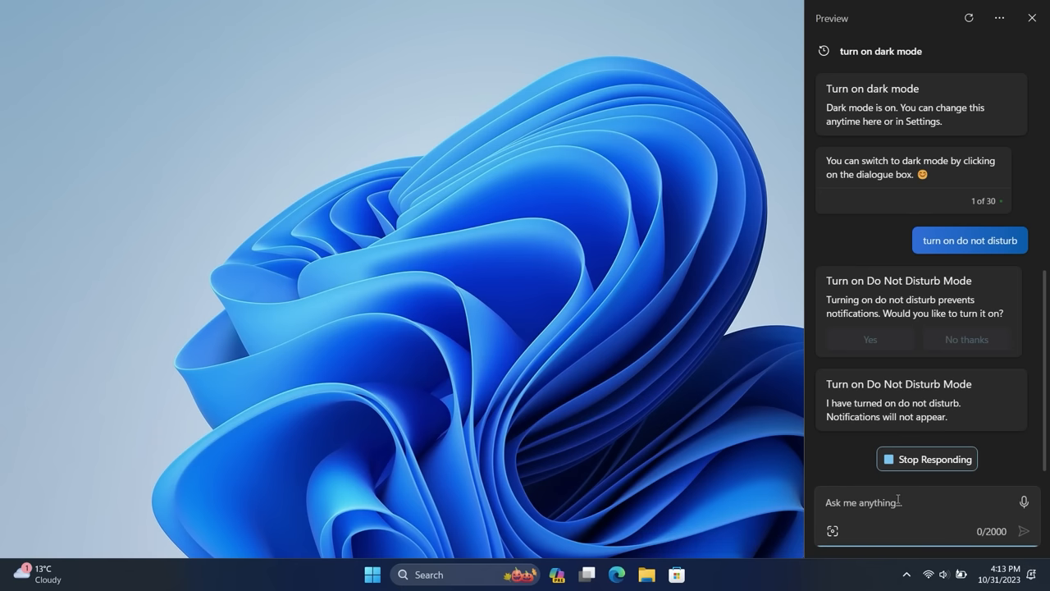
{"action": "scroll", "scroll_direction": "down", "scroll_amount": 3}
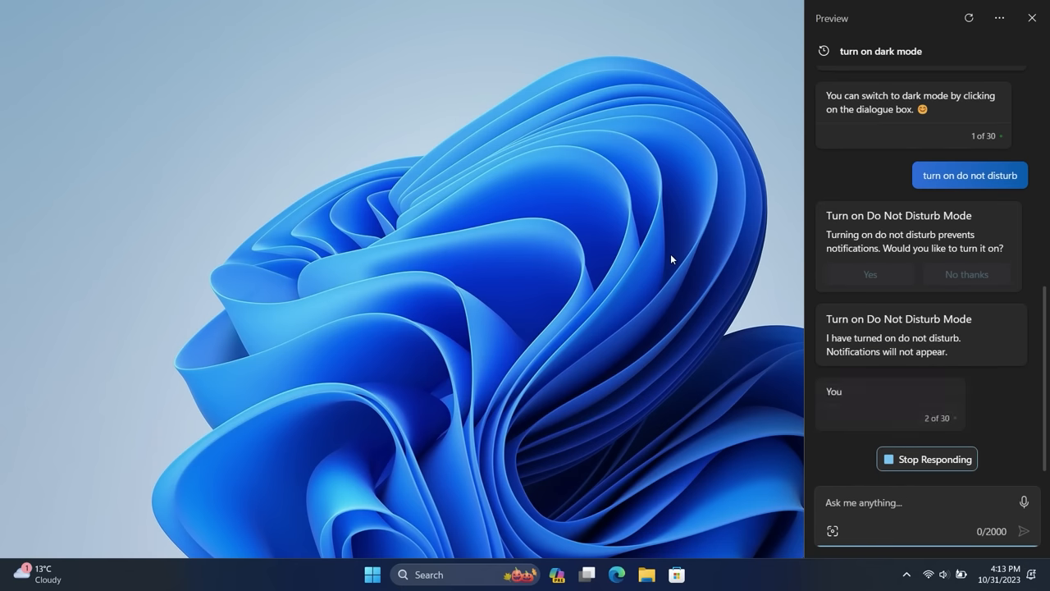
{"action": "left_click", "coordinate": [615, 574]}
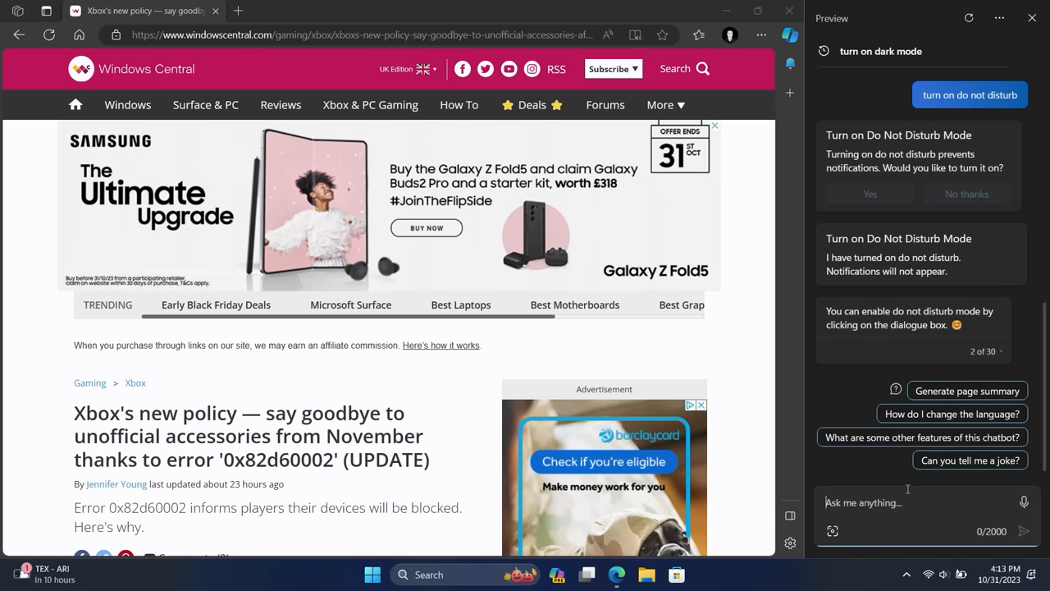
Ask Copilot to 'summarize this post' and scroll through its summary of the Xbox accessory article
{"action": "type", "text": "summarize"}
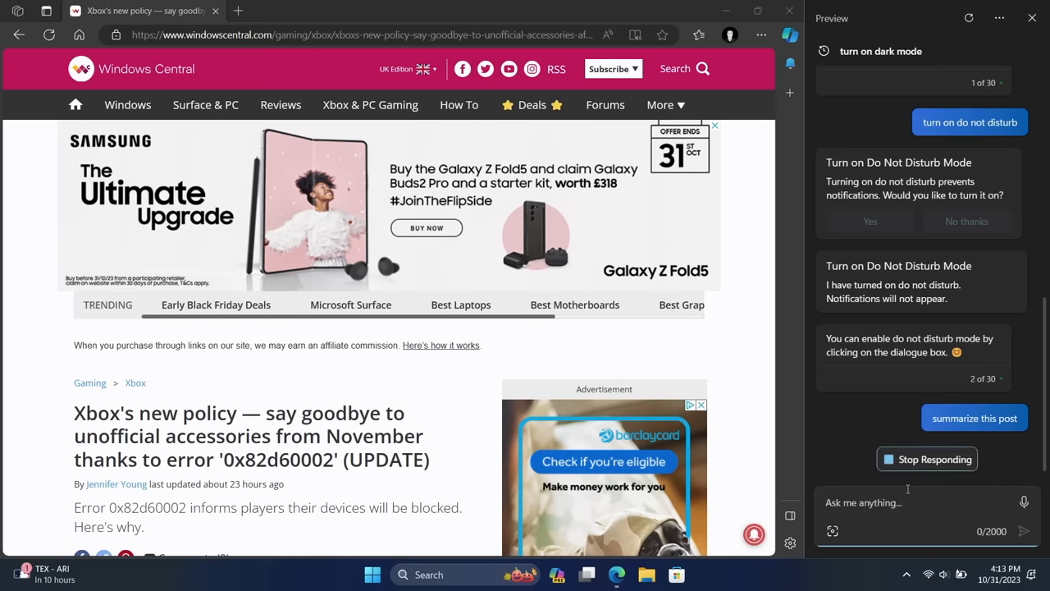
{"action": "left_click", "coordinate": [974, 418]}
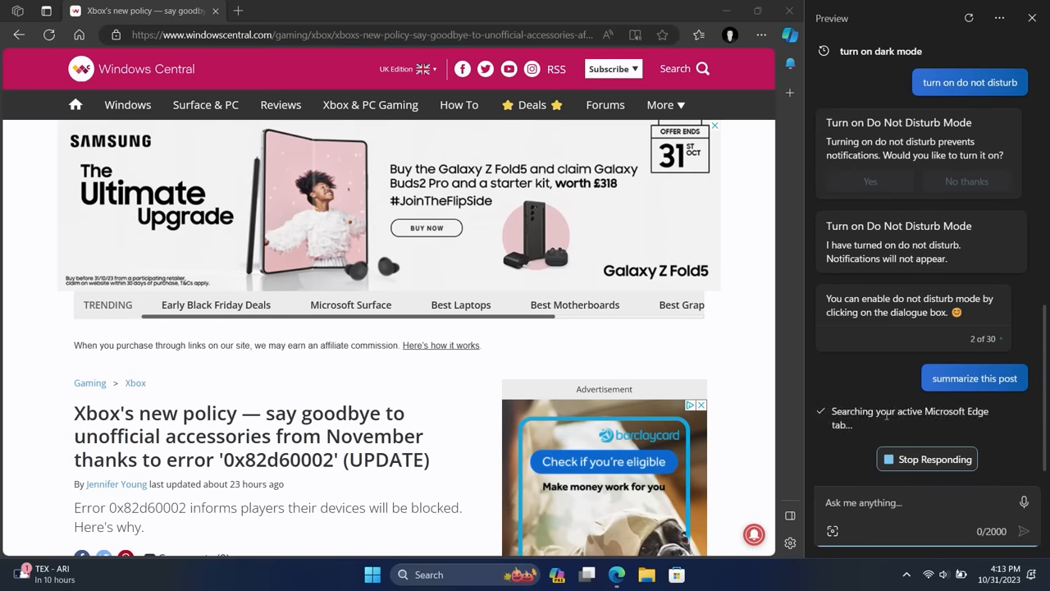
{"action": "scroll", "scroll_direction": "down", "scroll_amount": 3}
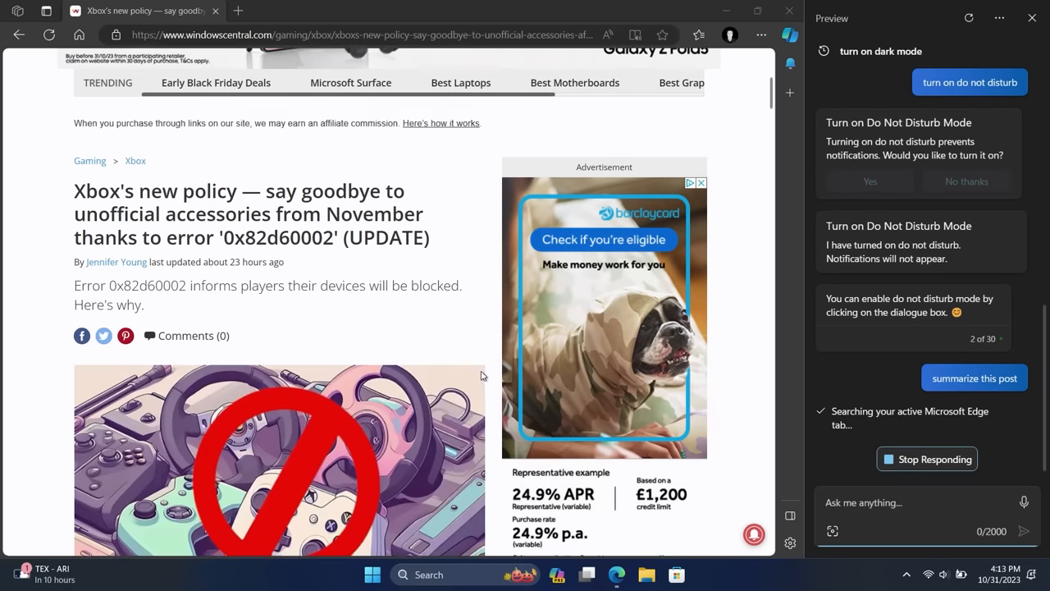
{"action": "scroll", "scroll_direction": "down", "scroll_amount": 3}
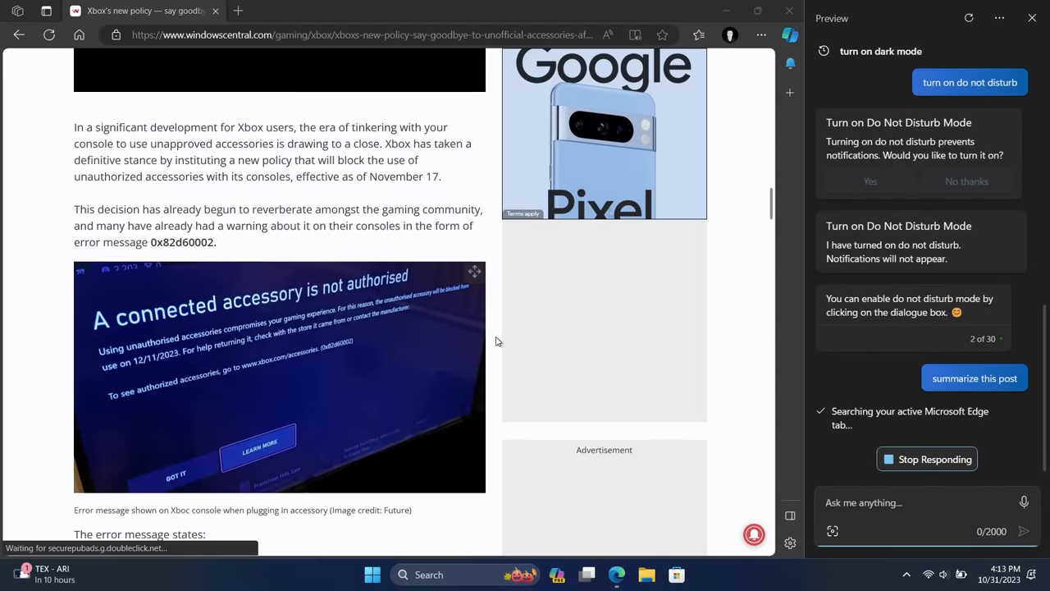
{"action": "scroll", "scroll_direction": "down", "scroll_amount": 3}
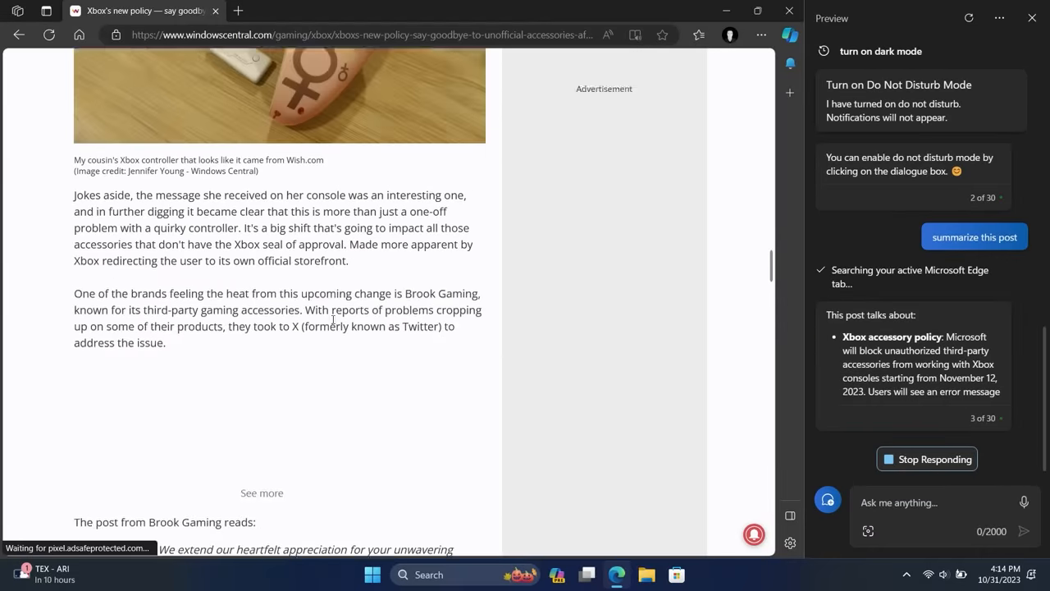
{"action": "scroll", "scroll_direction": "up", "scroll_amount": 3}
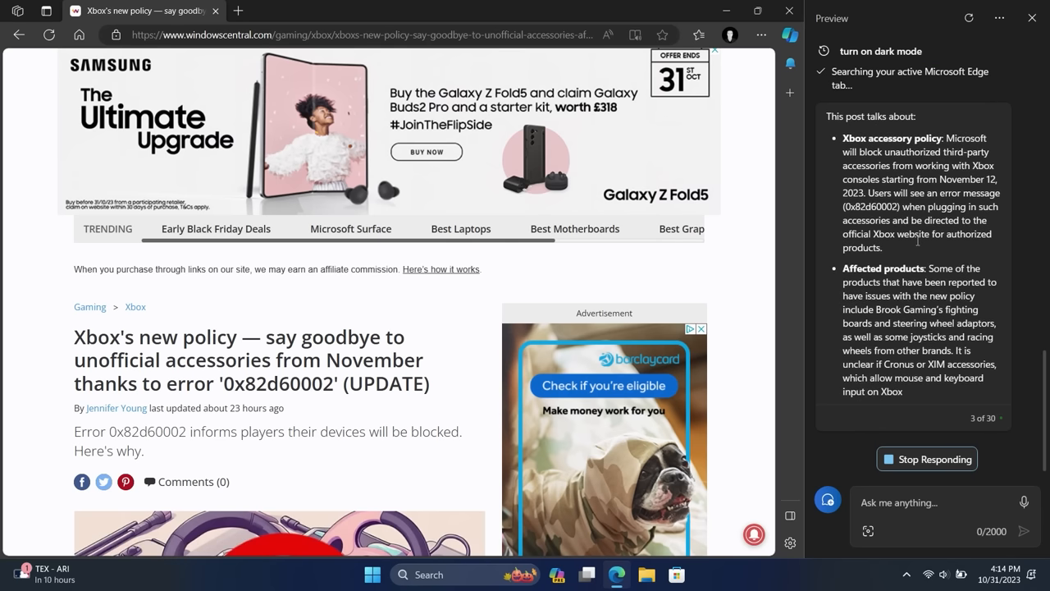
{"action": "scroll", "scroll_direction": "down", "scroll_amount": 3}
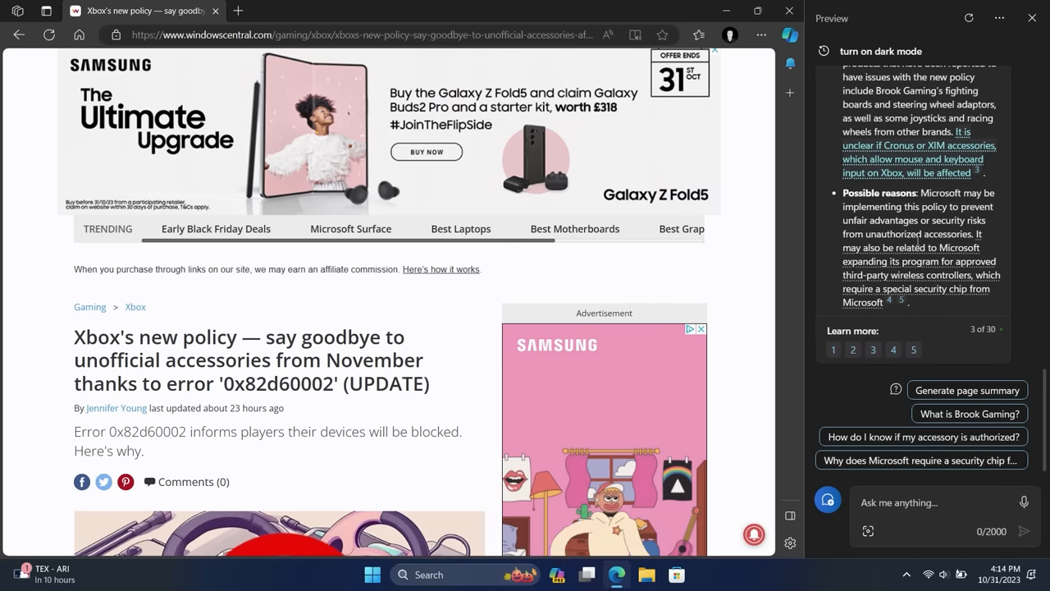
{"action": "scroll", "scroll_direction": "down", "scroll_amount": 3}
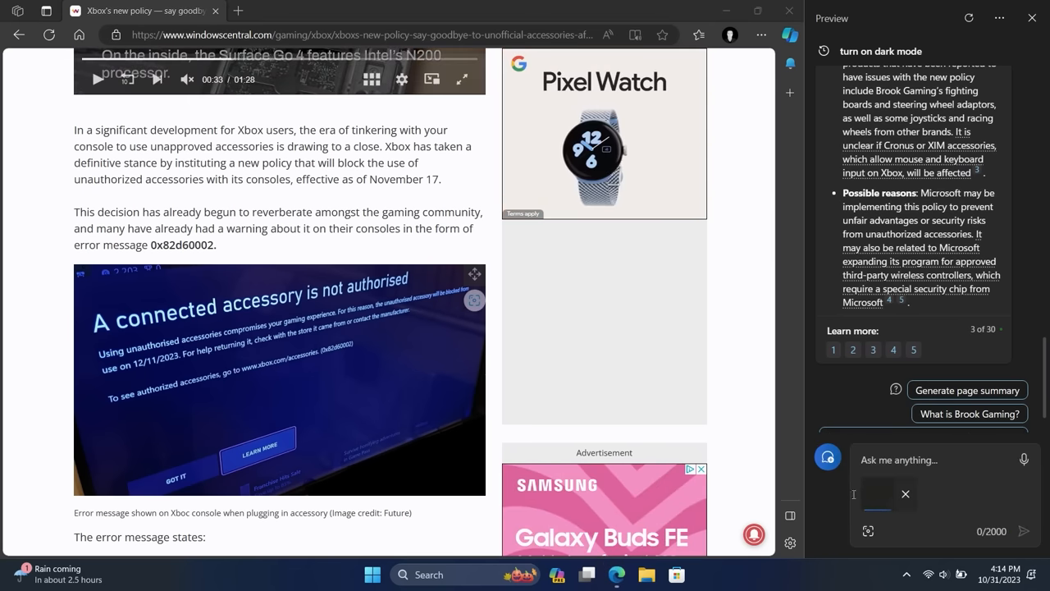
Ask Copilot 'Tell me what this image says' about the Xbox screenshot, read the reply, then close Copilot
{"action": "type", "text": "Tek"}
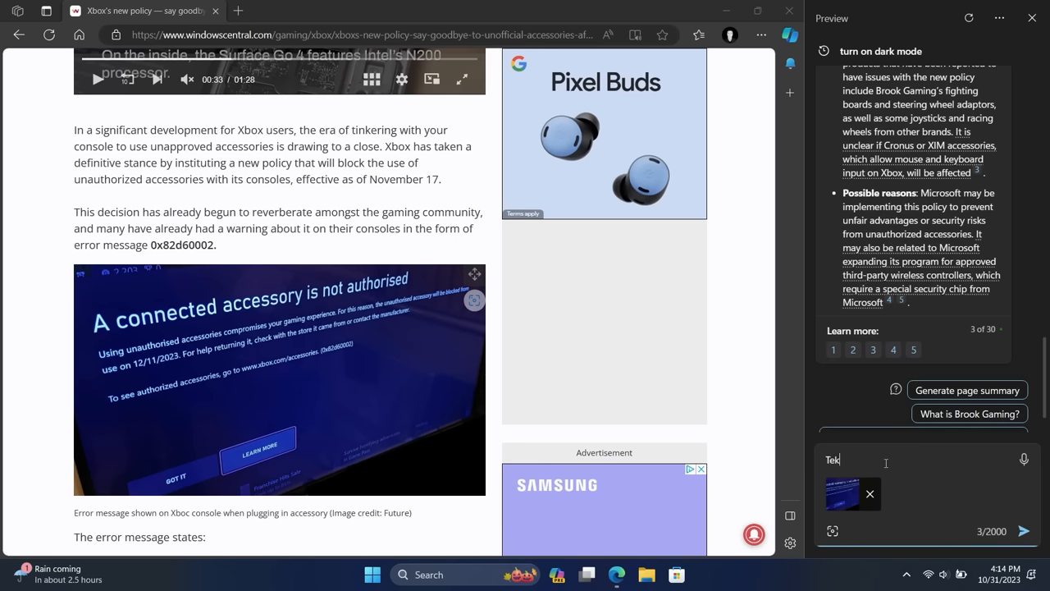
{"action": "type", "text": "Tell me what this iage s"}
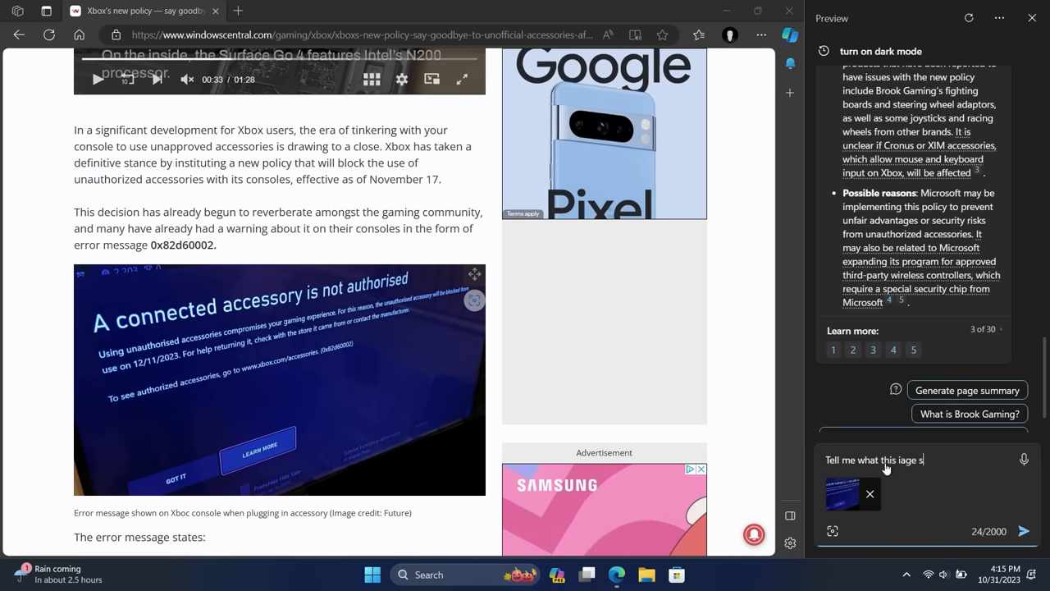
{"action": "left_click", "coordinate": [1024, 530]}
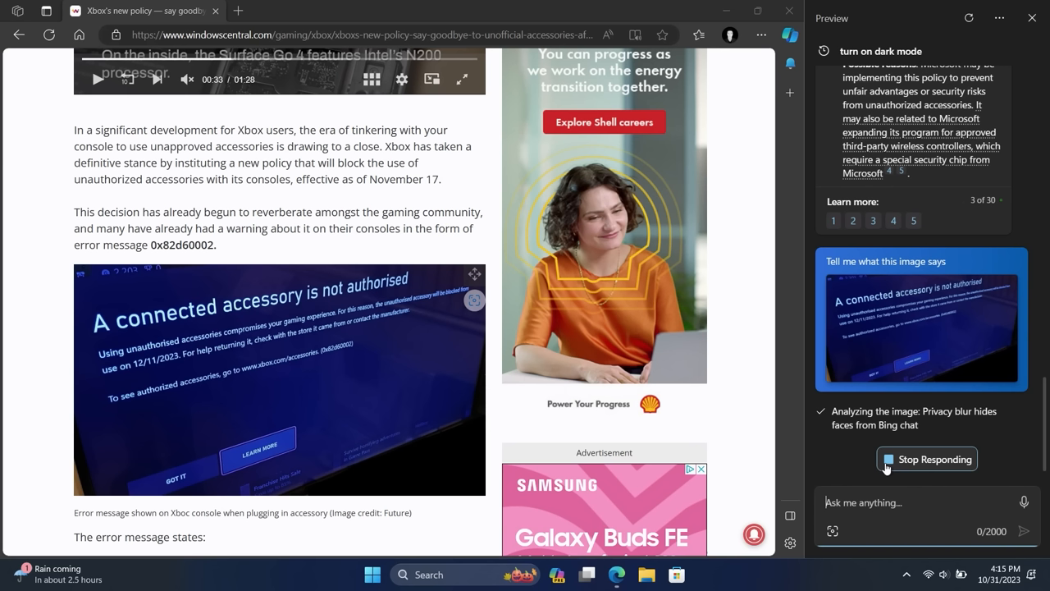
{"action": "mouse_move", "coordinate": [787, 289]}
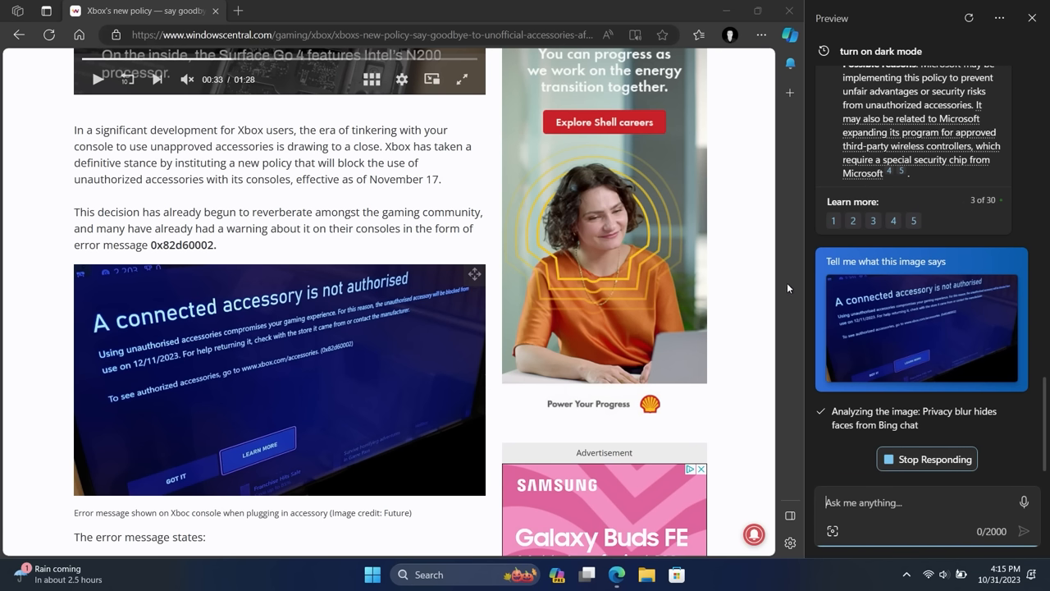
{"action": "mouse_move", "coordinate": [971, 338]}
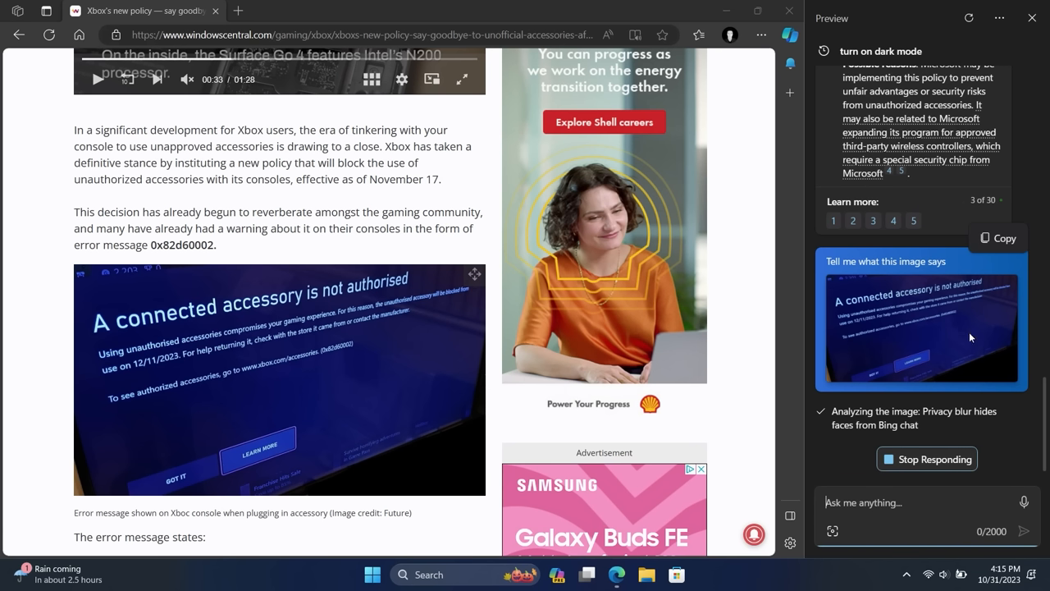
{"action": "mouse_move", "coordinate": [953, 368]}
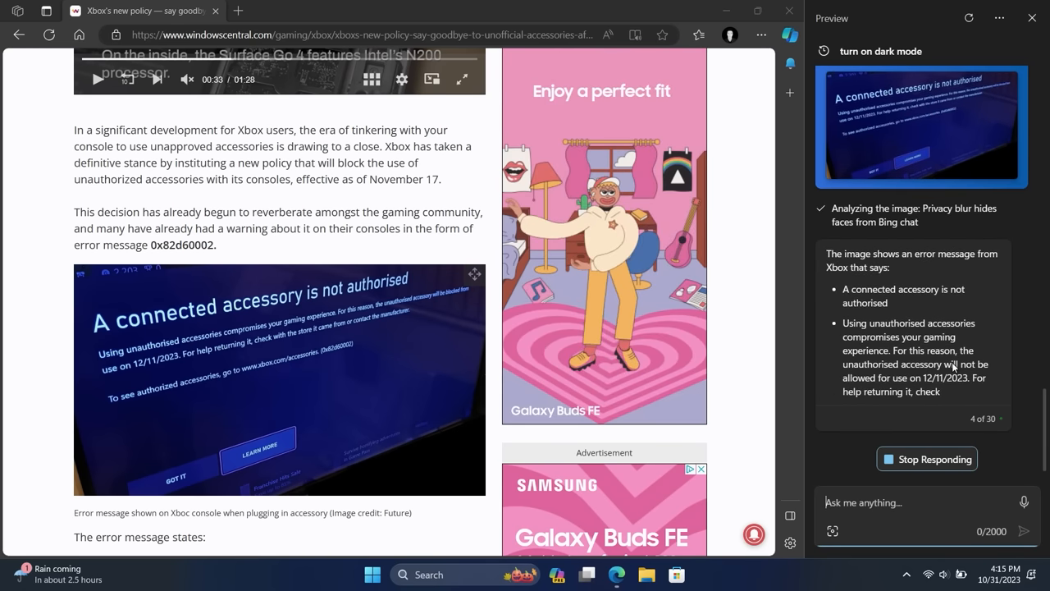
{"action": "scroll", "scroll_direction": "down", "scroll_amount": 3}
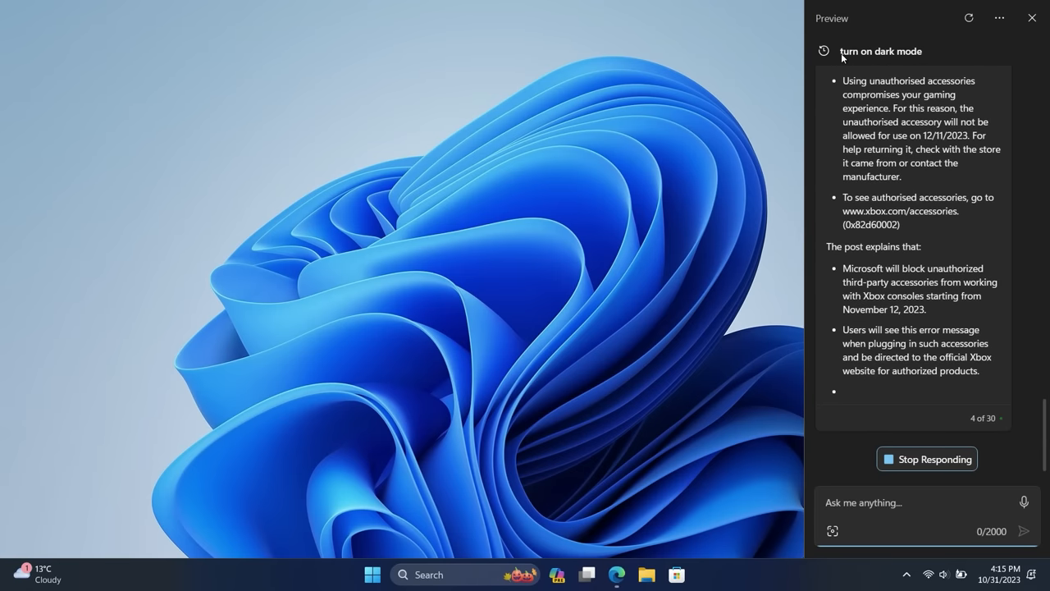
{"action": "scroll", "scroll_direction": "down", "scroll_amount": 3}
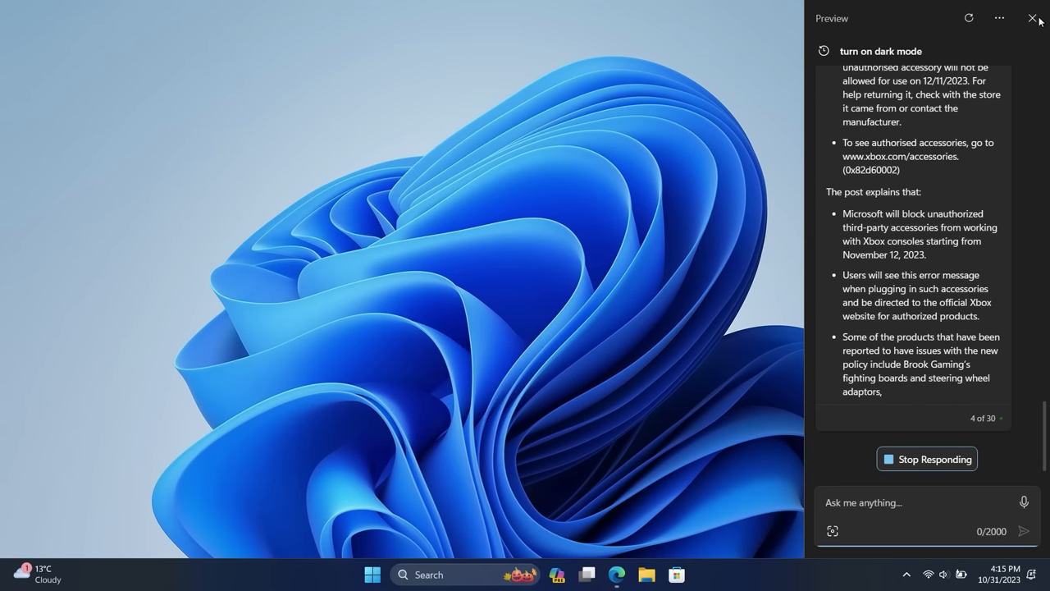
{"action": "left_click", "coordinate": [1032, 18]}
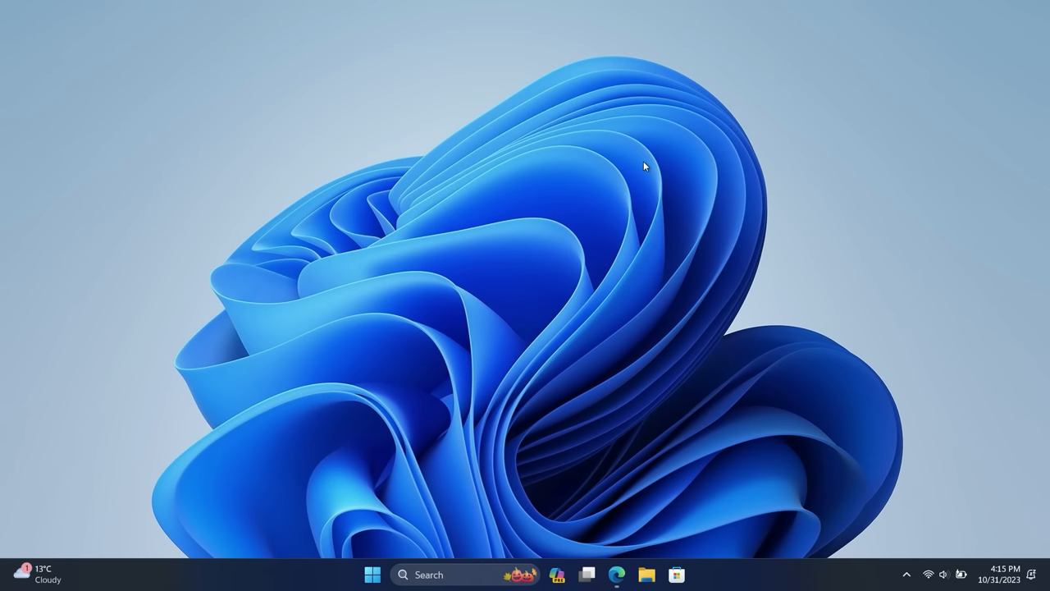
{"action": "mouse_move", "coordinate": [672, 505]}
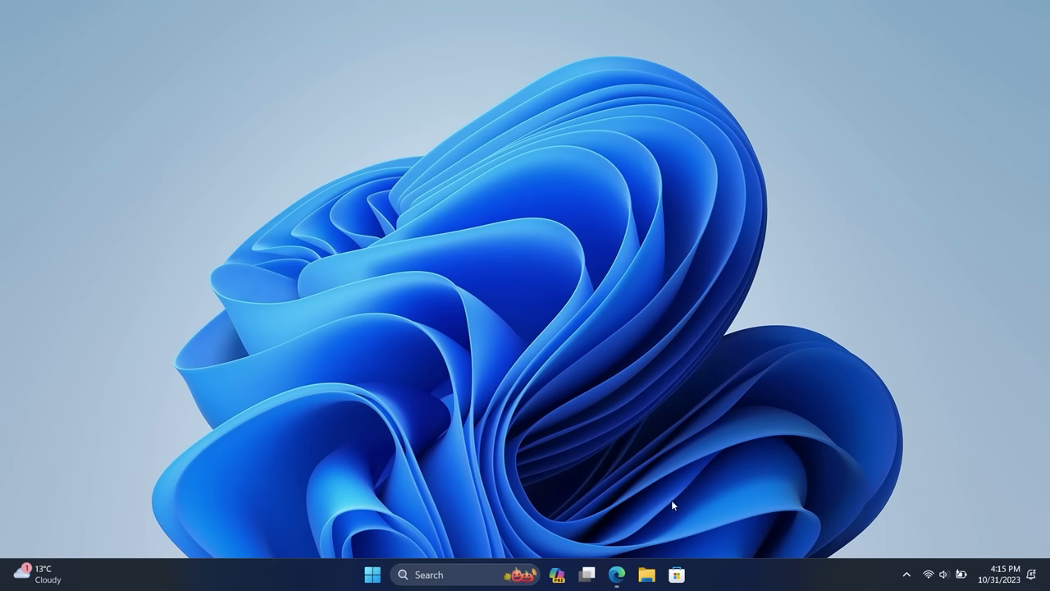
In Quick Settings' volume mixer, lower the second app's volume to about a third and close the flyout
{"action": "left_click", "coordinate": [927, 574]}
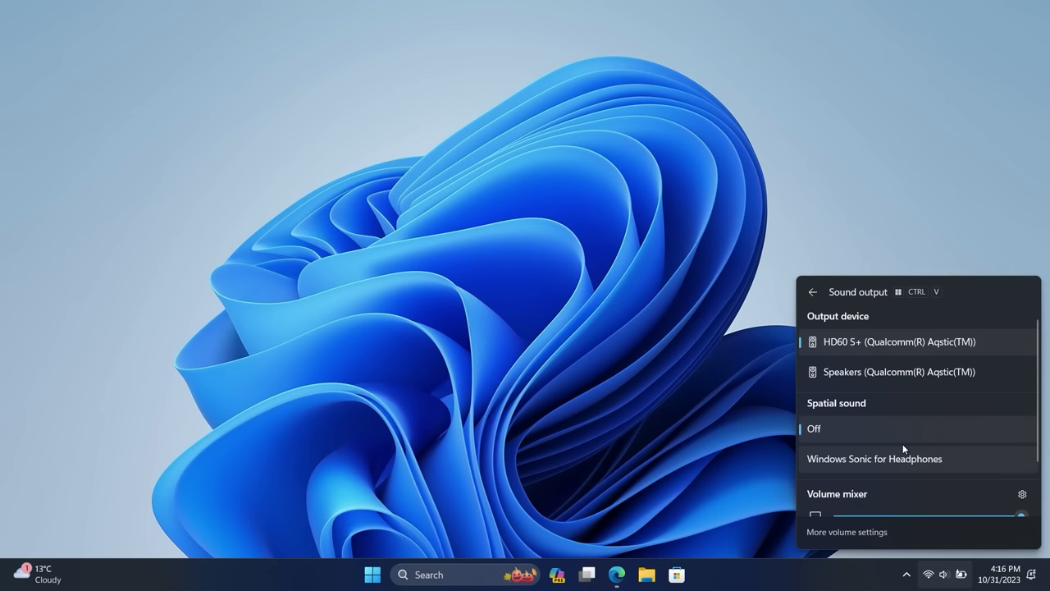
{"action": "mouse_move", "coordinate": [905, 420]}
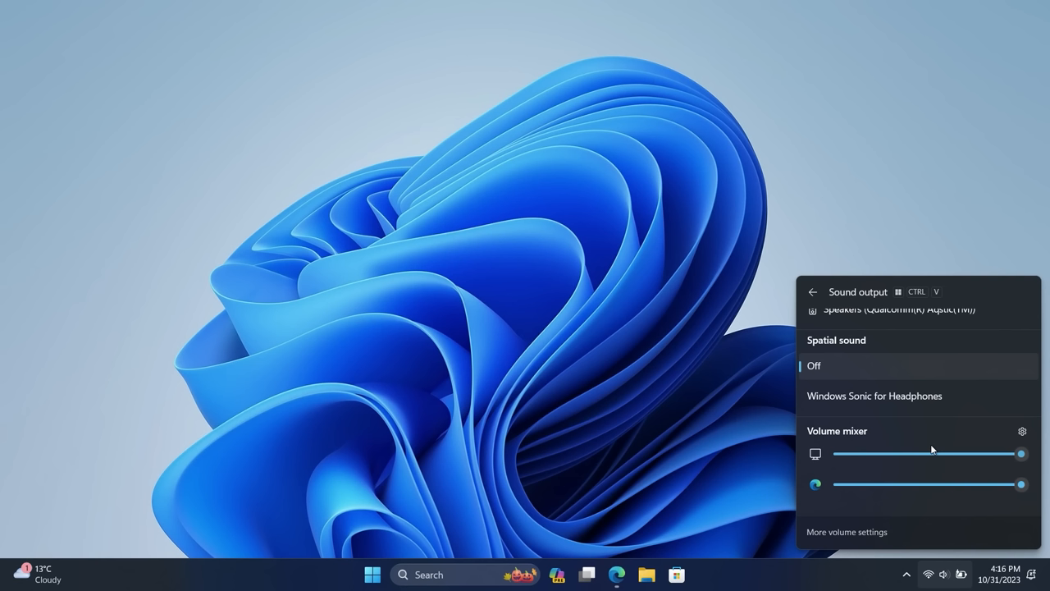
{"action": "mouse_move", "coordinate": [951, 491]}
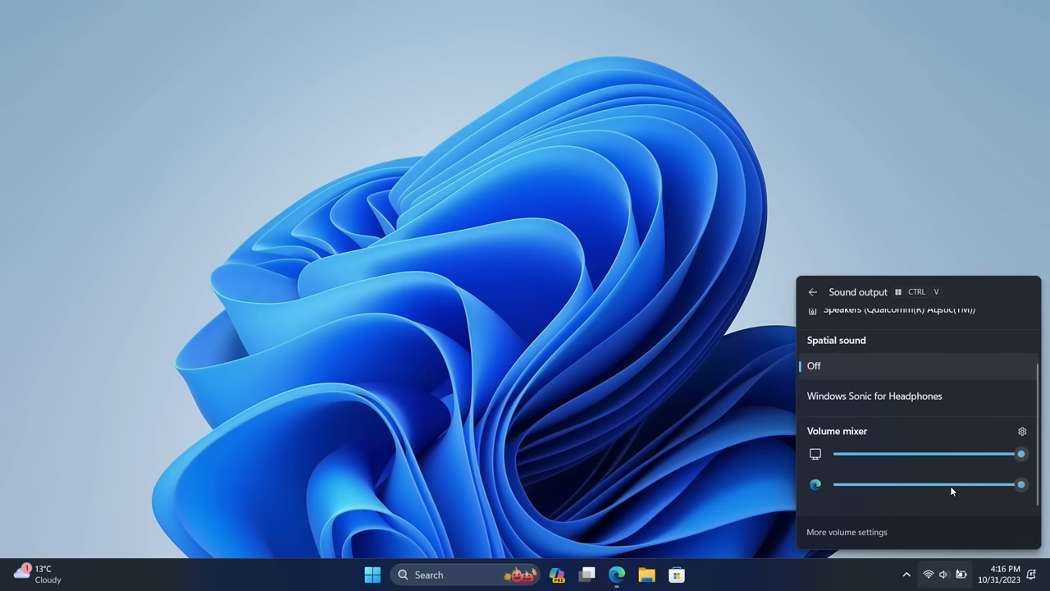
{"action": "left_click_drag", "start_coordinate": [1021, 484], "coordinate": [910, 484]}
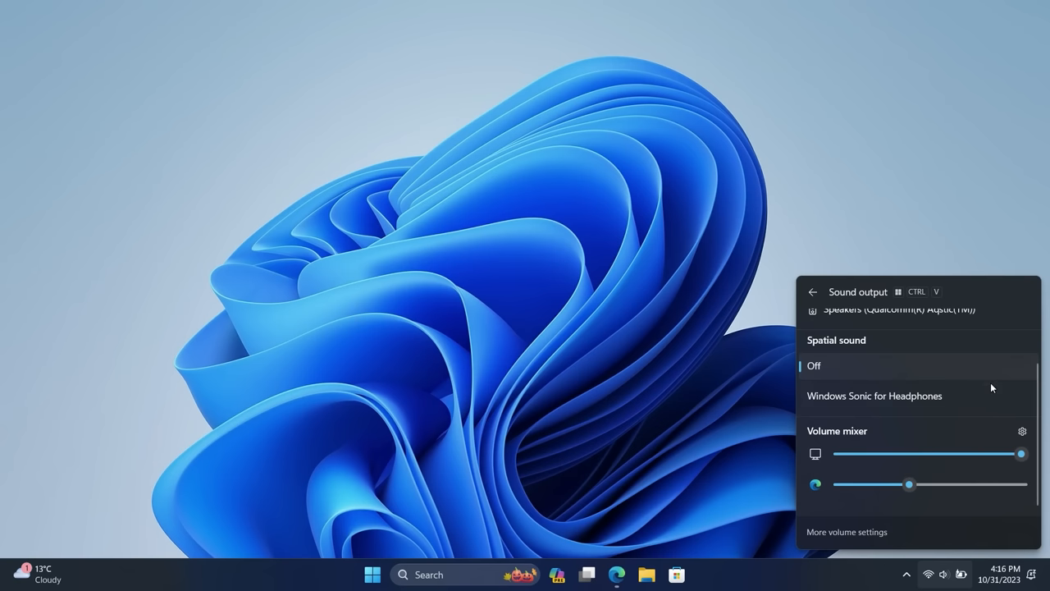
{"action": "left_click", "coordinate": [810, 292]}
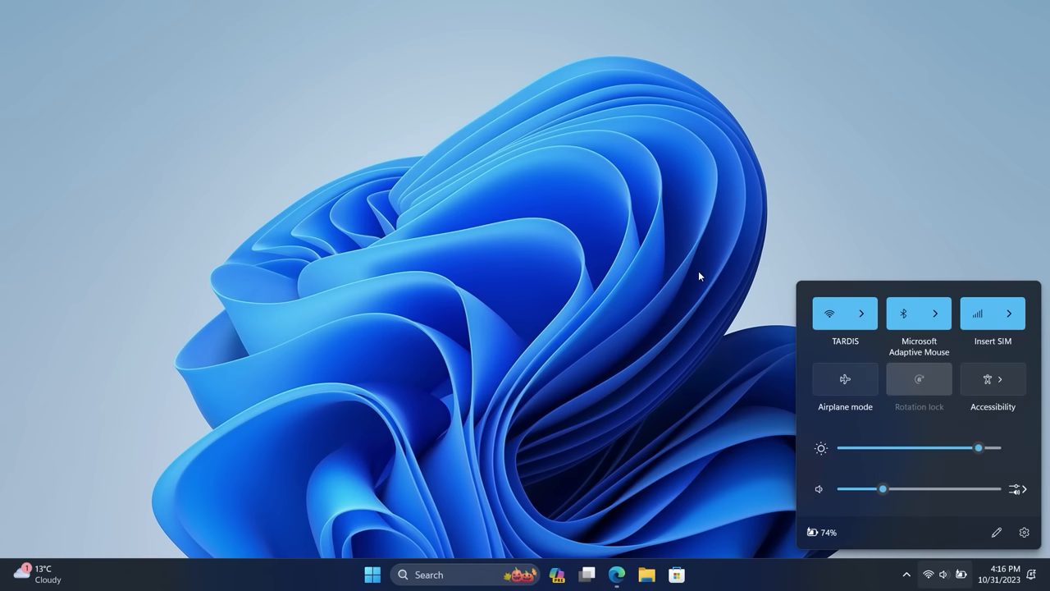
{"action": "left_click", "coordinate": [692, 495]}
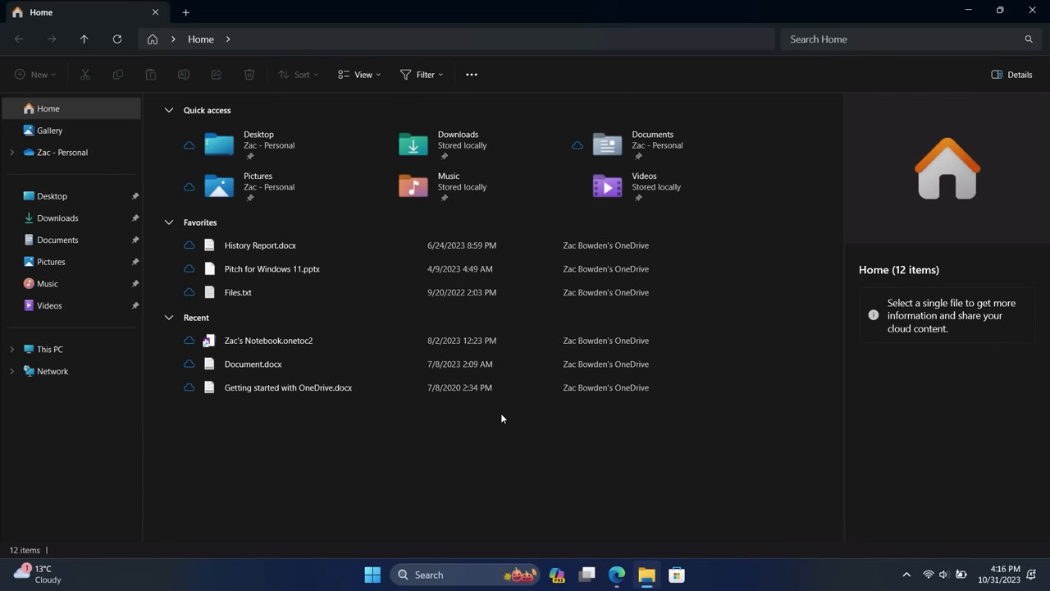
{"action": "mouse_move", "coordinate": [426, 414]}
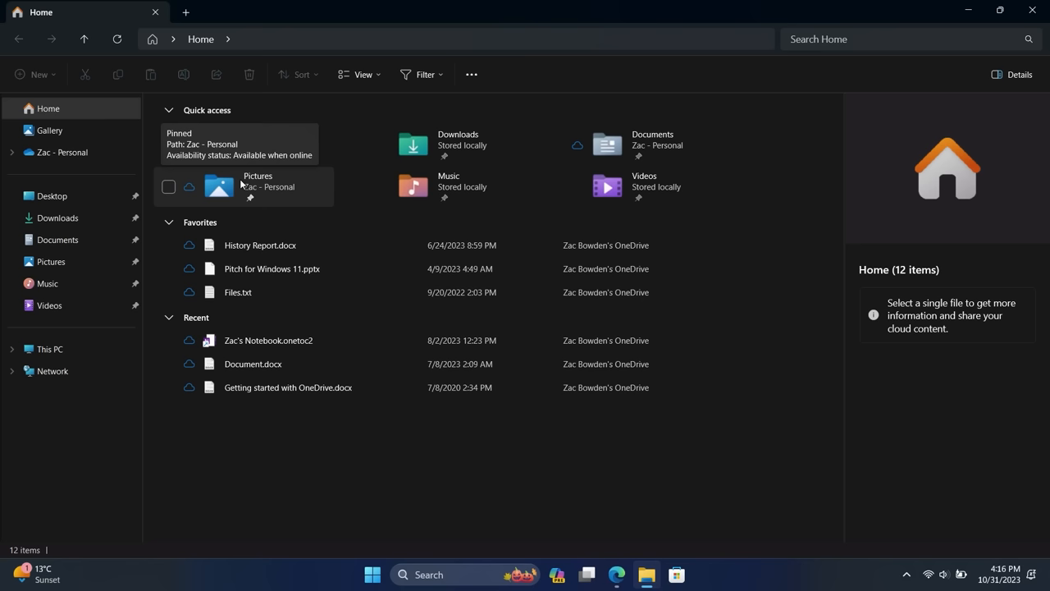
{"action": "mouse_move", "coordinate": [828, 249]}
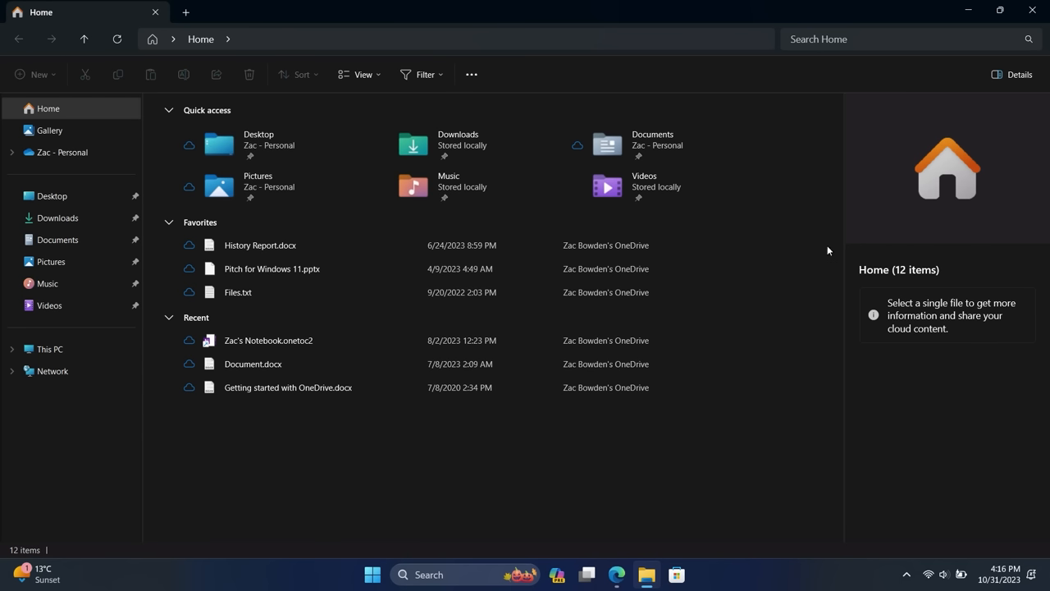
Toggle the Details pane back on and select History Report.docx to show its sharing status and properties
{"action": "left_click", "coordinate": [1011, 74]}
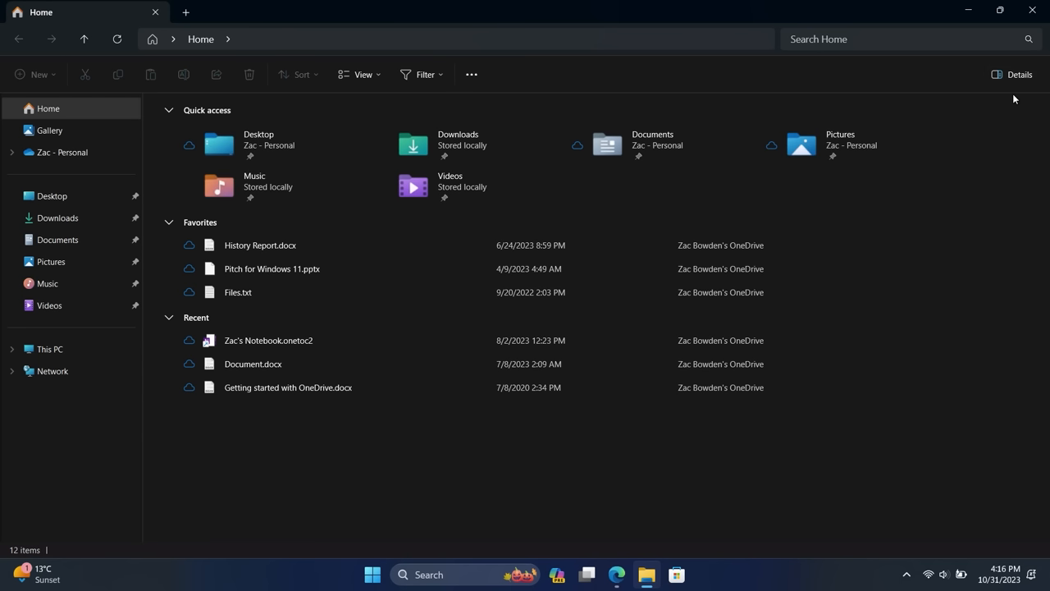
{"action": "left_click", "coordinate": [1021, 74]}
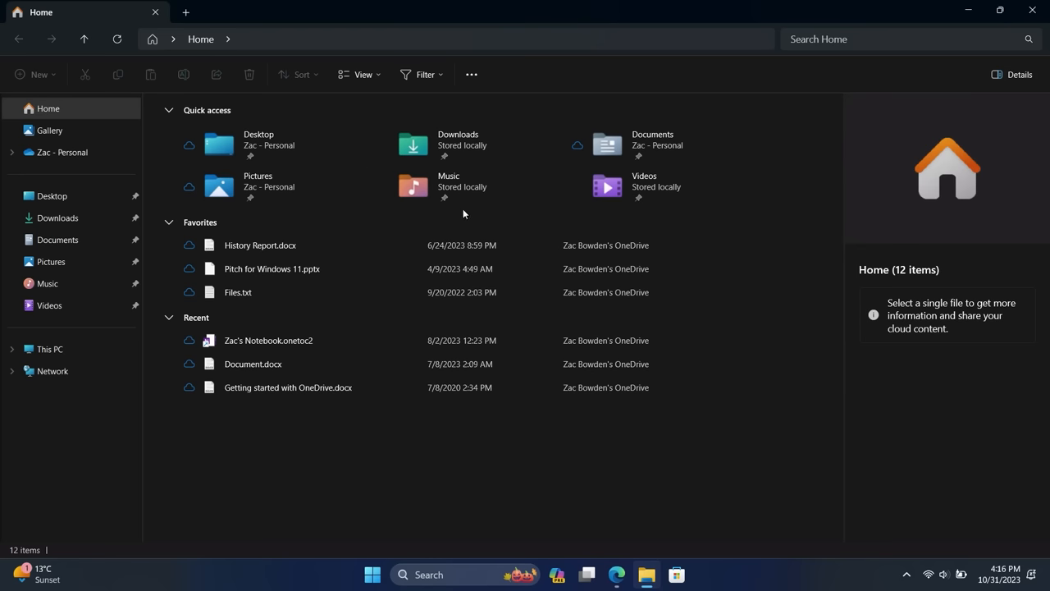
{"action": "left_click", "coordinate": [259, 245]}
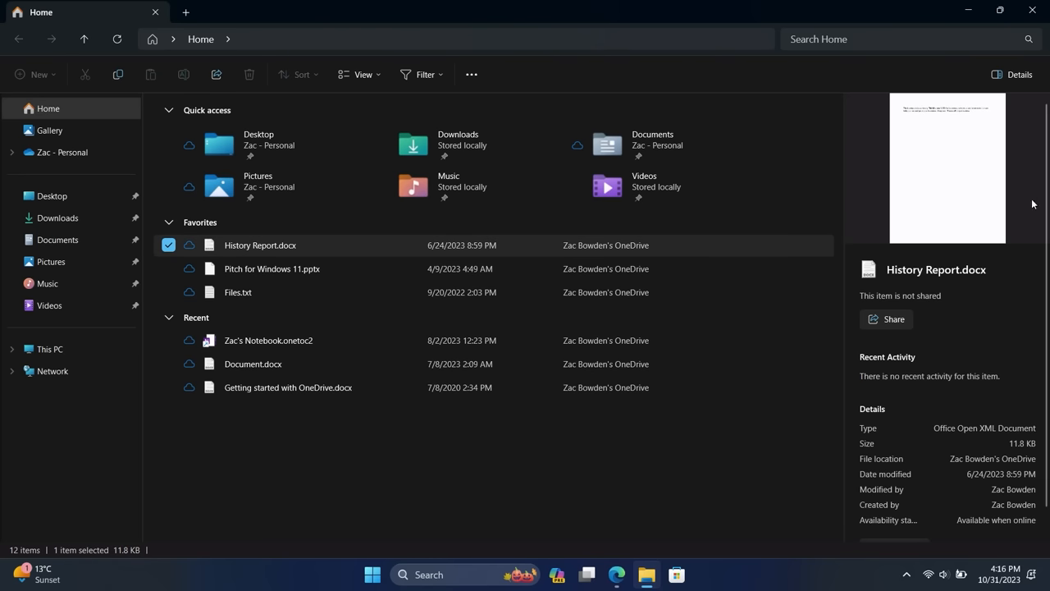
{"action": "mouse_move", "coordinate": [1006, 402]}
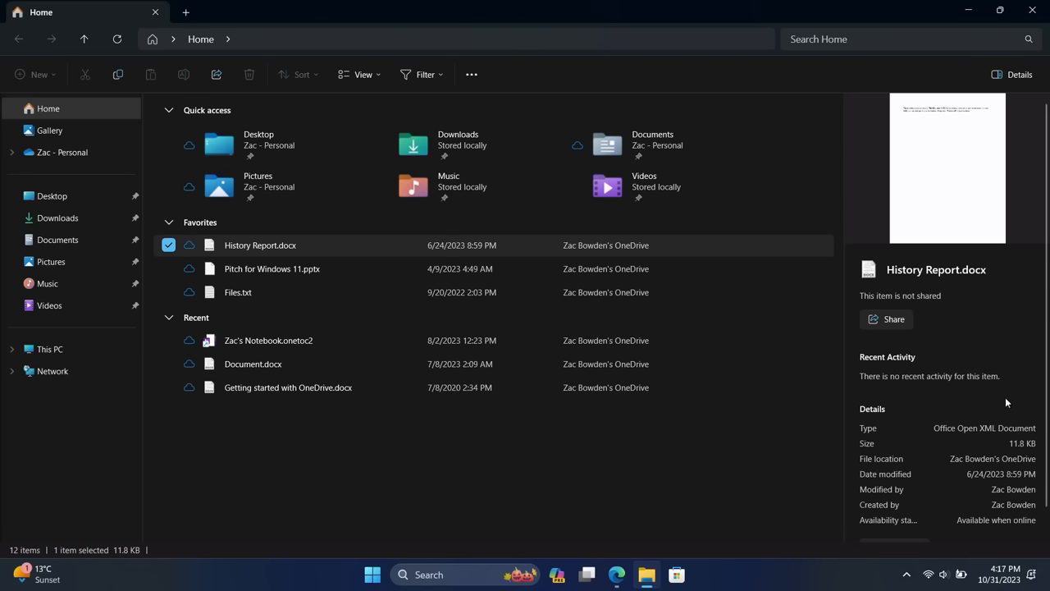
{"action": "mouse_move", "coordinate": [971, 399]}
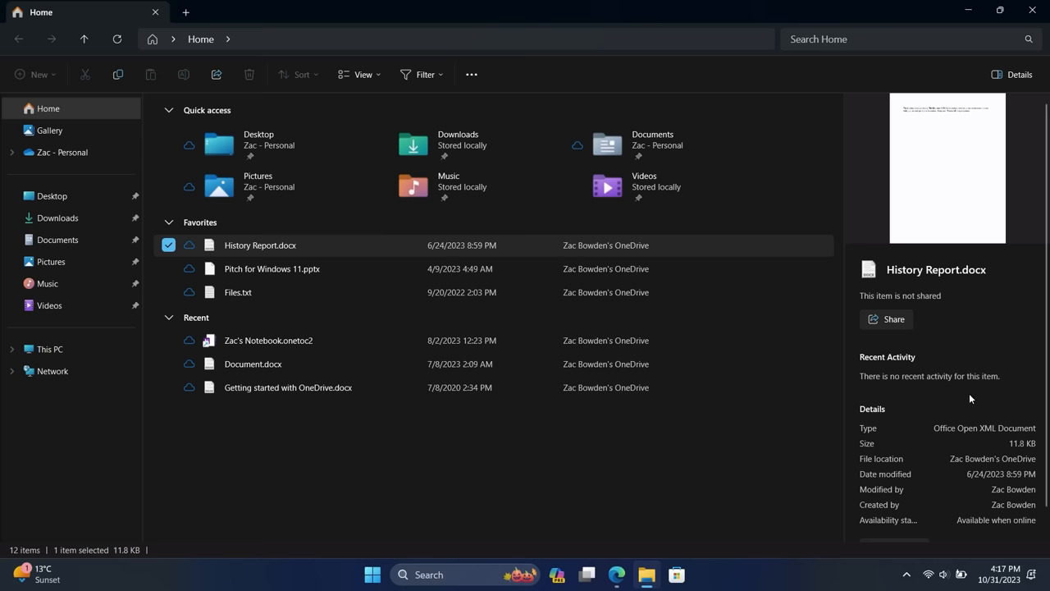
{"action": "mouse_move", "coordinate": [905, 364]}
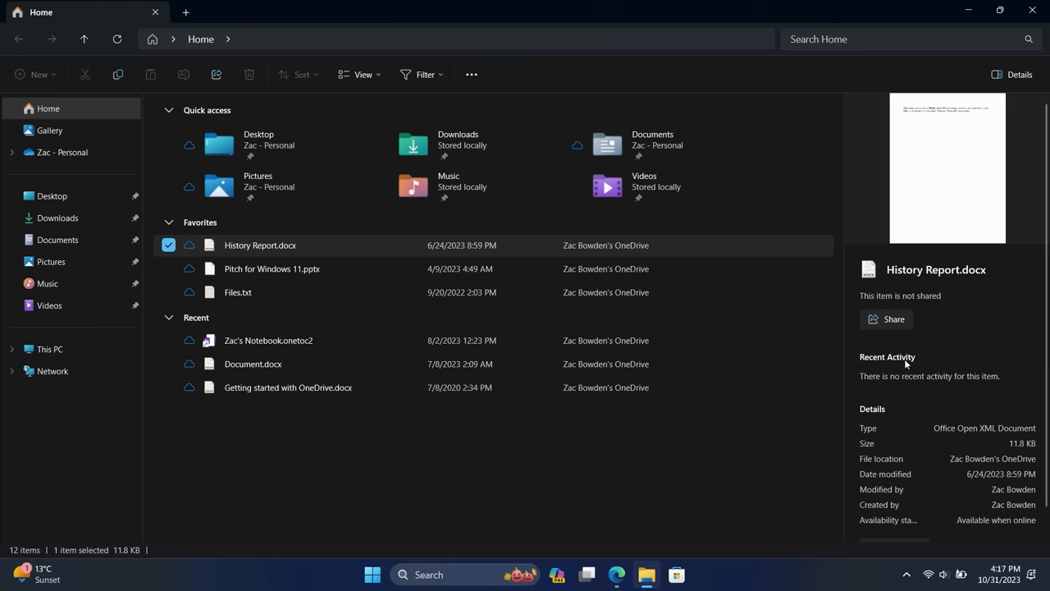
{"action": "mouse_move", "coordinate": [955, 378]}
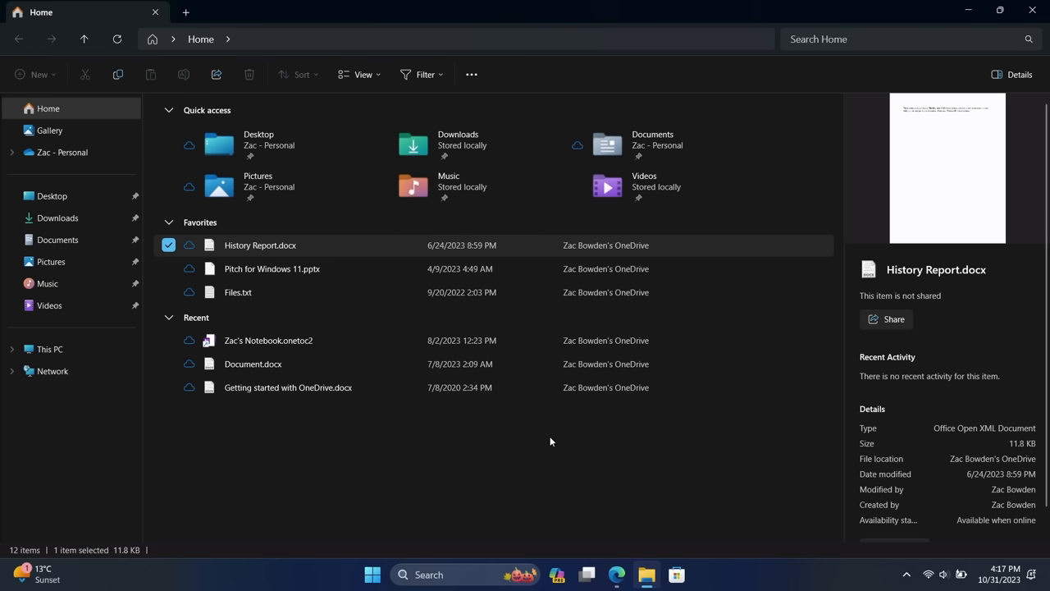
Deselect History Report.docx so the details pane summarises Home's 12 items
{"action": "left_click", "coordinate": [550, 441]}
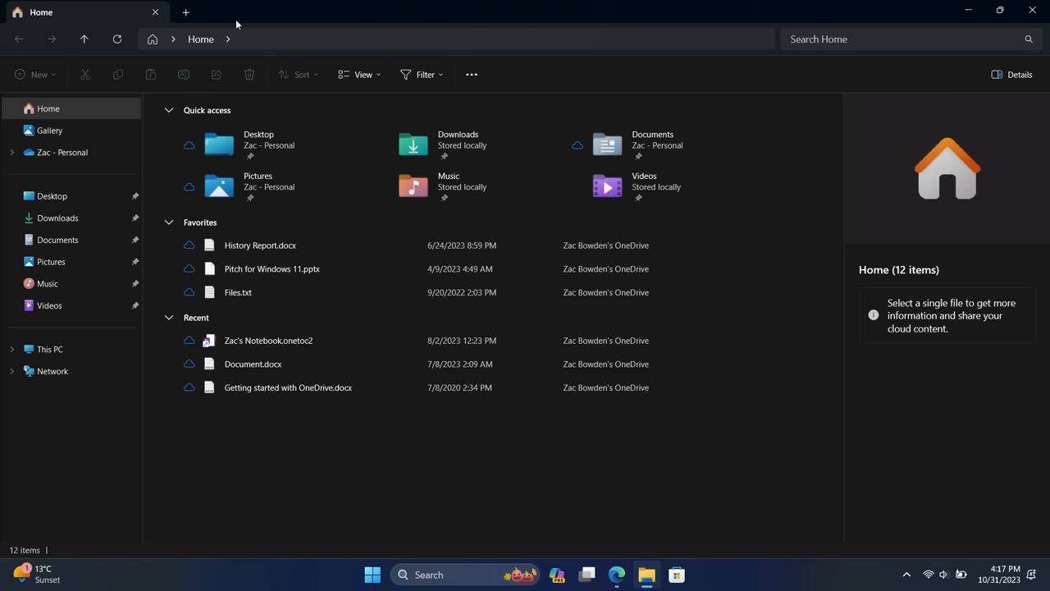
{"action": "mouse_move", "coordinate": [89, 26]}
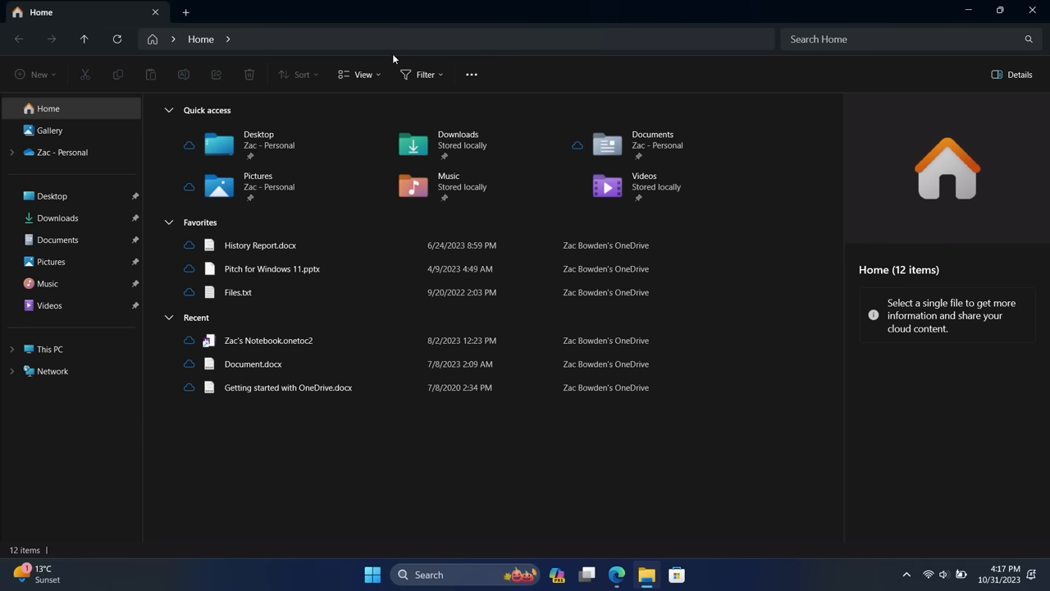
{"action": "left_click", "coordinate": [228, 39]}
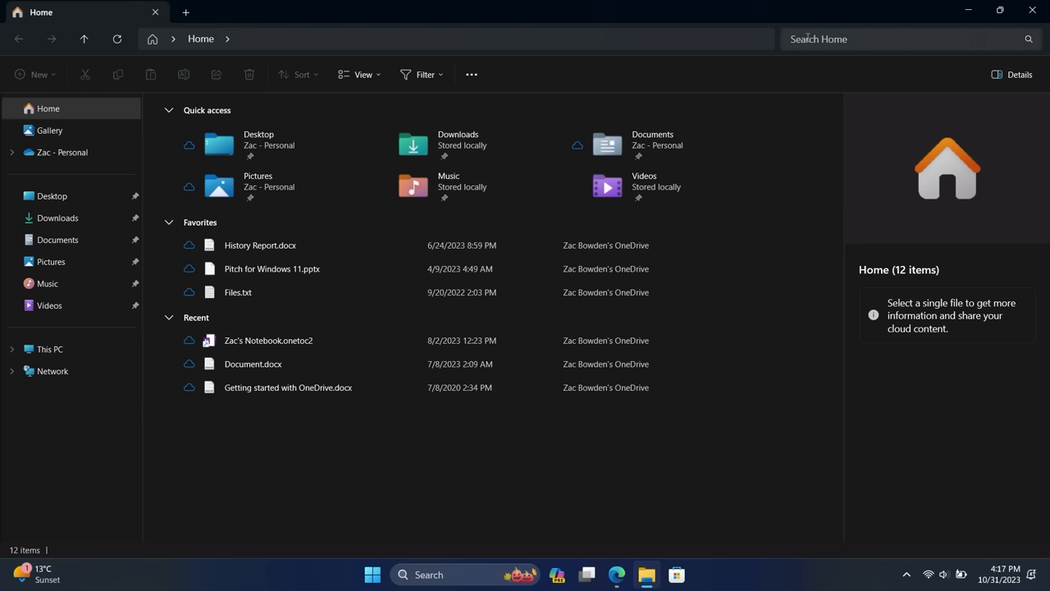
{"action": "mouse_move", "coordinate": [22, 69]}
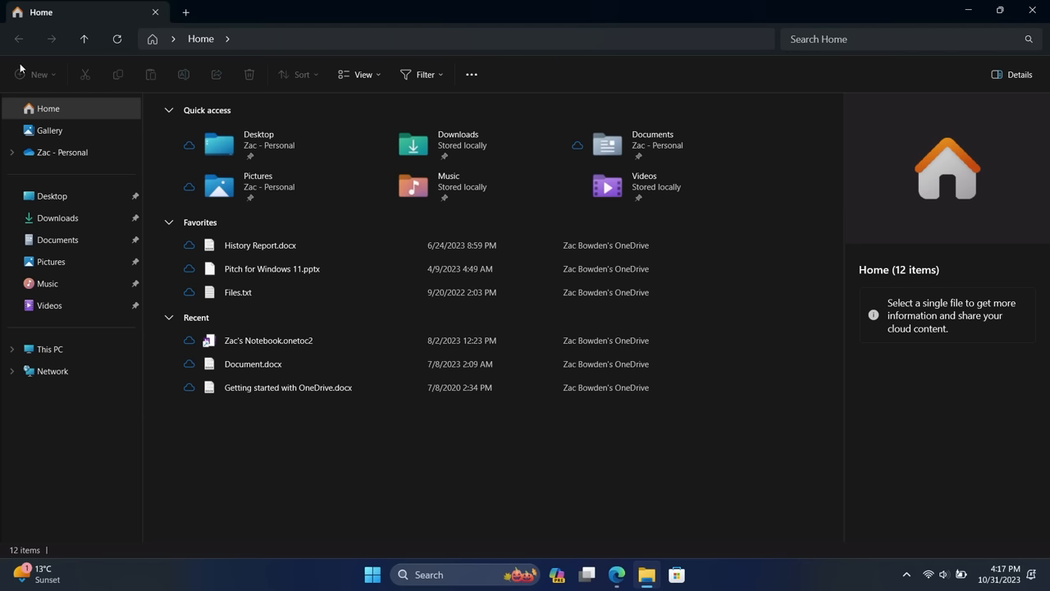
{"action": "mouse_move", "coordinate": [630, 53]}
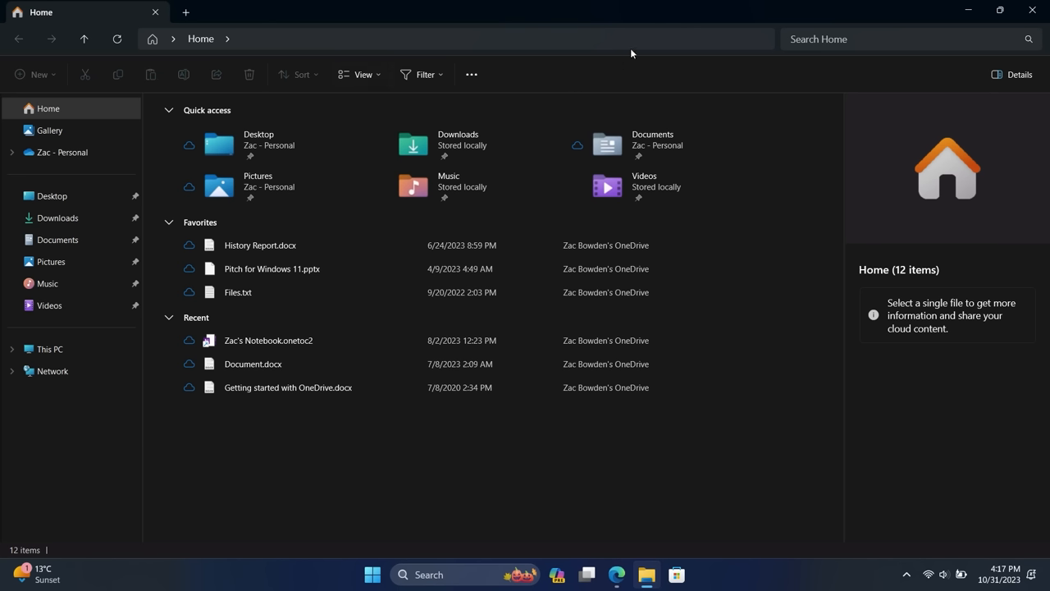
{"action": "mouse_move", "coordinate": [21, 82]}
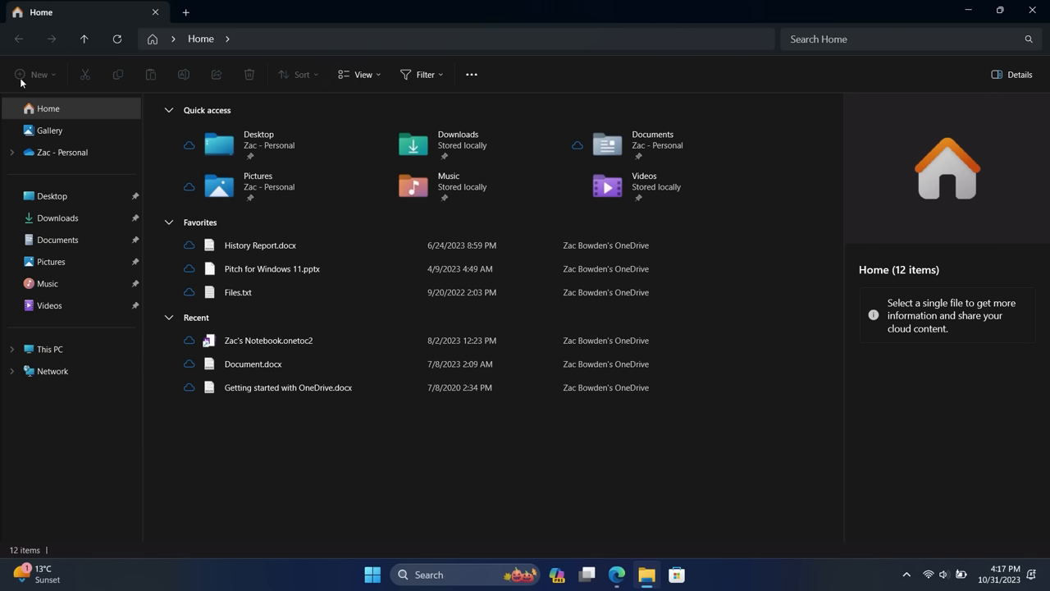
{"action": "mouse_move", "coordinate": [275, 88]}
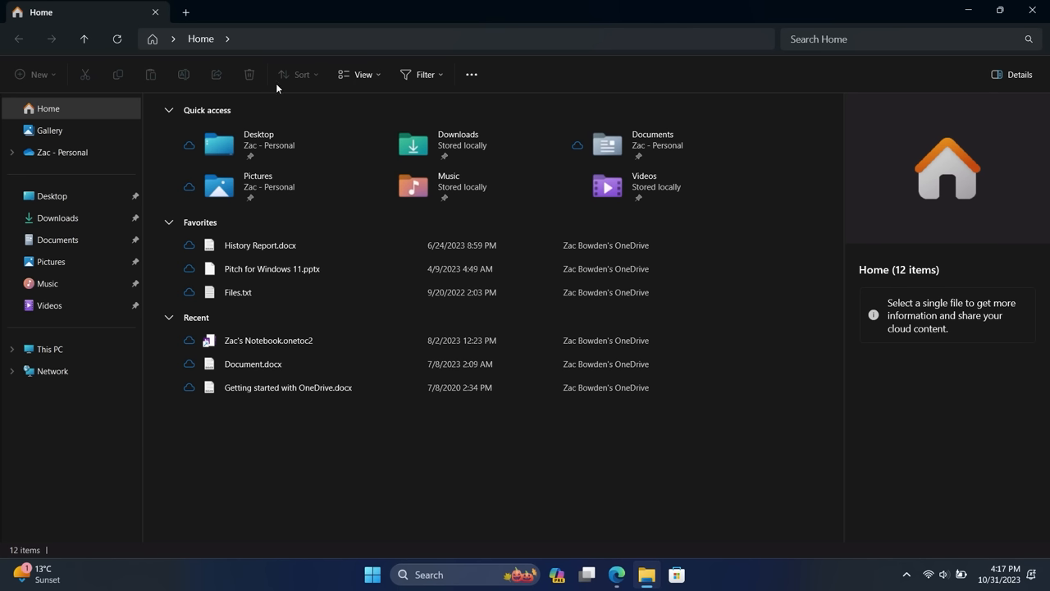
{"action": "mouse_move", "coordinate": [417, 89]}
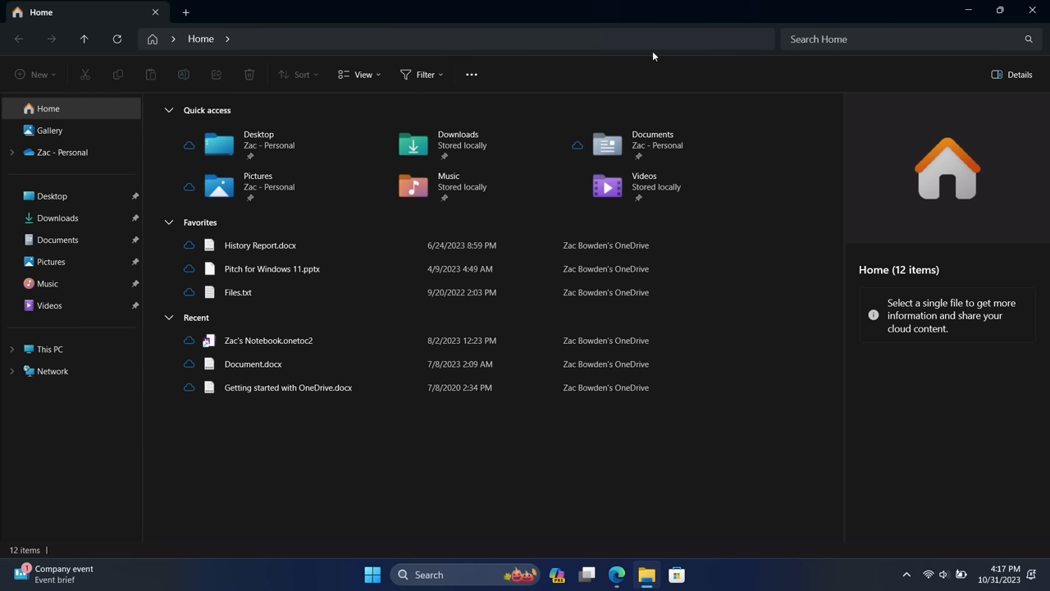
{"action": "mouse_move", "coordinate": [620, 137]}
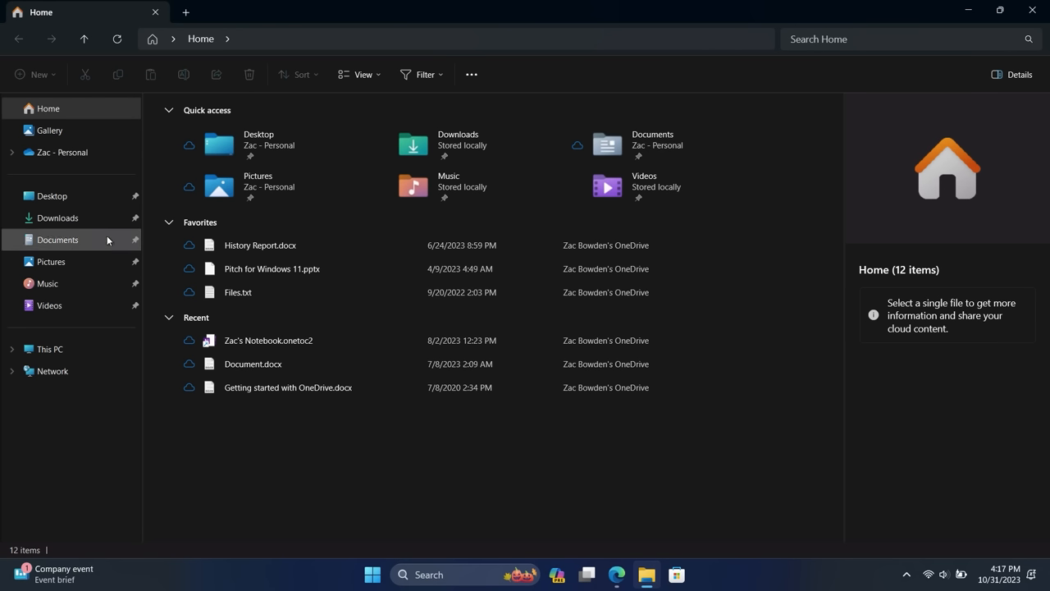
Open Gallery, review its locations via Collection > Manage collection and Add..., then dismiss the dialog
{"action": "left_click", "coordinate": [50, 130]}
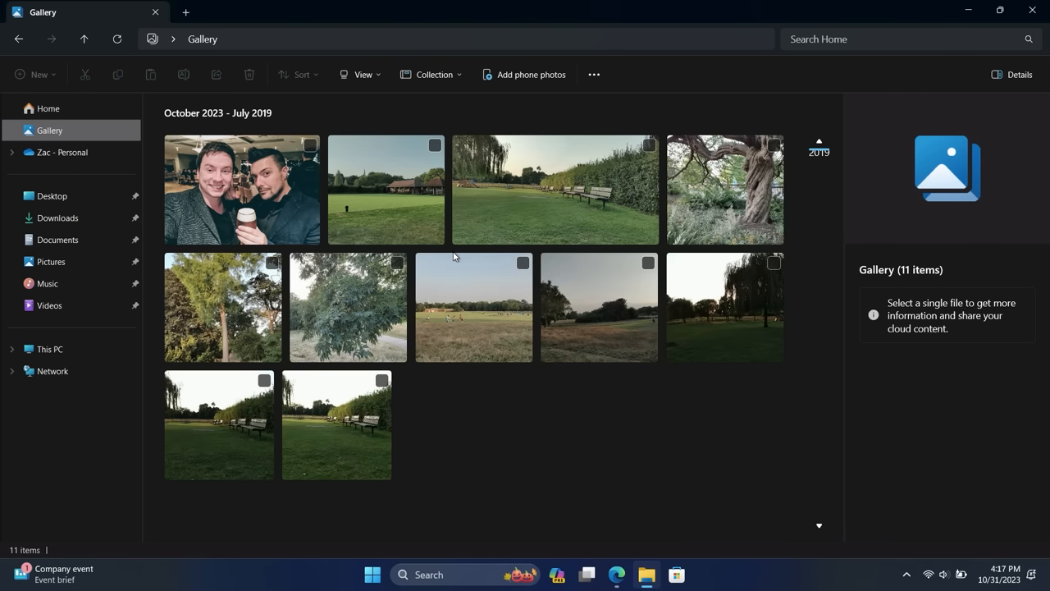
{"action": "mouse_move", "coordinate": [496, 410]}
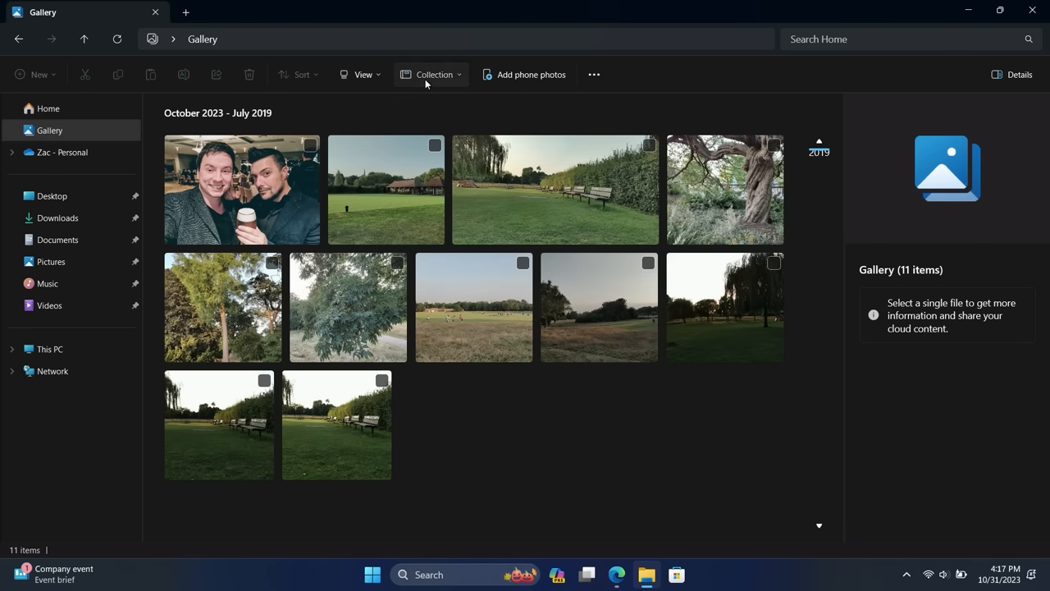
{"action": "left_click", "coordinate": [430, 74]}
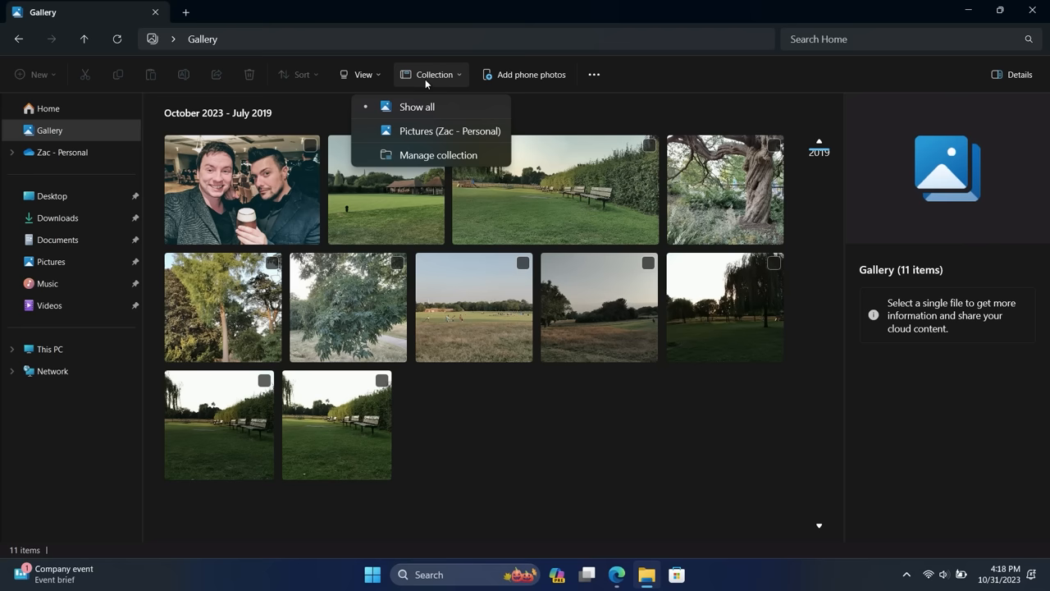
{"action": "left_click", "coordinate": [436, 154]}
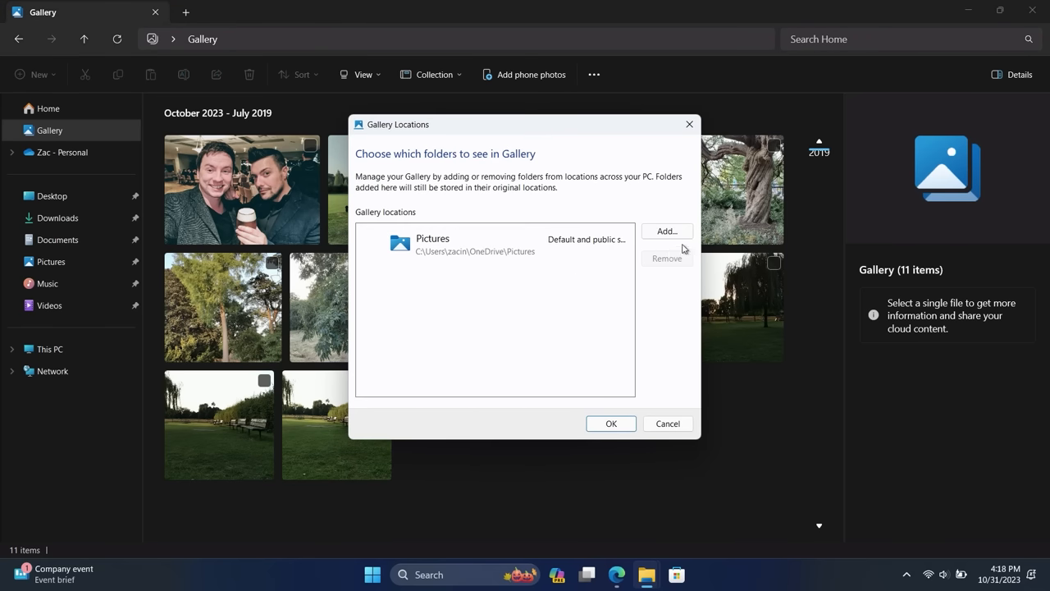
{"action": "mouse_move", "coordinate": [666, 231]}
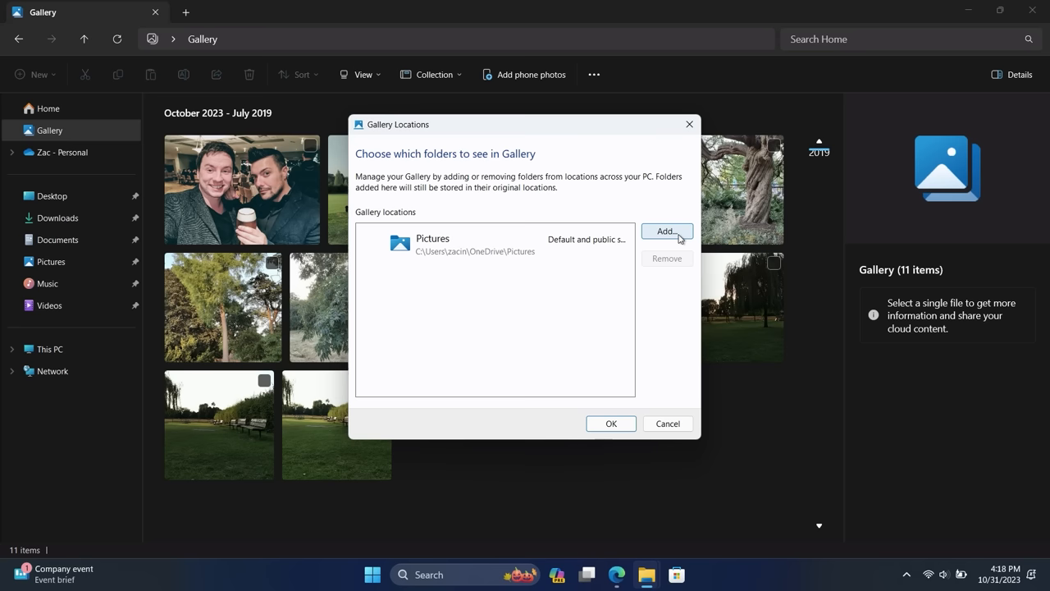
{"action": "left_click", "coordinate": [666, 231]}
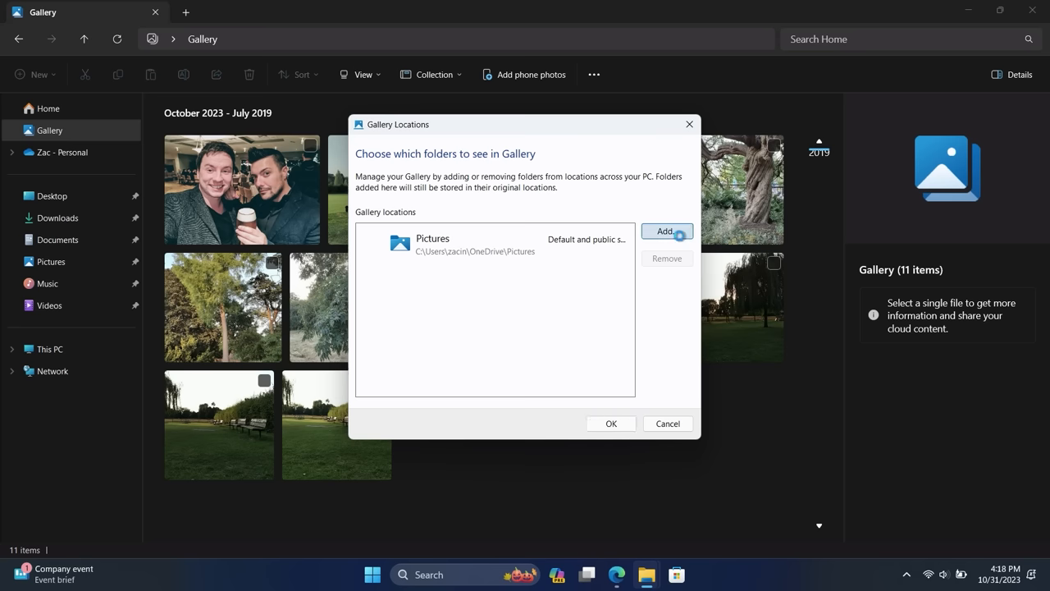
{"action": "left_click", "coordinate": [666, 230]}
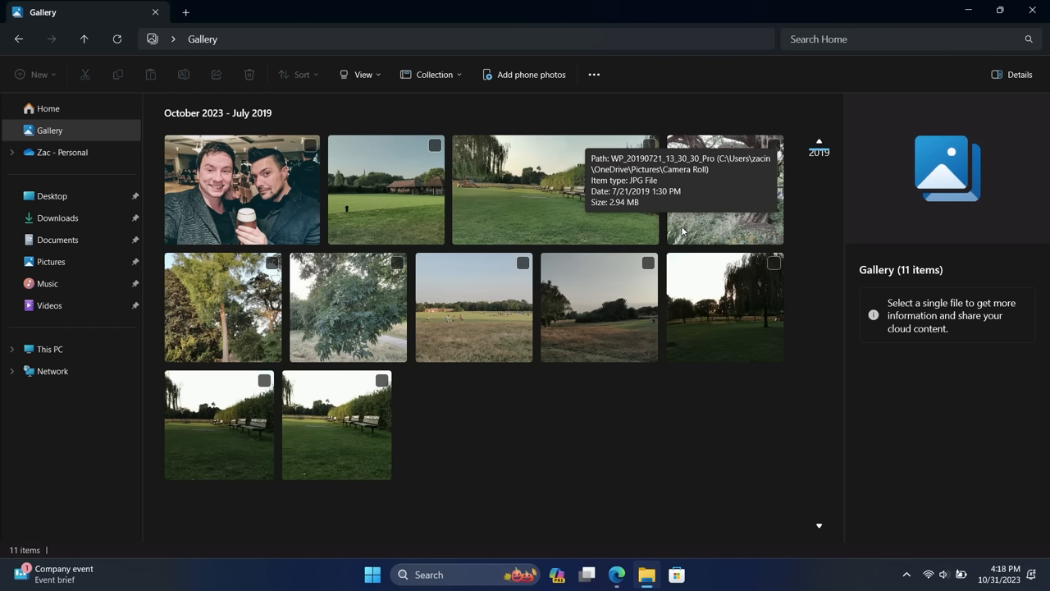
{"action": "mouse_move", "coordinate": [812, 479]}
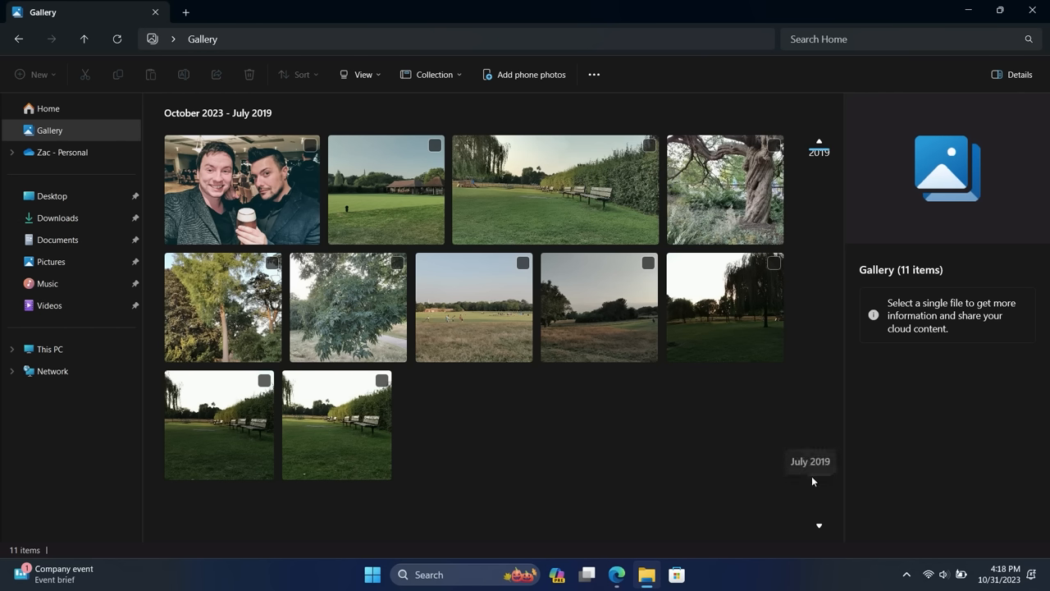
{"action": "mouse_move", "coordinate": [535, 410]}
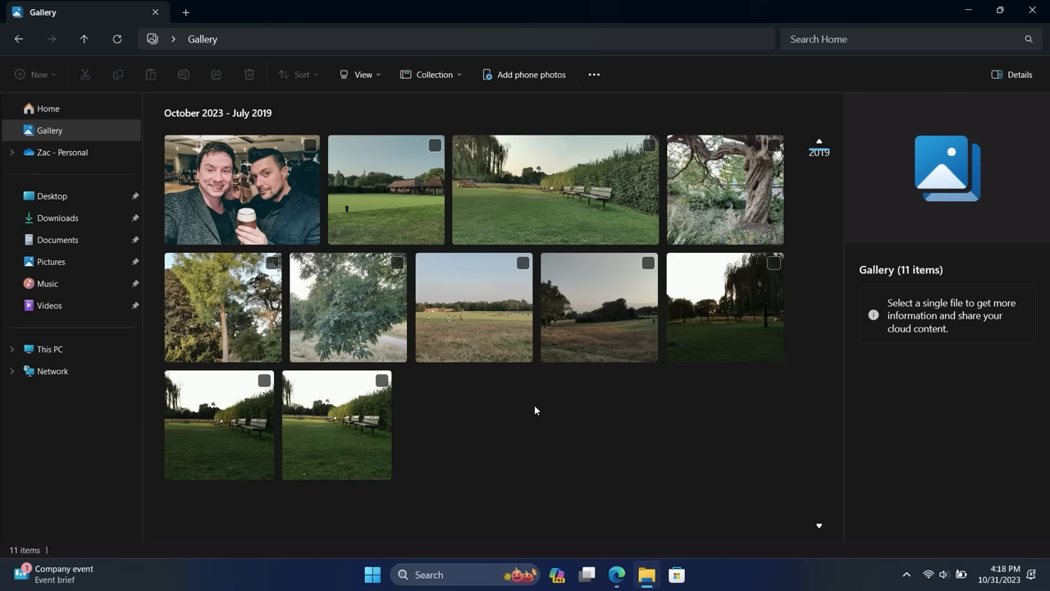
{"action": "left_click", "coordinate": [385, 189]}
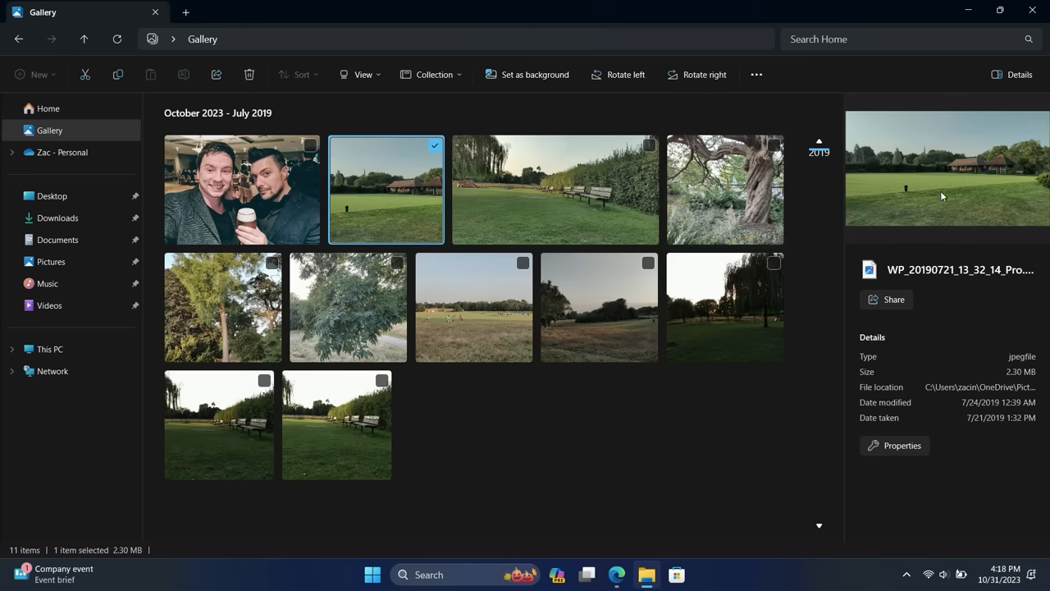
{"action": "mouse_move", "coordinate": [818, 151]}
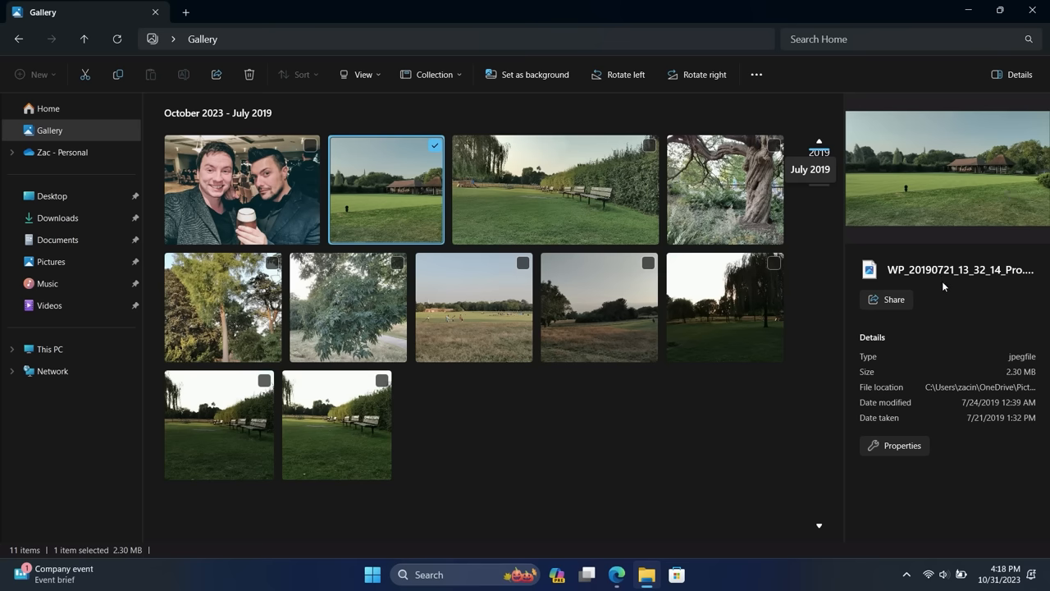
{"action": "mouse_move", "coordinate": [979, 366]}
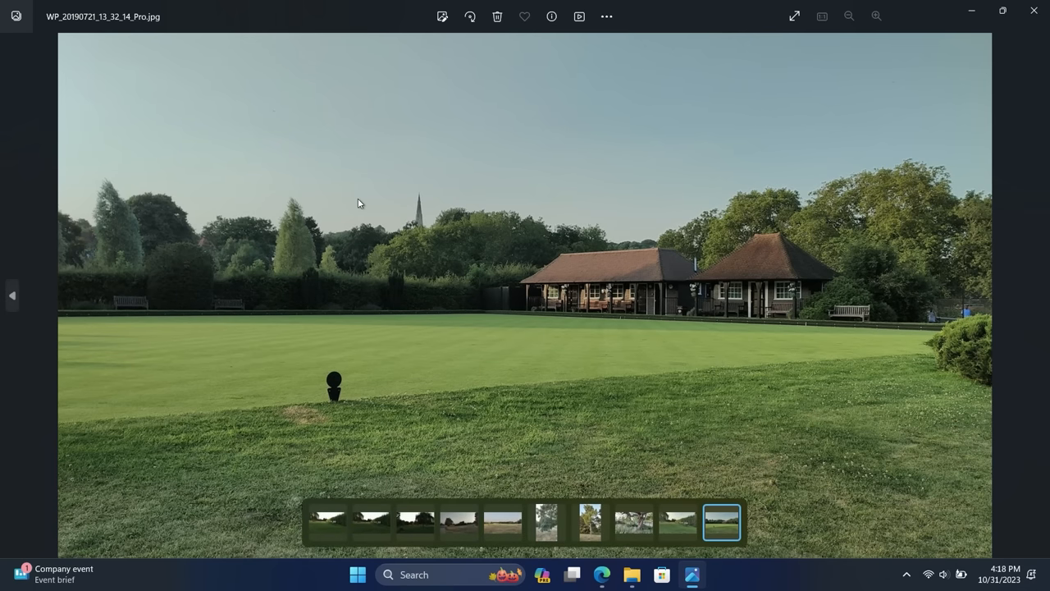
{"action": "mouse_move", "coordinate": [1033, 10]}
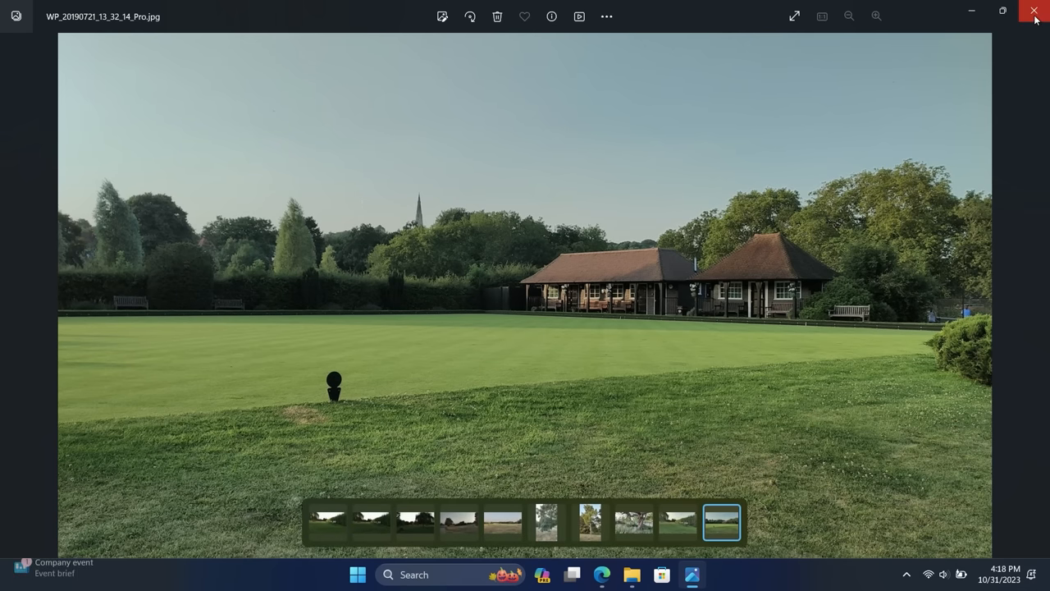
{"action": "left_click", "coordinate": [1033, 10]}
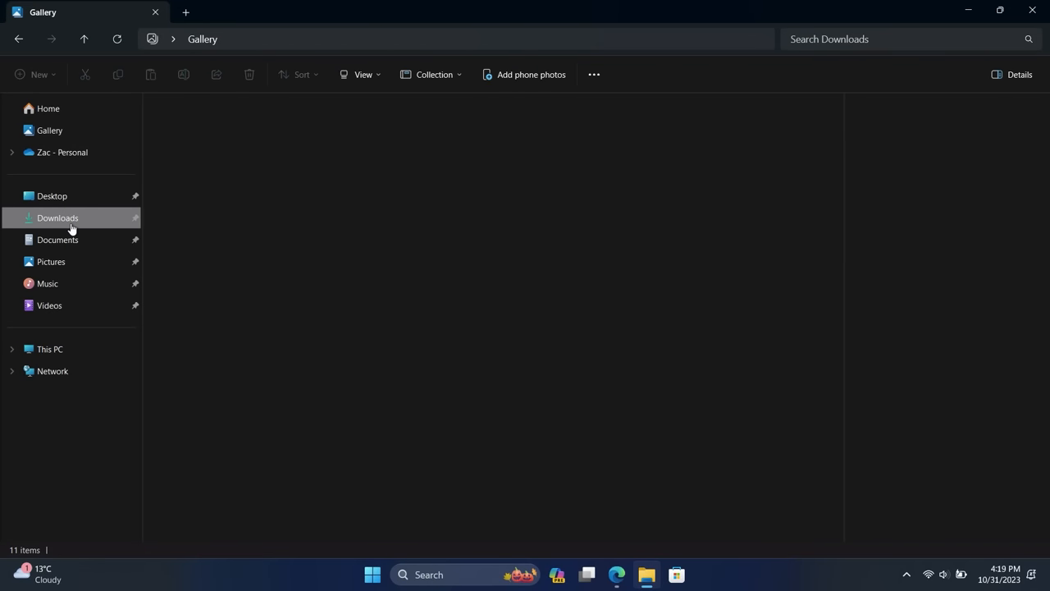
In Downloads, extract sample-1.7z with Extract All into a new sample-1 folder
{"action": "left_click", "coordinate": [58, 217]}
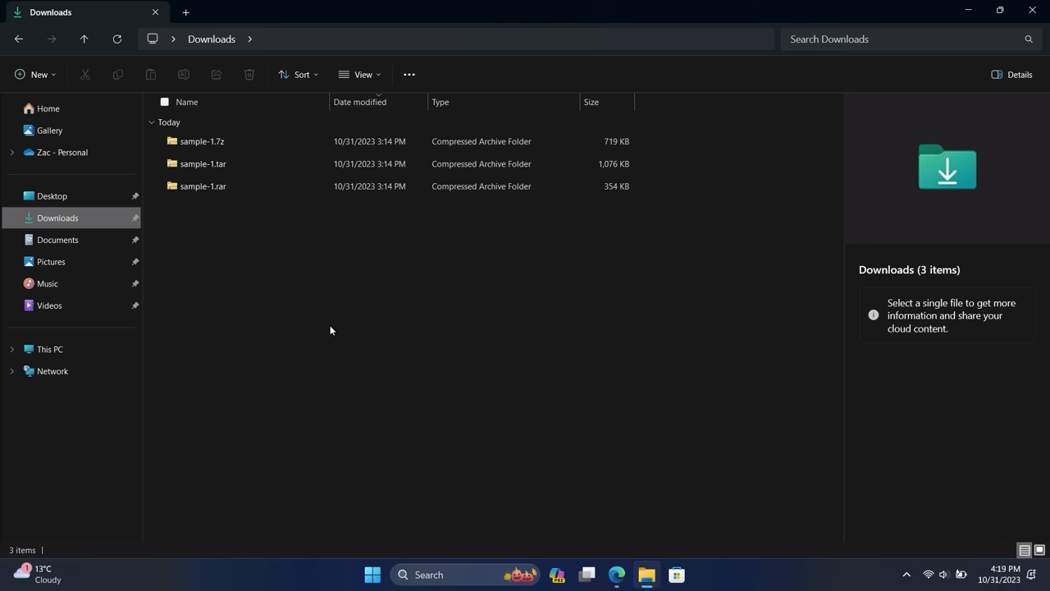
{"action": "mouse_move", "coordinate": [204, 204]}
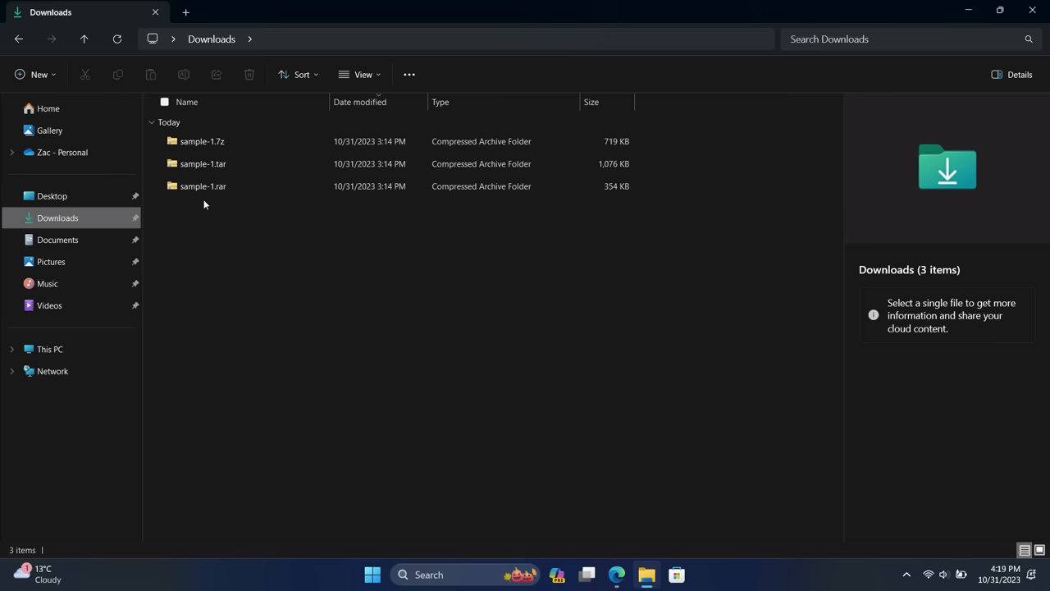
{"action": "left_click", "coordinate": [203, 185]}
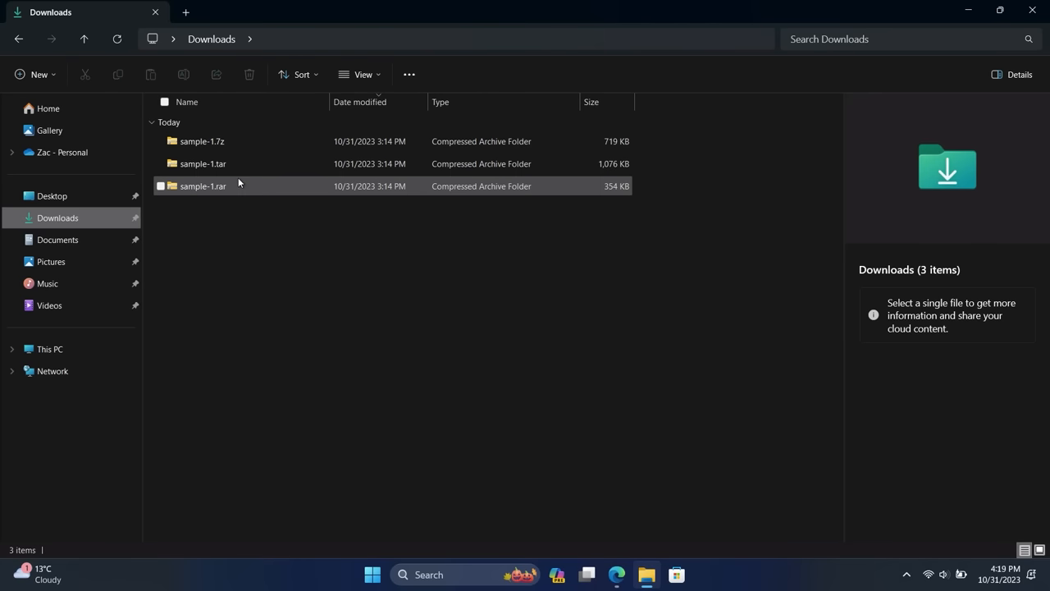
{"action": "left_click", "coordinate": [202, 141]}
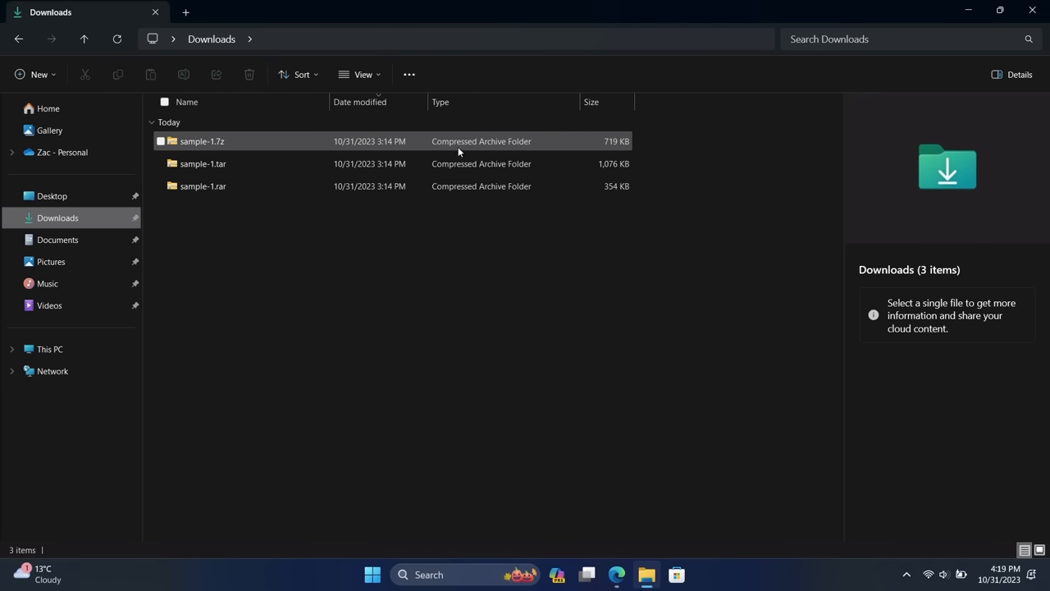
{"action": "left_click", "coordinate": [202, 141]}
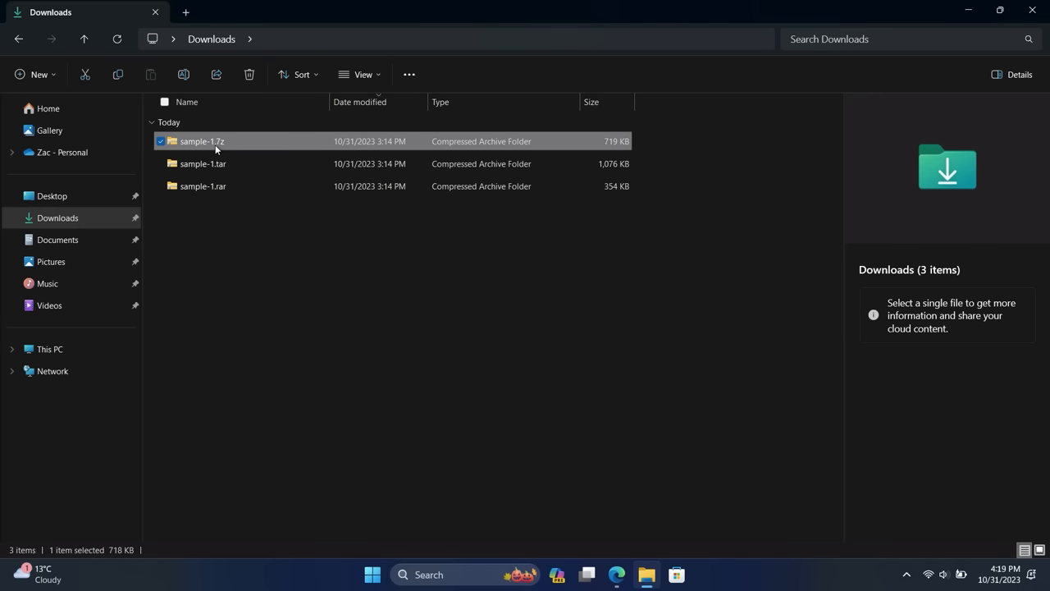
{"action": "right_click", "coordinate": [200, 141]}
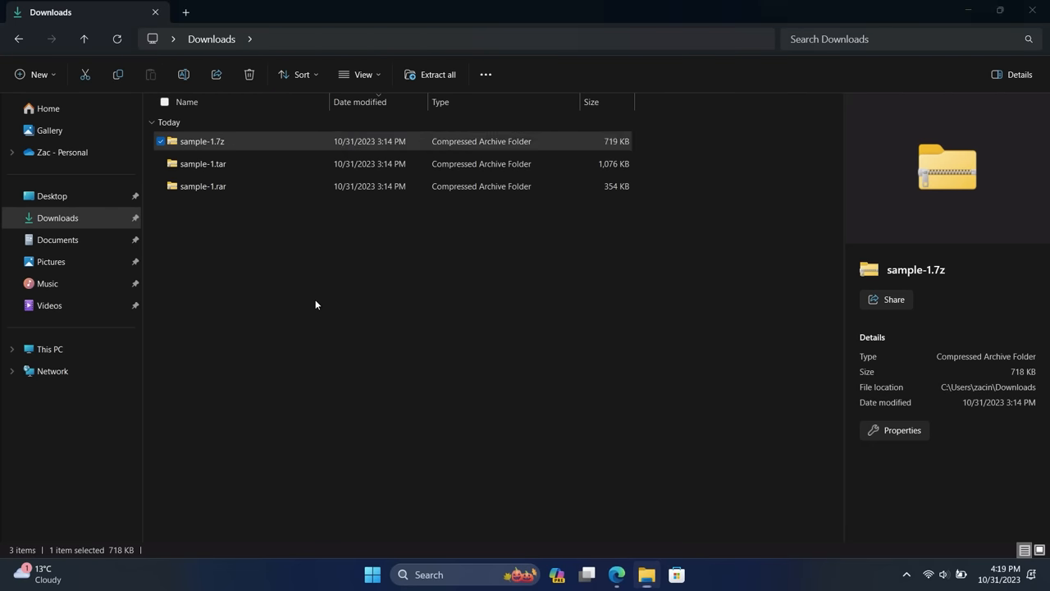
{"action": "left_click", "coordinate": [430, 75]}
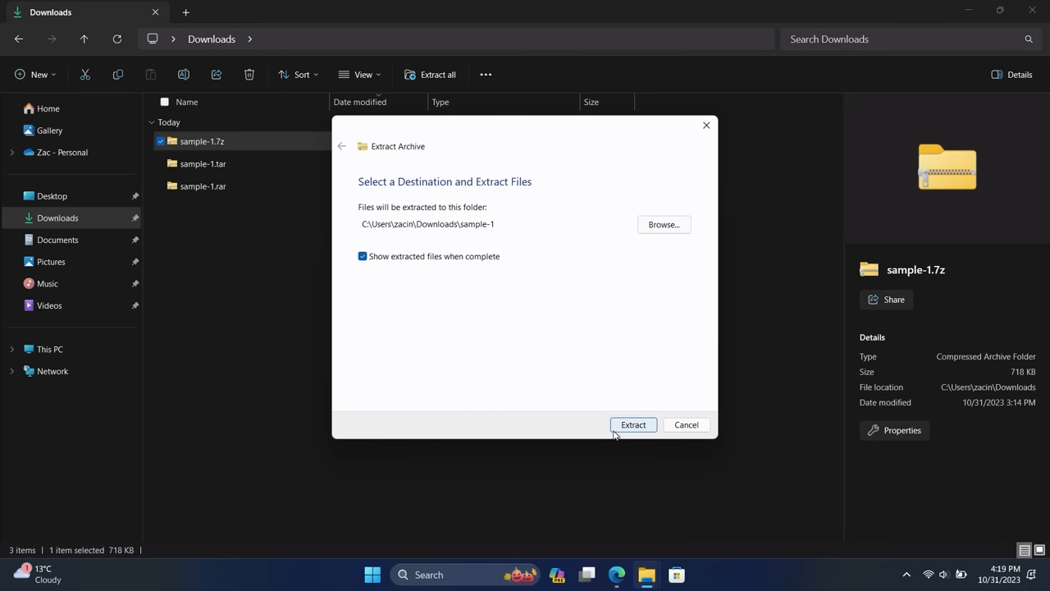
{"action": "left_click", "coordinate": [634, 423]}
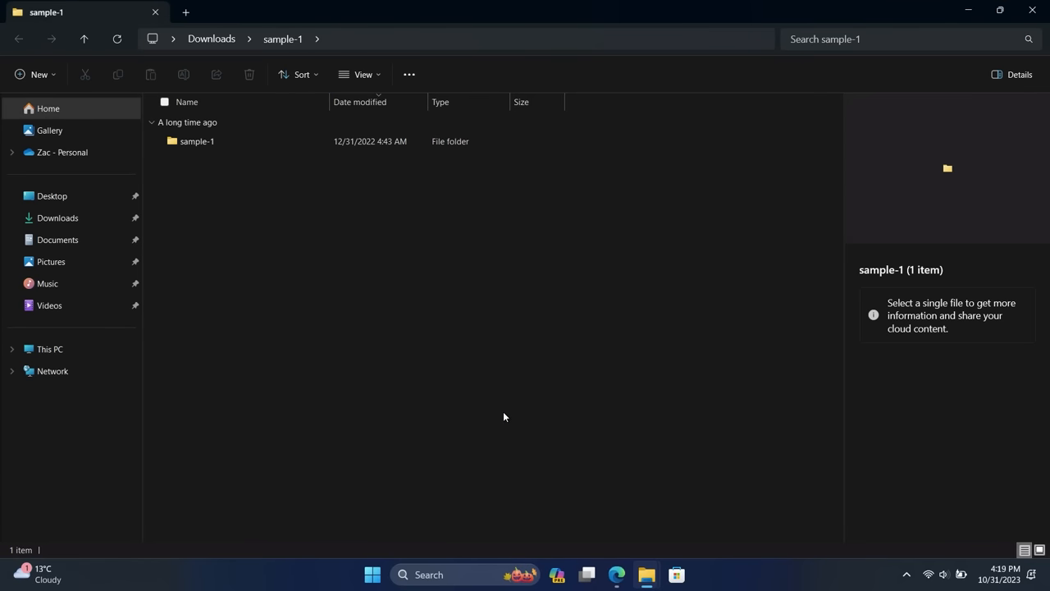
{"action": "mouse_move", "coordinate": [978, 108]}
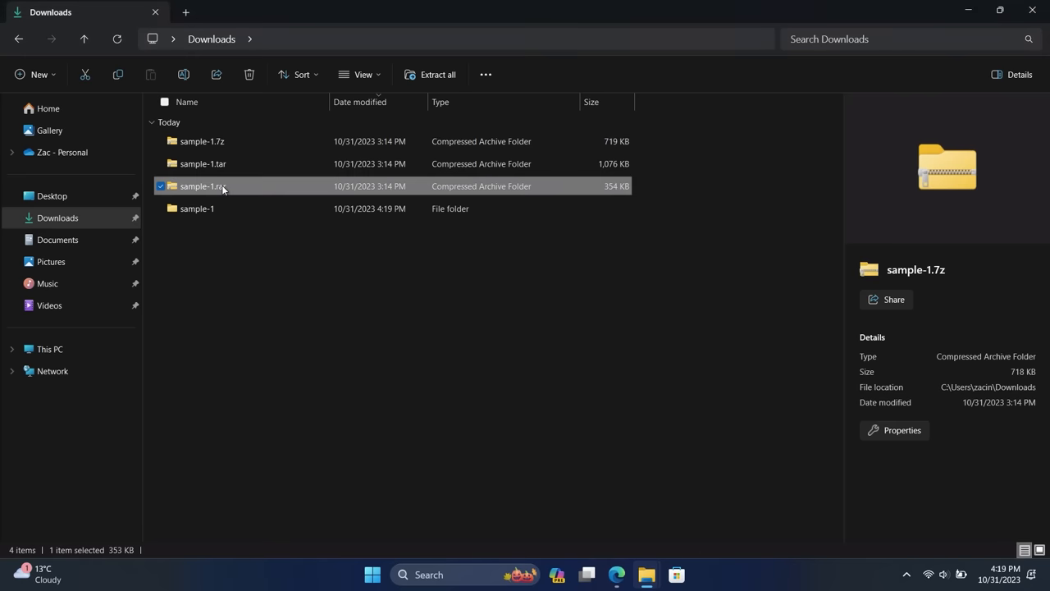
Bring up the actions for sample-1.rar, then the Start menu
{"action": "right_click", "coordinate": [201, 186]}
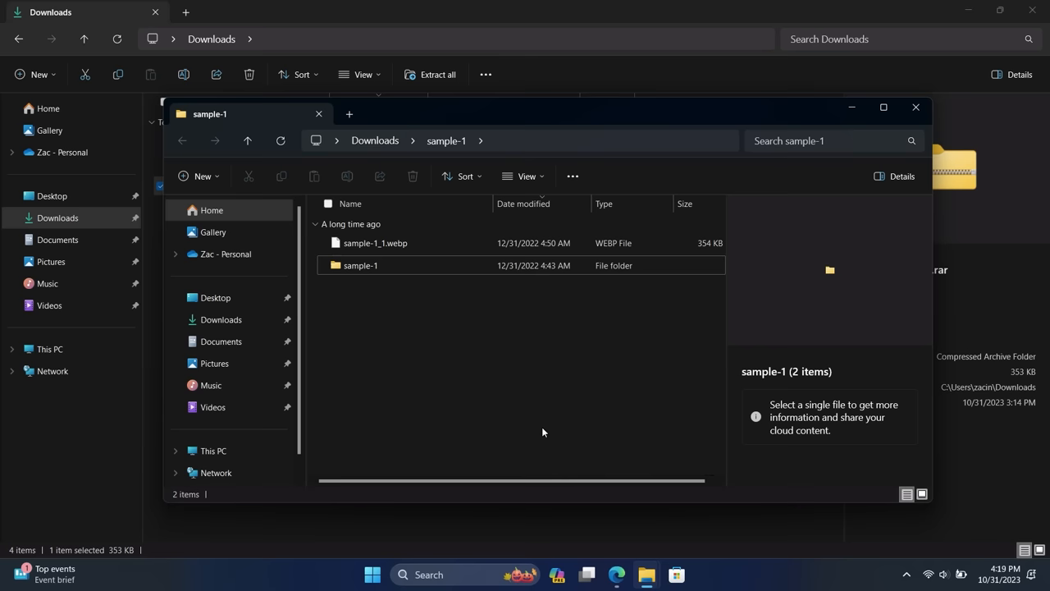
{"action": "mouse_move", "coordinate": [804, 233]}
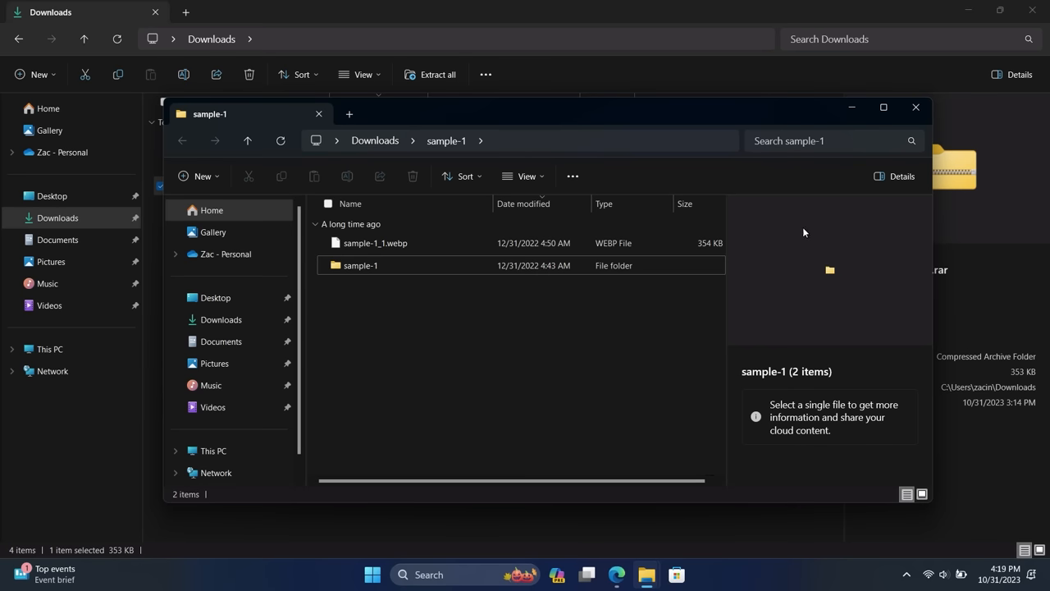
{"action": "left_click", "coordinate": [371, 574]}
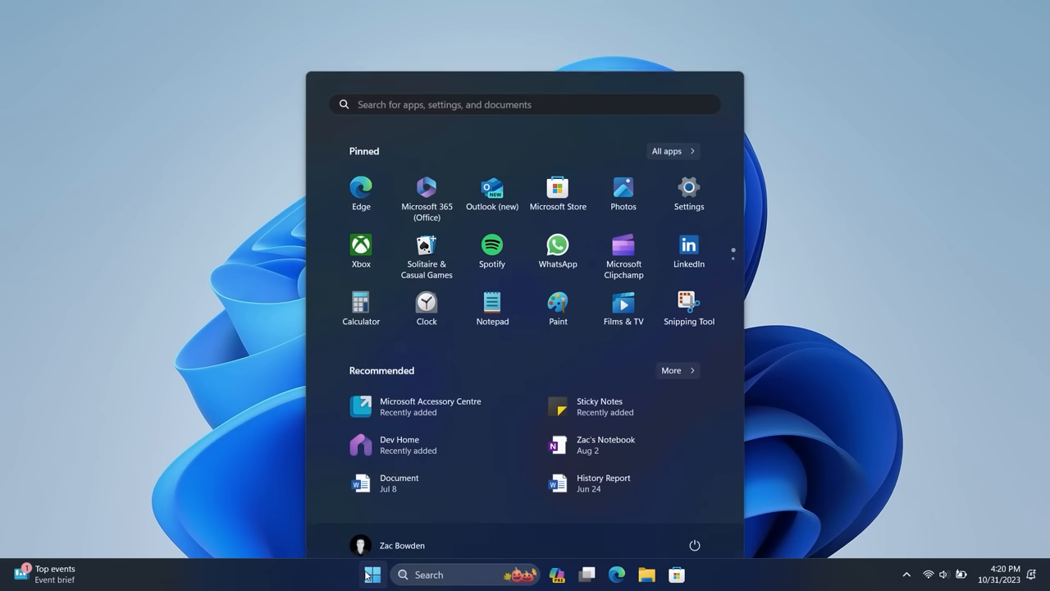
Launch Paint from All apps and show the blank canvas's Layers panel
{"action": "left_click", "coordinate": [666, 150]}
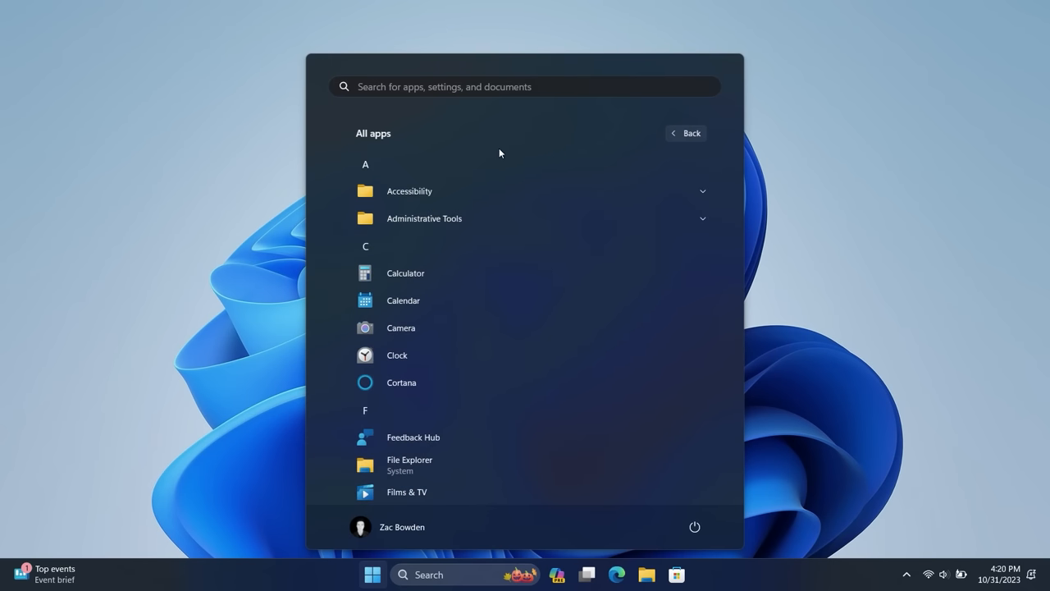
{"action": "scroll", "scroll_direction": "down", "scroll_amount": 3}
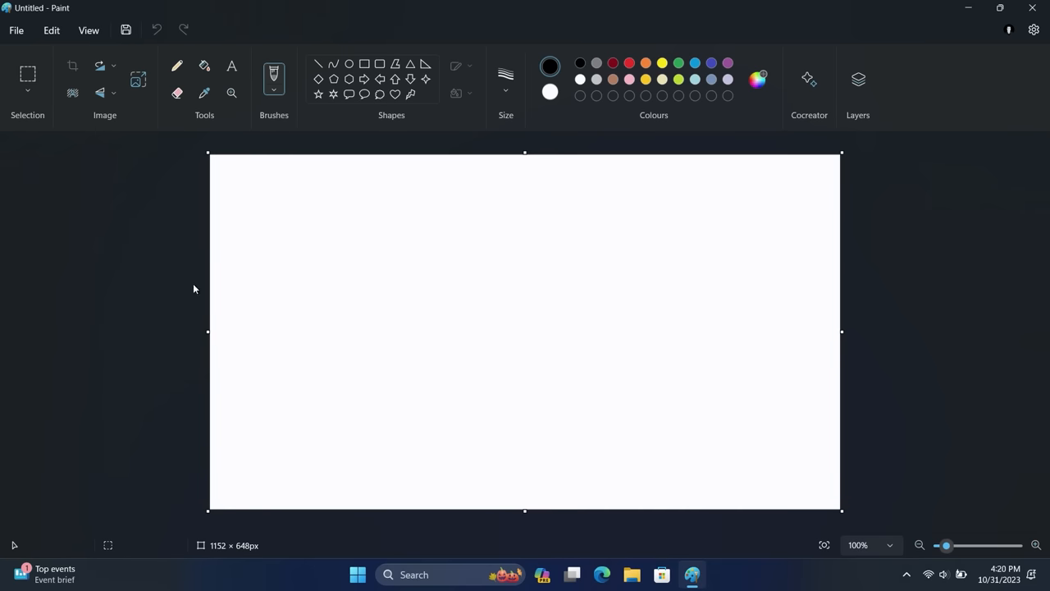
{"action": "mouse_move", "coordinate": [837, 59]}
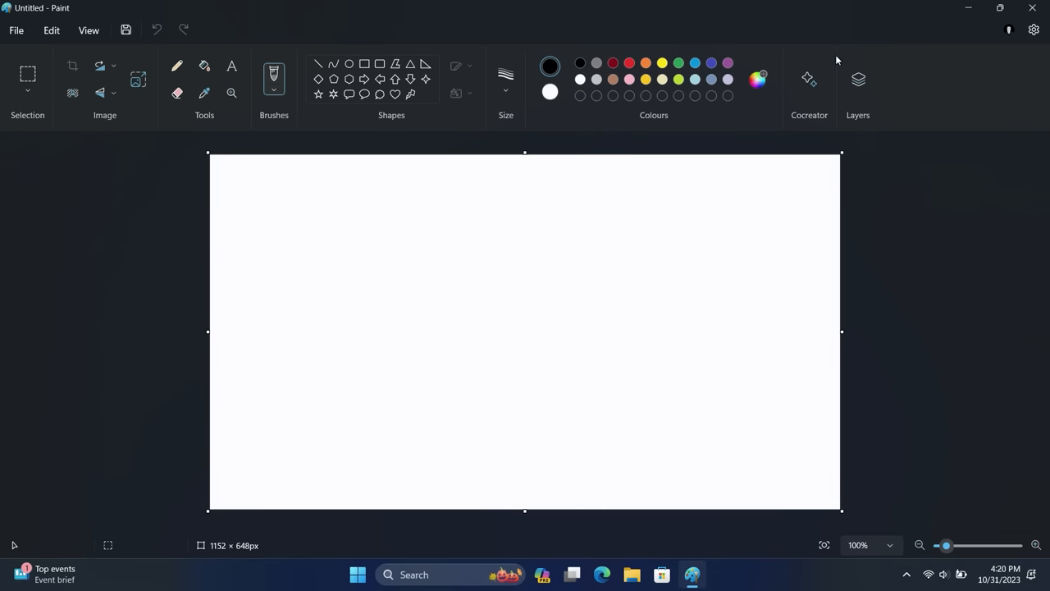
{"action": "left_click", "coordinate": [858, 79]}
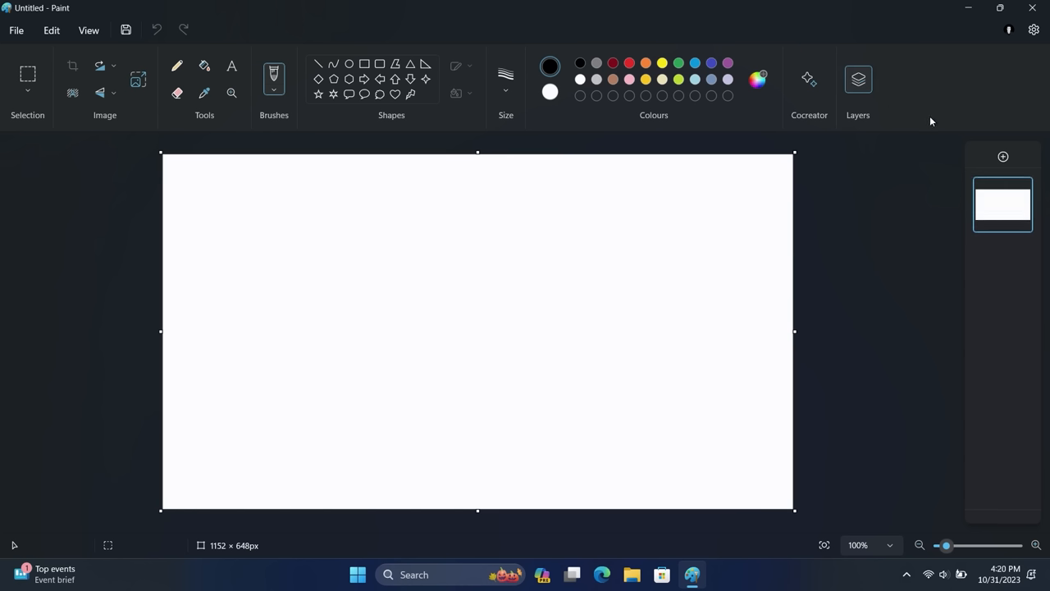
{"action": "mouse_move", "coordinate": [1003, 157]}
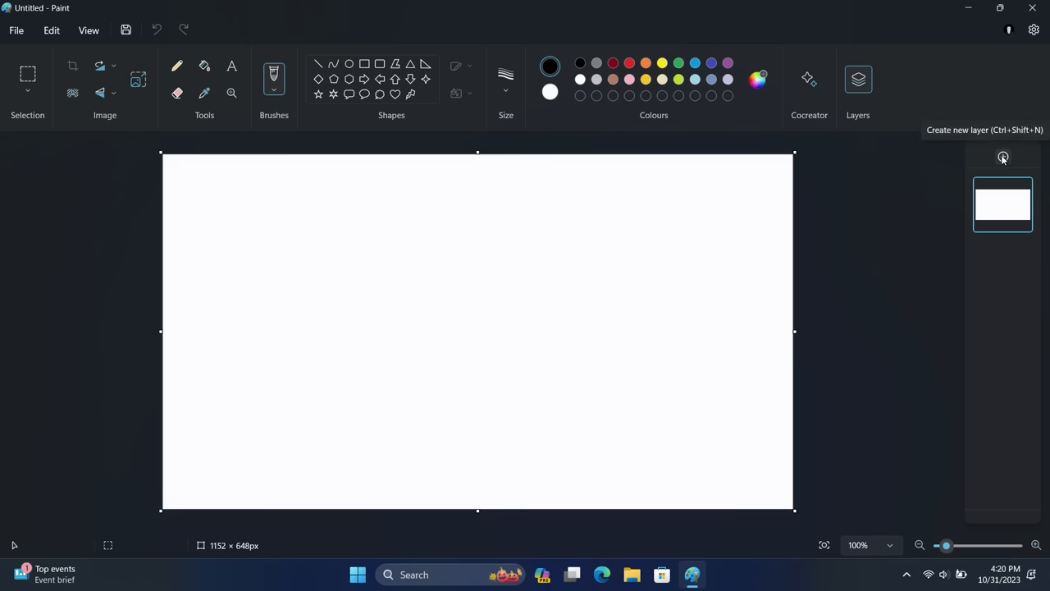
{"action": "mouse_move", "coordinate": [348, 220]}
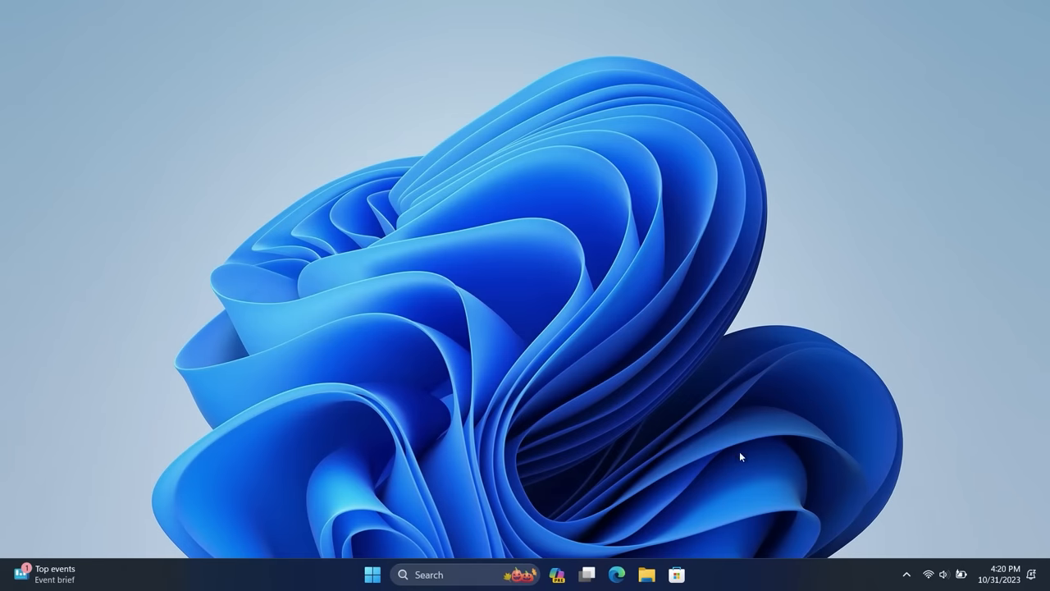
Open pic1.jpg from Pictures in Paint and remove its background
{"action": "left_click", "coordinate": [647, 574]}
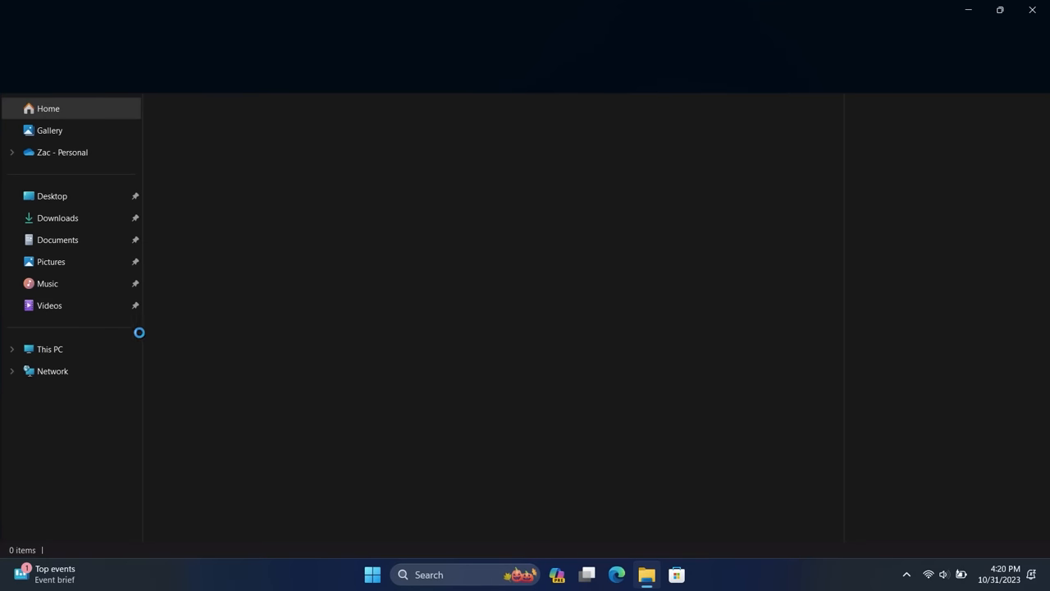
{"action": "left_click", "coordinate": [51, 261]}
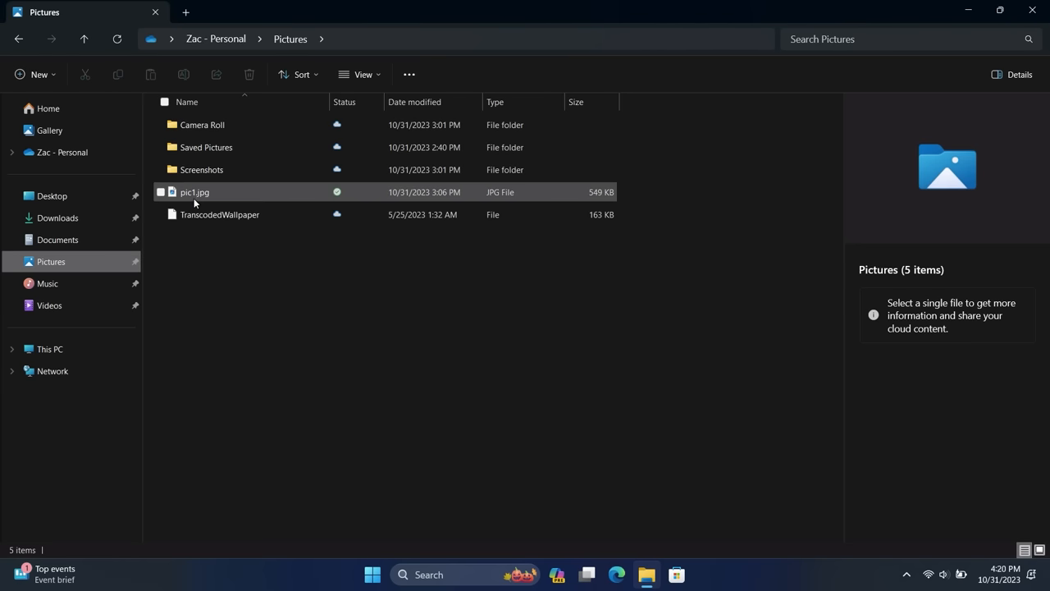
{"action": "right_click", "coordinate": [194, 191]}
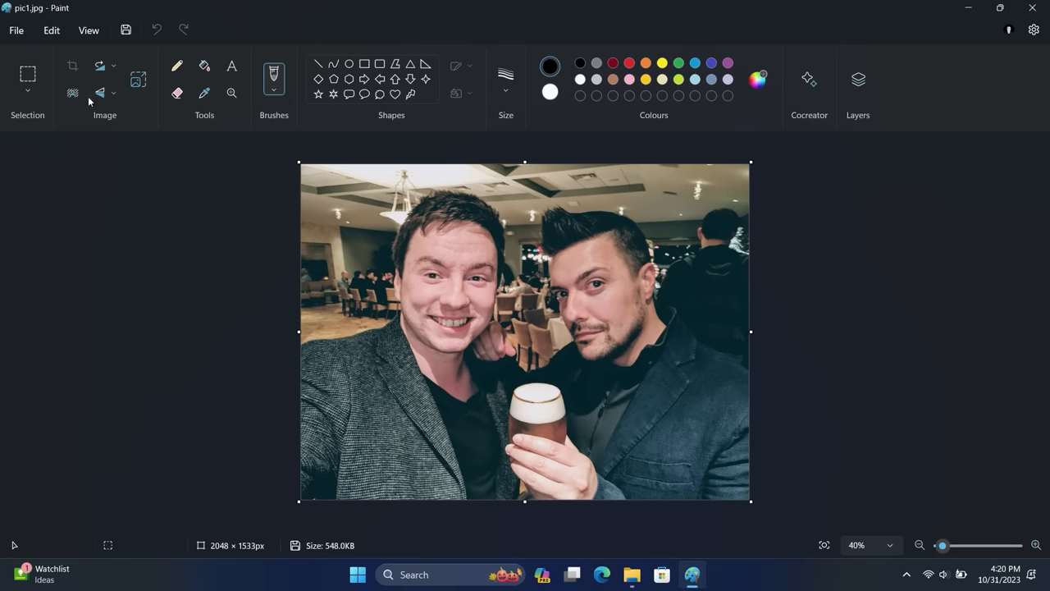
{"action": "mouse_move", "coordinate": [72, 92]}
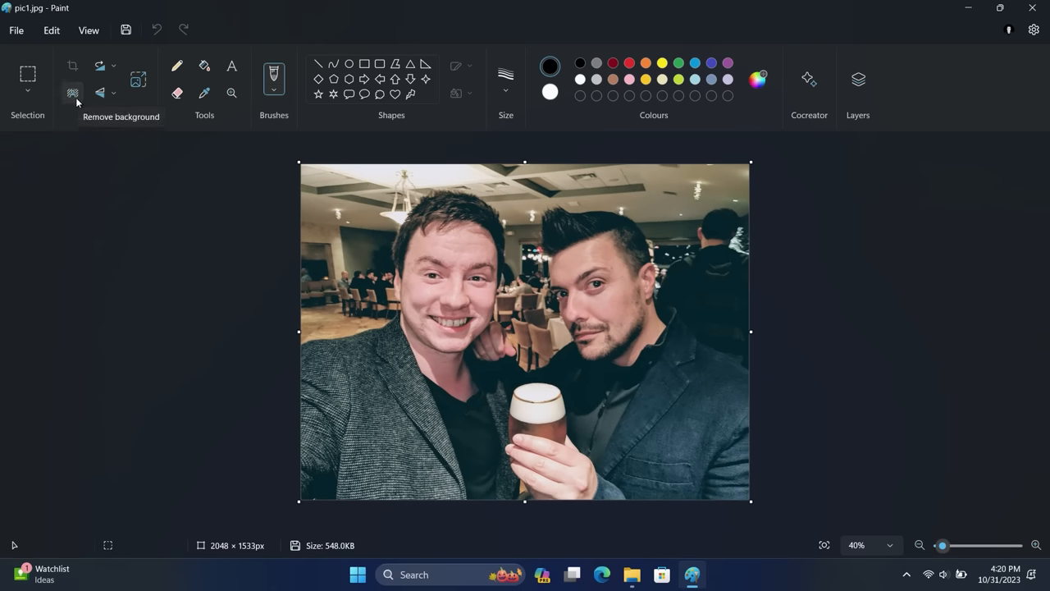
{"action": "left_click", "coordinate": [72, 92]}
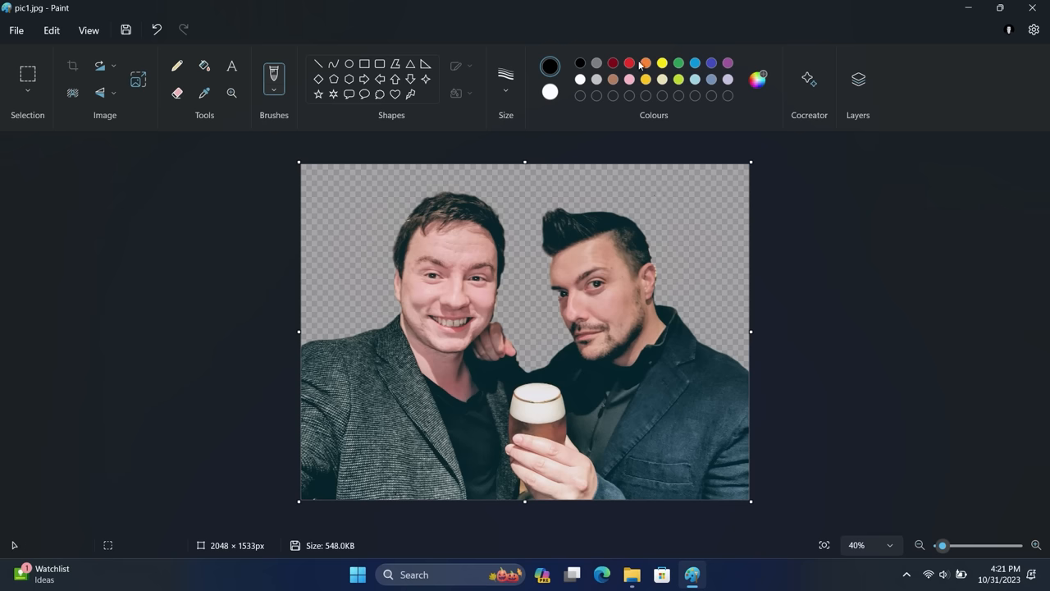
Add a new layer and fill it dark red as a backdrop behind the two people
{"action": "left_click", "coordinate": [856, 79]}
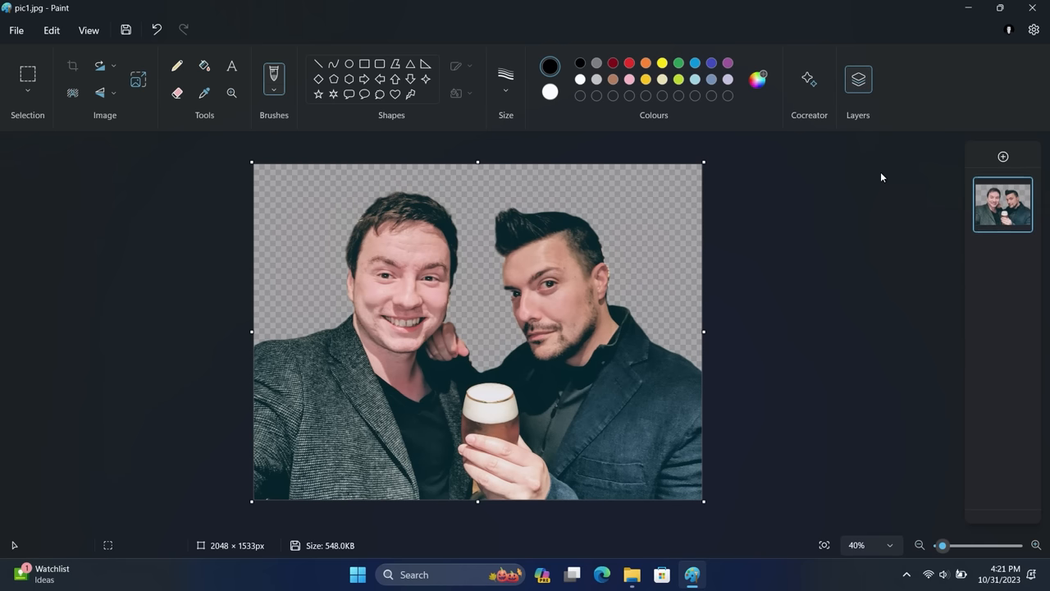
{"action": "left_click", "coordinate": [1003, 158]}
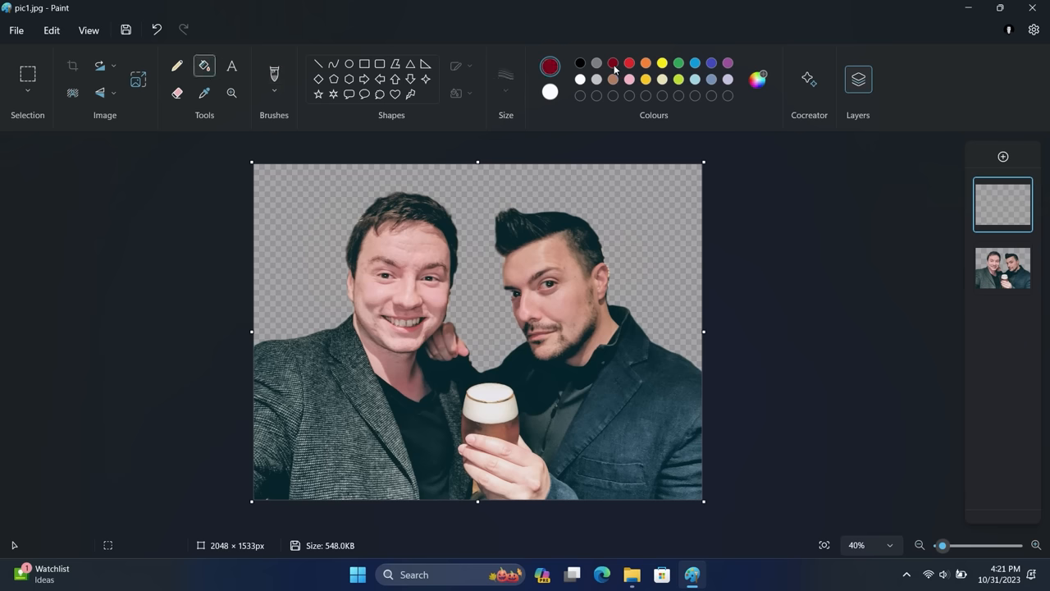
{"action": "left_click", "coordinate": [478, 332]}
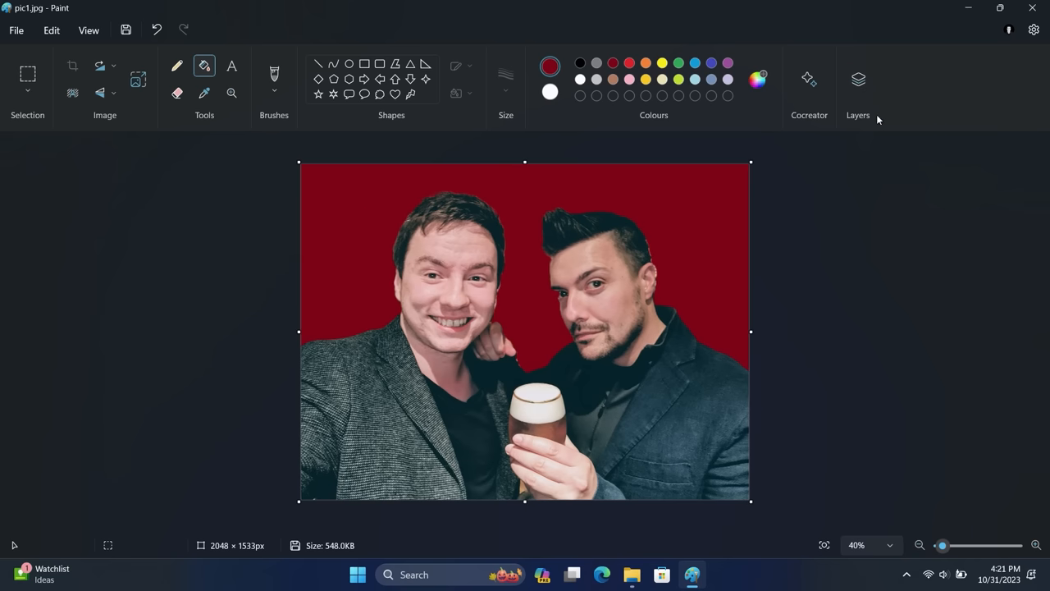
{"action": "left_click", "coordinate": [807, 79]}
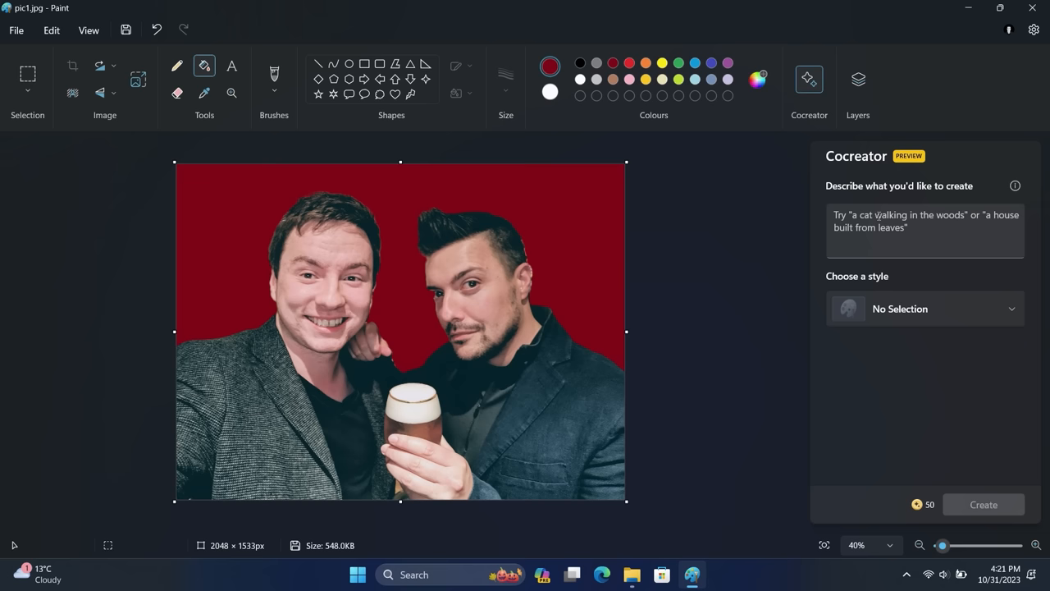
Generate 'a cat walking in the woods' in Oil Painting style with Cocreator and place a variant on the canvas
{"action": "left_click", "coordinate": [925, 228]}
{"action": "type", "text": "a cat walking in the w"}
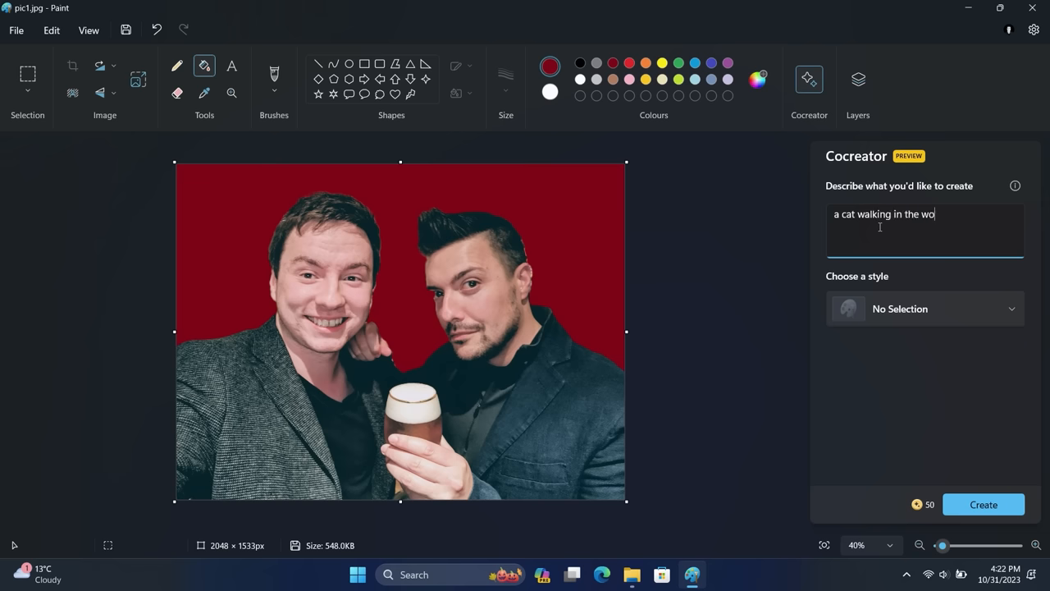
{"action": "type", "text": "ods"}
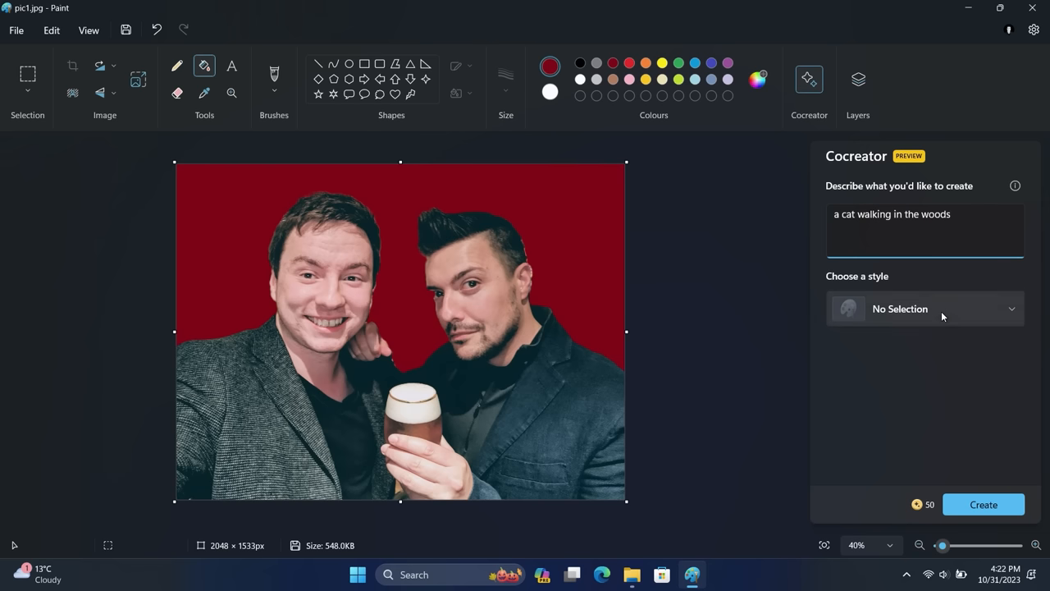
{"action": "left_click", "coordinate": [926, 308]}
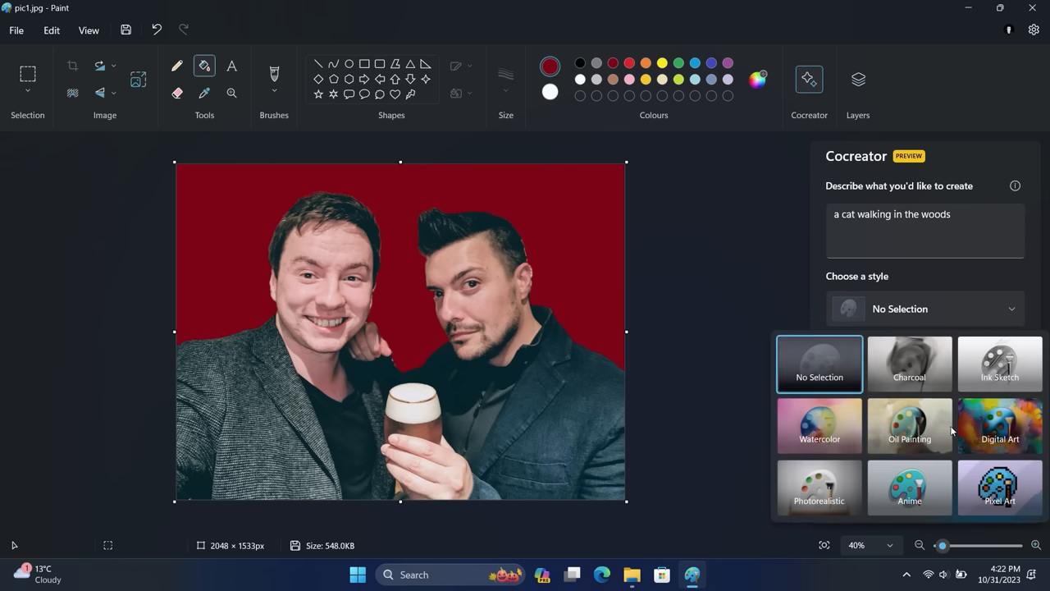
{"action": "mouse_move", "coordinate": [927, 446]}
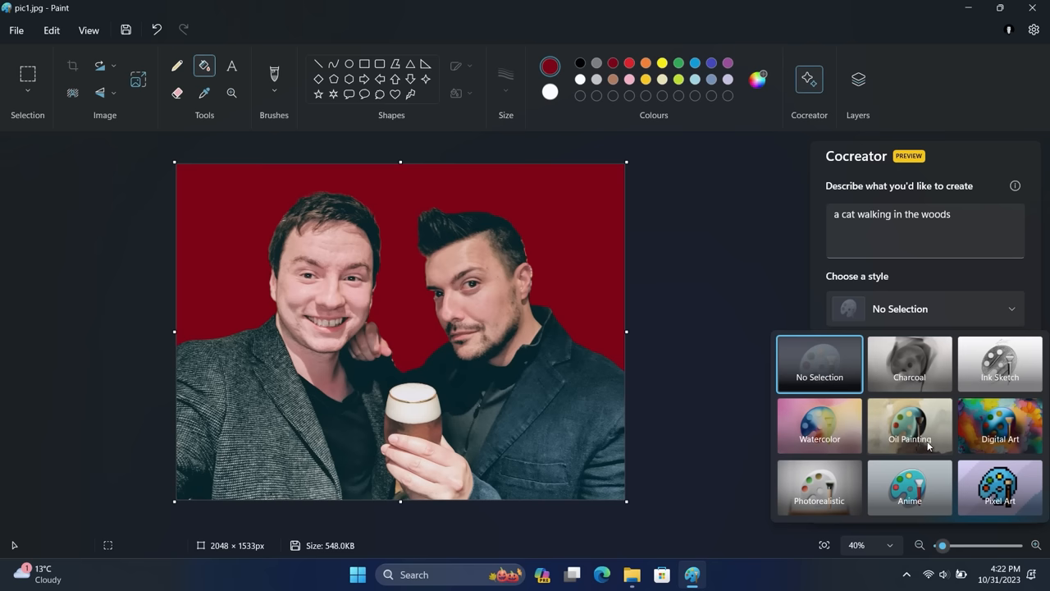
{"action": "left_click", "coordinate": [908, 427]}
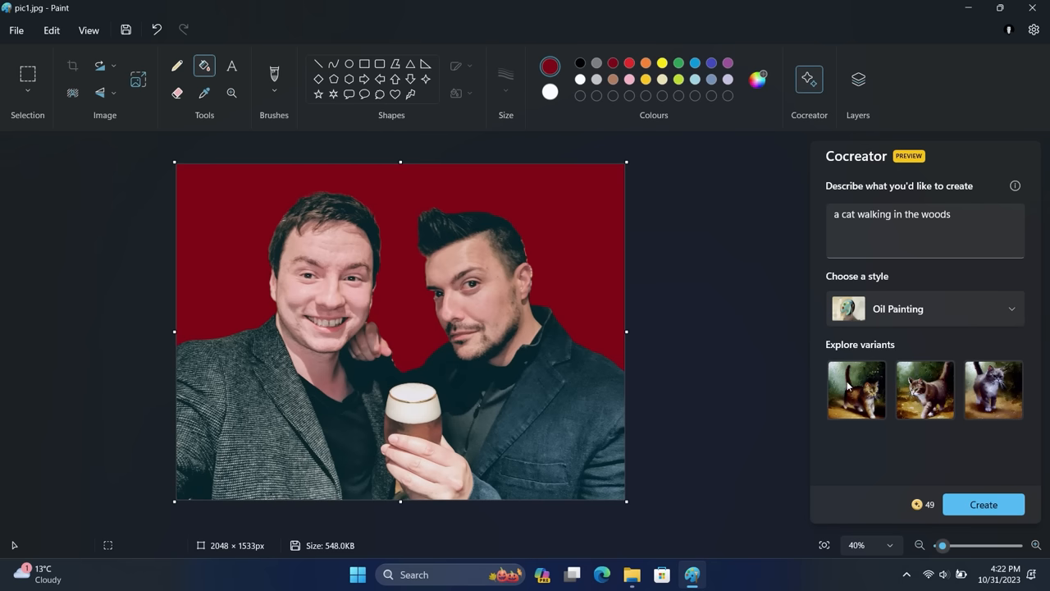
{"action": "left_click", "coordinate": [925, 390]}
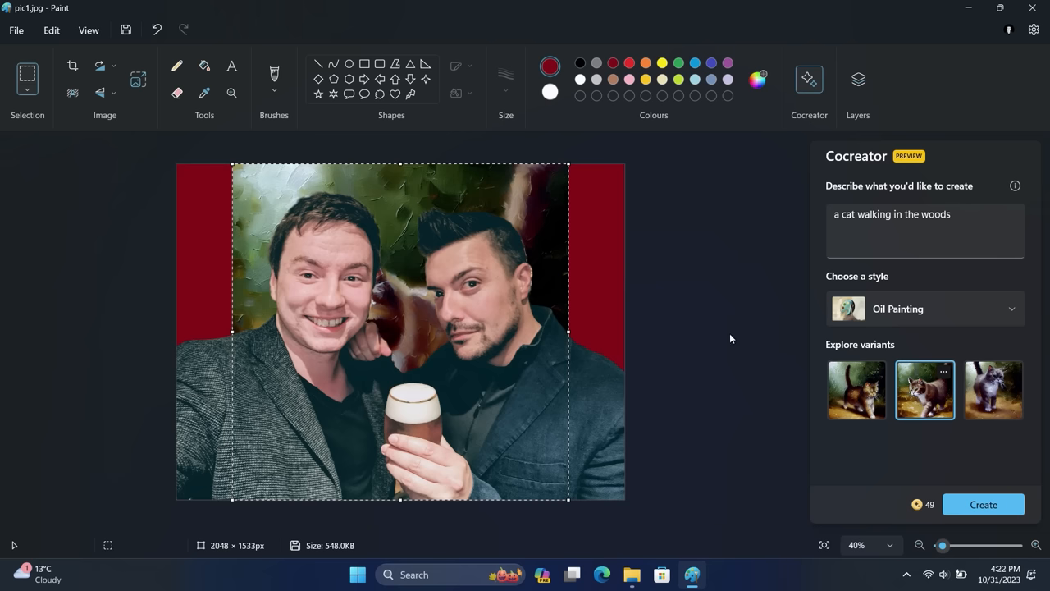
Delete the top people layer, leaving the painted cat, and zoom in and out to inspect it
{"action": "left_click", "coordinate": [807, 79]}
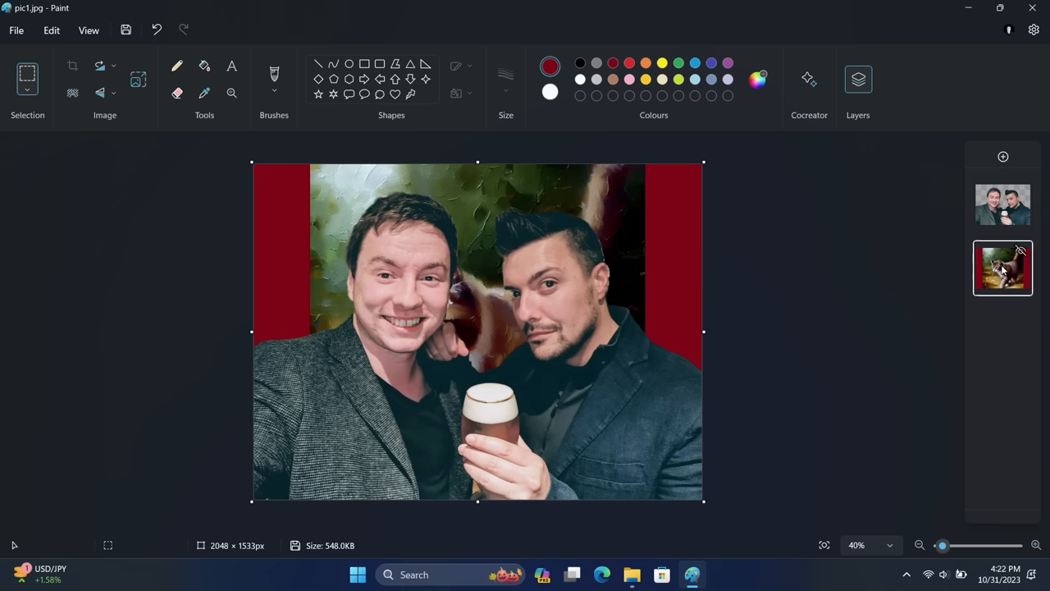
{"action": "right_click", "coordinate": [1001, 268]}
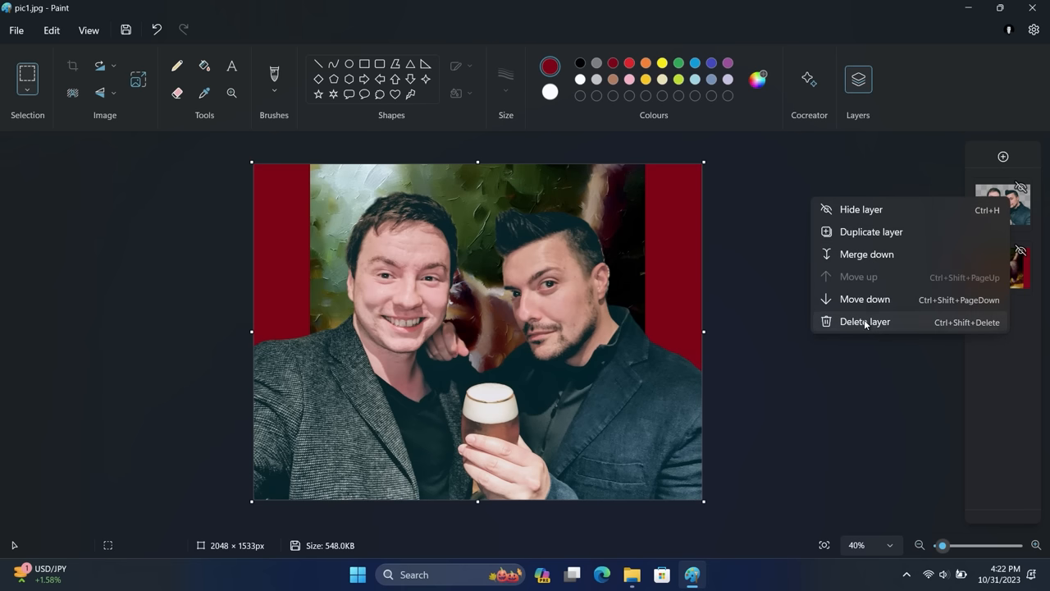
{"action": "left_click", "coordinate": [863, 319]}
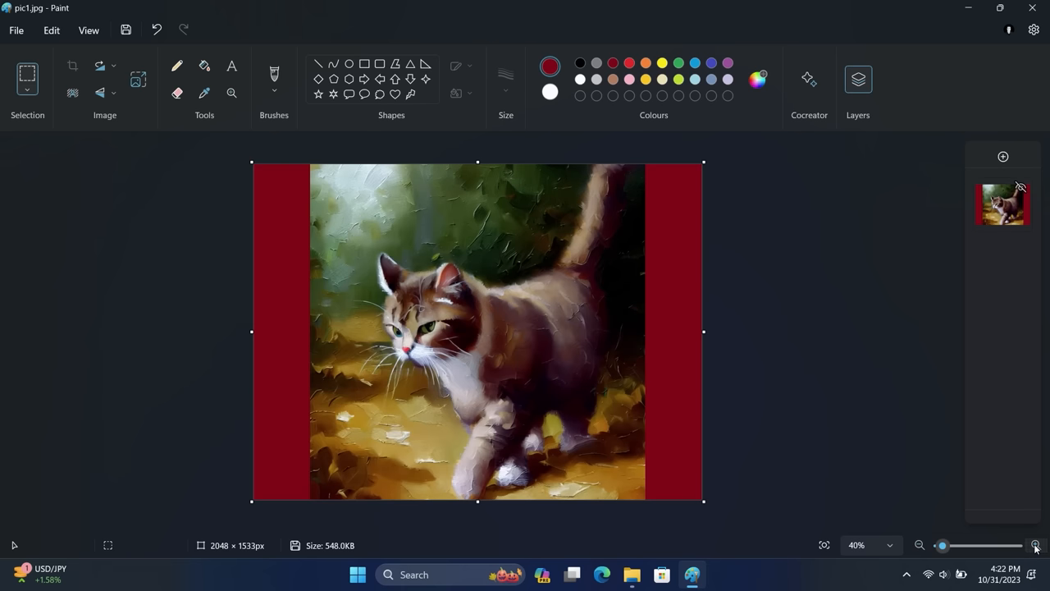
{"action": "left_click", "coordinate": [1035, 545]}
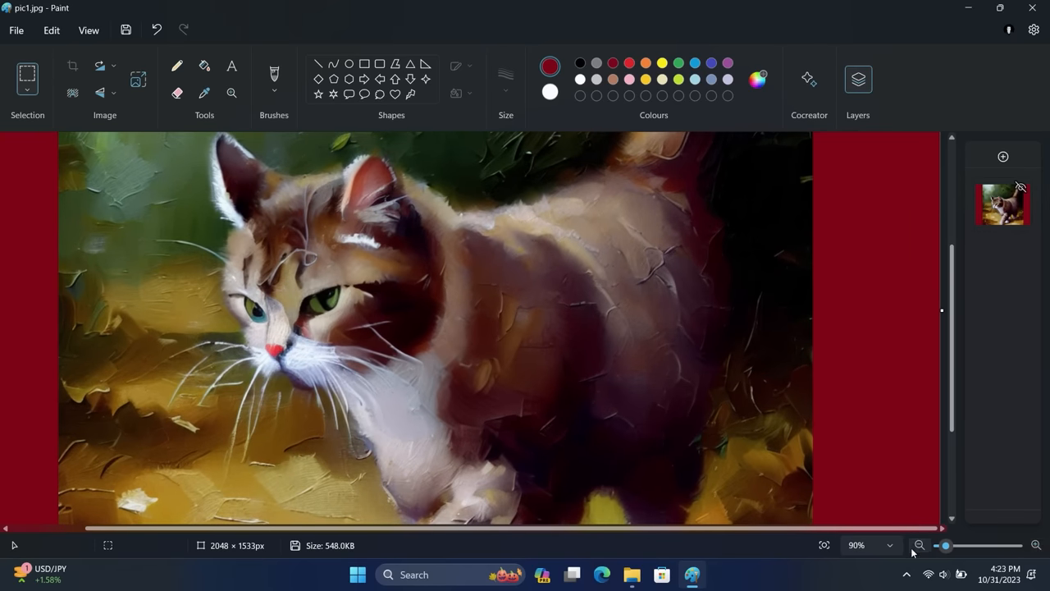
{"action": "left_click", "coordinate": [919, 544]}
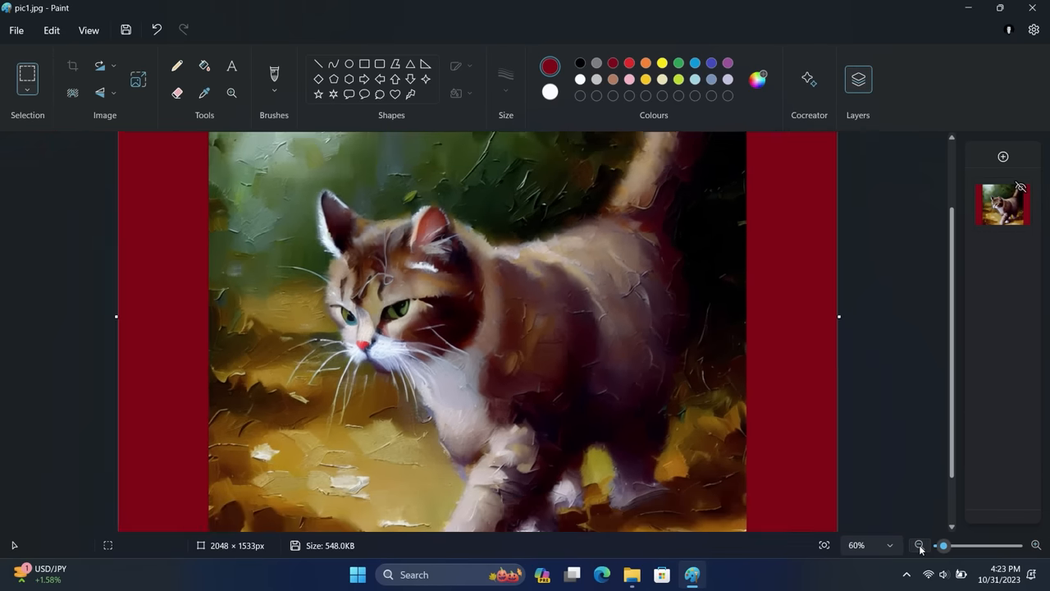
{"action": "left_click", "coordinate": [919, 545]}
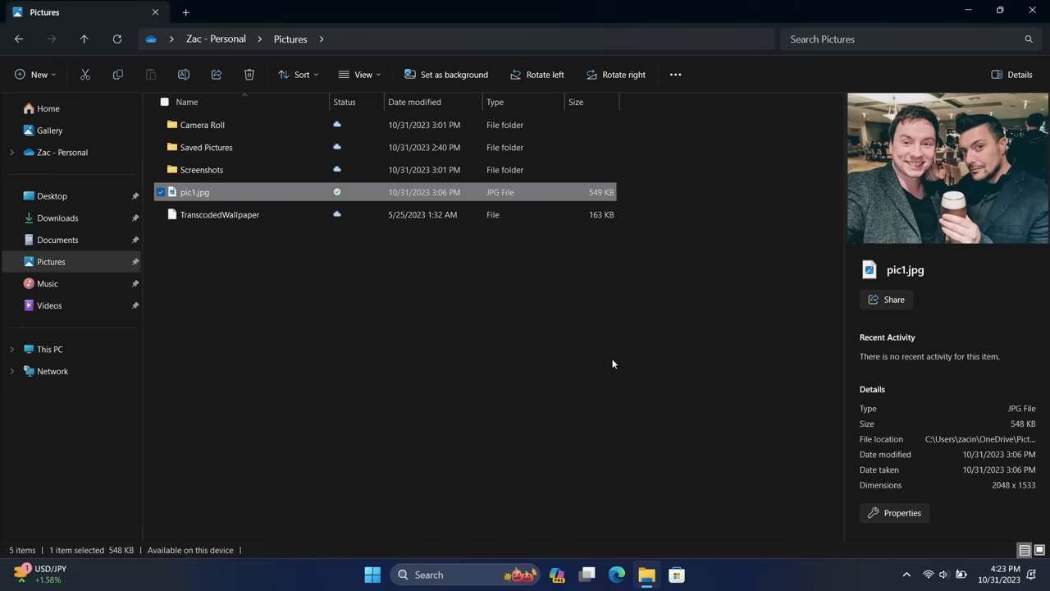
Open Start's All apps list and scroll down to the W entries for Windows Backup
{"action": "left_click", "coordinate": [371, 574]}
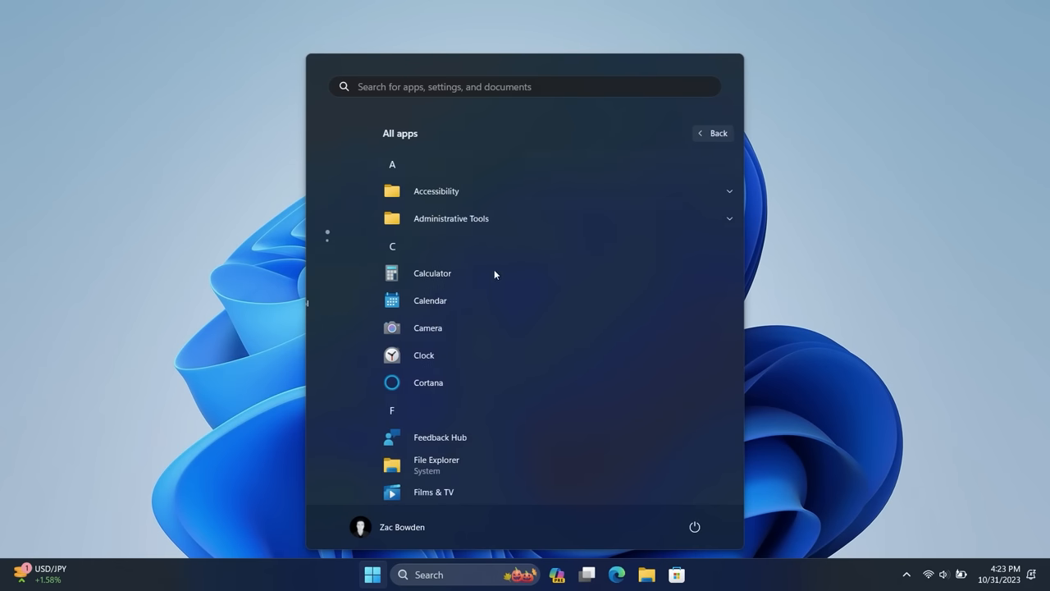
{"action": "scroll", "scroll_direction": "down", "scroll_amount": 3}
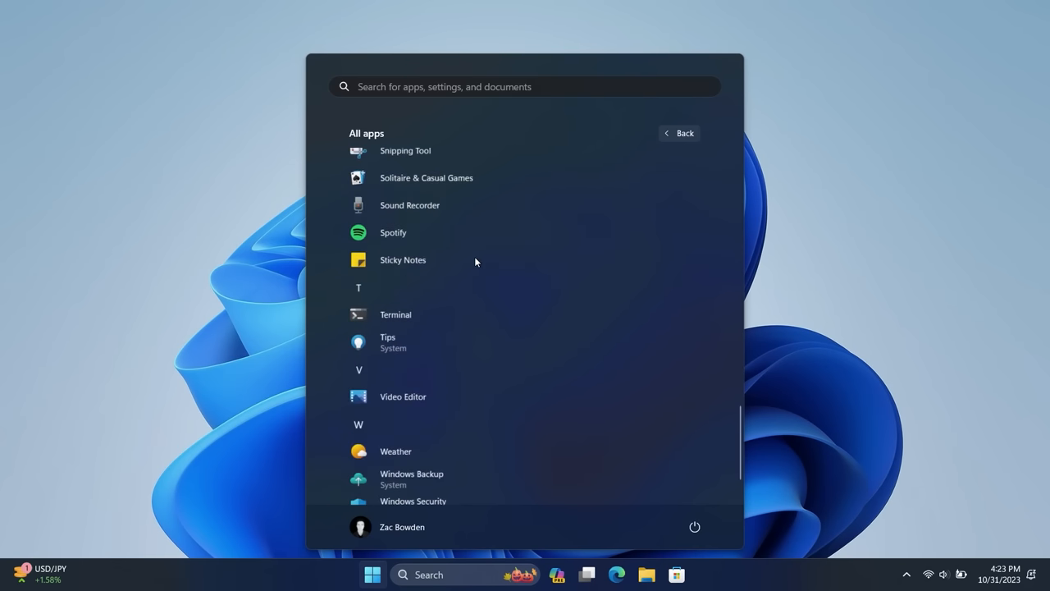
{"action": "scroll", "scroll_direction": "down", "scroll_amount": 3}
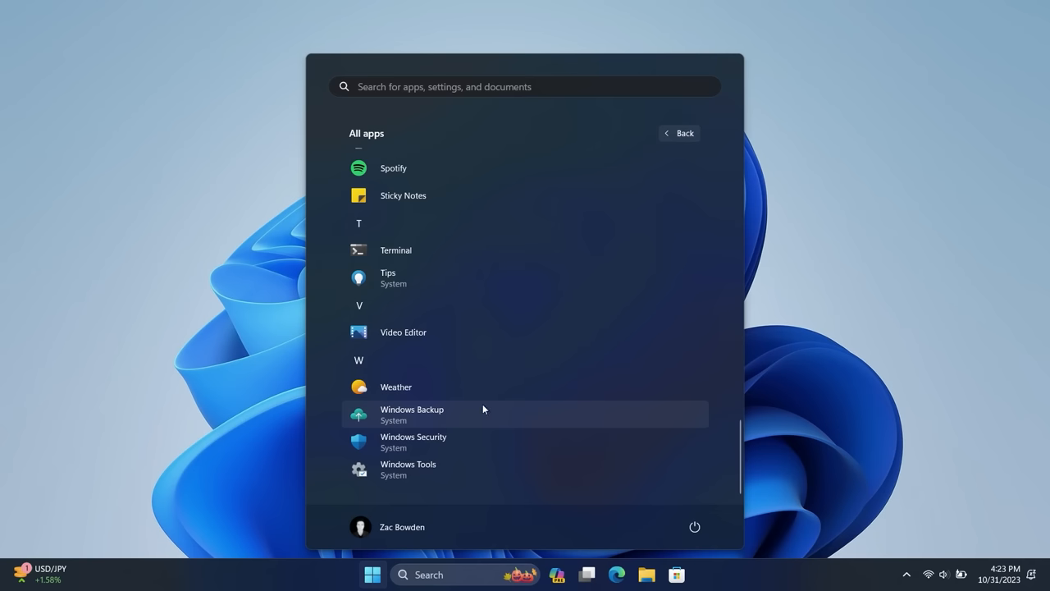
{"action": "mouse_move", "coordinate": [480, 420]}
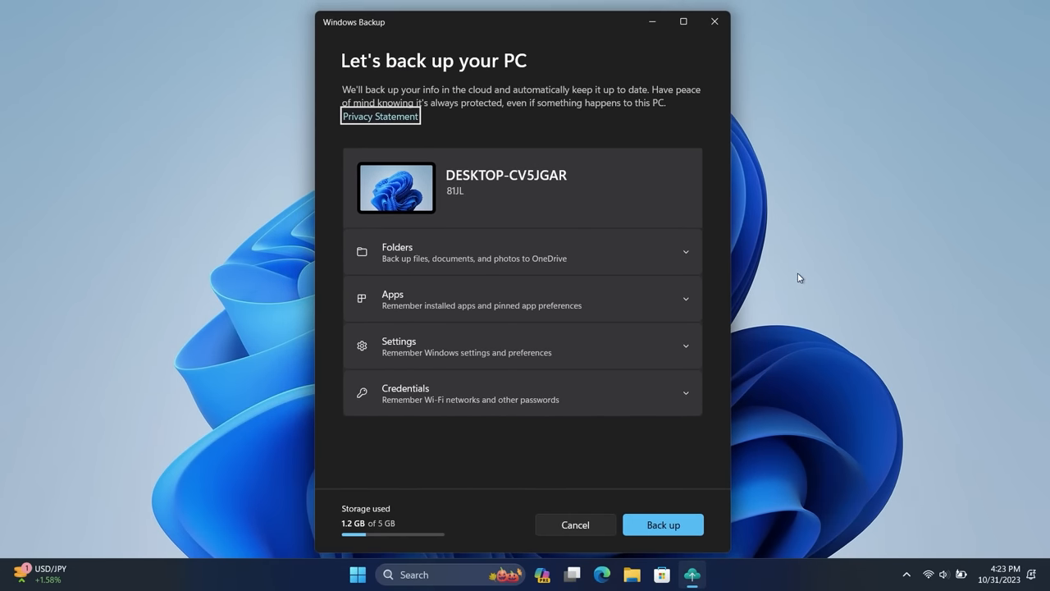
{"action": "mouse_move", "coordinate": [774, 272]}
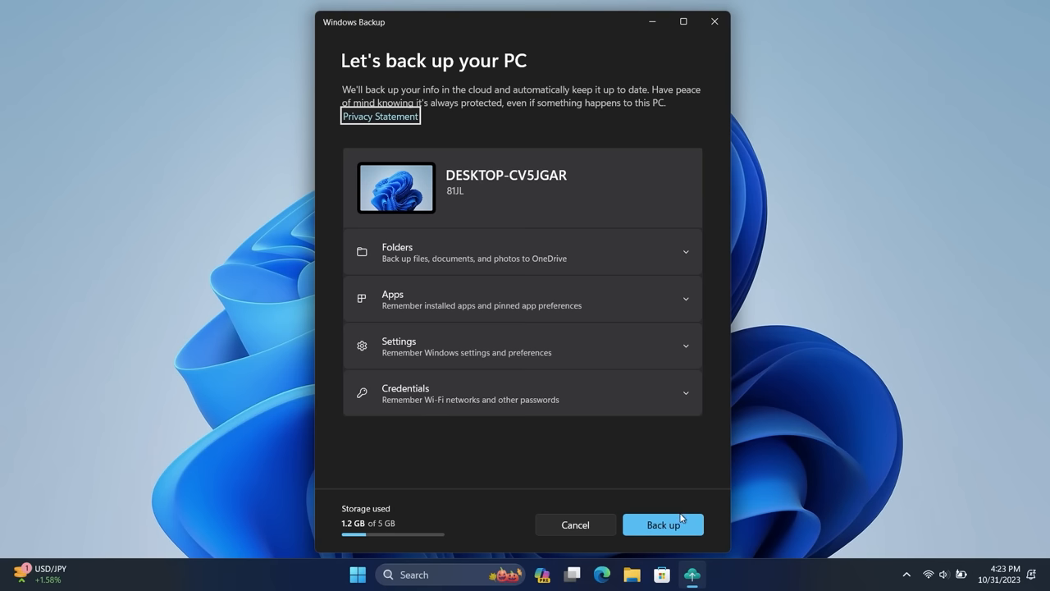
Start backing up the PC in Windows Backup, then close its window
{"action": "left_click", "coordinate": [663, 525]}
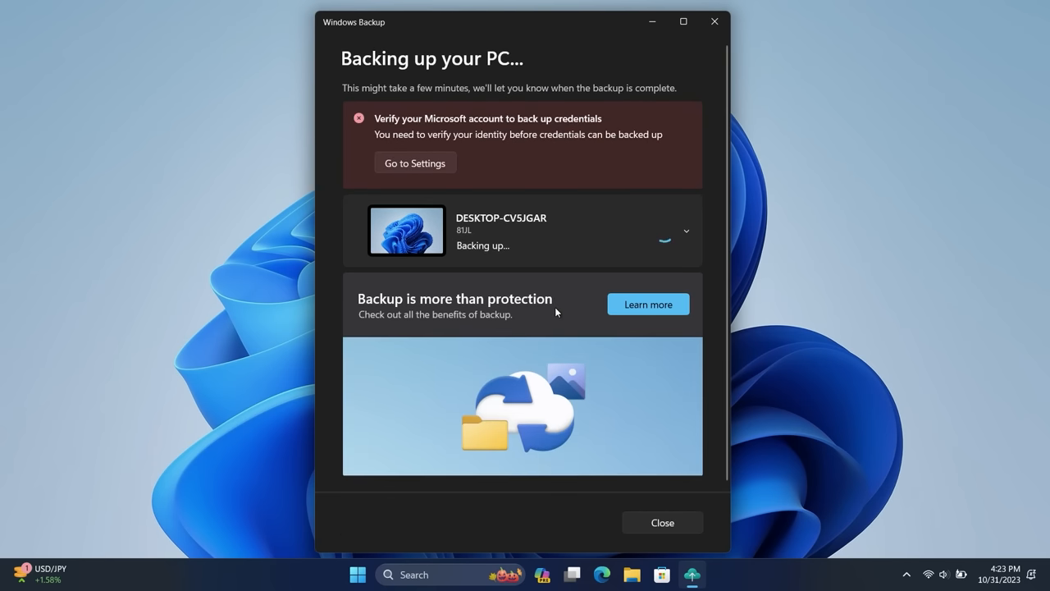
{"action": "mouse_move", "coordinate": [646, 304]}
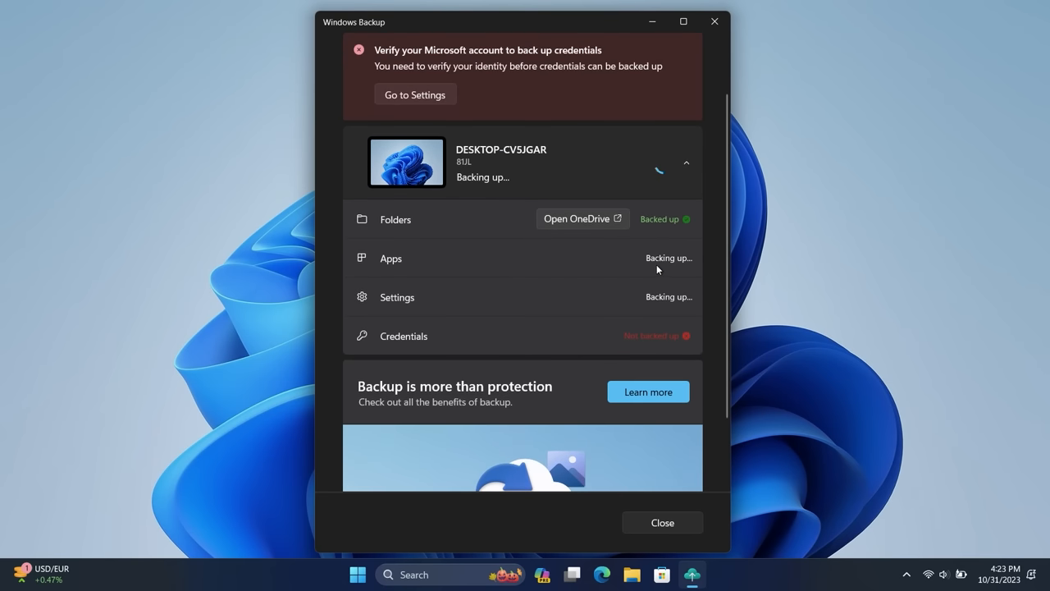
{"action": "mouse_move", "coordinate": [397, 220]}
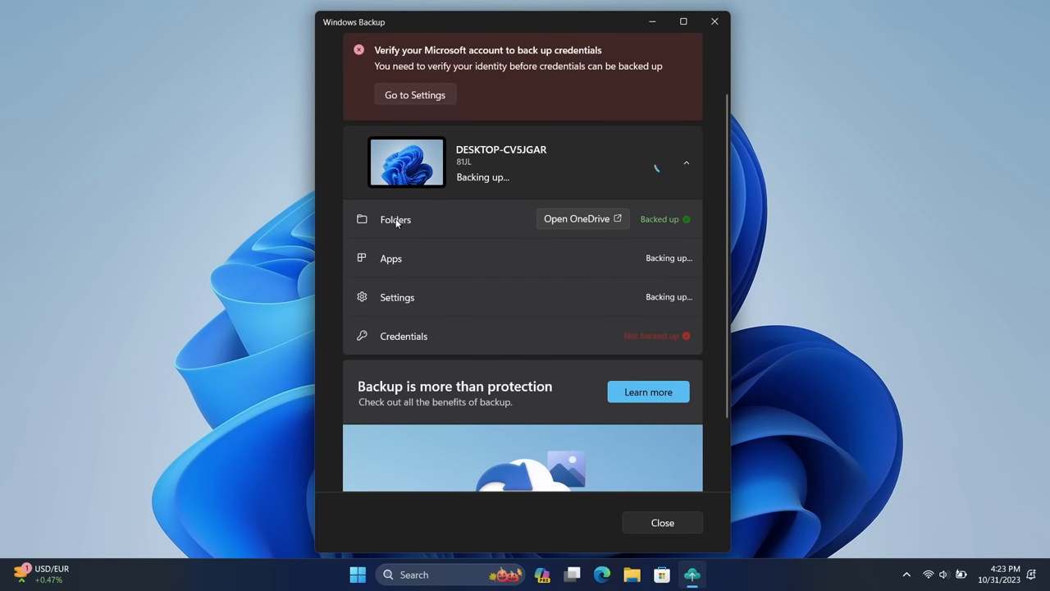
{"action": "mouse_move", "coordinate": [253, 310]}
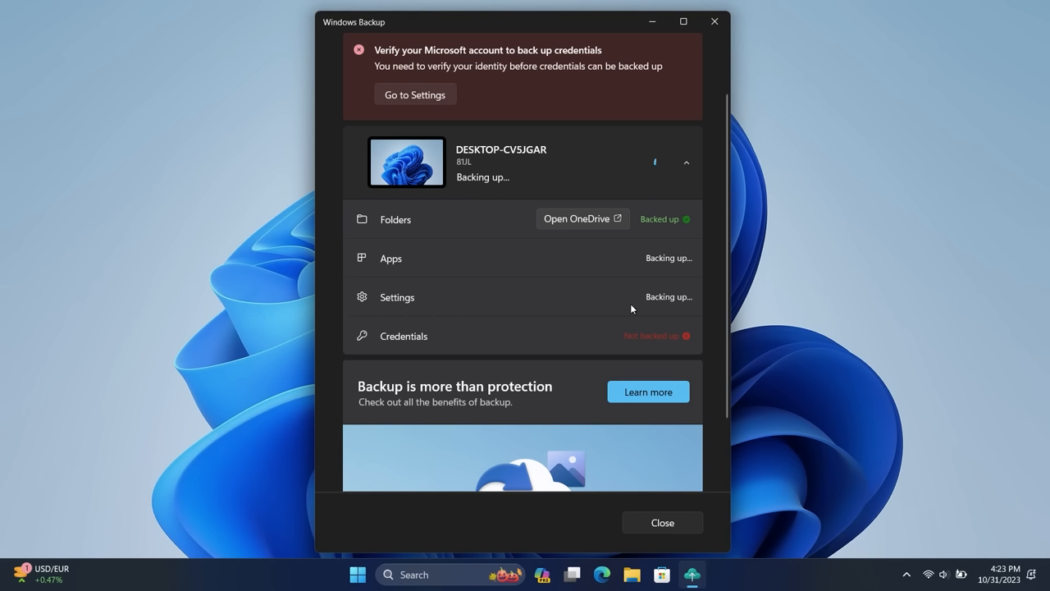
{"action": "mouse_move", "coordinate": [653, 293]}
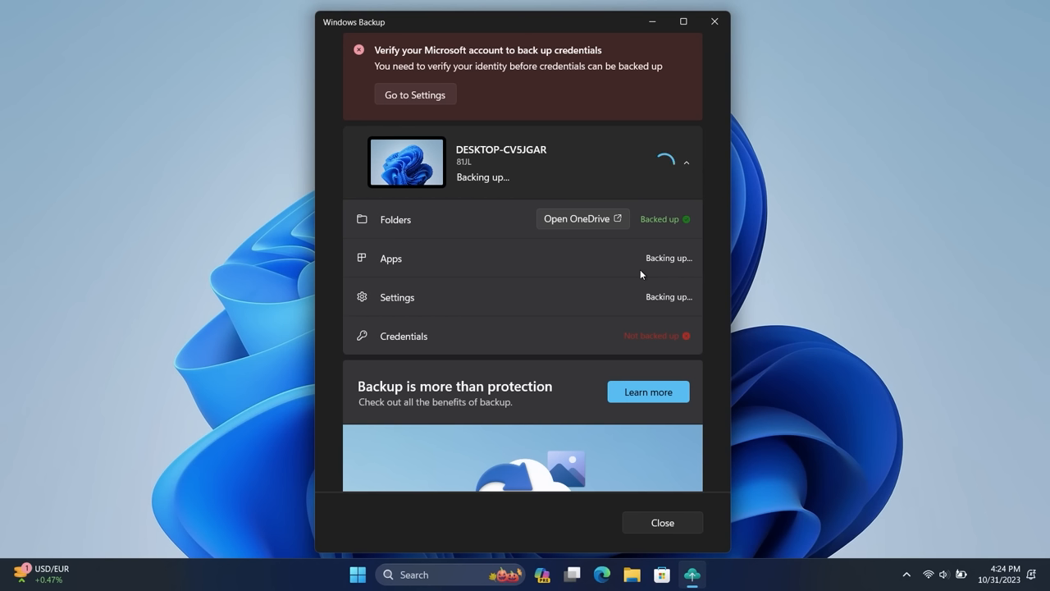
{"action": "left_click", "coordinate": [712, 22]}
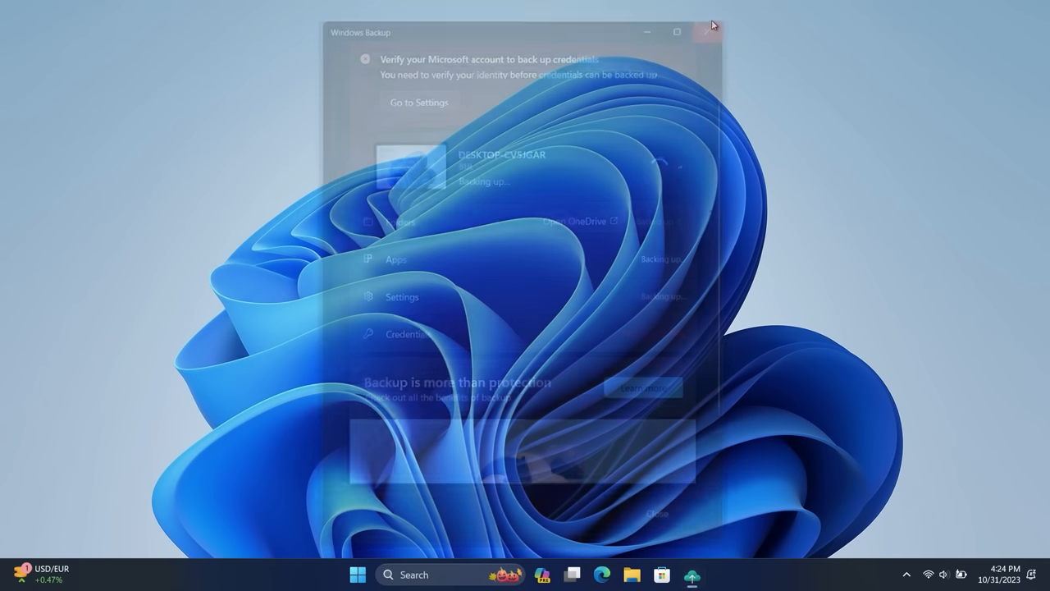
Launch Notepad from Start, dismiss the autosave tip and type scratch text
{"action": "left_click", "coordinate": [710, 31]}
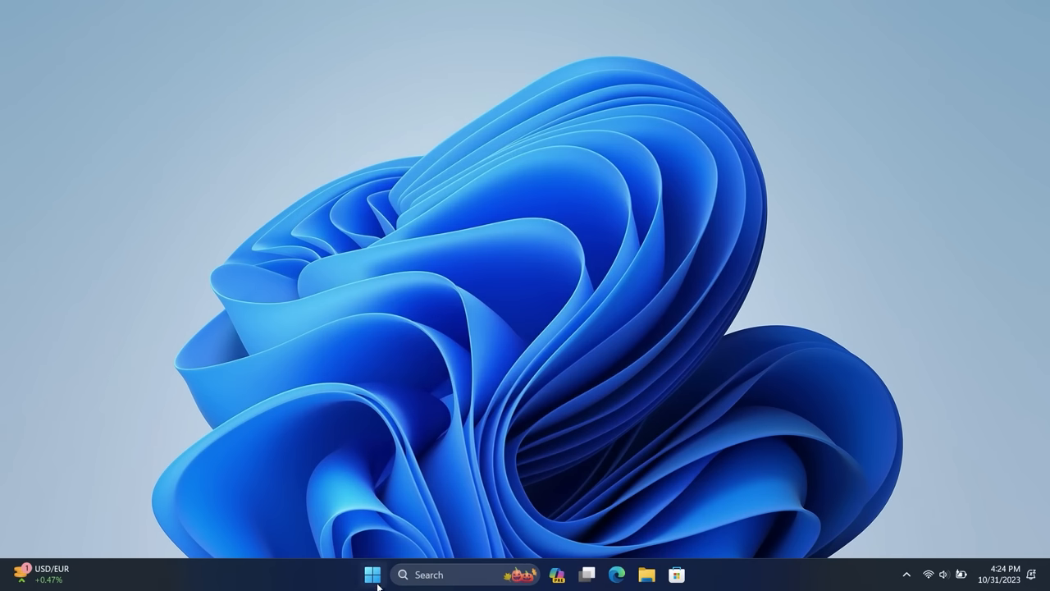
{"action": "left_click", "coordinate": [370, 574]}
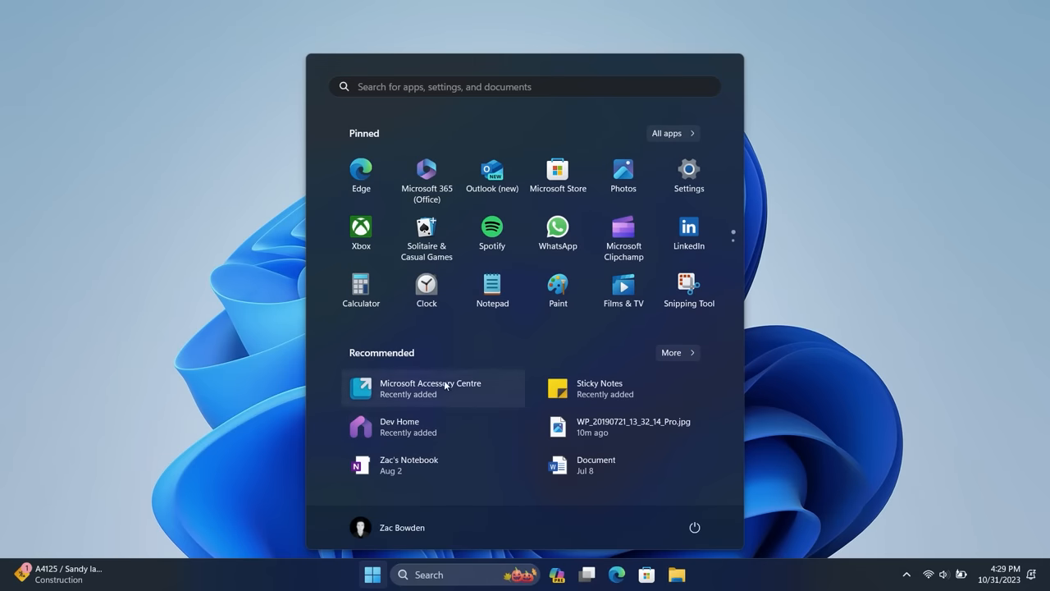
{"action": "left_click", "coordinate": [492, 286]}
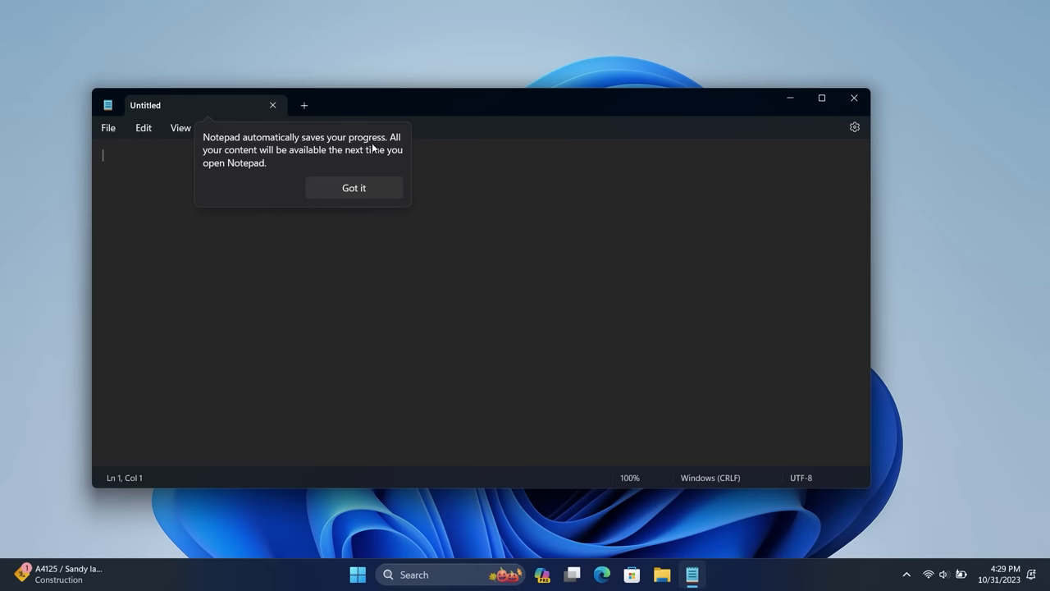
{"action": "mouse_move", "coordinate": [397, 158]}
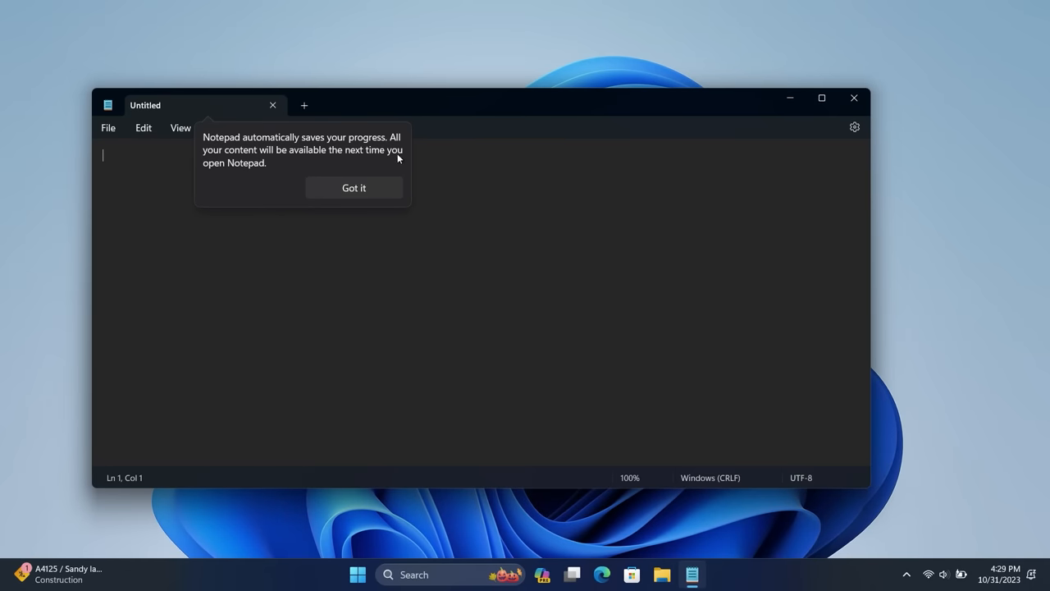
{"action": "left_click", "coordinate": [354, 187]}
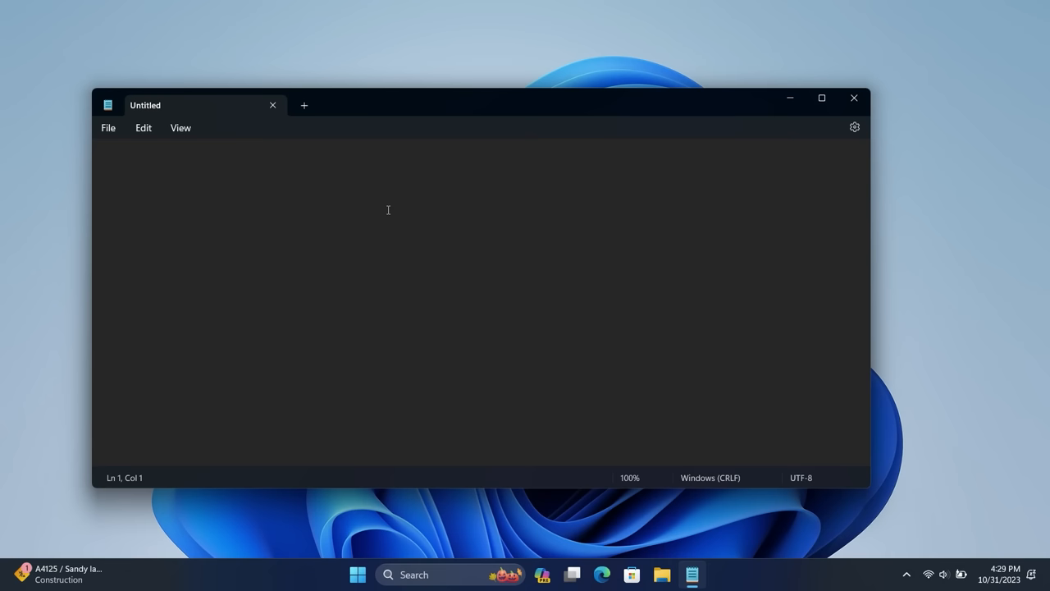
{"action": "type", "text": "efhahfpauirfhpuiaerfiua"}
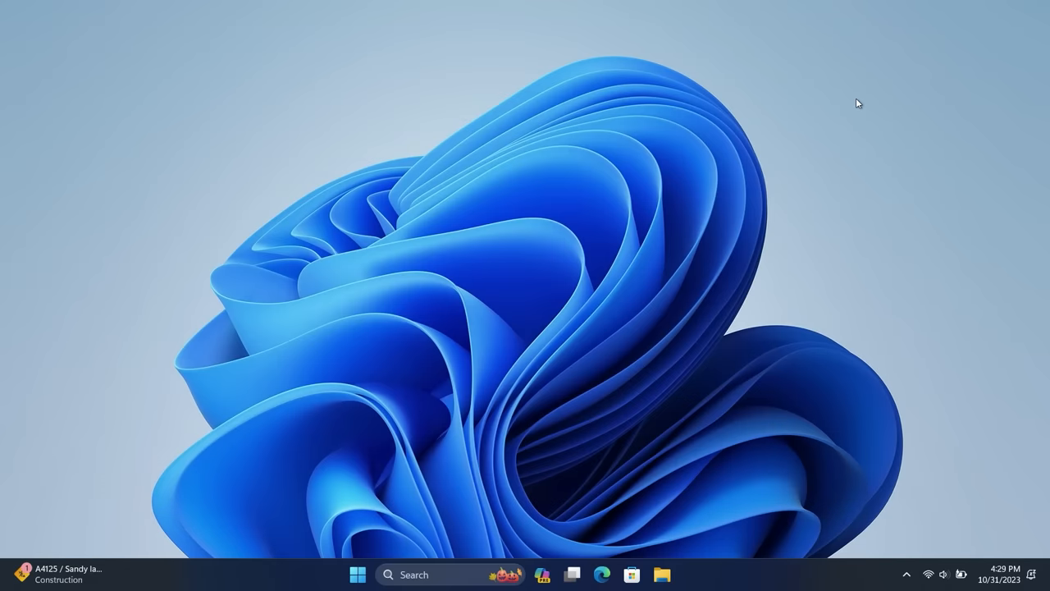
Reopen Notepad to confirm text was kept, add a tab with 'WEFwafef', then close it unsaved
{"action": "left_click", "coordinate": [357, 574]}
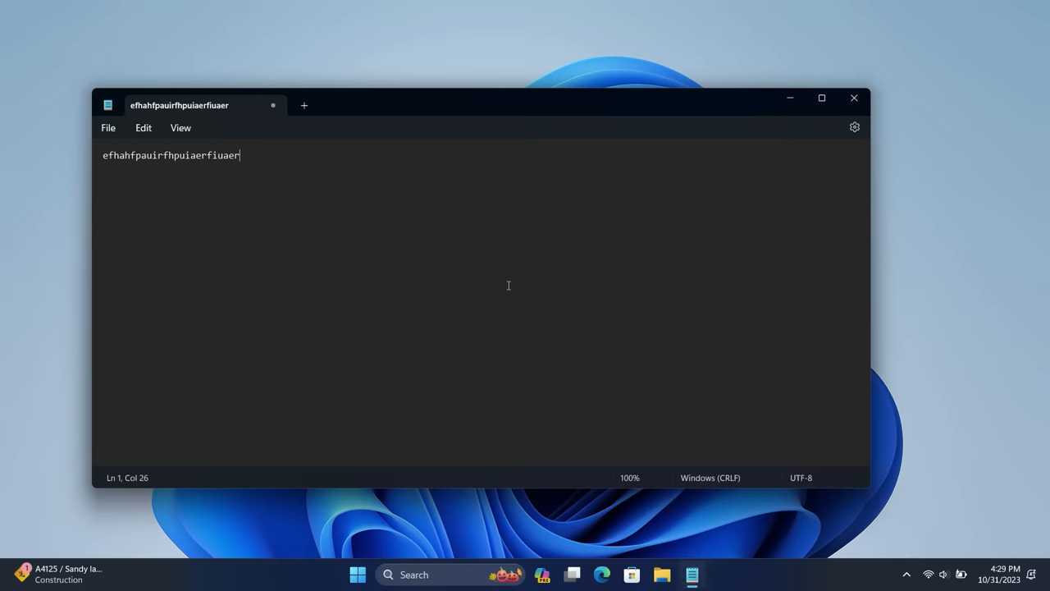
{"action": "left_click", "coordinate": [304, 105]}
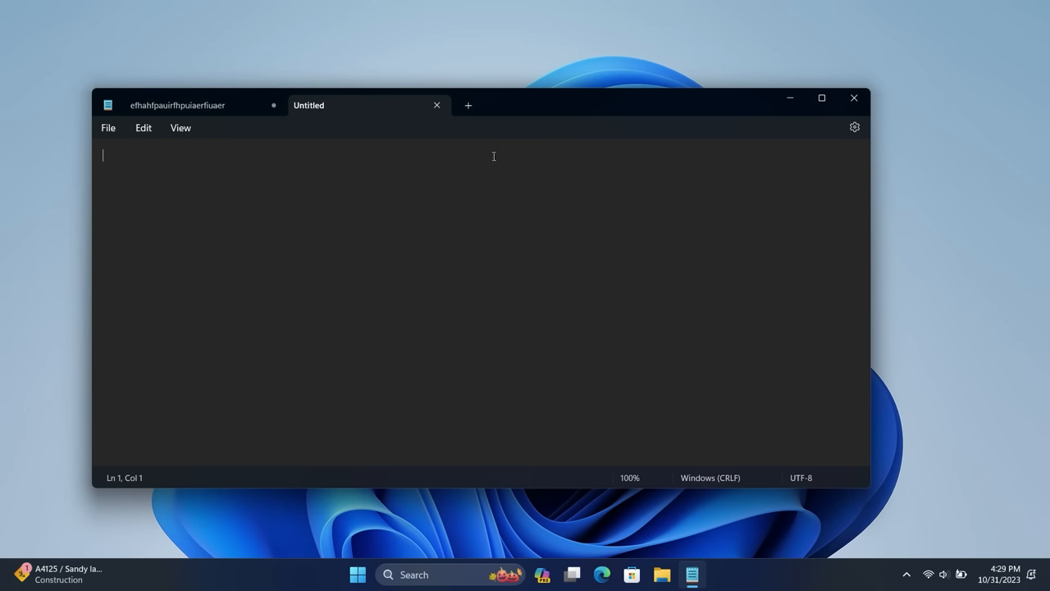
{"action": "type", "text": "WEFwafef"}
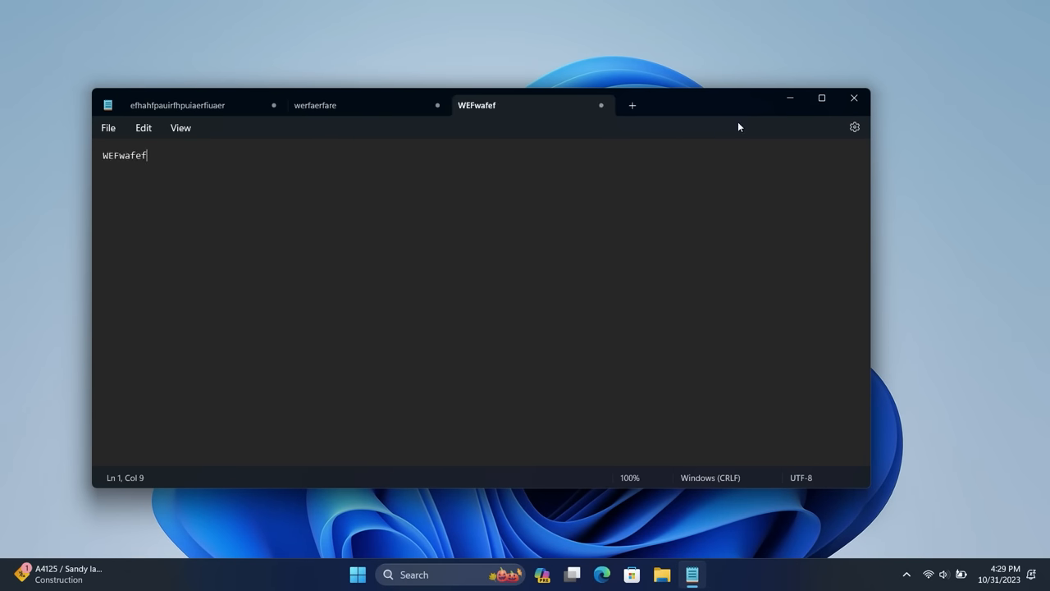
{"action": "left_click", "coordinate": [357, 574]}
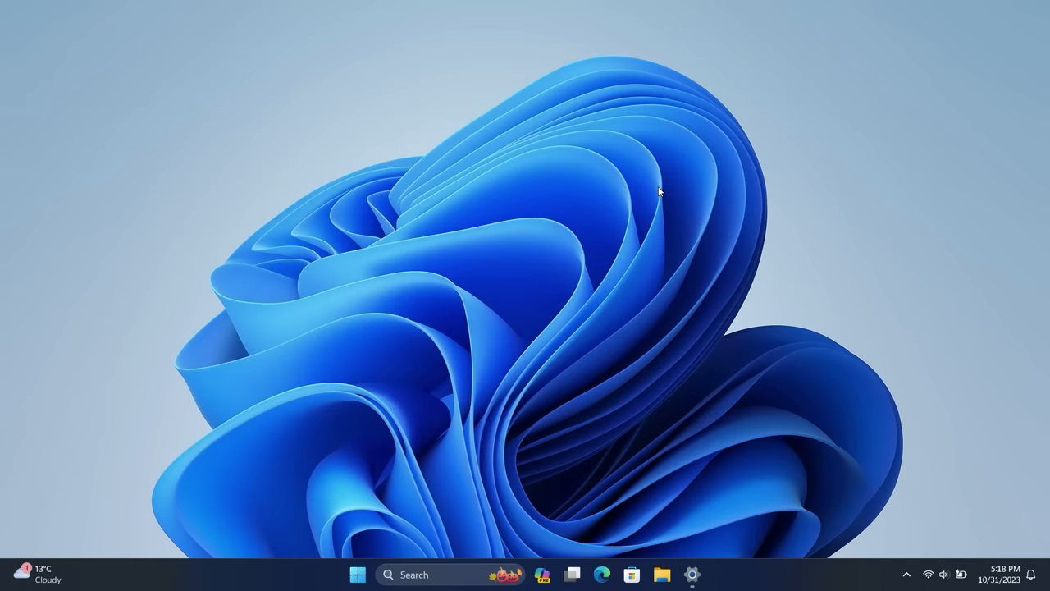
{"action": "mouse_move", "coordinate": [692, 574]}
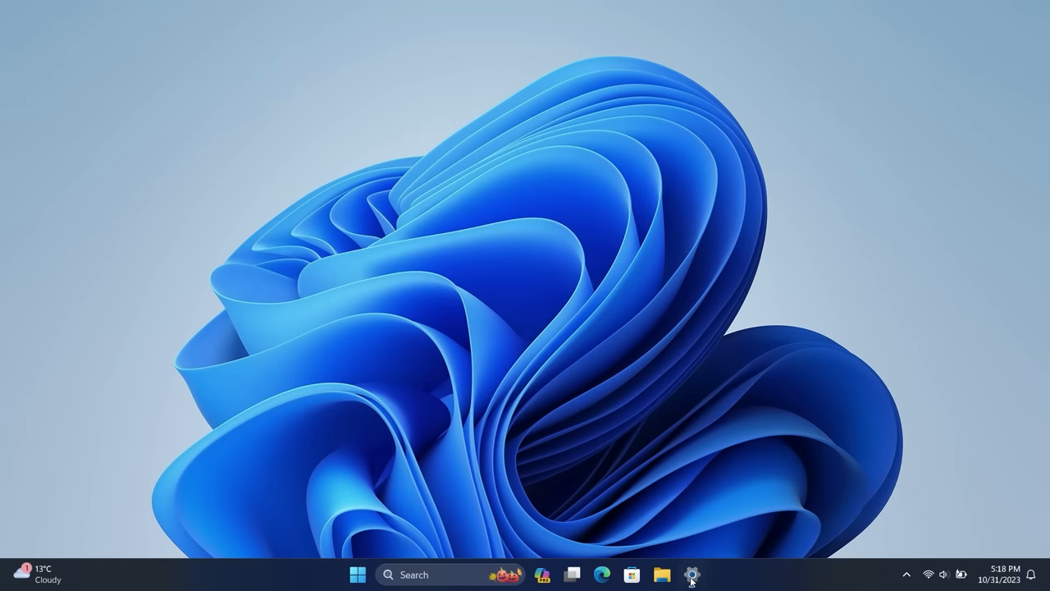
Launch Settings on its Home page and start a snip of it with Win+Shift+S
{"action": "left_click", "coordinate": [692, 574]}
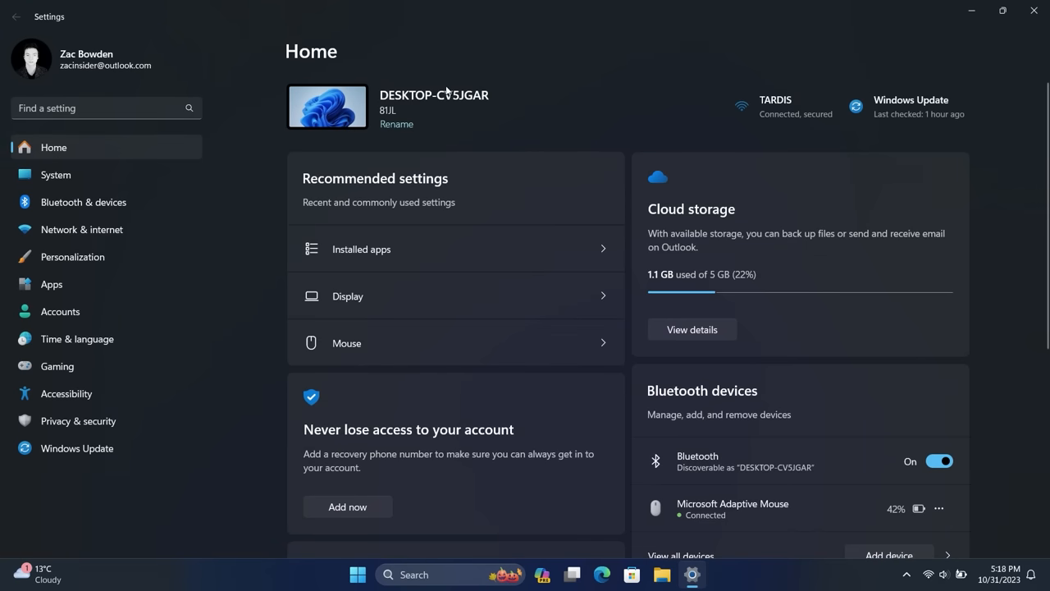
{"action": "key", "text": "Win+Shift+s"}
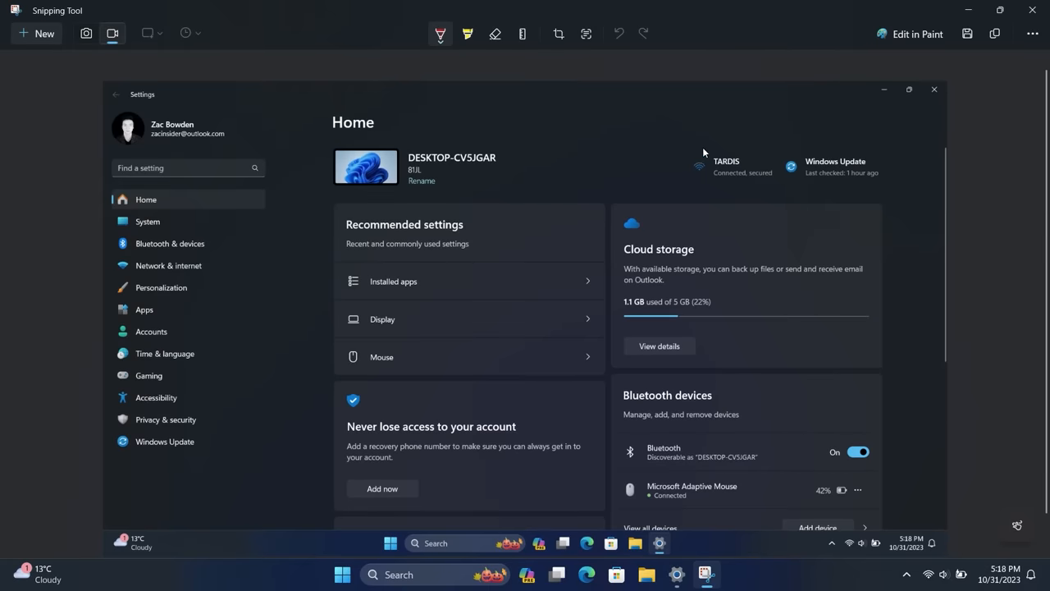
{"action": "mouse_move", "coordinate": [647, 67]}
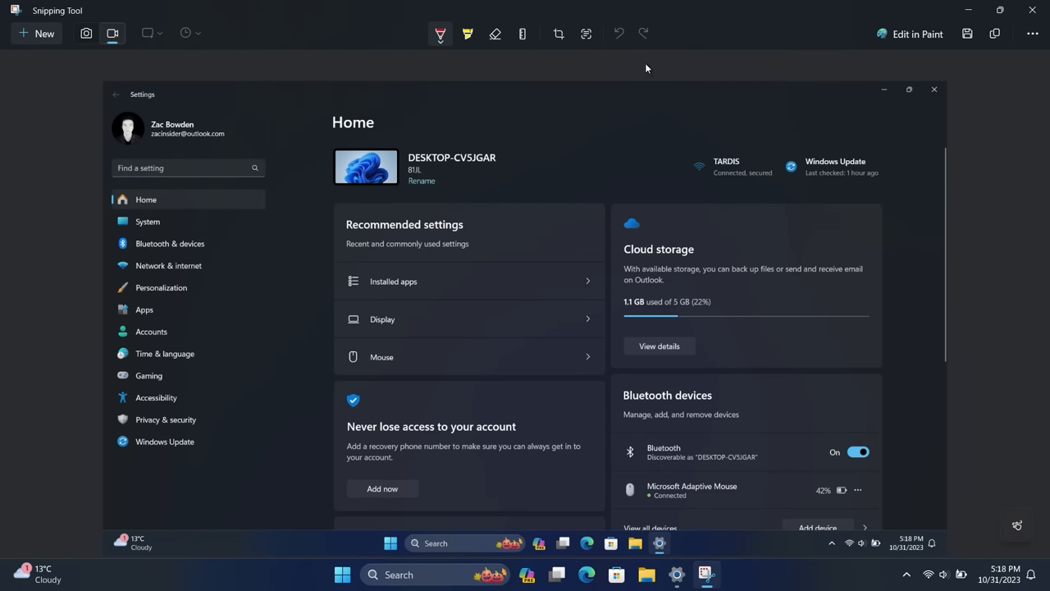
{"action": "mouse_move", "coordinate": [571, 56]}
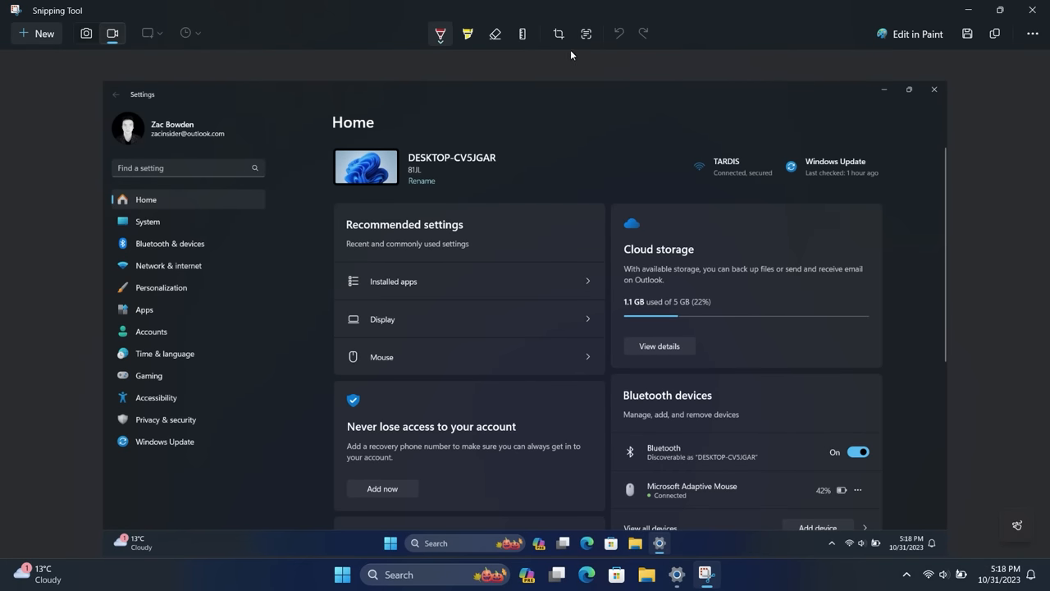
{"action": "mouse_move", "coordinate": [586, 33]}
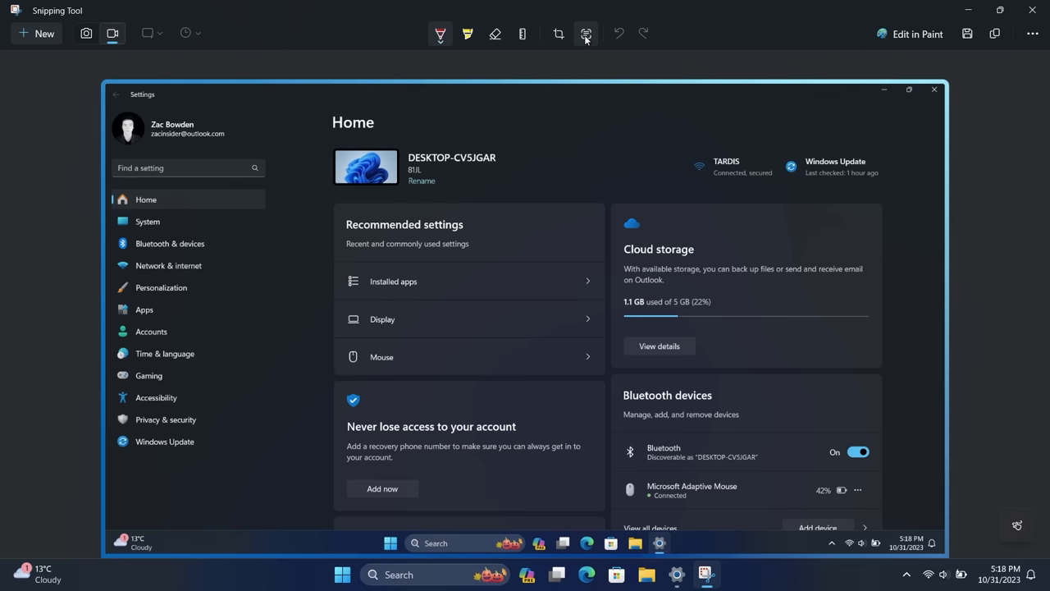
Run Text actions and Quick redact to hide sensitive info in the Settings screenshot
{"action": "left_click", "coordinate": [586, 33]}
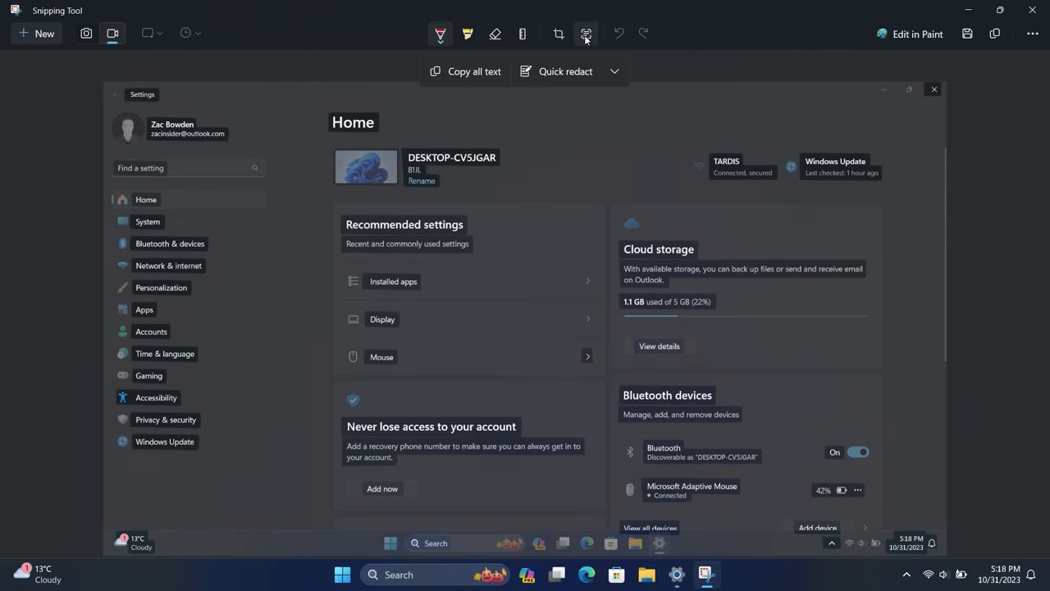
{"action": "mouse_move", "coordinate": [336, 180]}
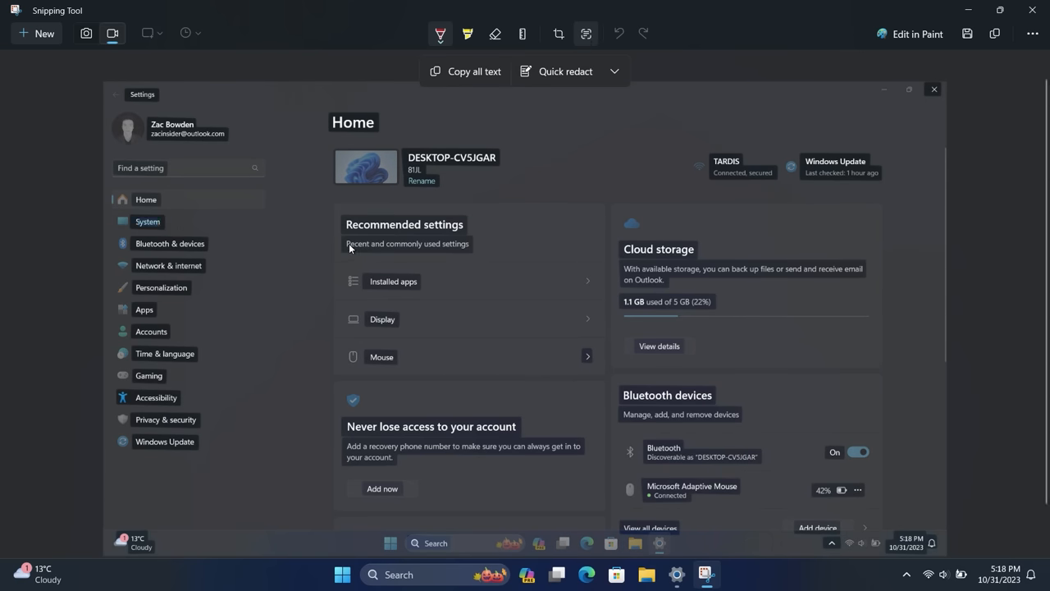
{"action": "mouse_move", "coordinate": [575, 88]}
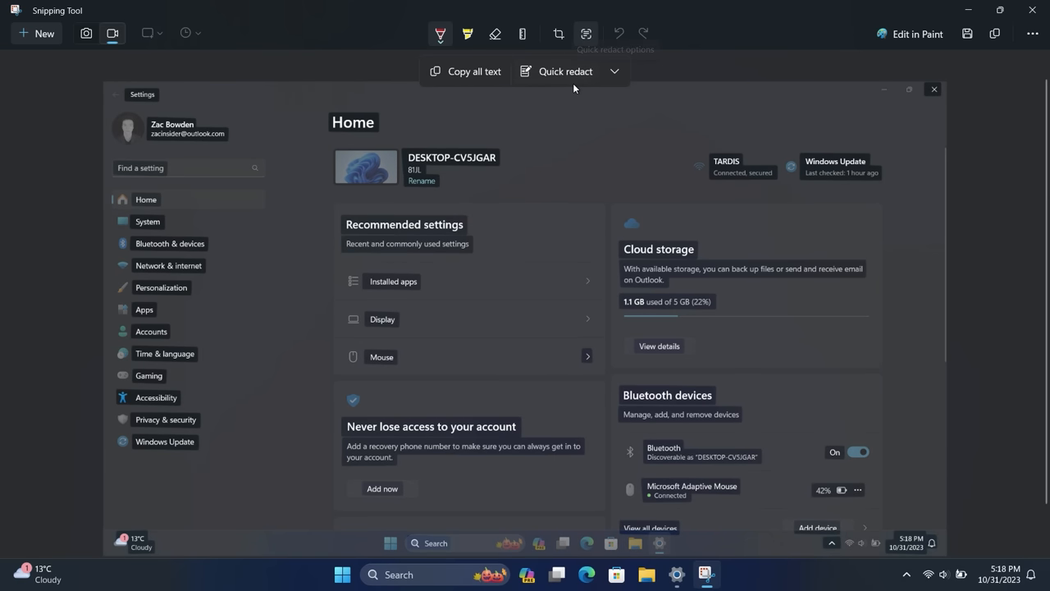
{"action": "left_click", "coordinate": [558, 72]}
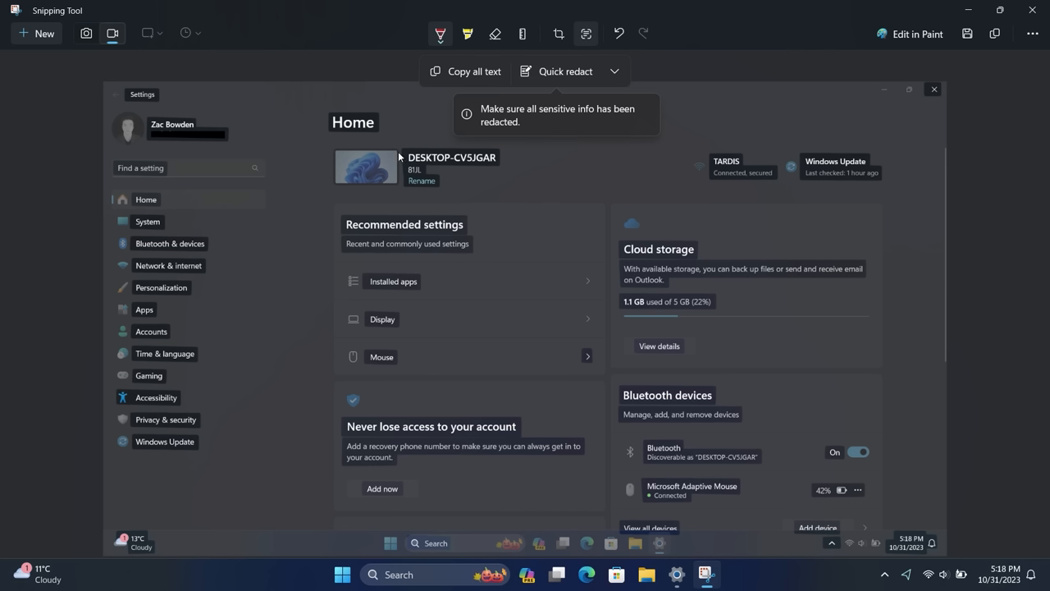
{"action": "mouse_move", "coordinate": [376, 118]}
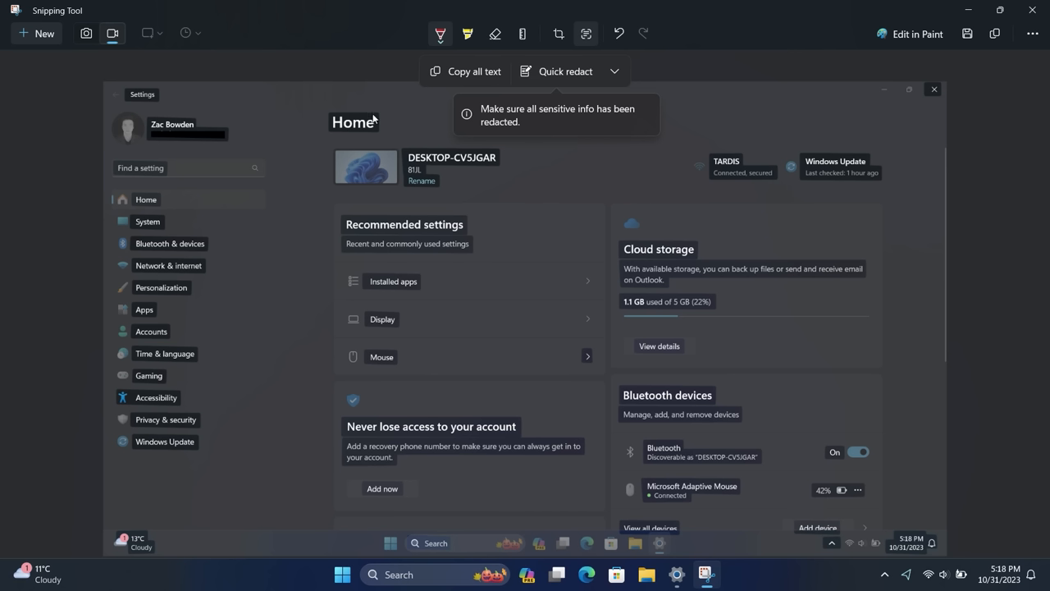
{"action": "mouse_move", "coordinate": [262, 236]}
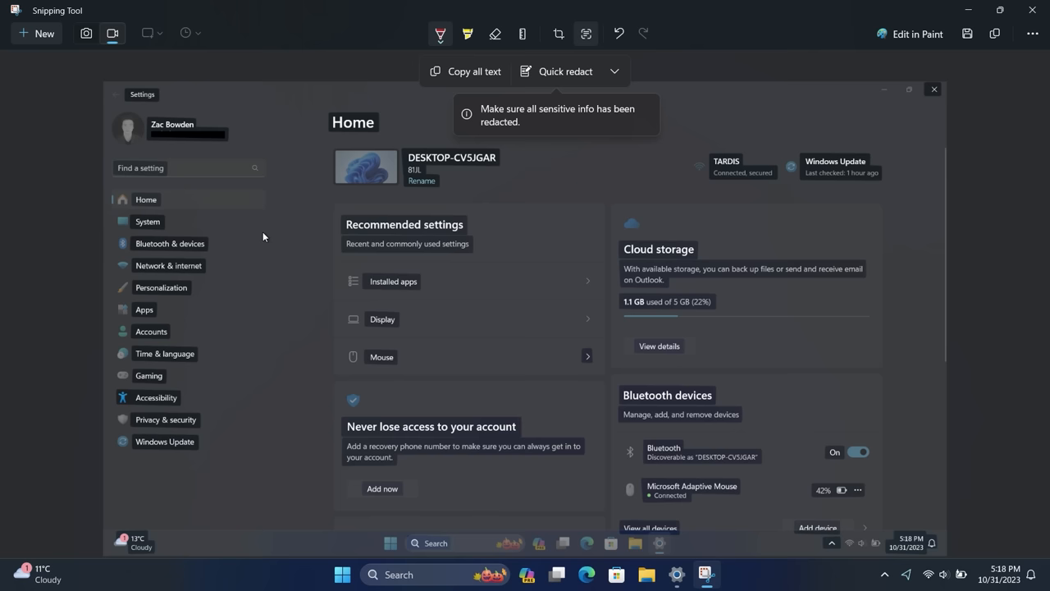
{"action": "mouse_move", "coordinate": [492, 81]}
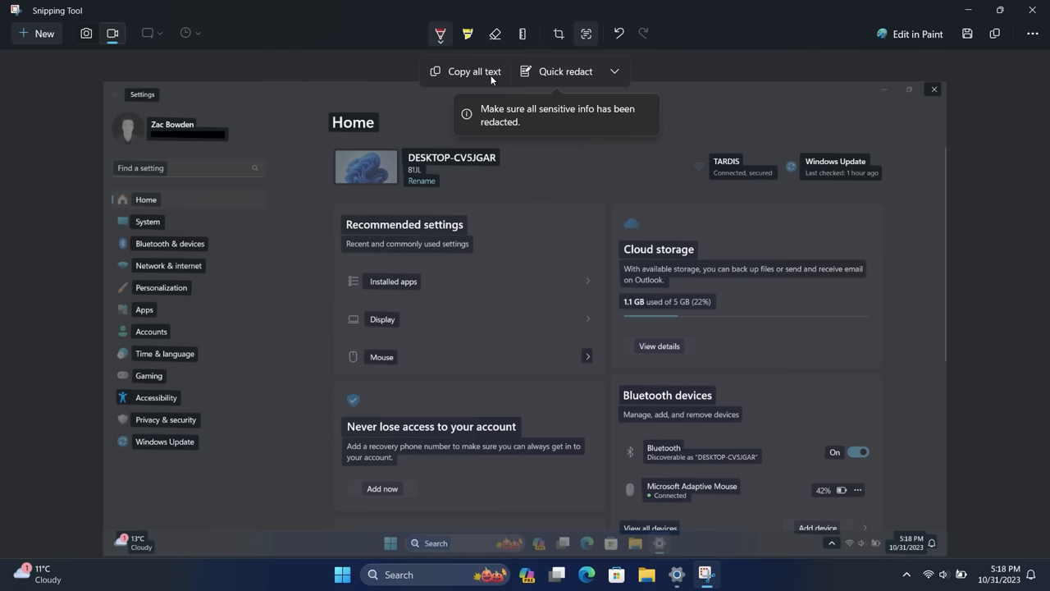
{"action": "mouse_move", "coordinate": [596, 51]}
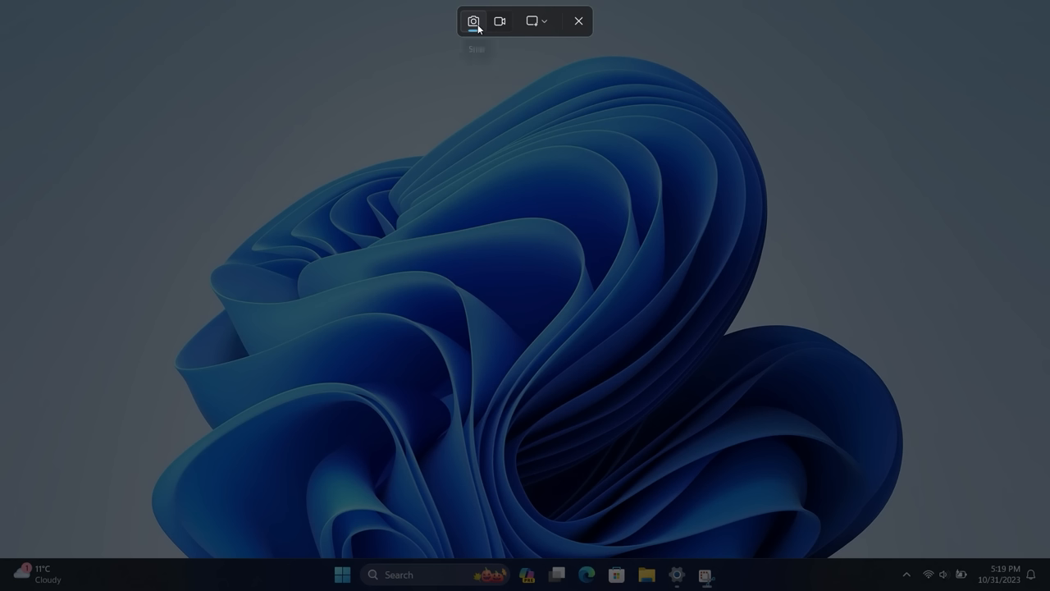
{"action": "mouse_move", "coordinate": [473, 21]}
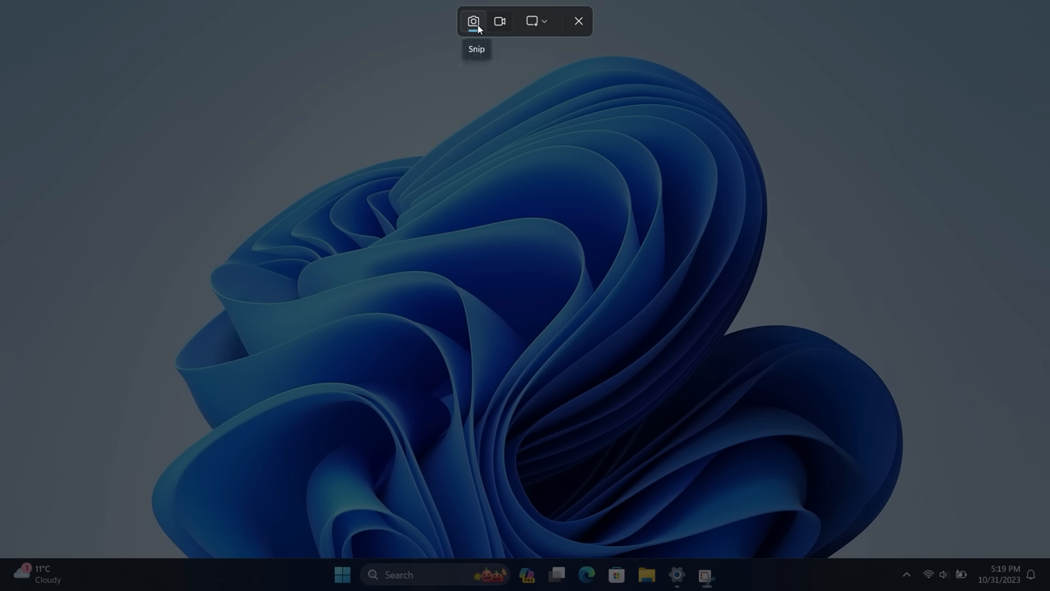
In the new capture bar, toggle to Record mode and back to Snip
{"action": "left_click", "coordinate": [499, 20]}
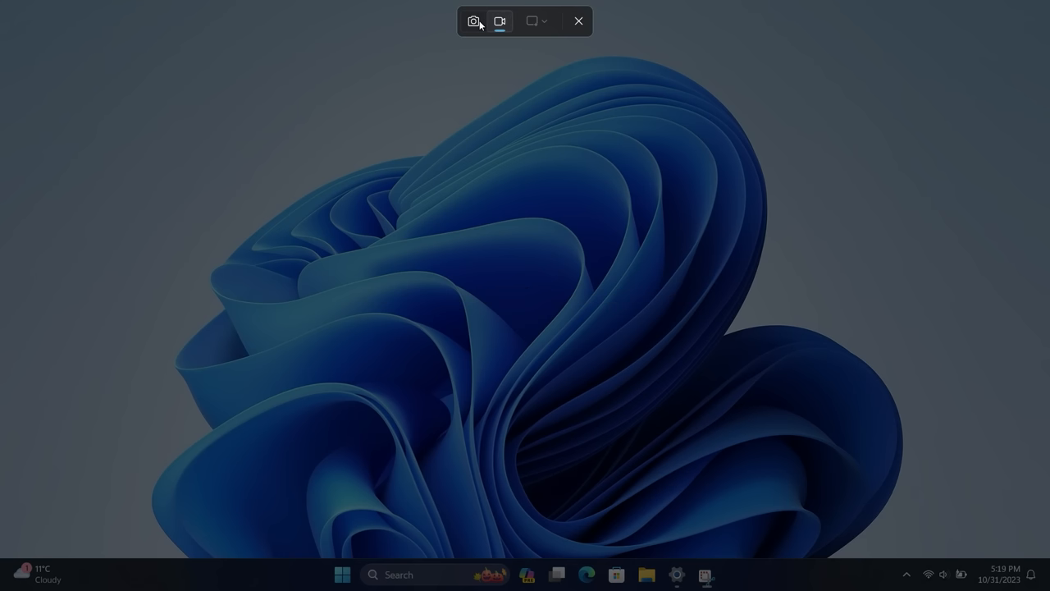
{"action": "left_click", "coordinate": [472, 21]}
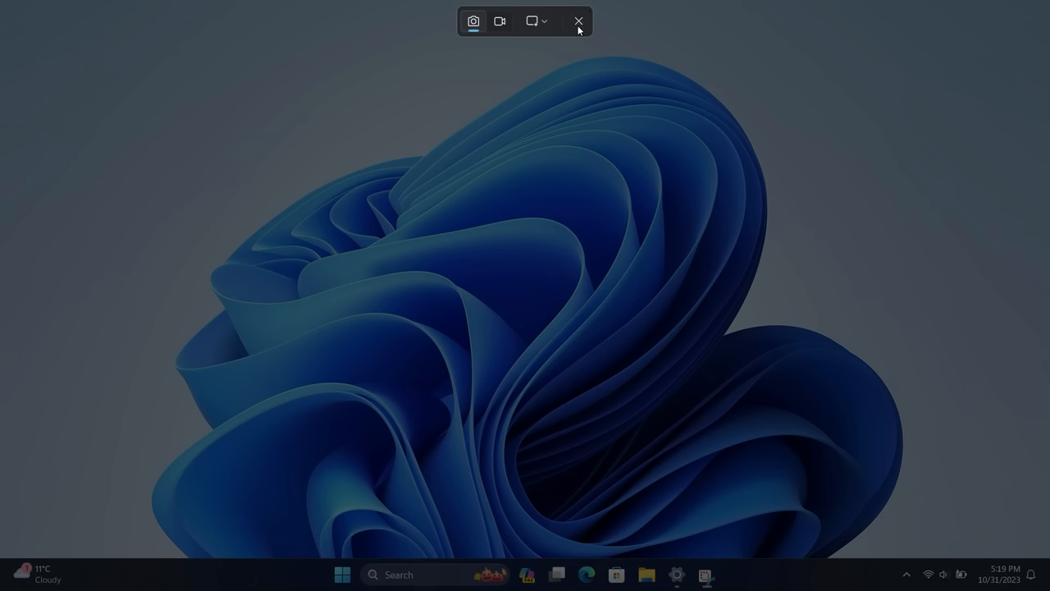
Cancel the capture, reopen Settings Home and scroll to Personalize your device and Microsoft 365
{"action": "left_click", "coordinate": [341, 574]}
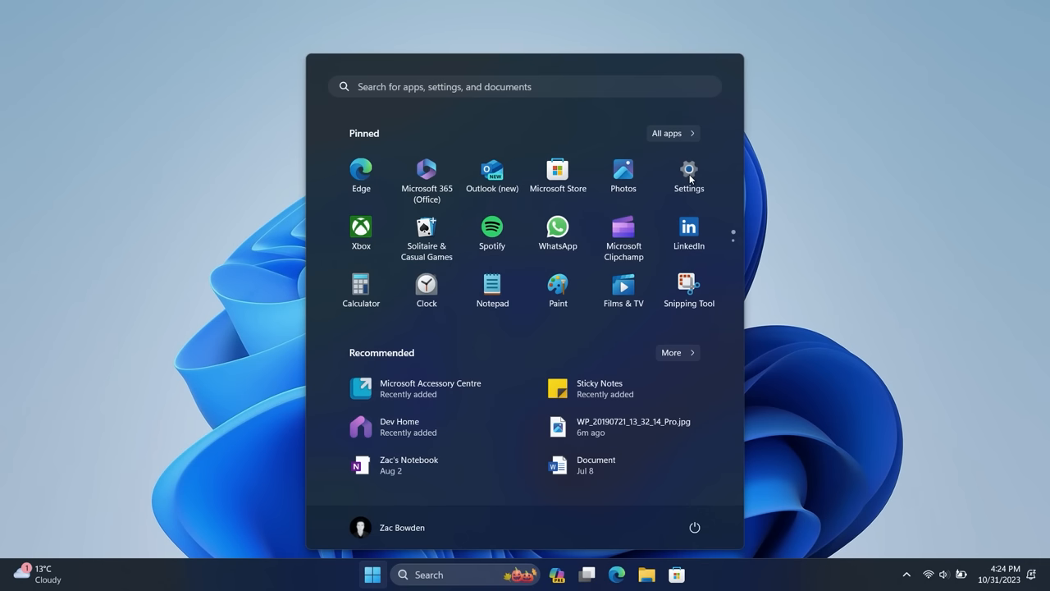
{"action": "left_click", "coordinate": [689, 169]}
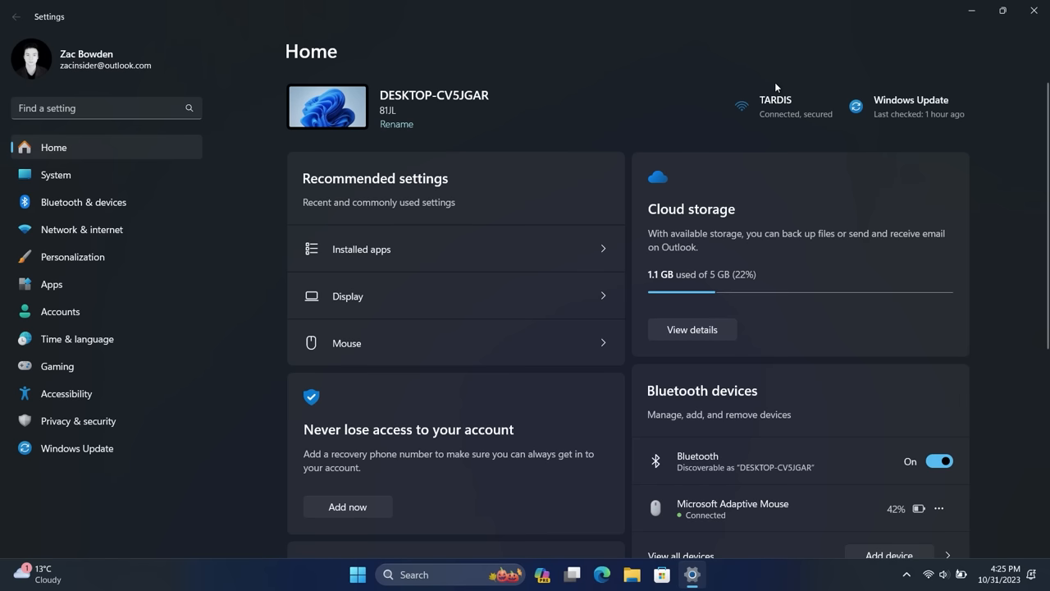
{"action": "mouse_move", "coordinate": [320, 249]}
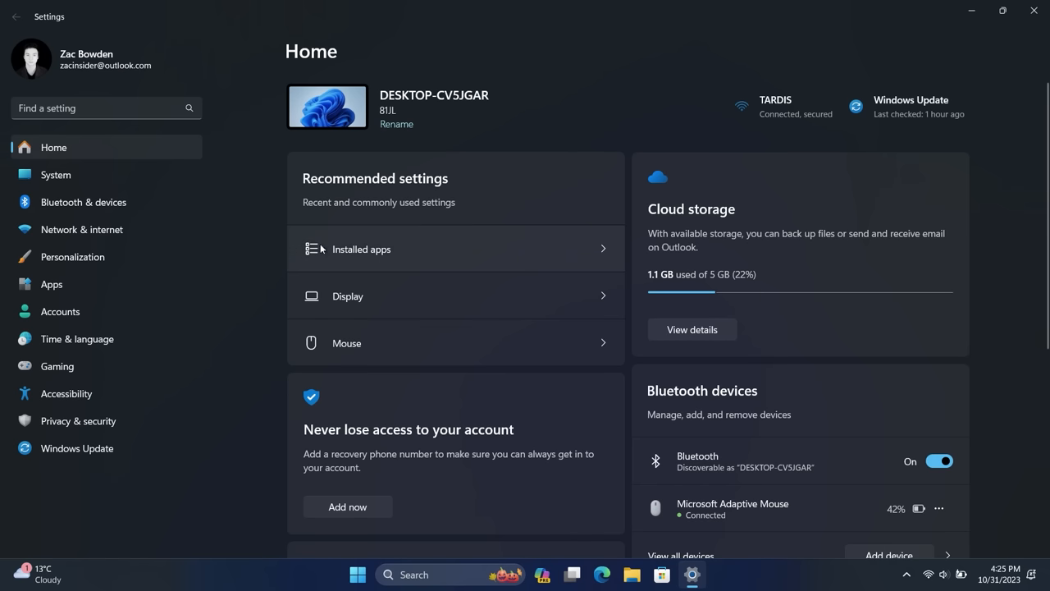
{"action": "mouse_move", "coordinate": [437, 256]}
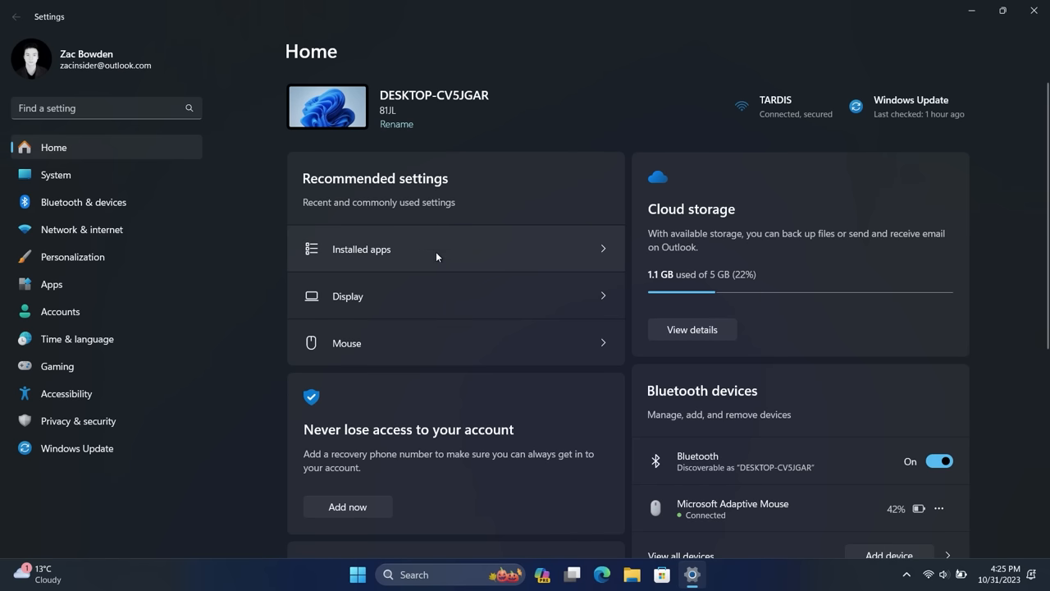
{"action": "mouse_move", "coordinate": [466, 236]}
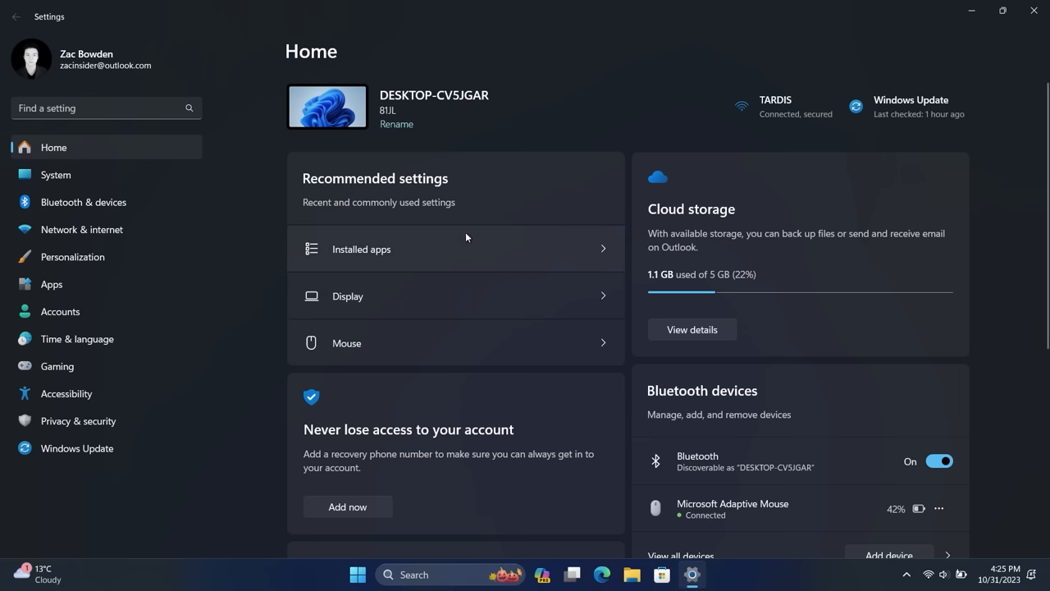
{"action": "mouse_move", "coordinate": [479, 291]}
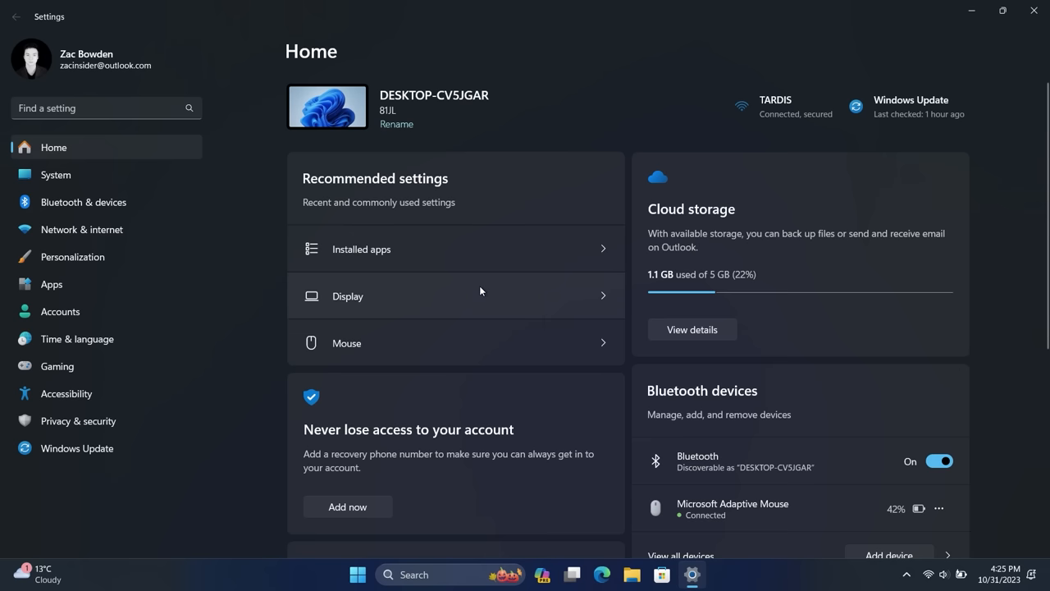
{"action": "mouse_move", "coordinate": [702, 187]}
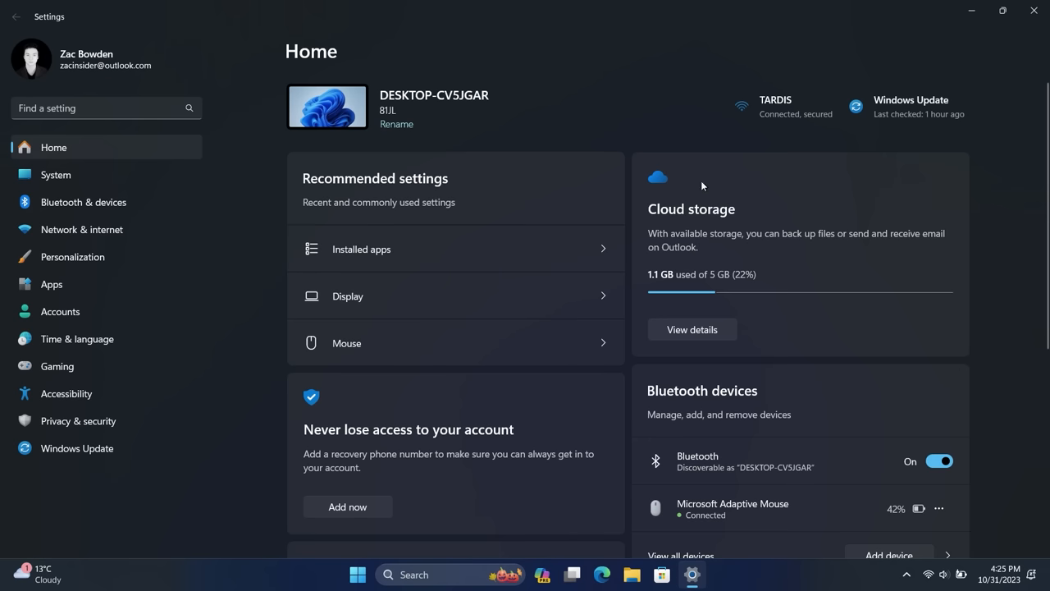
{"action": "scroll", "scroll_direction": "down", "scroll_amount": 3}
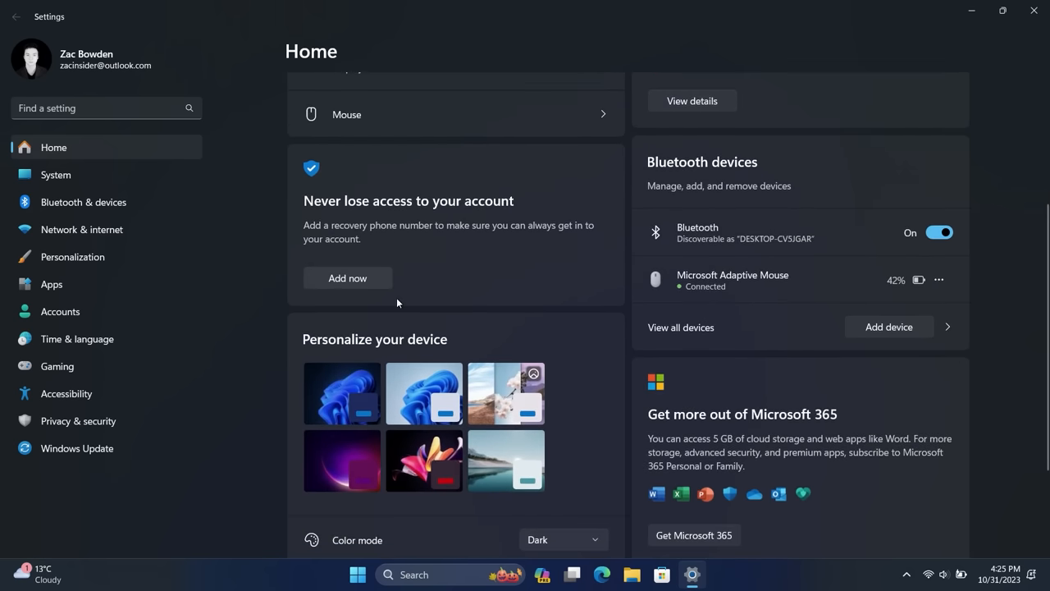
{"action": "scroll", "scroll_direction": "down", "scroll_amount": 3}
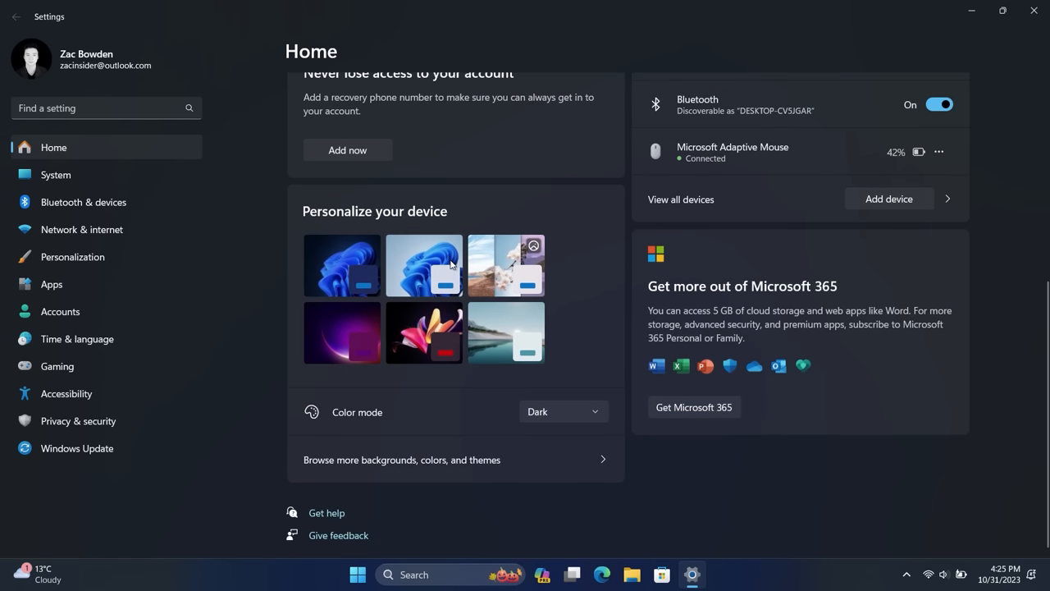
{"action": "mouse_move", "coordinate": [932, 377]}
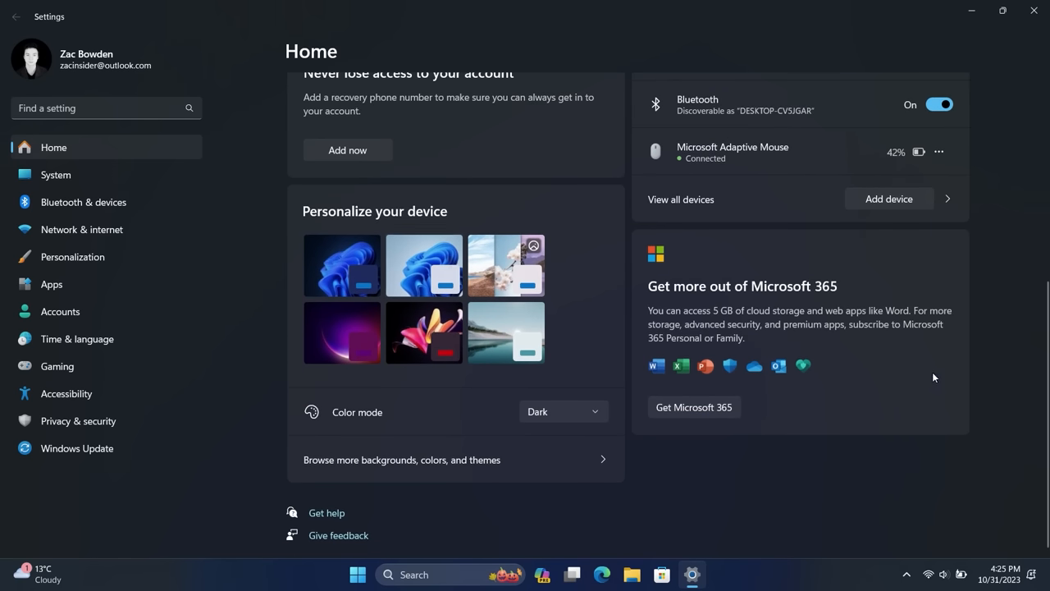
{"action": "mouse_move", "coordinate": [686, 434]}
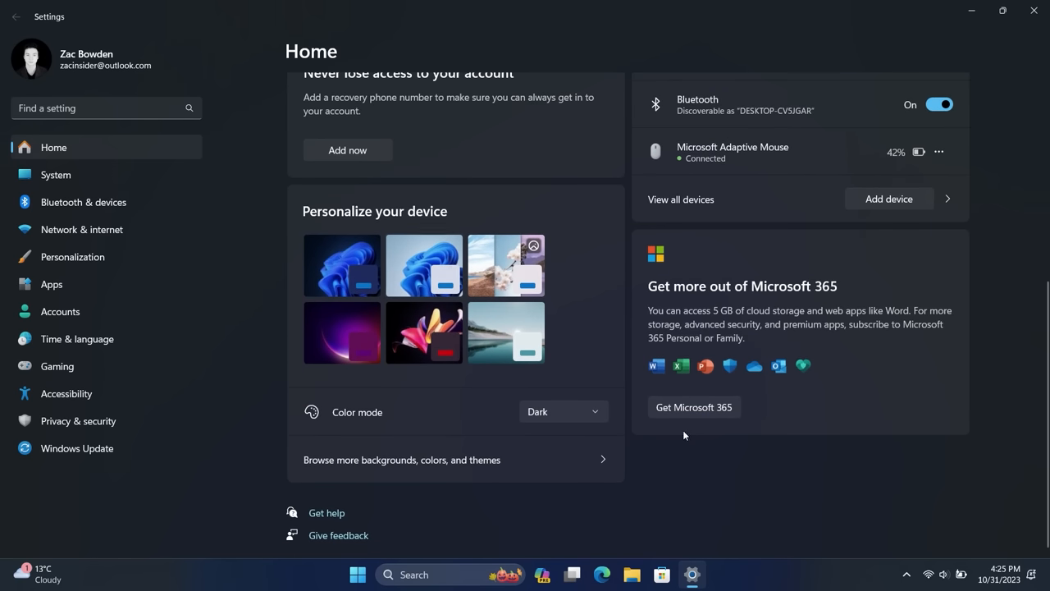
{"action": "mouse_move", "coordinate": [858, 359]}
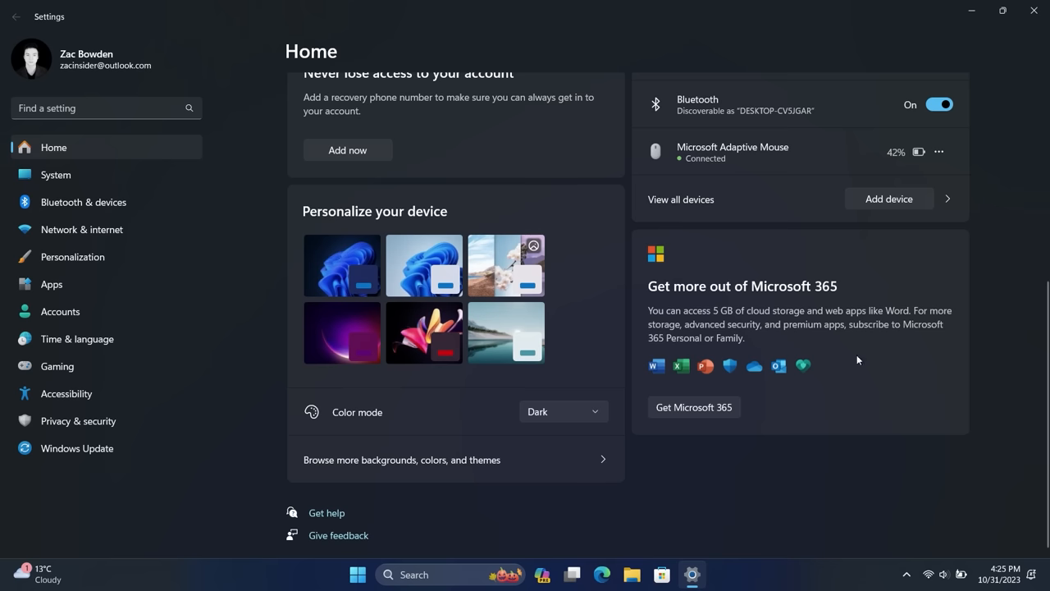
{"action": "mouse_move", "coordinate": [771, 325]}
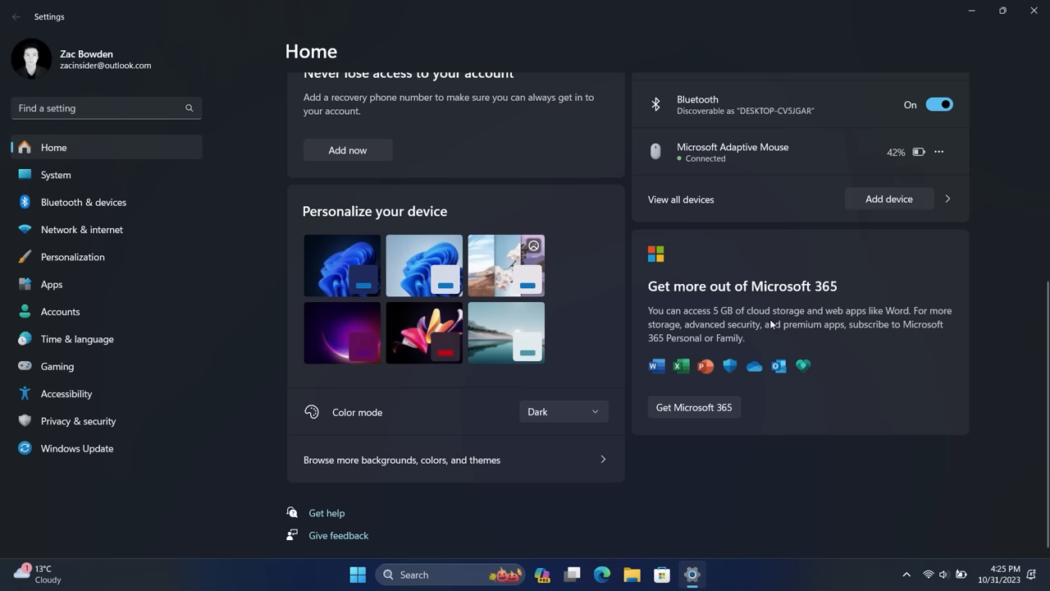
{"action": "mouse_move", "coordinate": [748, 315]}
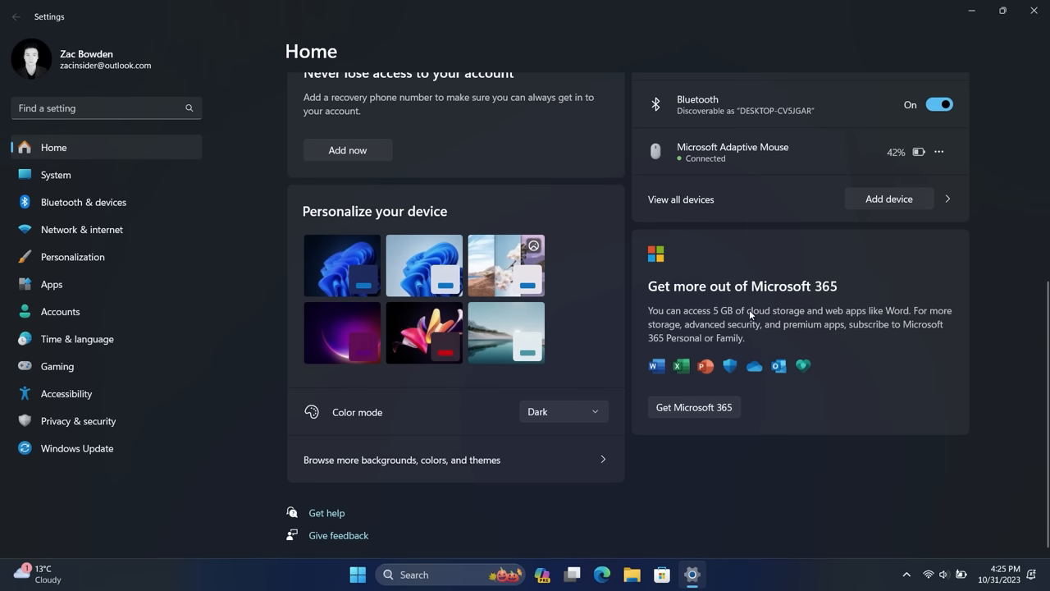
{"action": "mouse_move", "coordinate": [556, 473]}
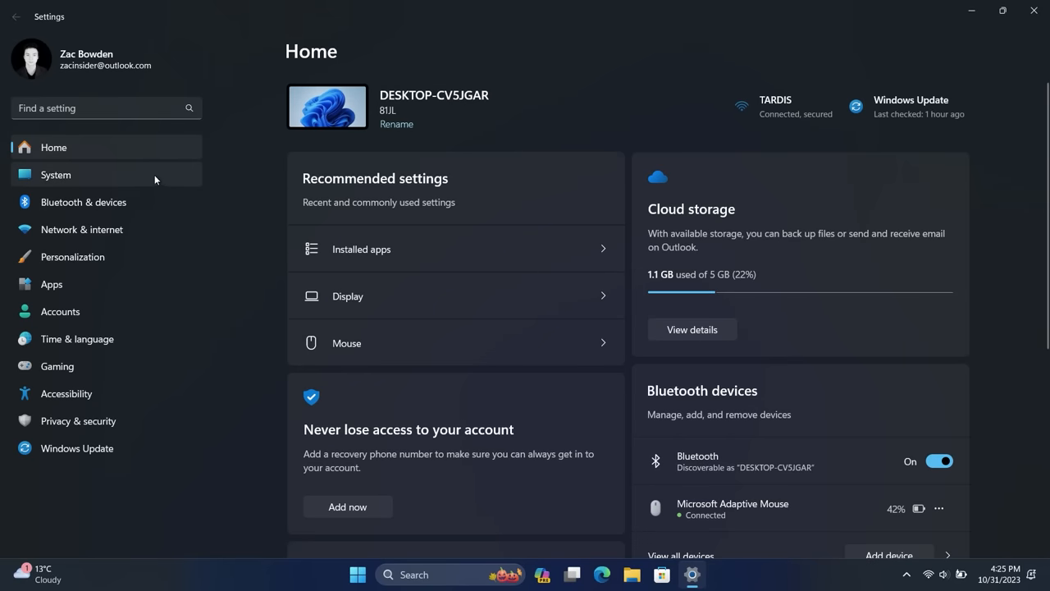
Go to Personalization > Dynamic Lighting and expand Background light control
{"action": "left_click", "coordinate": [72, 256]}
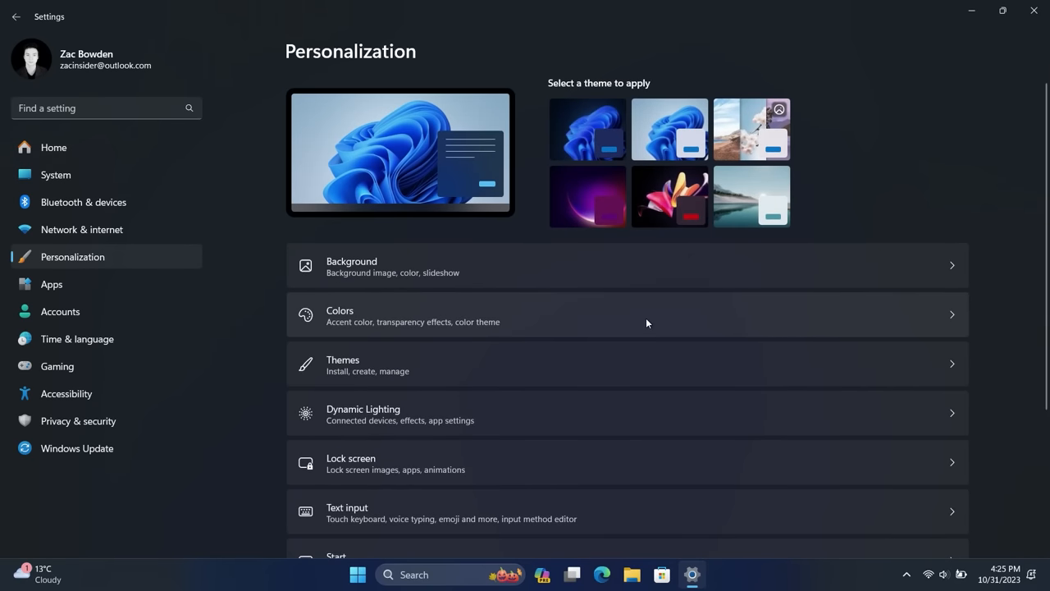
{"action": "scroll", "scroll_direction": "down", "scroll_amount": 3}
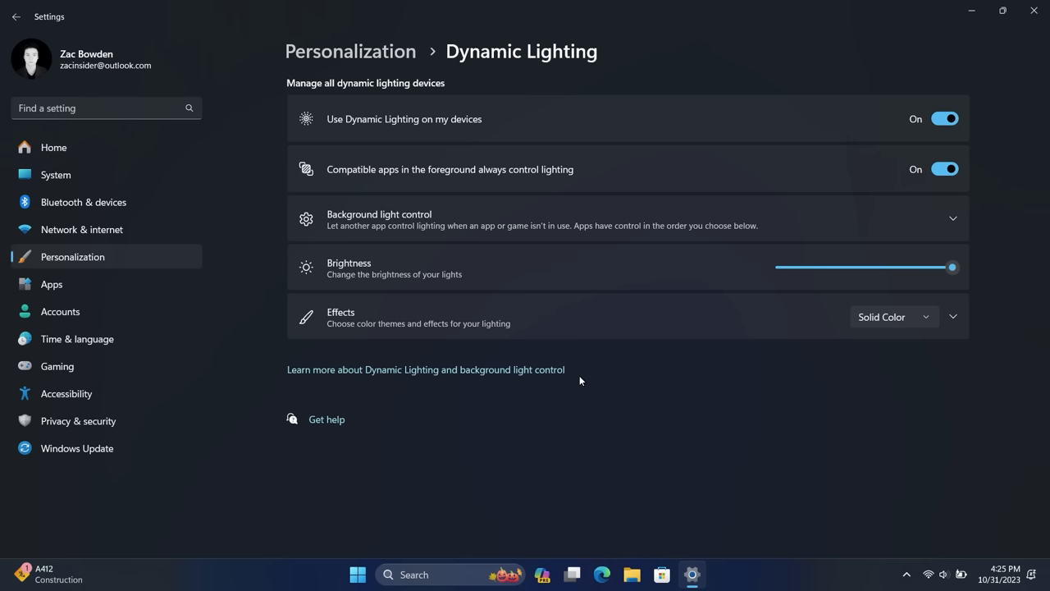
{"action": "mouse_move", "coordinate": [587, 220]}
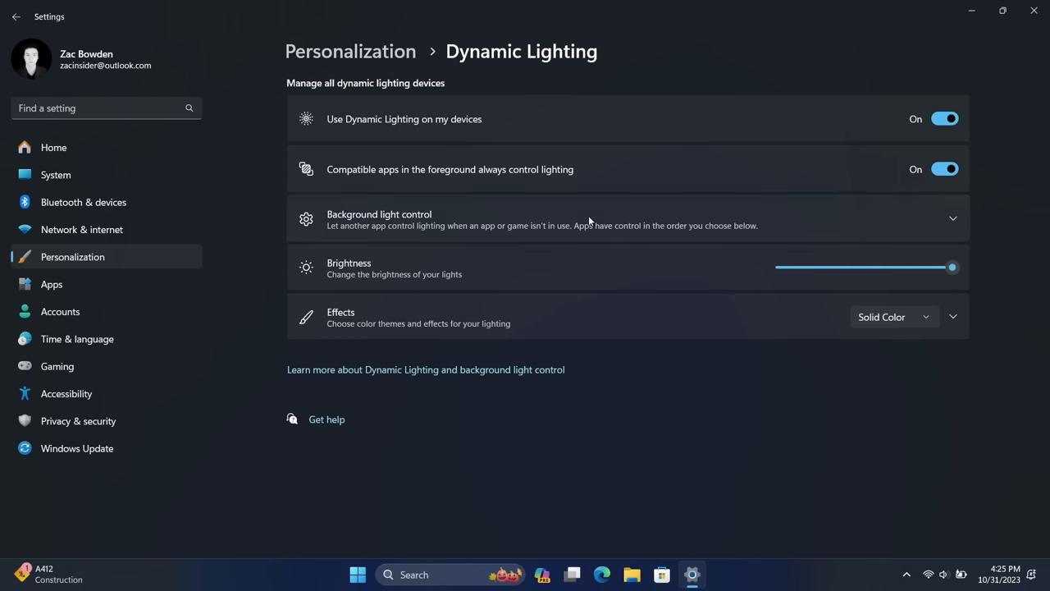
{"action": "left_click", "coordinate": [952, 218]}
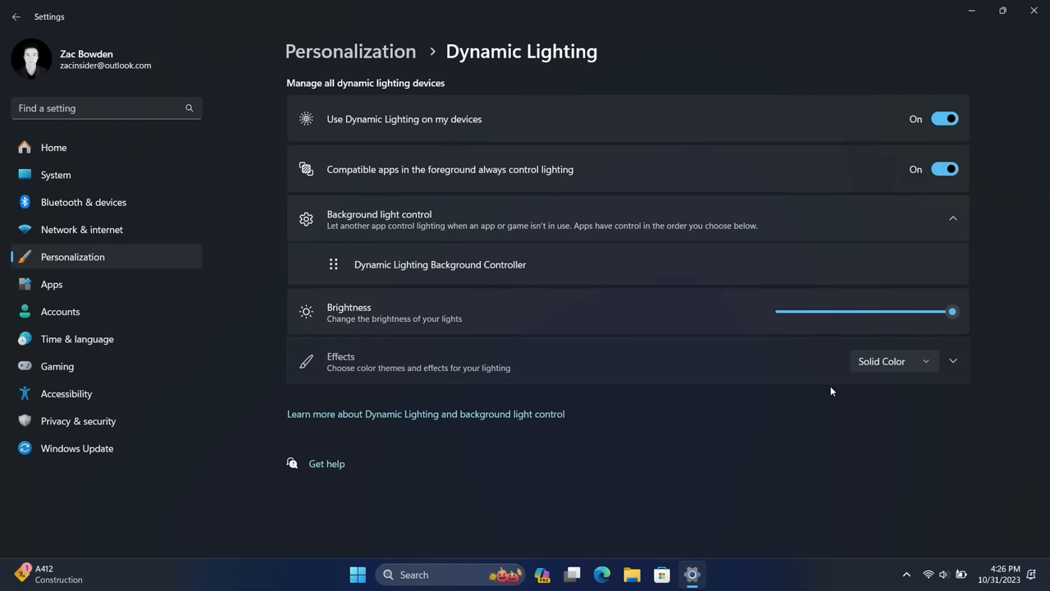
Set the lighting effect to Rainbow, then Breathing, revealing speed and colour options
{"action": "left_click", "coordinate": [893, 360]}
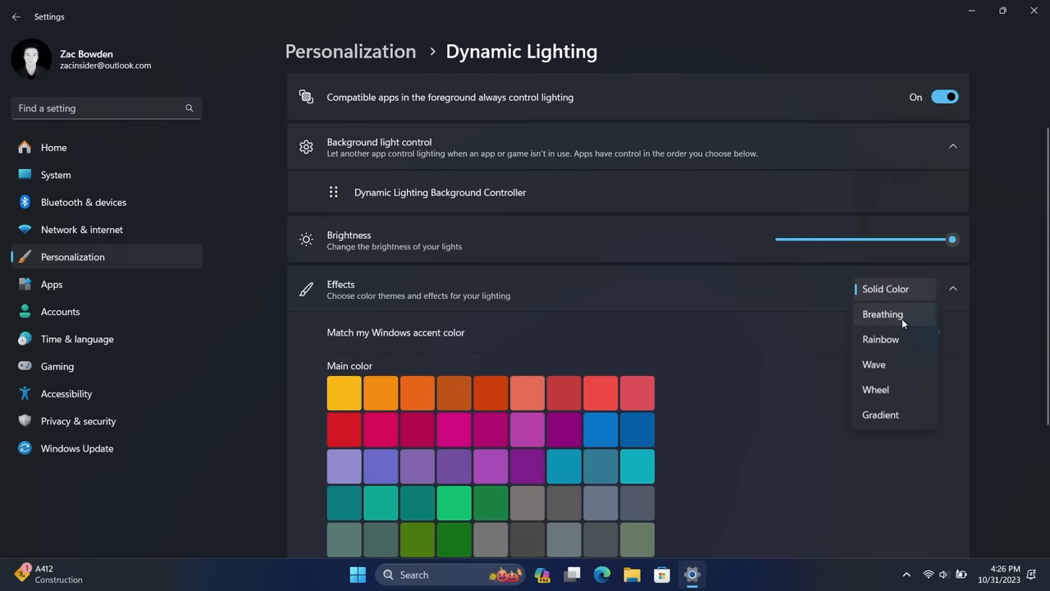
{"action": "mouse_move", "coordinate": [902, 425]}
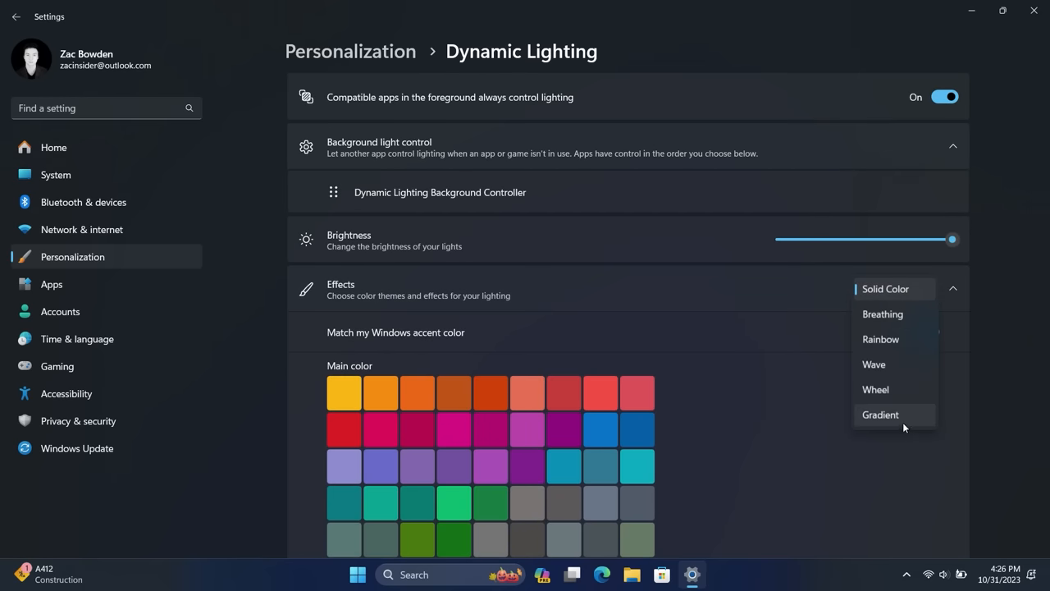
{"action": "left_click", "coordinate": [880, 338]}
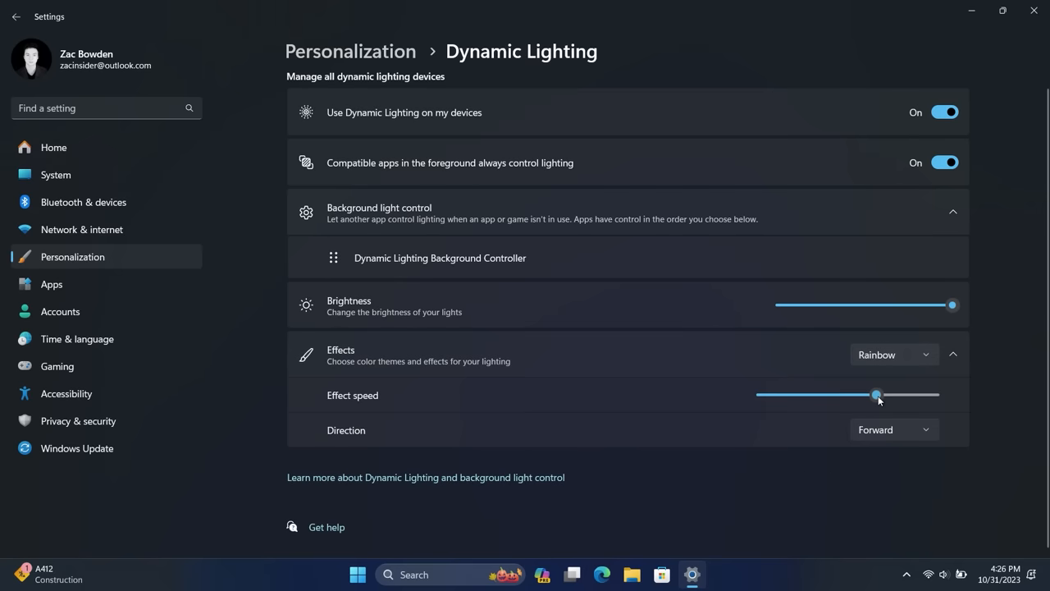
{"action": "left_click", "coordinate": [892, 355]}
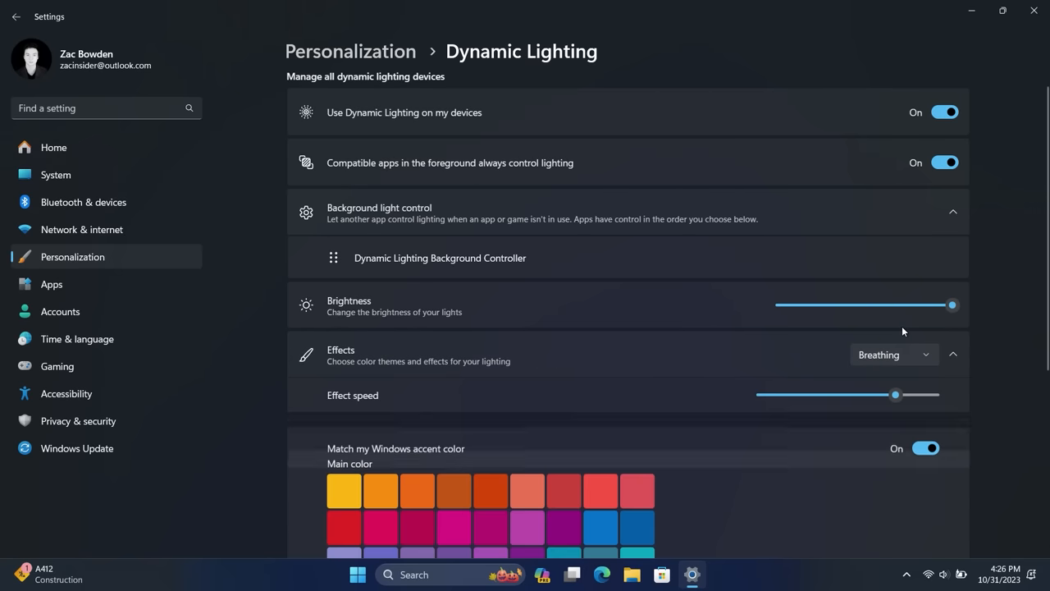
{"action": "scroll", "scroll_direction": "down", "scroll_amount": 3}
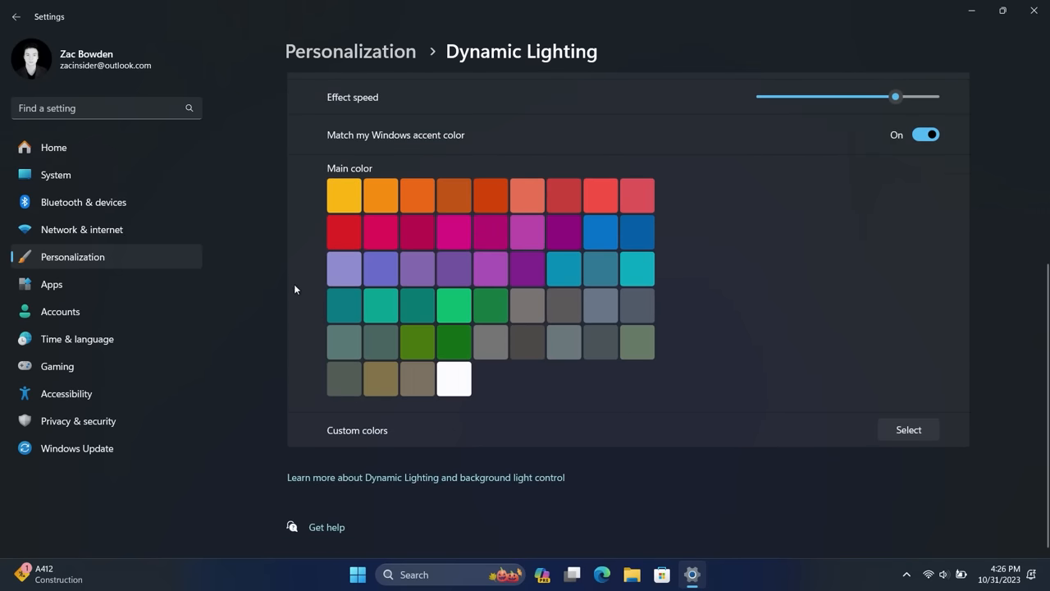
Under Taskbar behaviors set Combine taskbar buttons to Never, then switch to another app window
{"action": "left_click", "coordinate": [17, 16]}
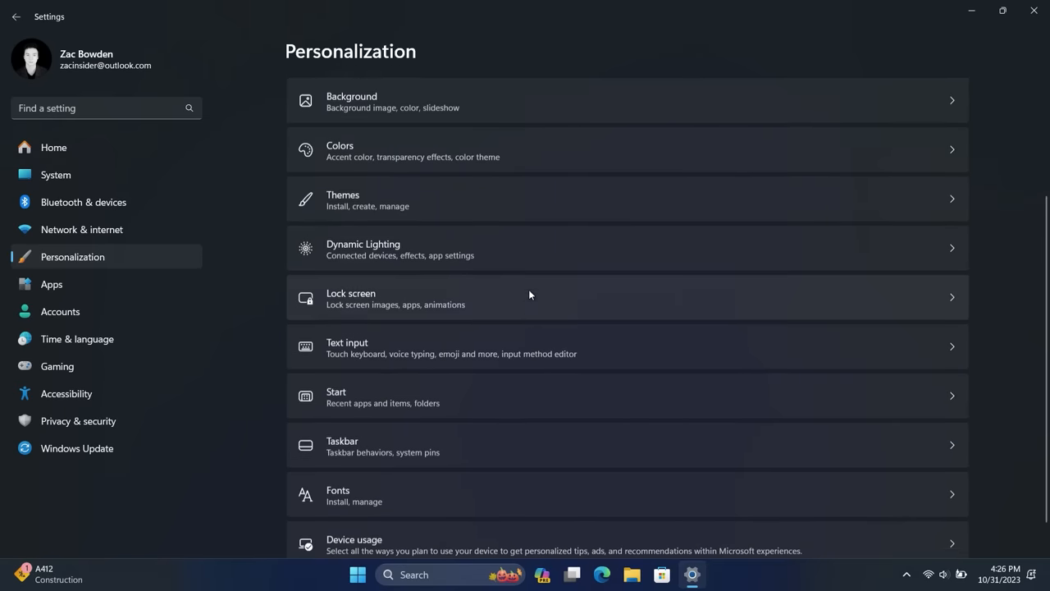
{"action": "left_click", "coordinate": [341, 446]}
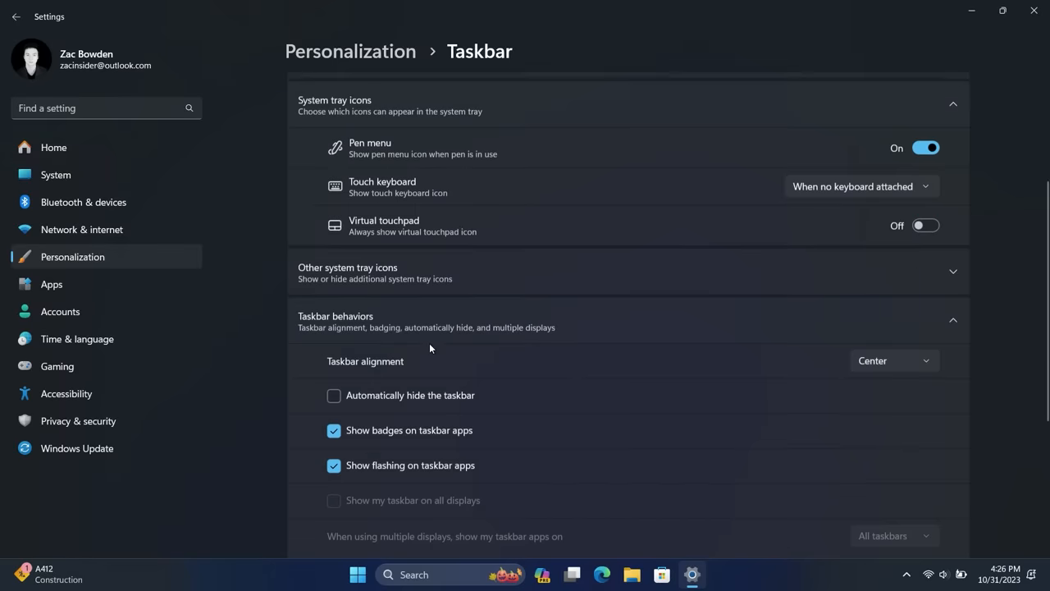
{"action": "scroll", "scroll_direction": "down", "scroll_amount": 3}
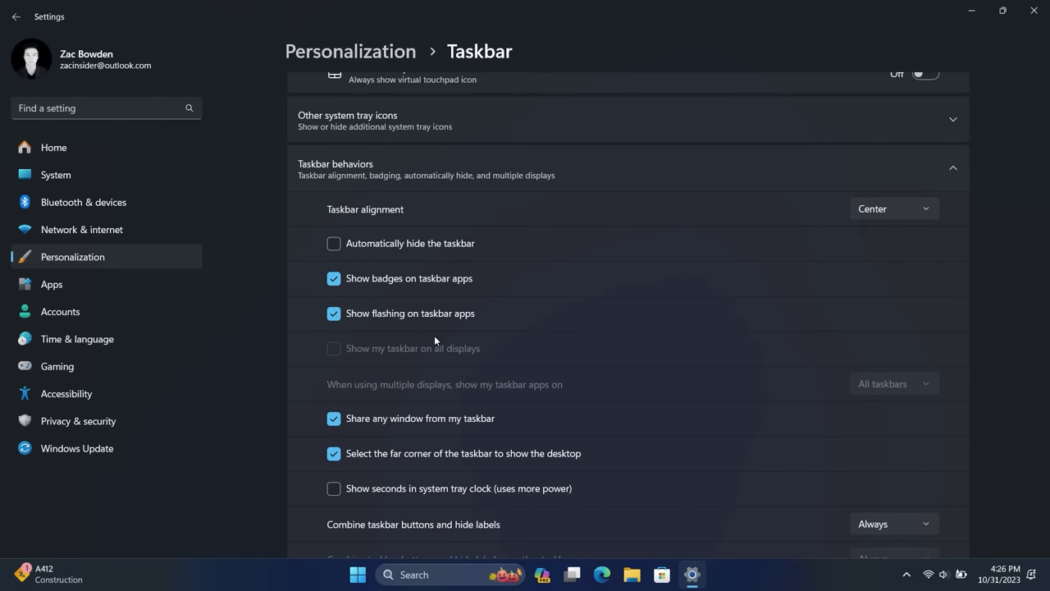
{"action": "scroll", "scroll_direction": "down", "scroll_amount": 3}
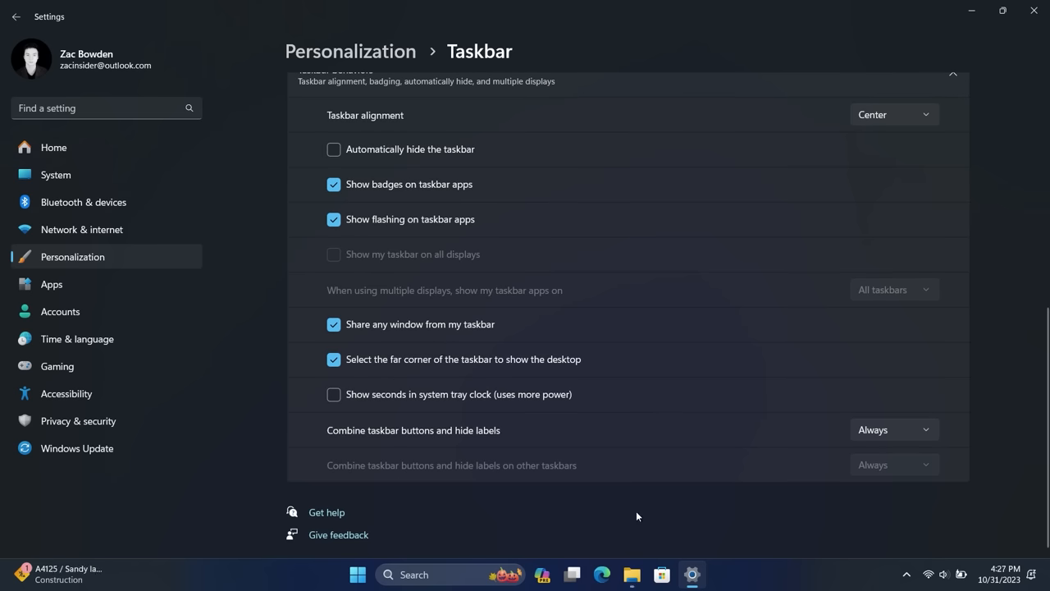
{"action": "left_click", "coordinate": [892, 429]}
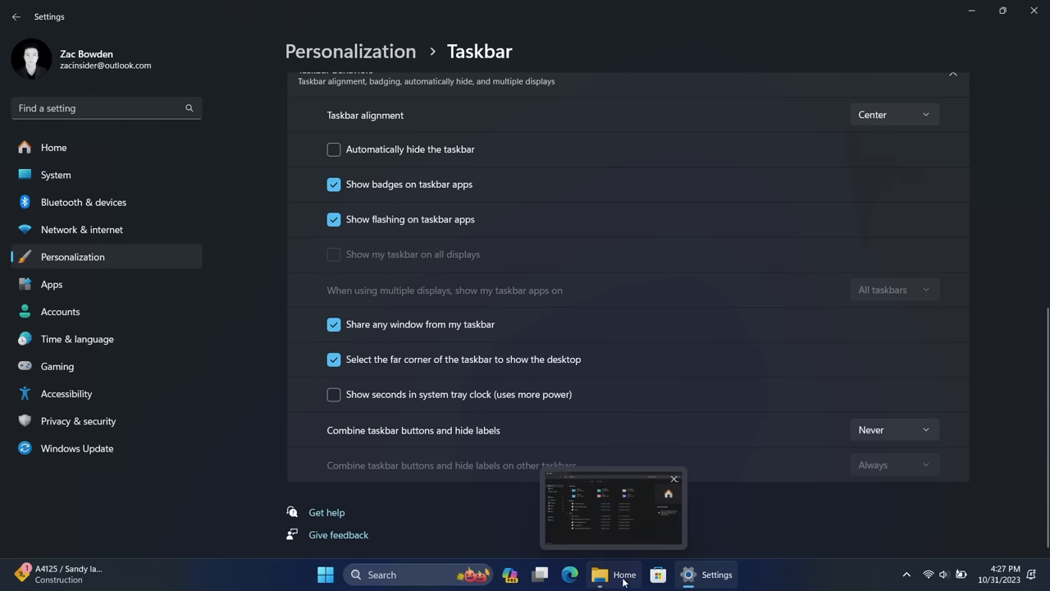
{"action": "left_click", "coordinate": [624, 574]}
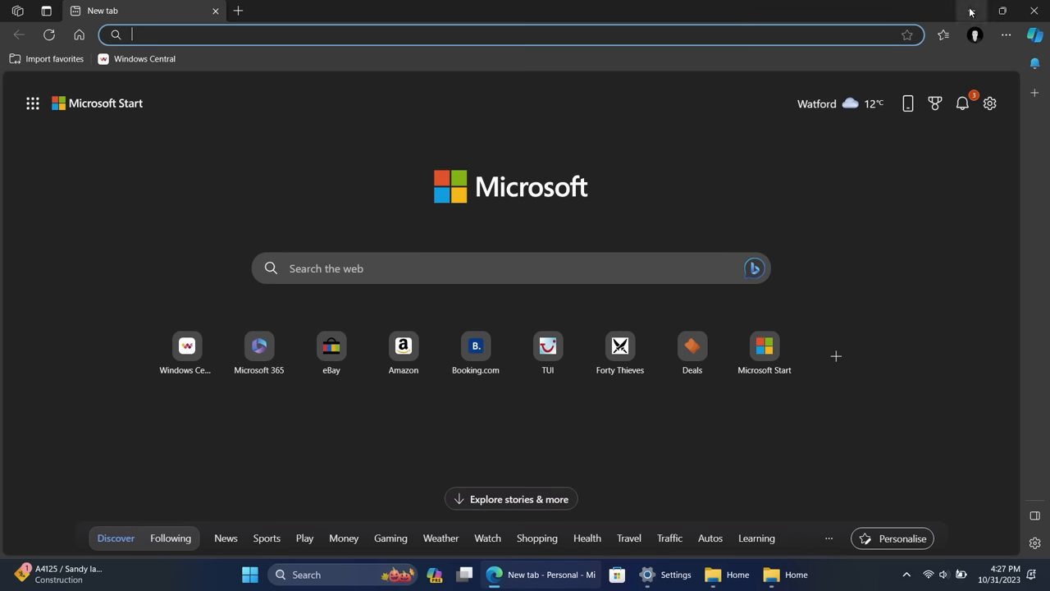
{"action": "mouse_move", "coordinate": [971, 12]}
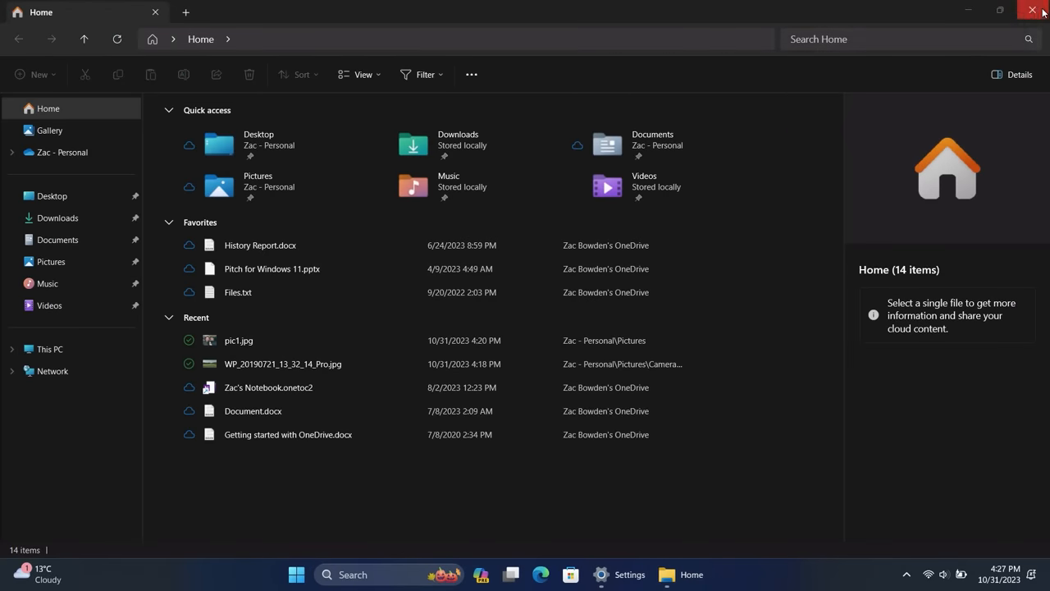
Show the desktop from the taskbar corner, then peek at Task View and dismiss it
{"action": "left_click", "coordinate": [1031, 10]}
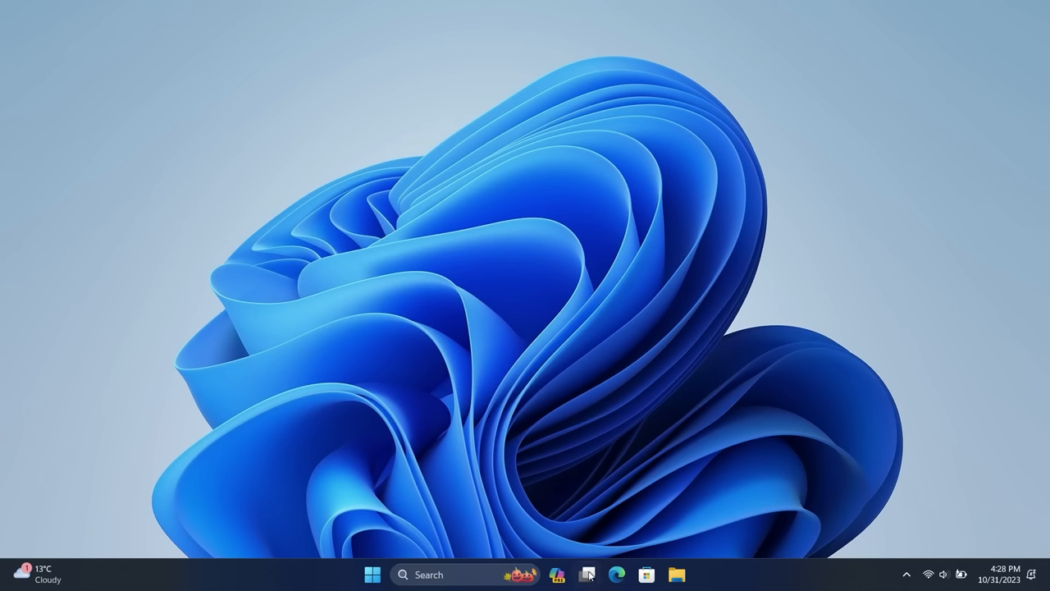
{"action": "left_click", "coordinate": [587, 574]}
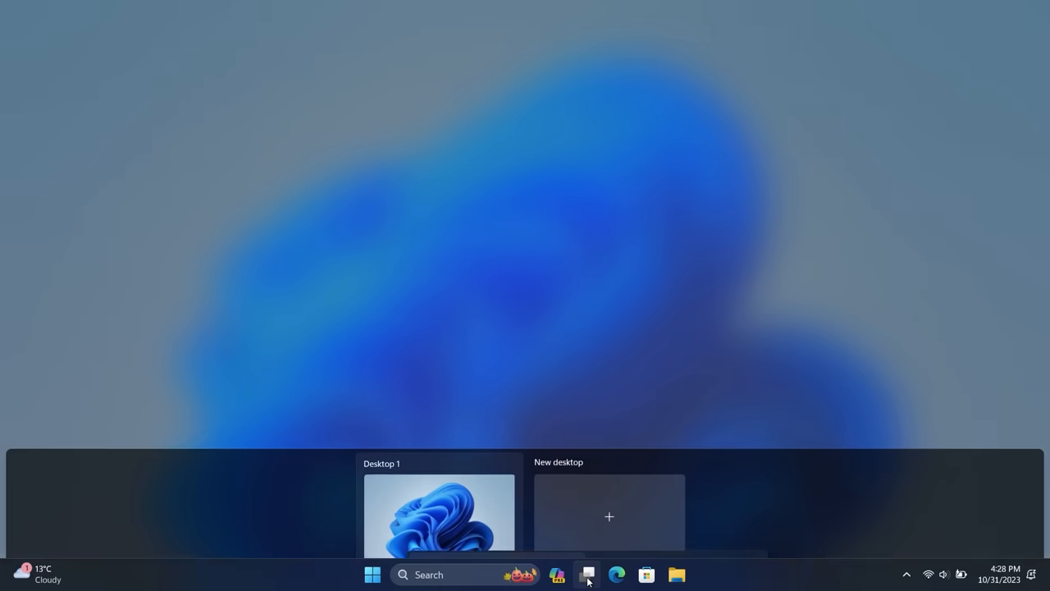
{"action": "left_click", "coordinate": [585, 575]}
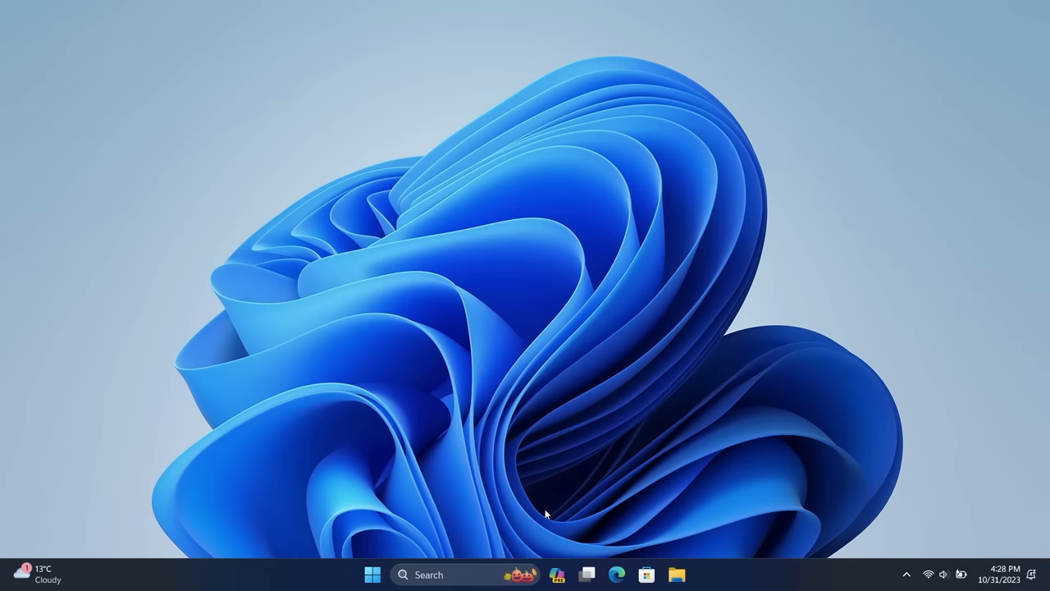
{"action": "mouse_move", "coordinate": [630, 419]}
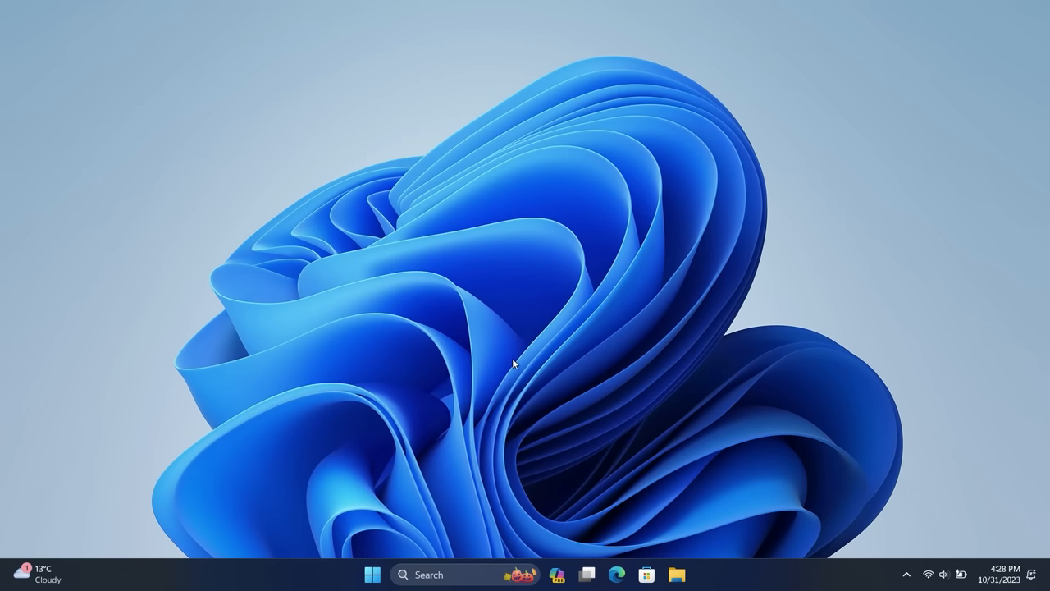
Bring up the Start menu showing pinned apps and recommended files
{"action": "left_click", "coordinate": [370, 574]}
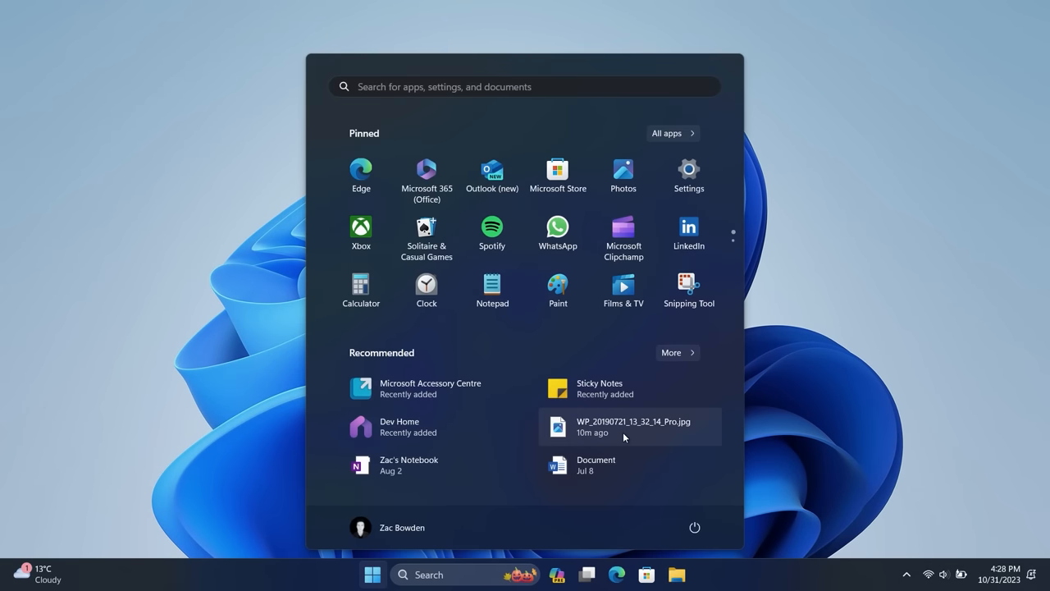
{"action": "mouse_move", "coordinate": [424, 468]}
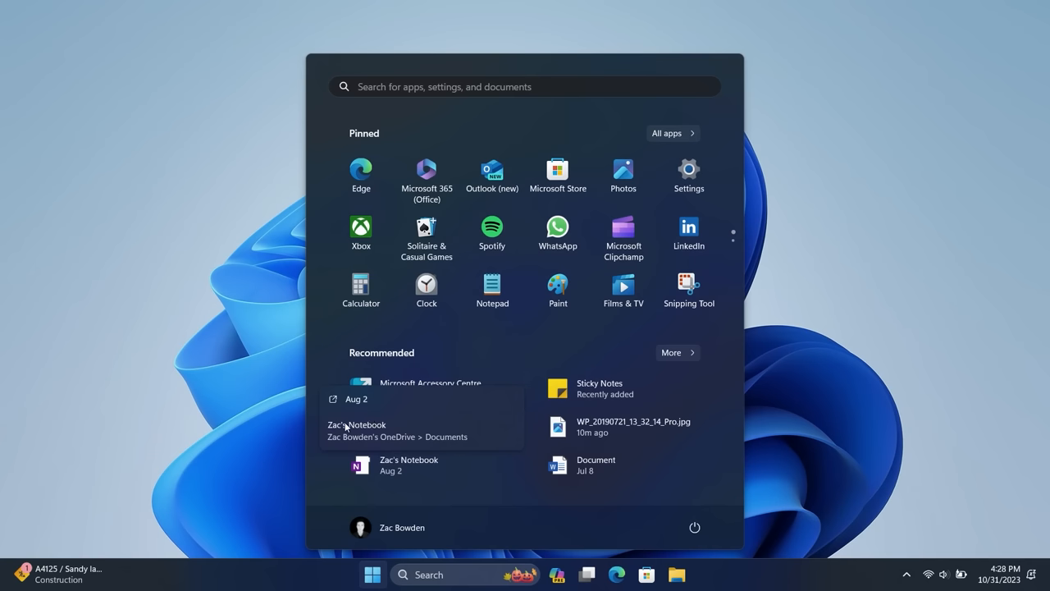
{"action": "mouse_move", "coordinate": [732, 404]}
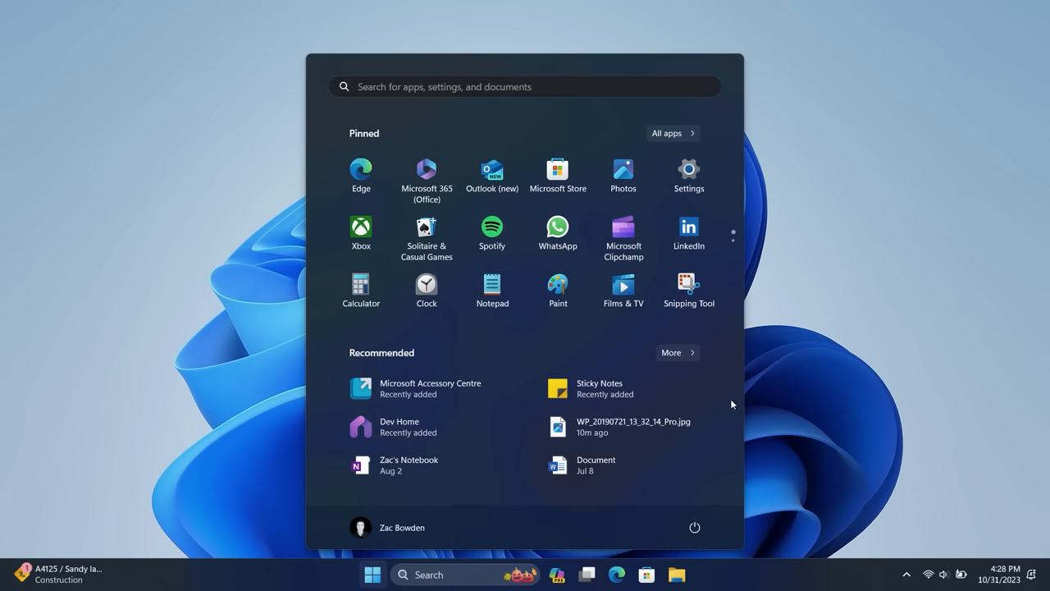
{"action": "mouse_move", "coordinate": [639, 436]}
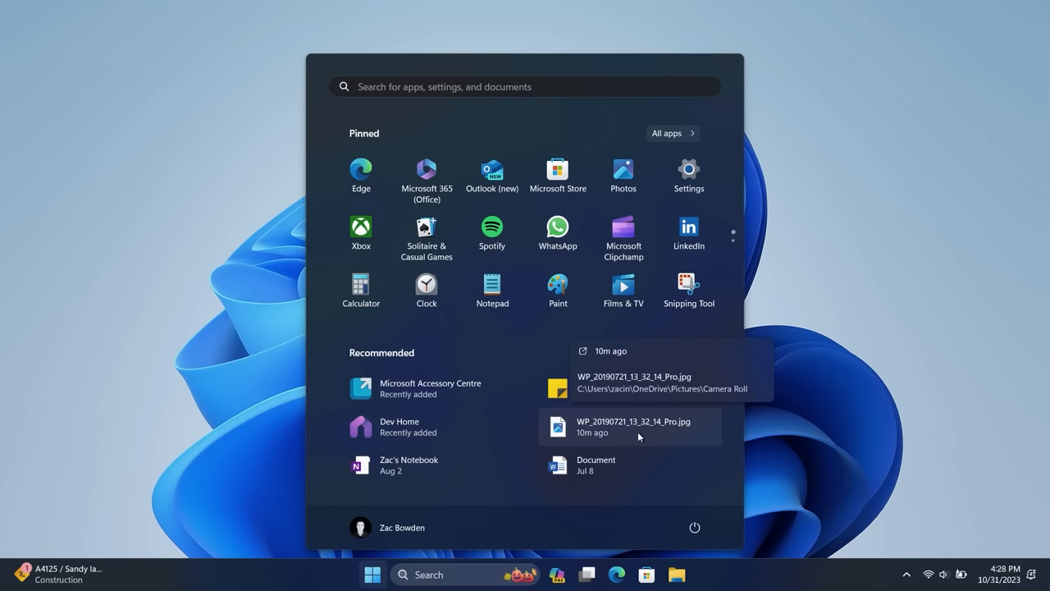